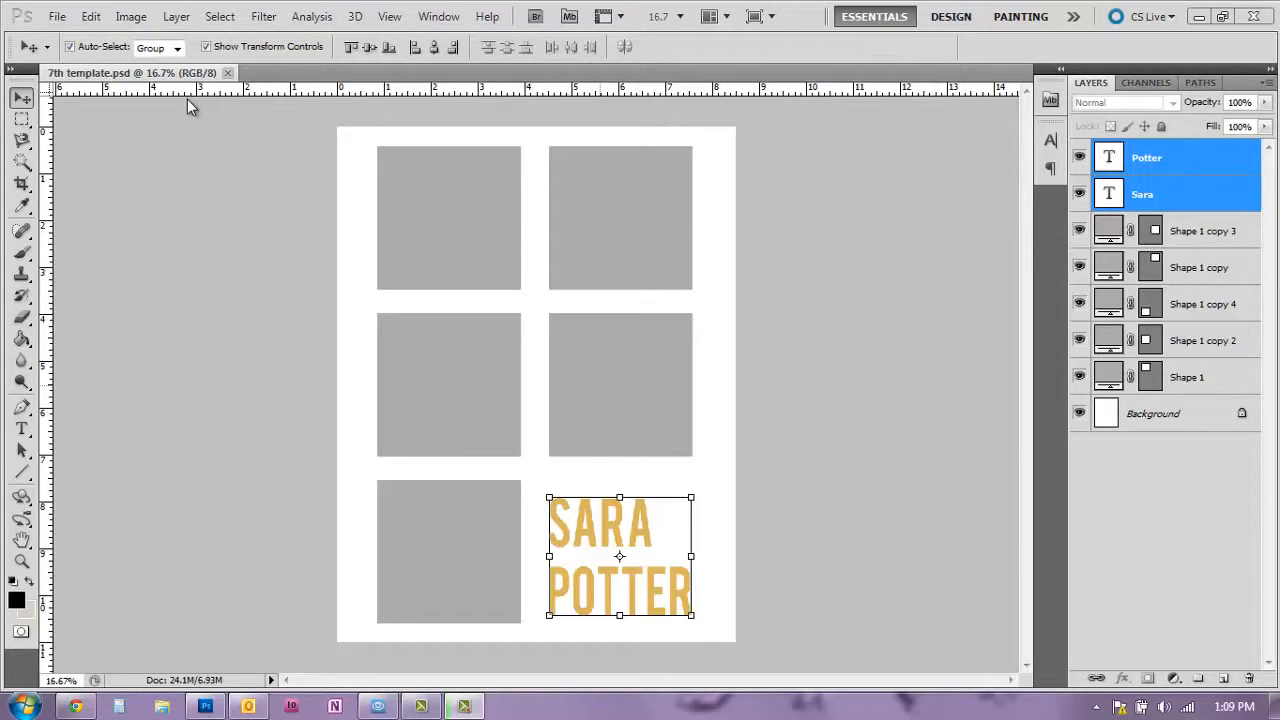
mouse_move(153, 98)
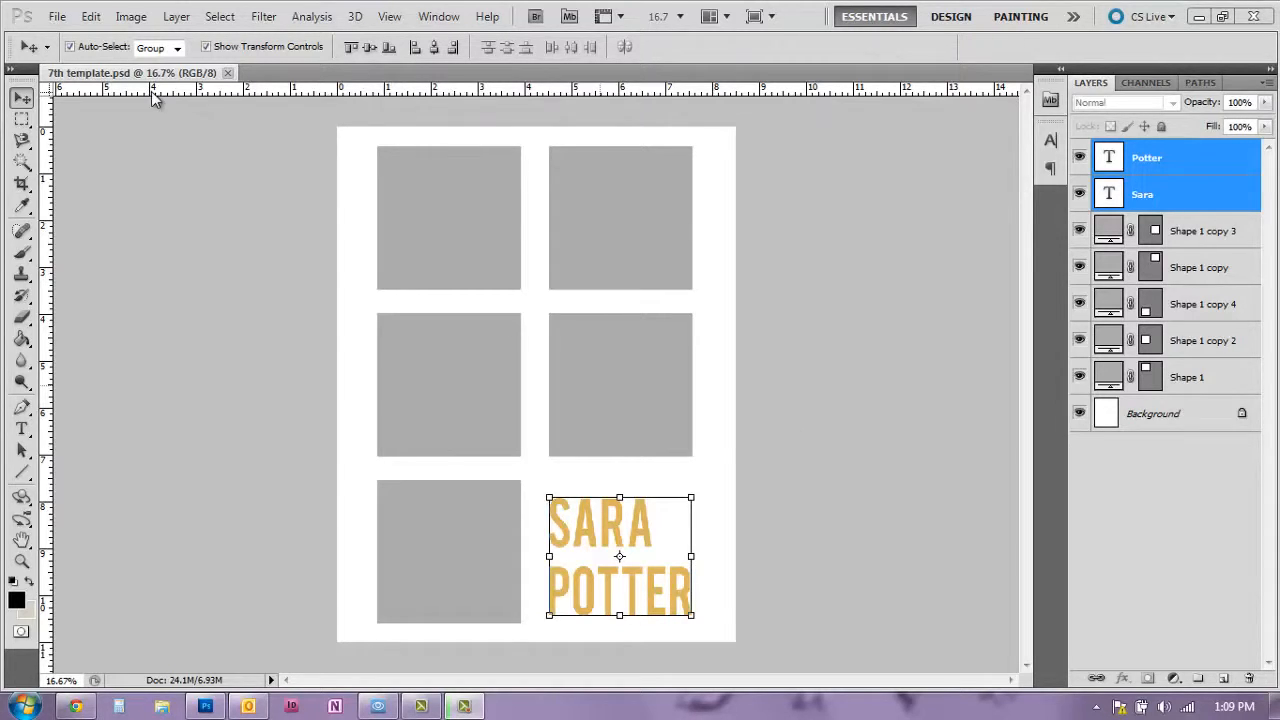
mouse_move(35, 115)
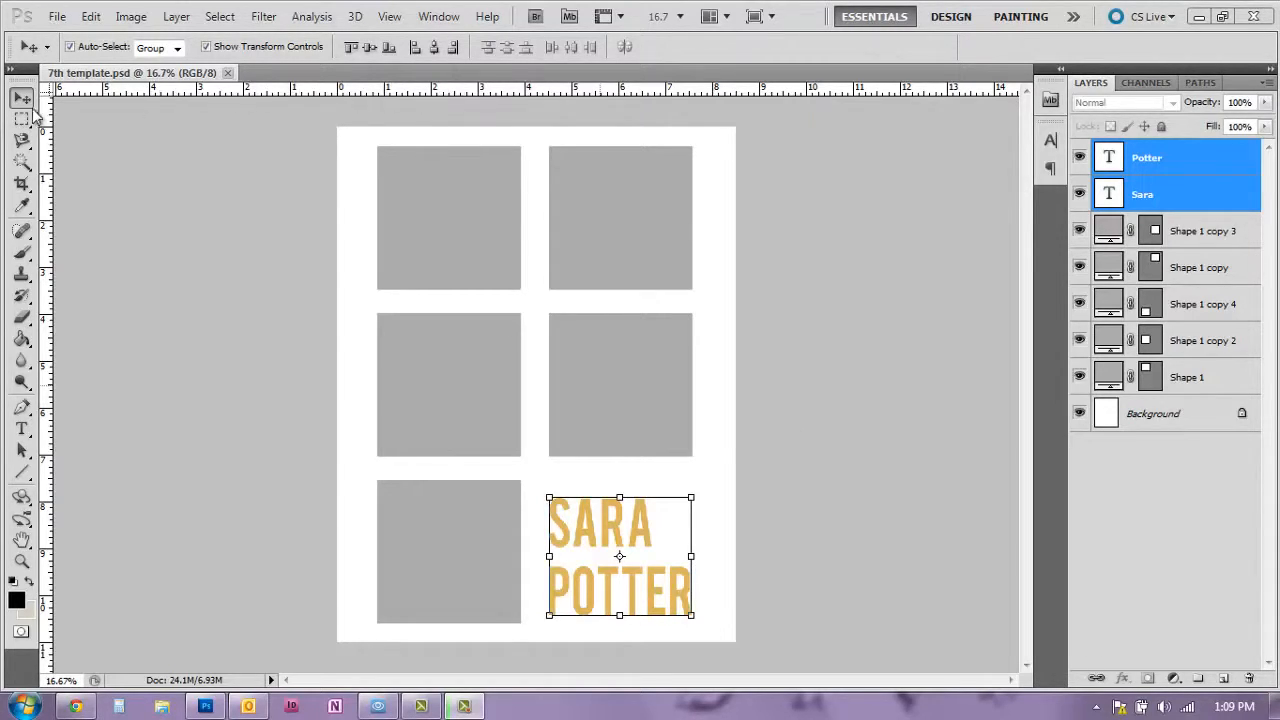
mouse_move(407, 166)
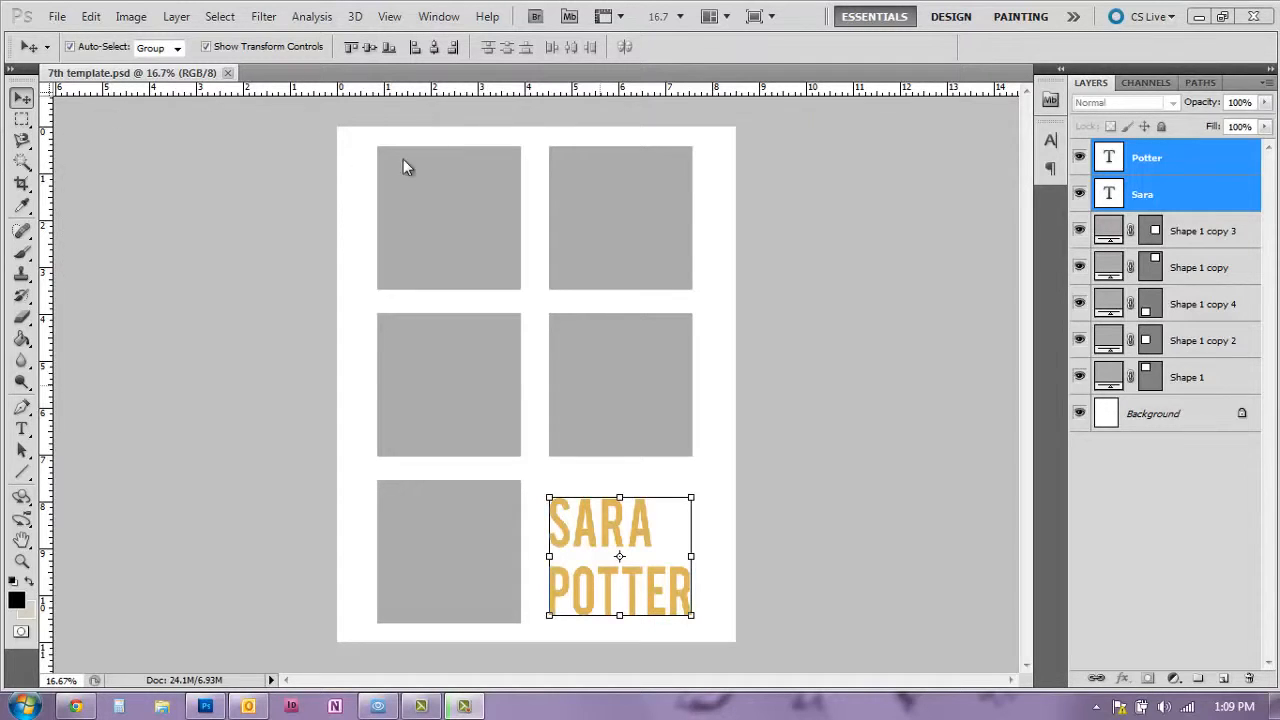
Step: Create a new 8.5 × 11 inch, 300 ppi document with a white background
click(389, 16)
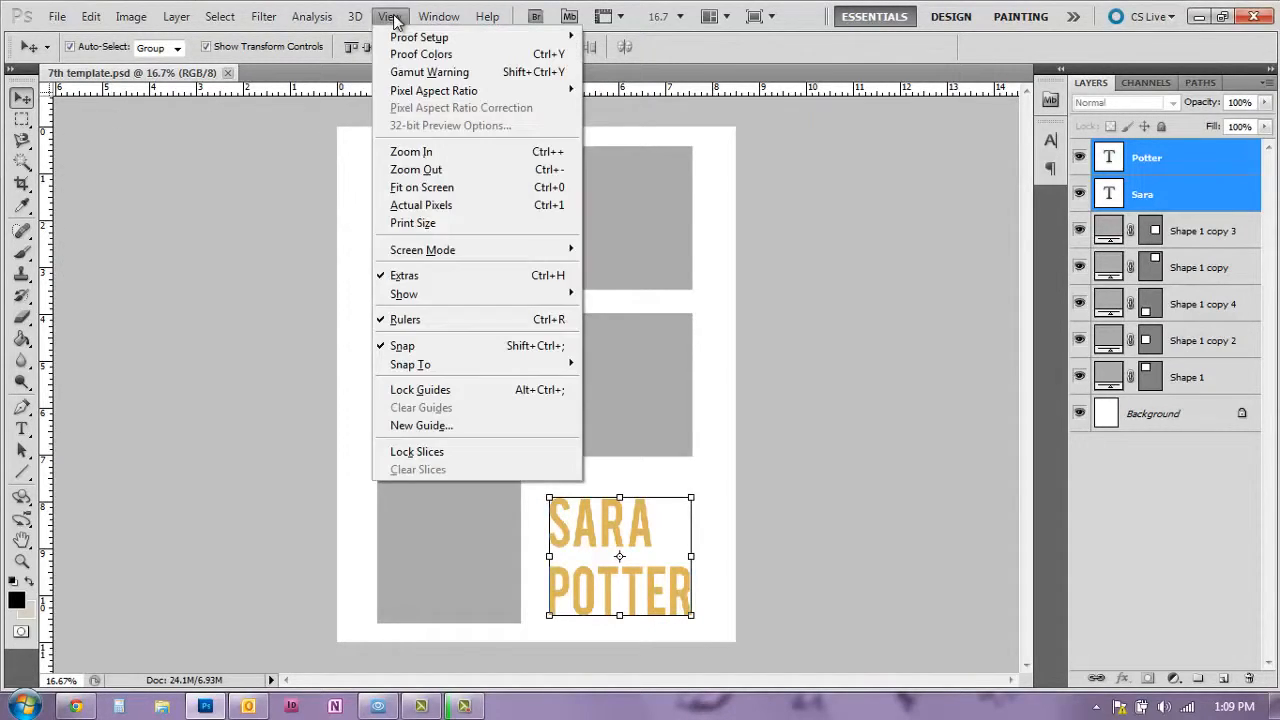
mouse_move(420, 319)
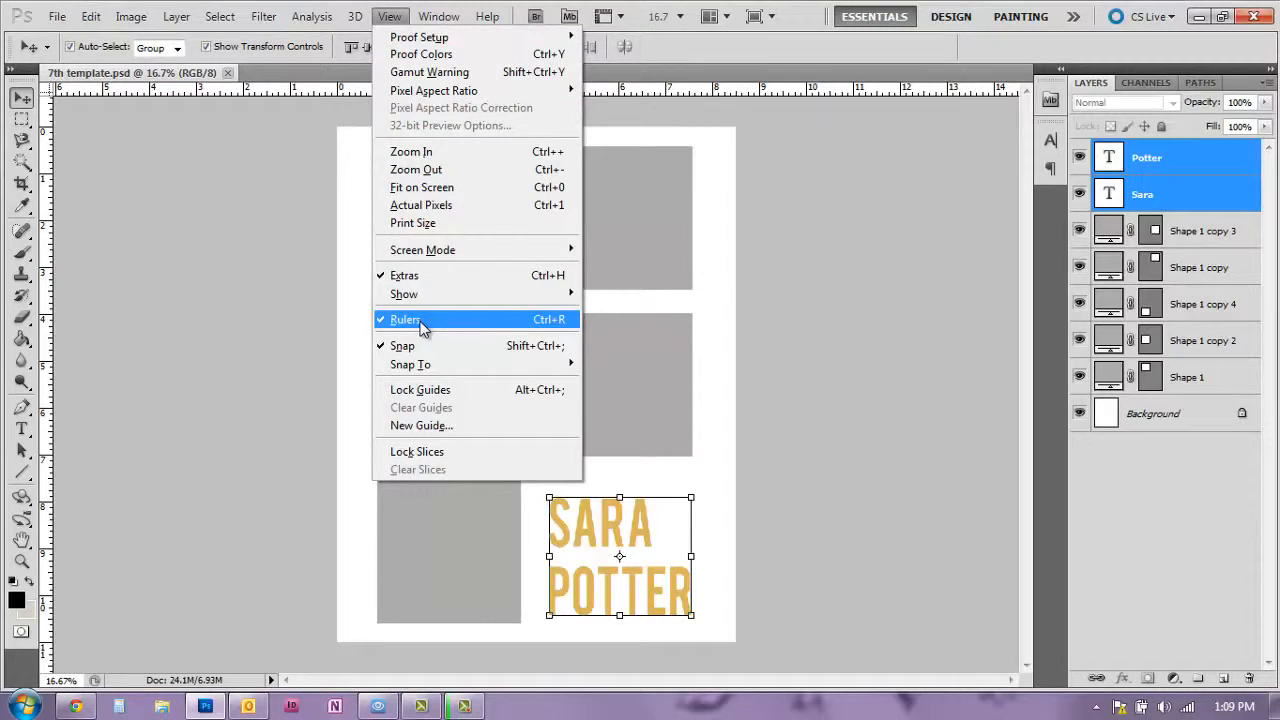
mouse_move(378, 318)
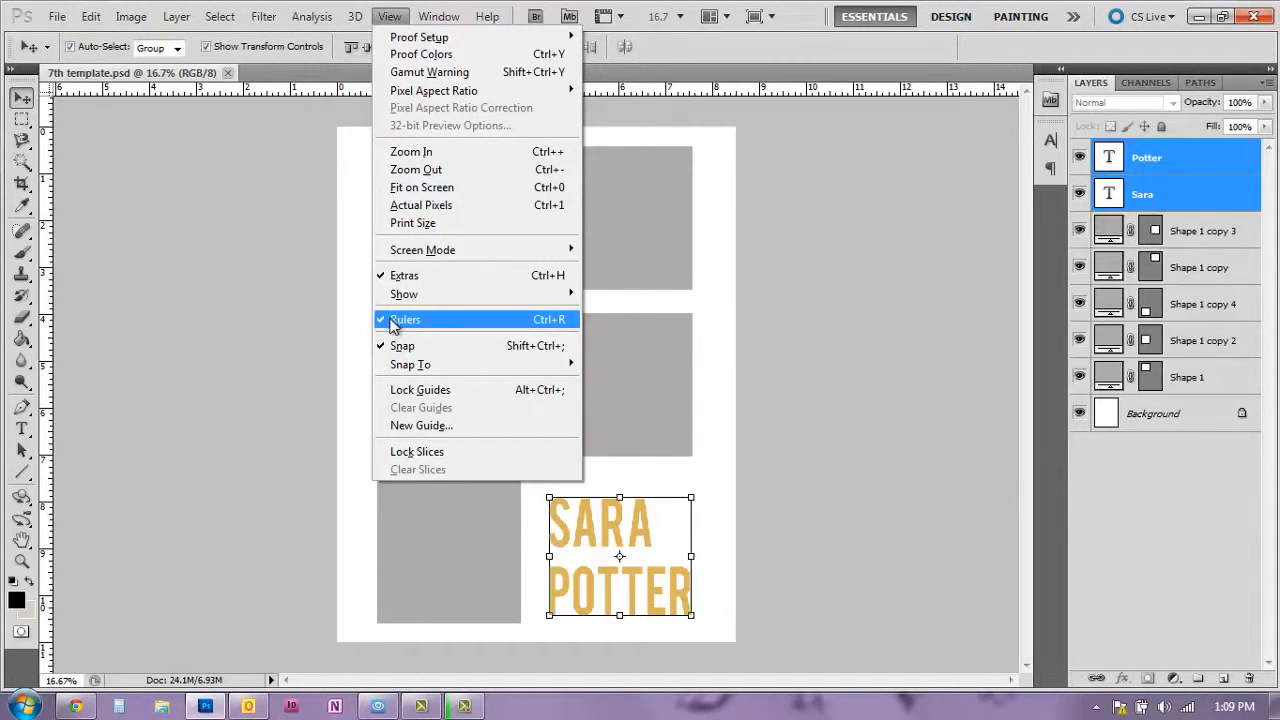
click(405, 319)
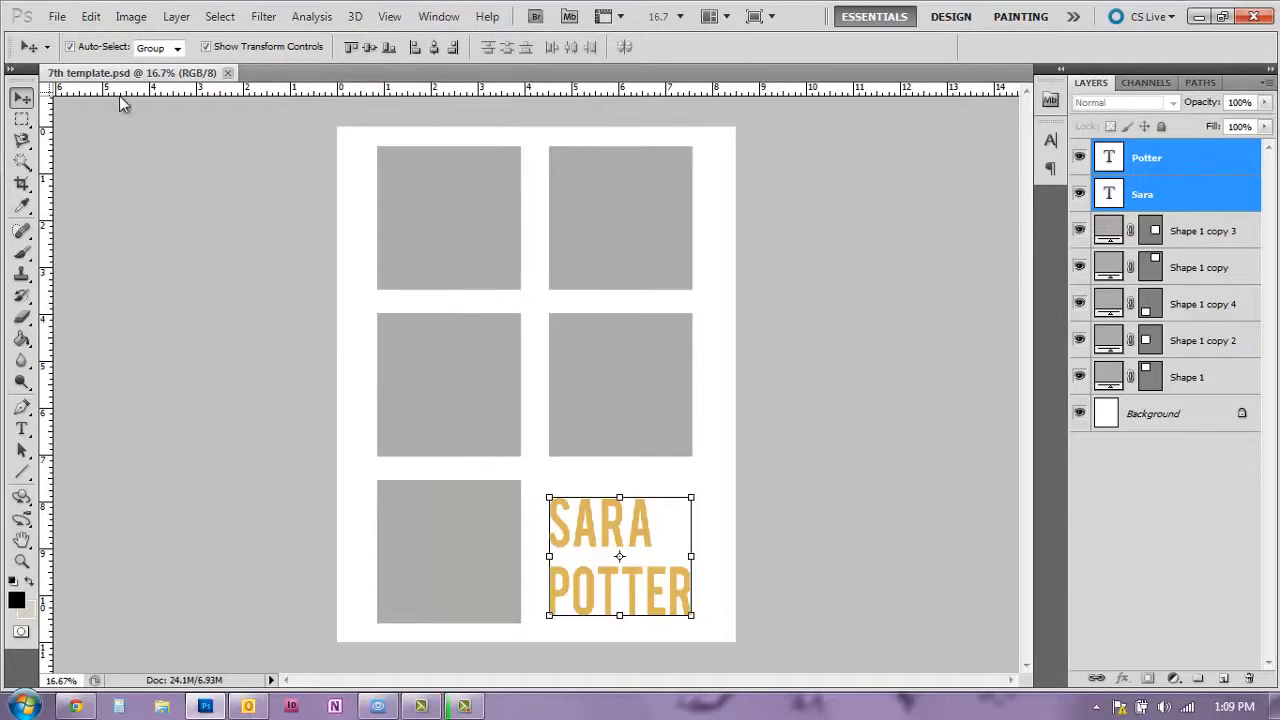
mouse_move(207, 167)
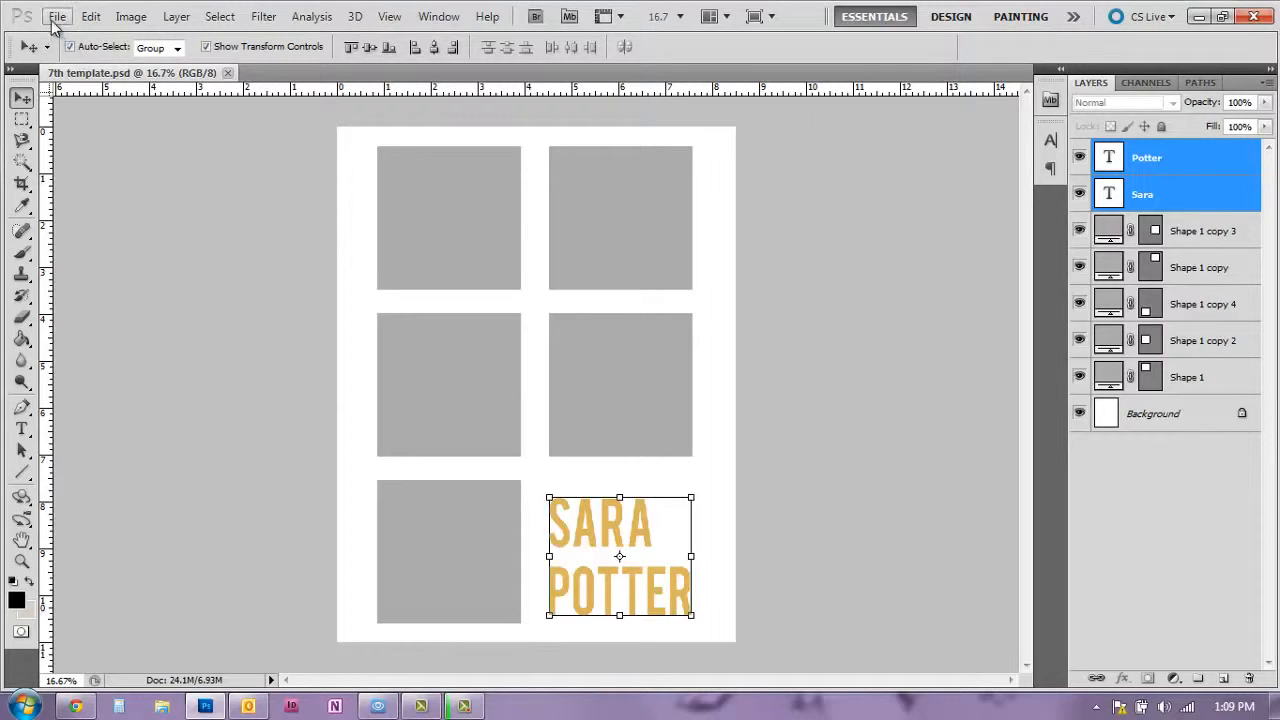
click(57, 16)
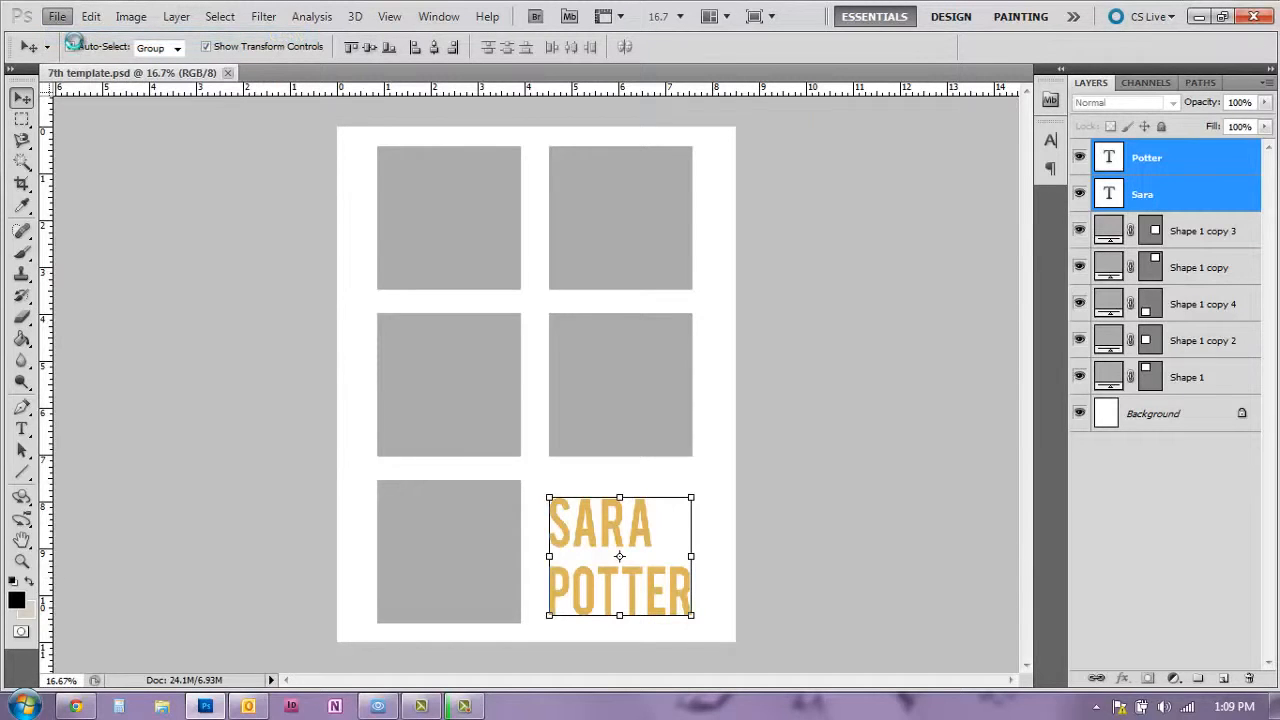
click(57, 16)
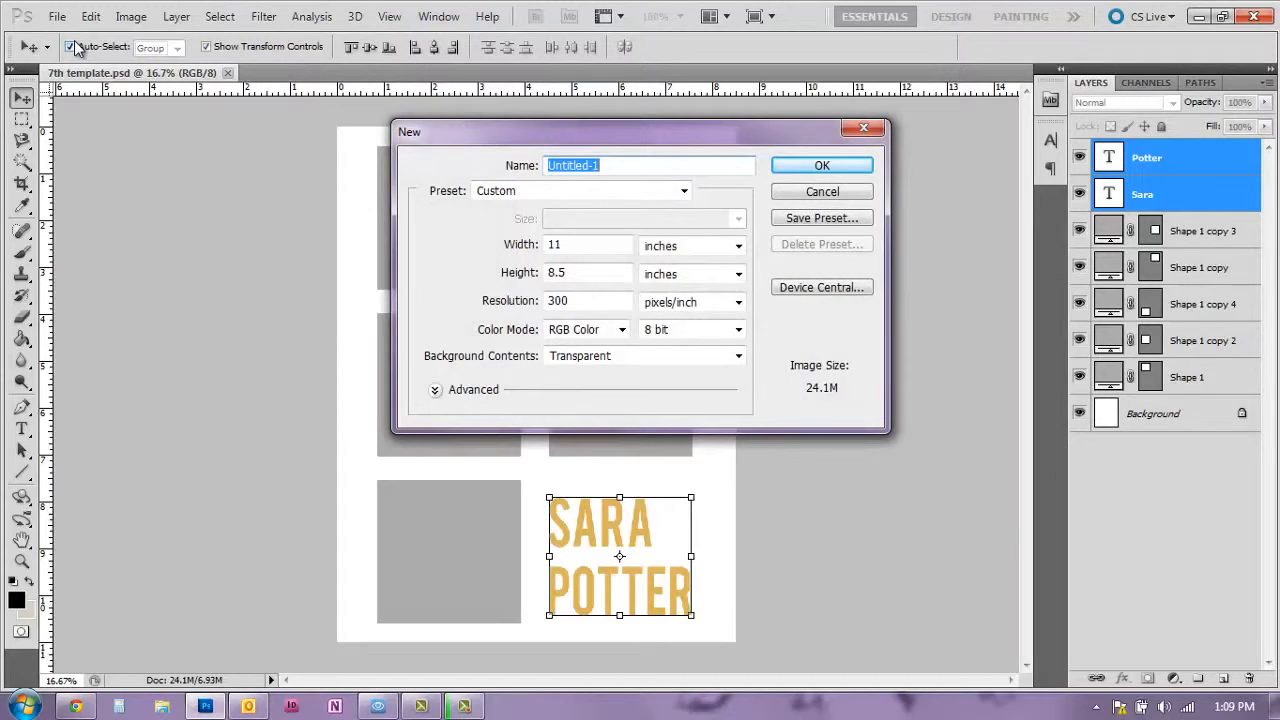
mouse_move(480, 258)
text(8.5)
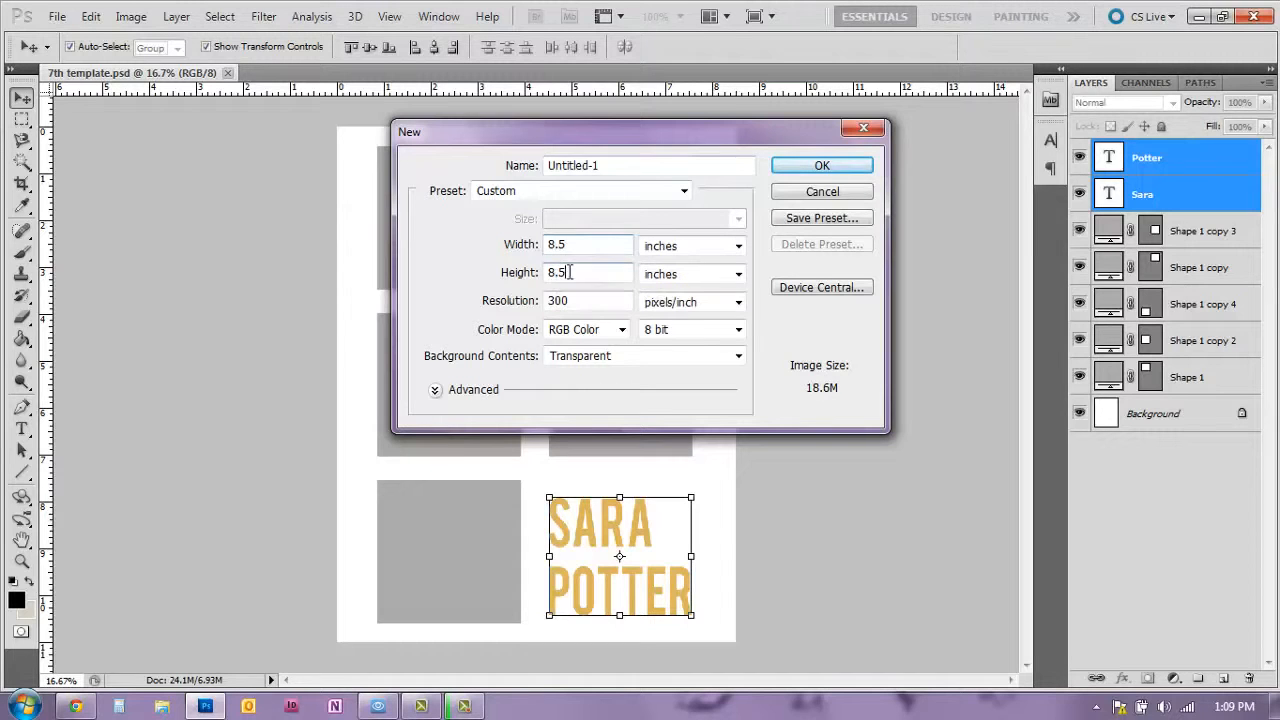
text(11)
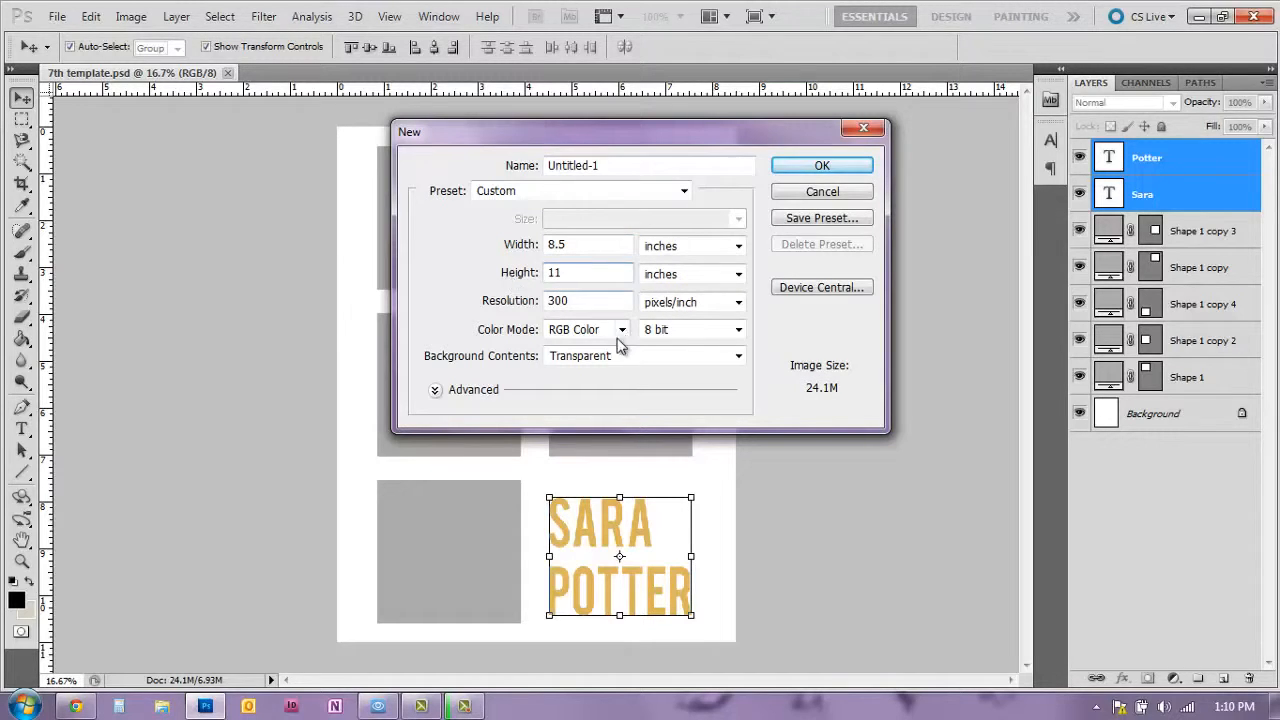
mouse_move(580, 322)
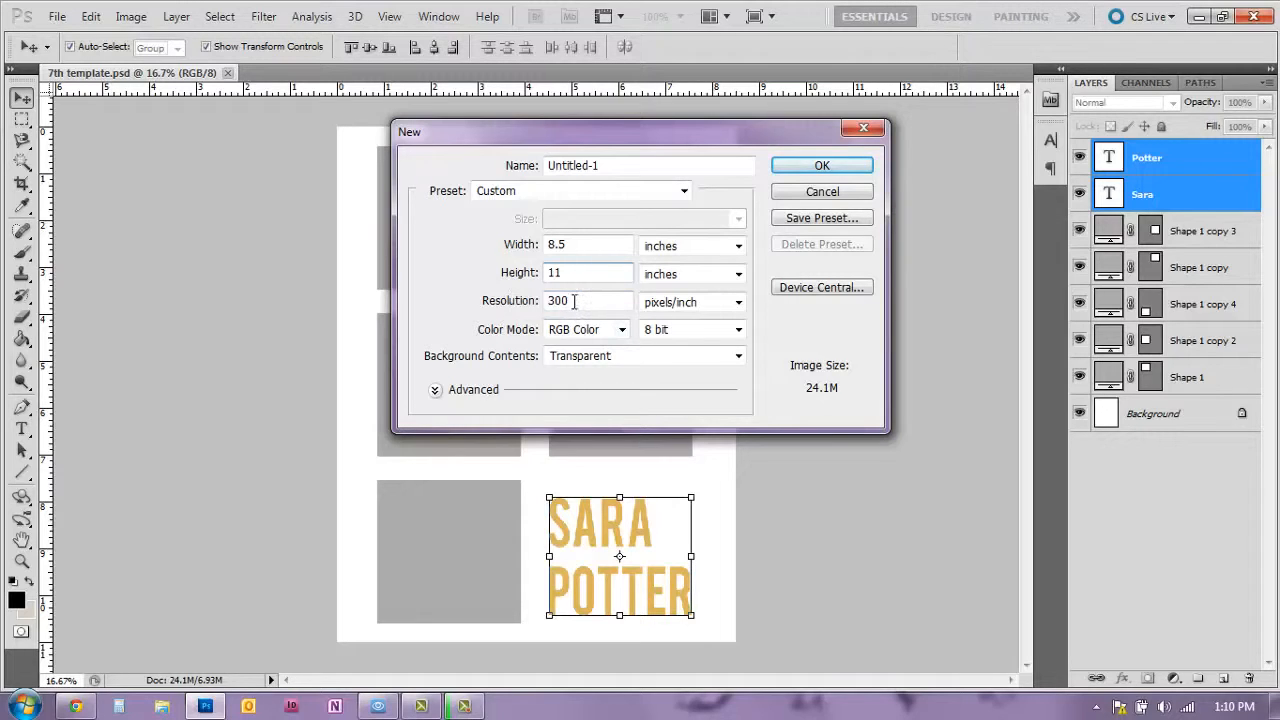
mouse_move(570, 300)
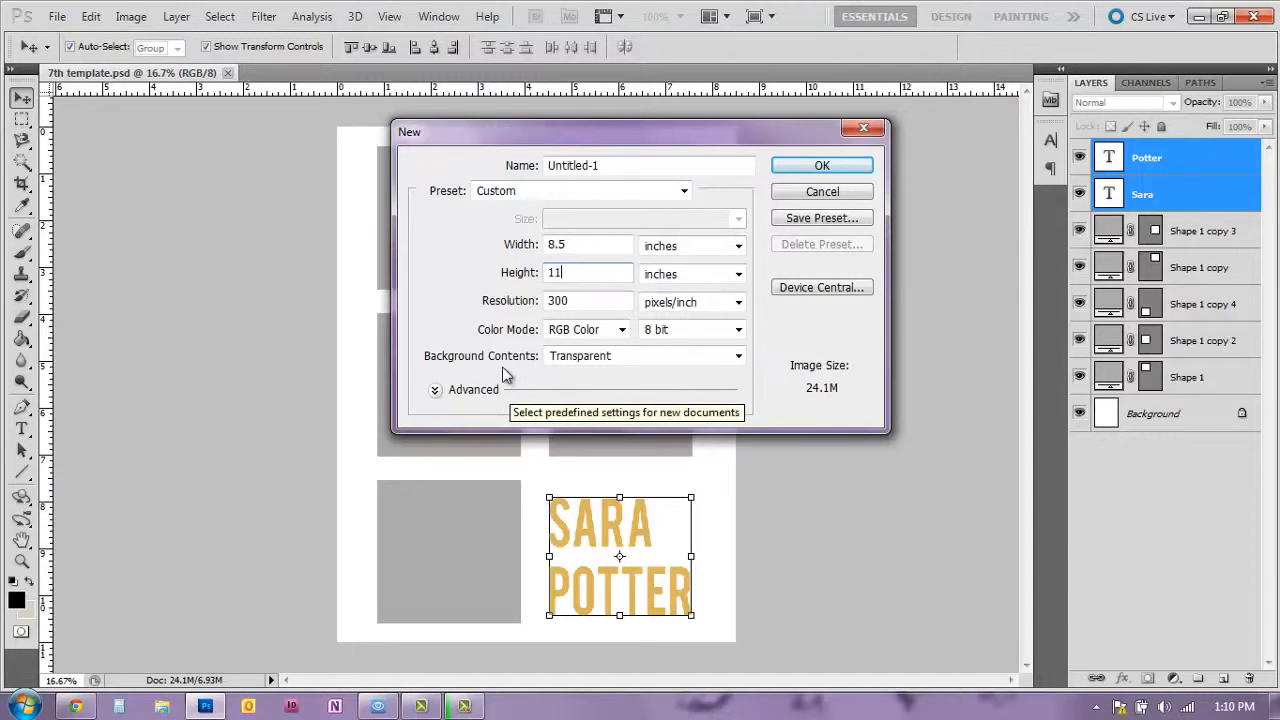
mouse_move(738, 355)
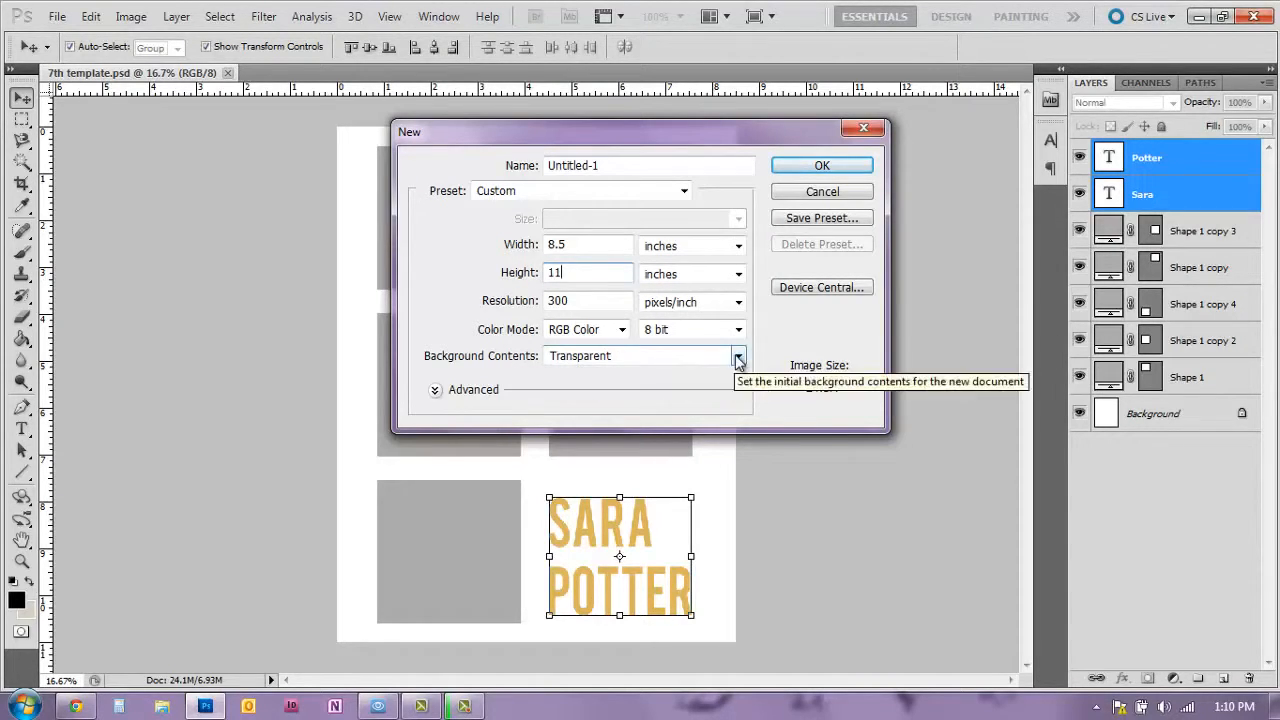
click(738, 355)
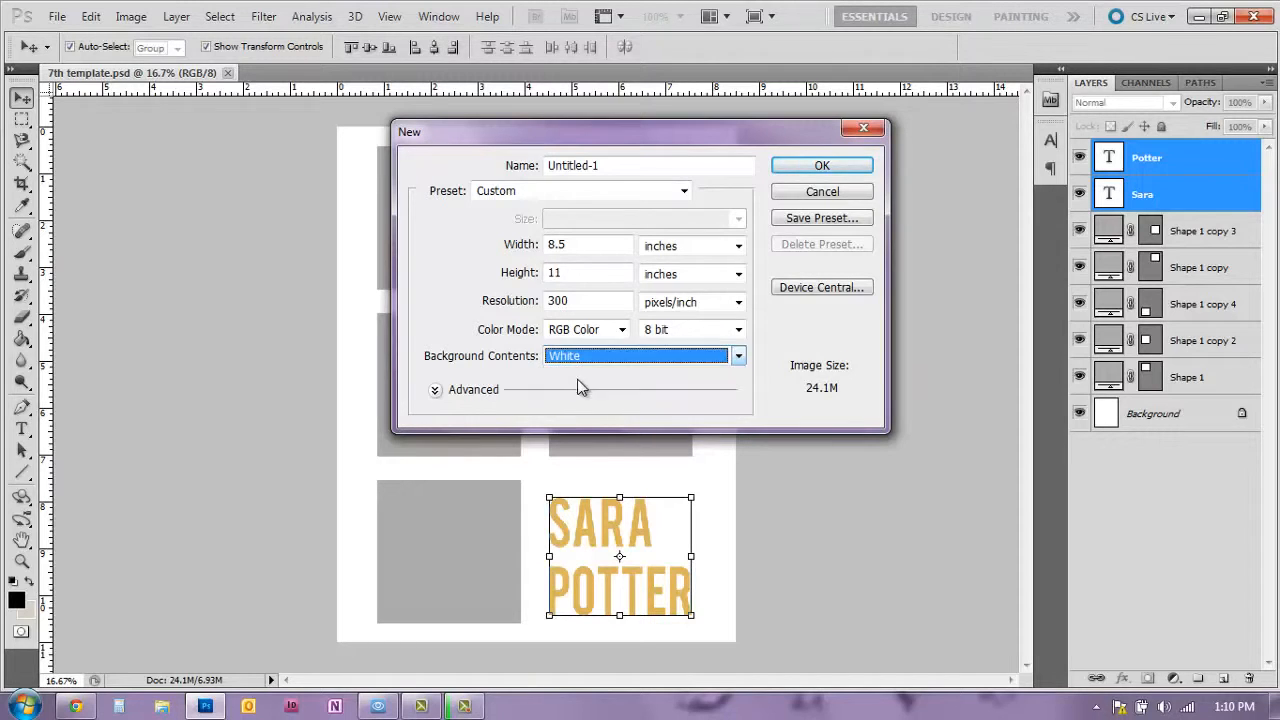
mouse_move(810, 192)
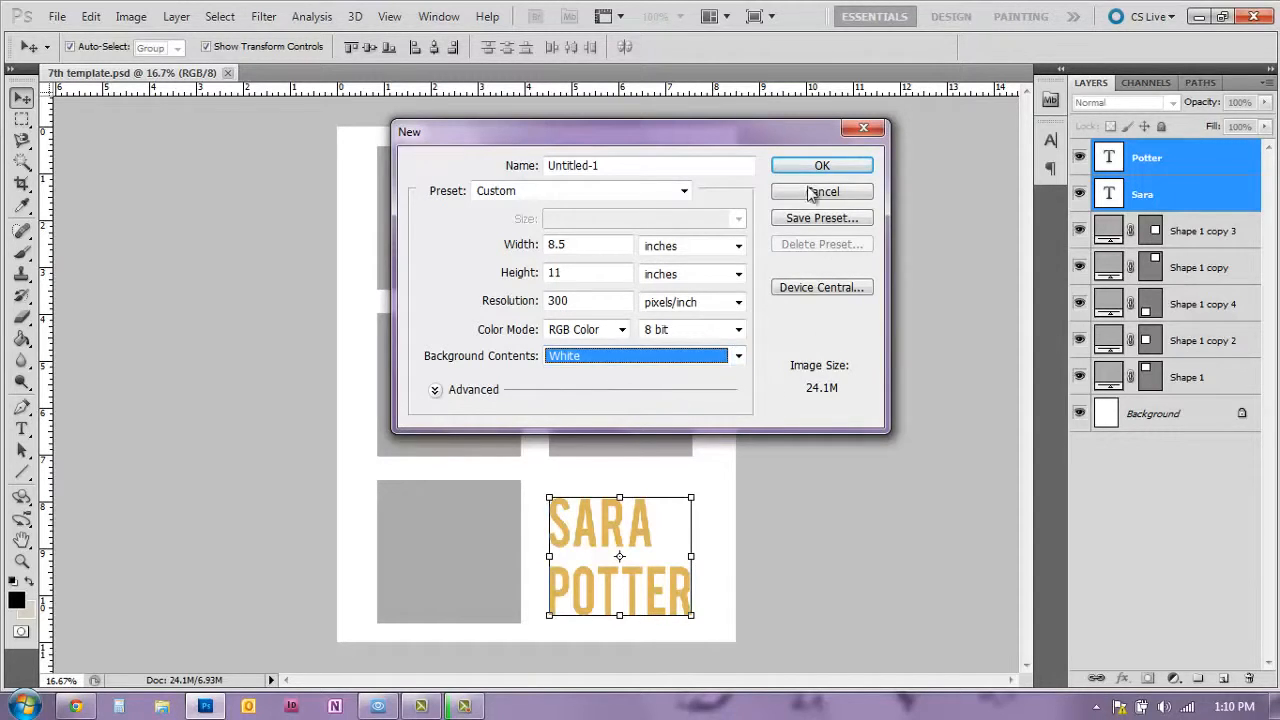
click(821, 165)
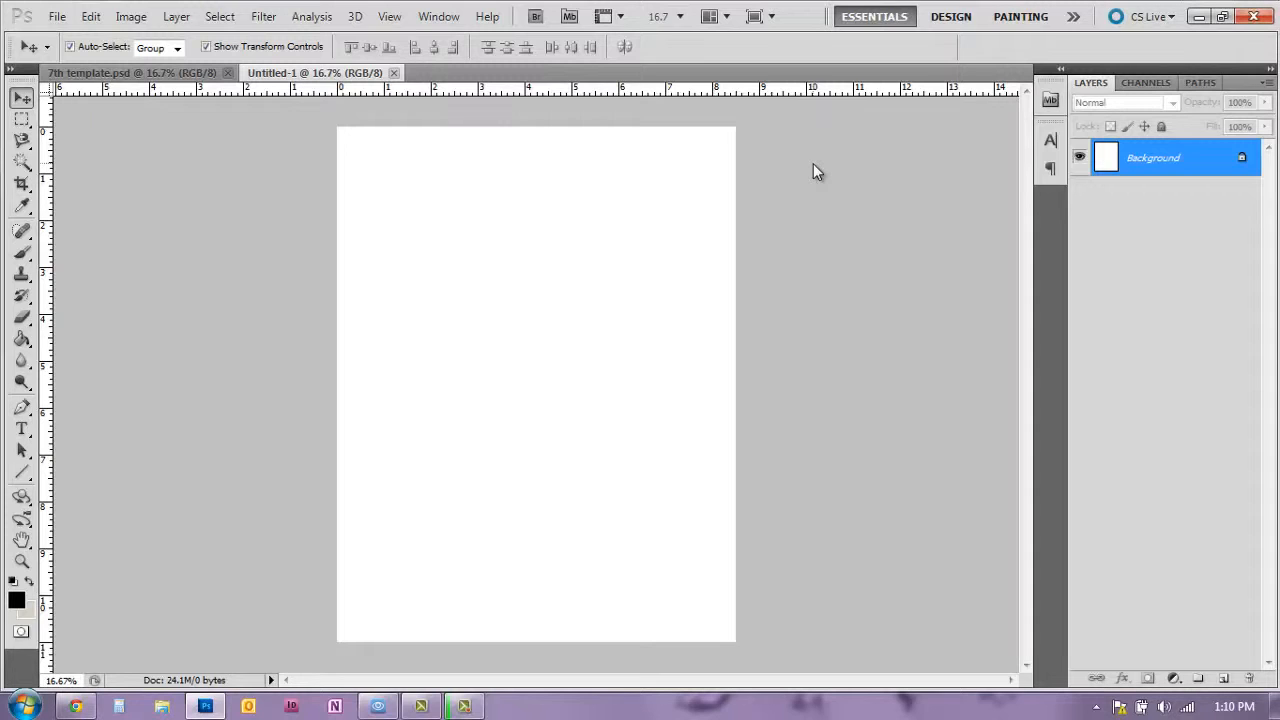
mouse_move(333, 492)
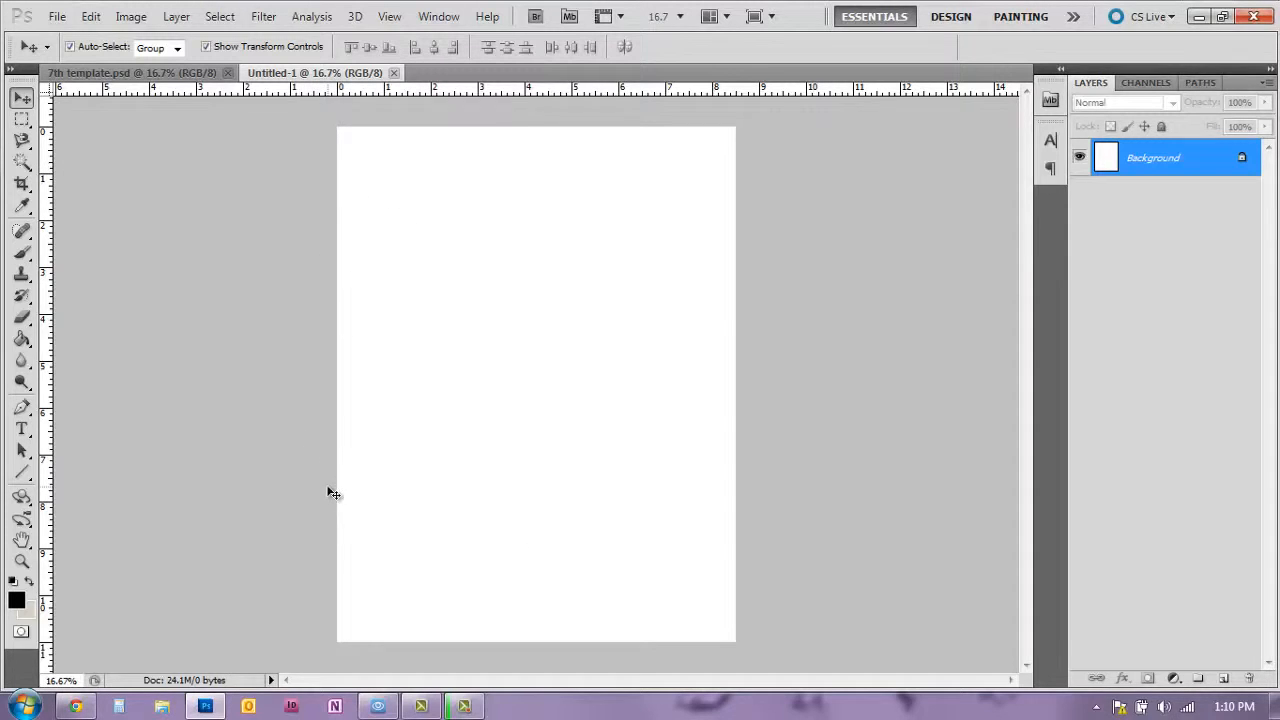
mouse_move(489, 585)
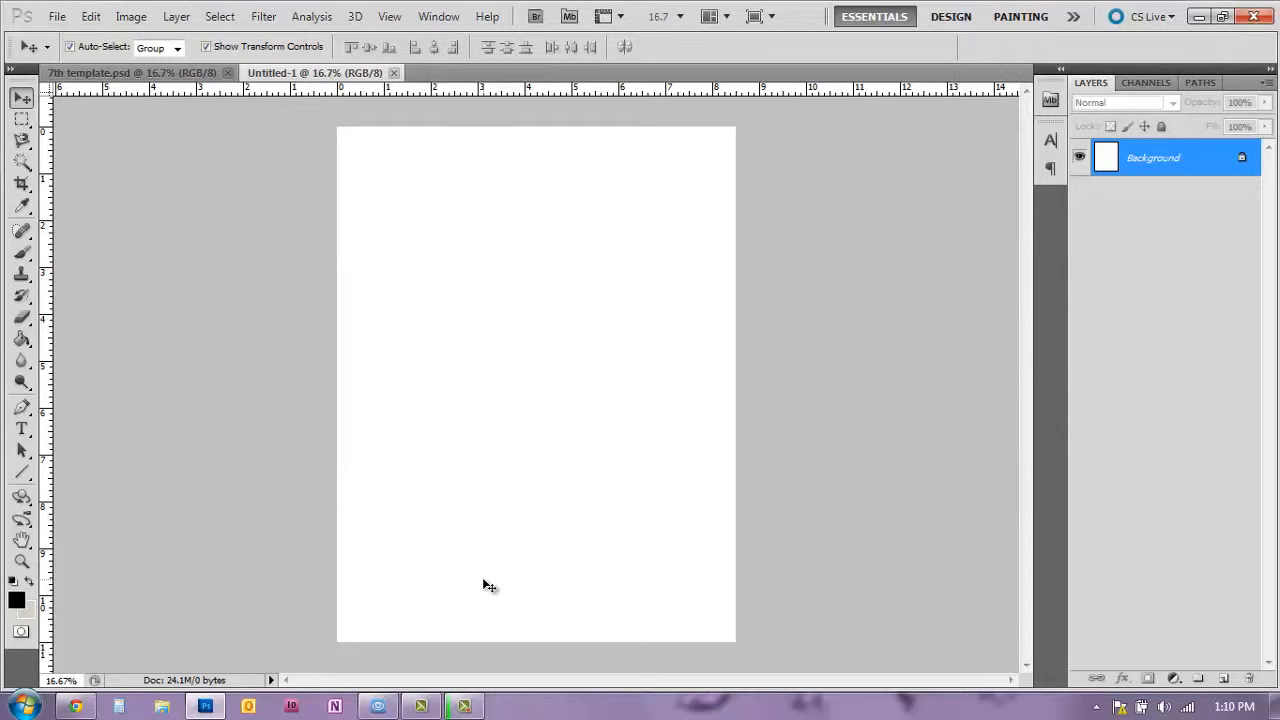
Step: Draw a small black square on the left of the page with the Rectangle Tool
click(21, 472)
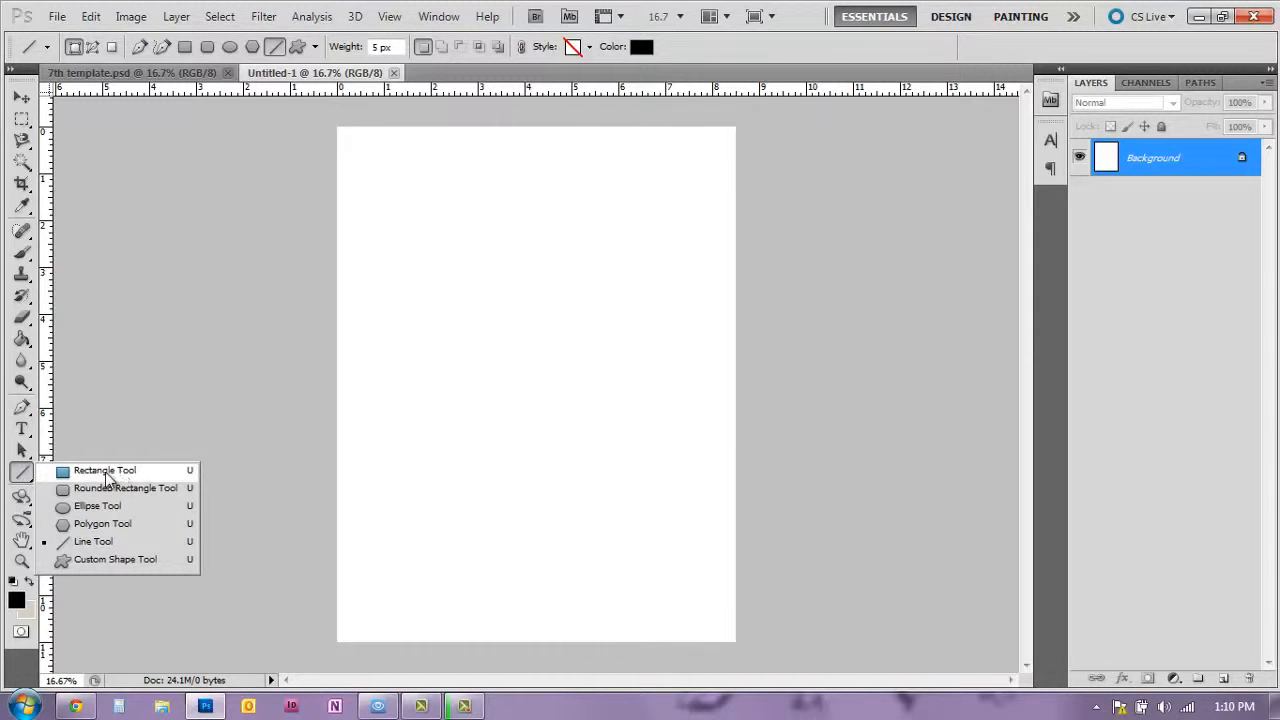
click(104, 470)
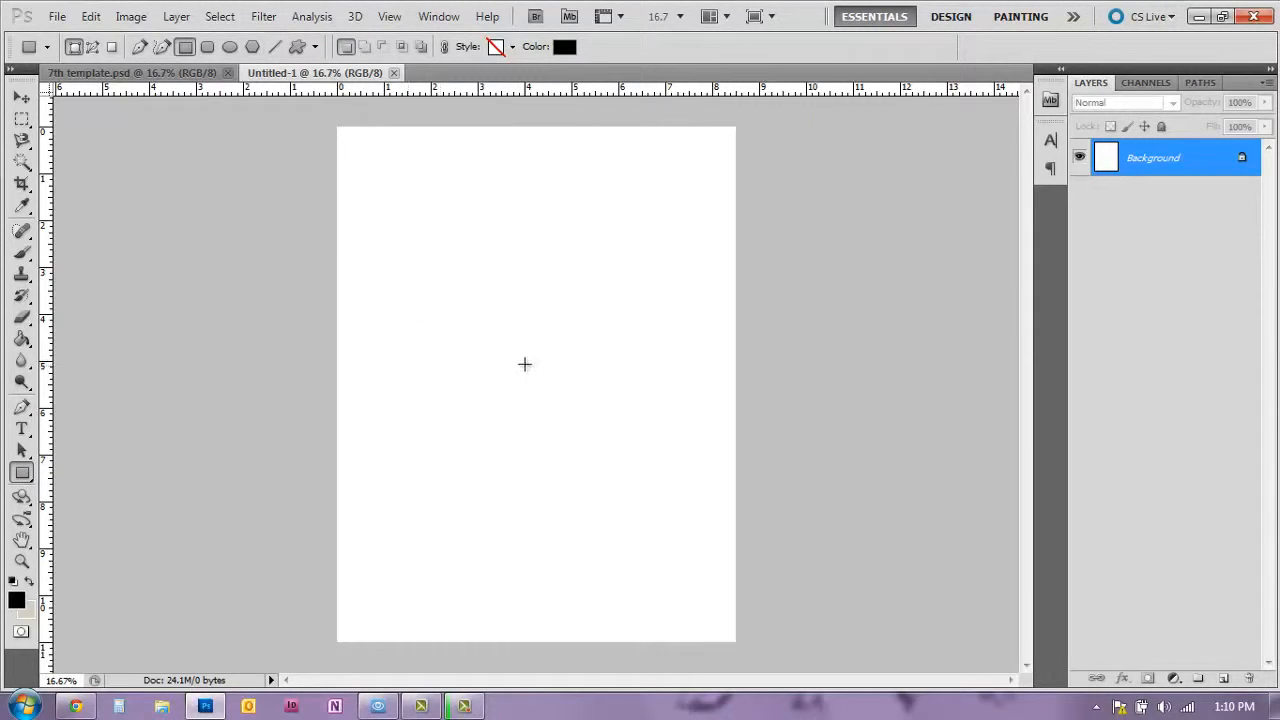
mouse_move(393, 289)
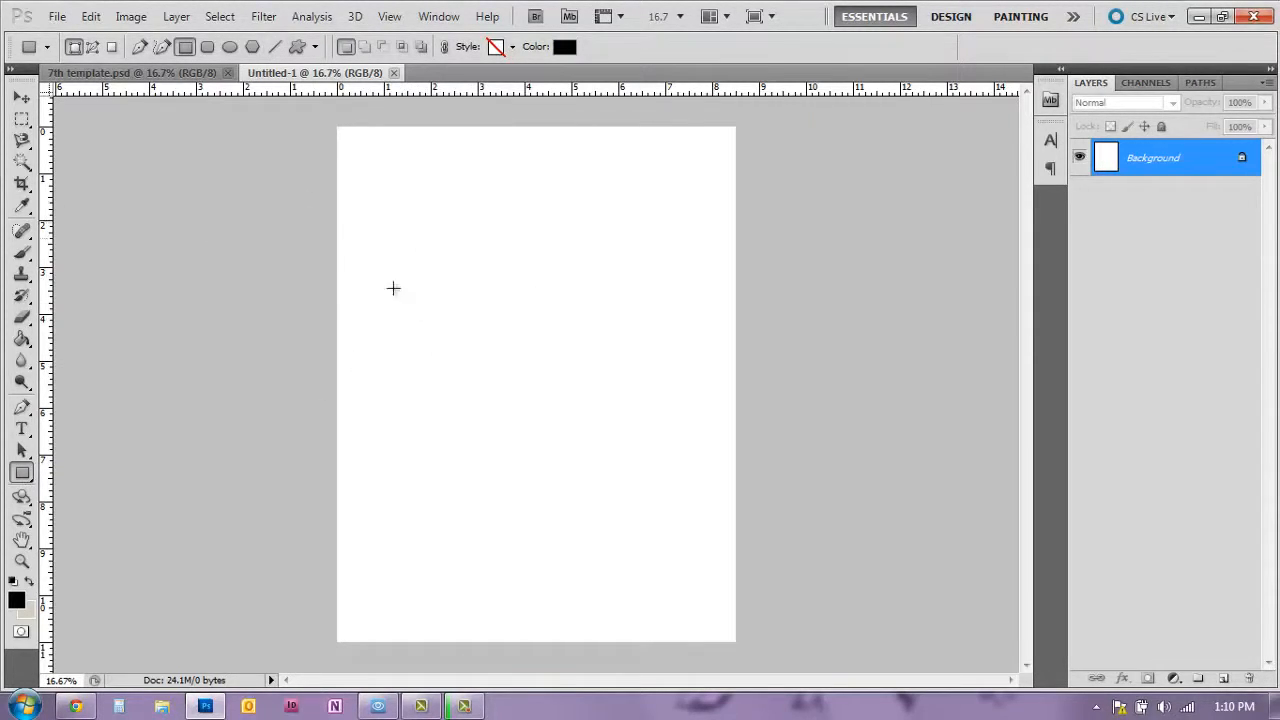
mouse_move(414, 302)
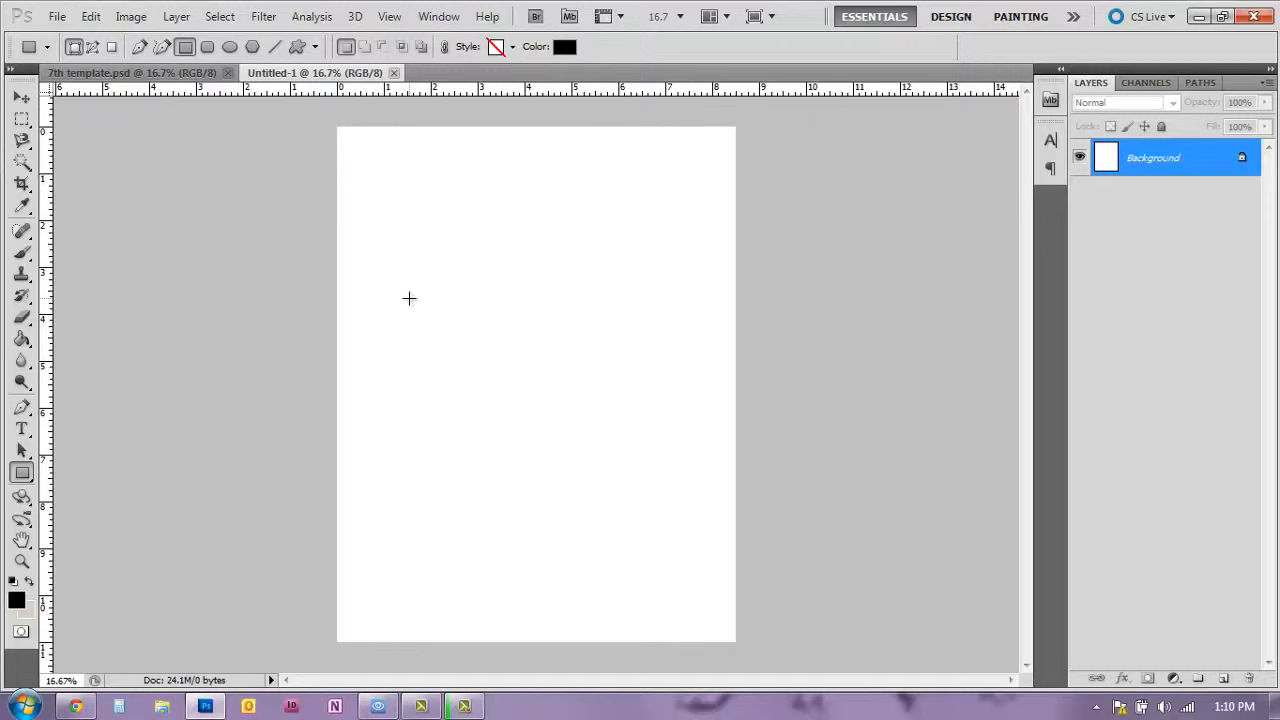
mouse_move(402, 271)
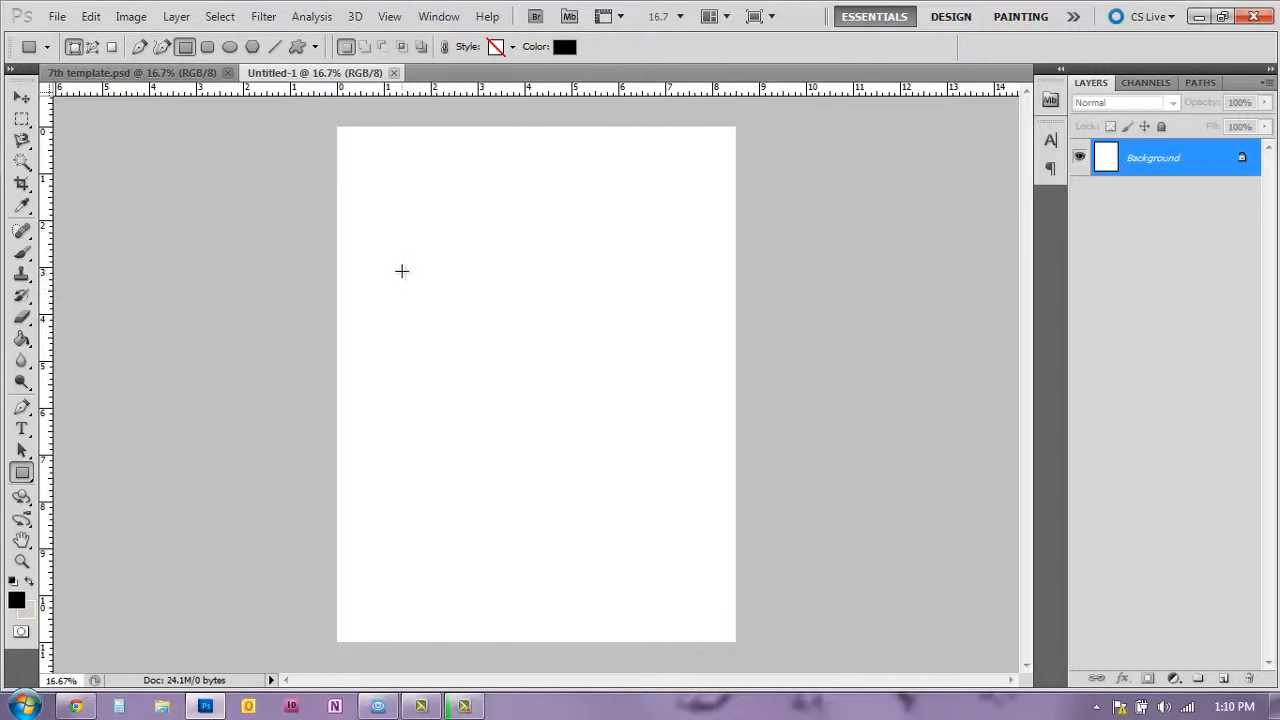
drag(403, 270, 453, 323)
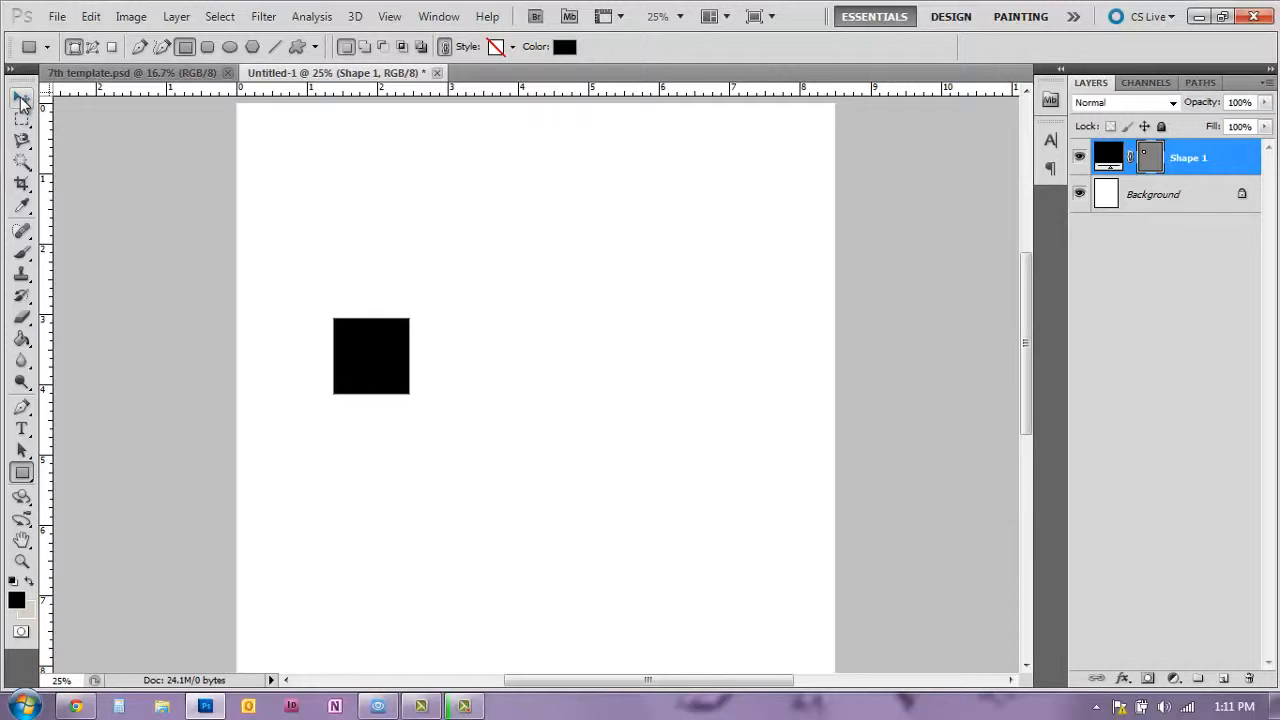
Step: Move the black square into the page's top-left corner and select it for resizing
click(21, 97)
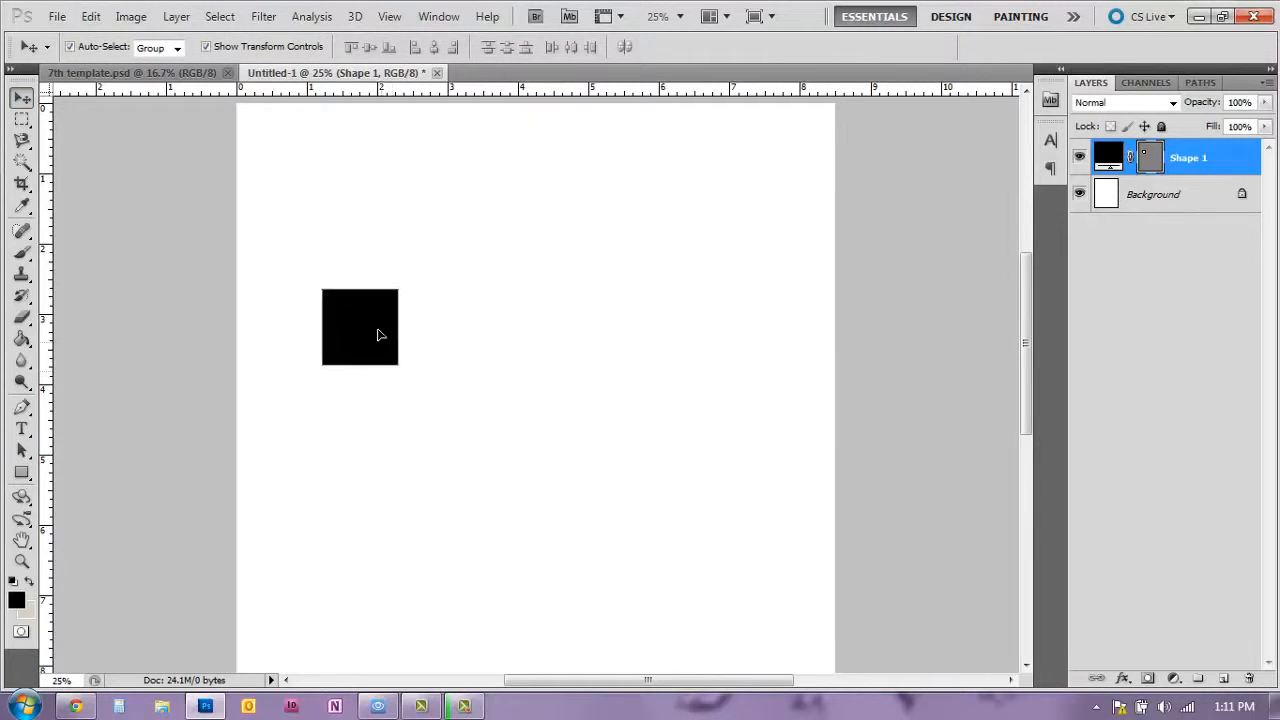
drag(360, 327, 275, 140)
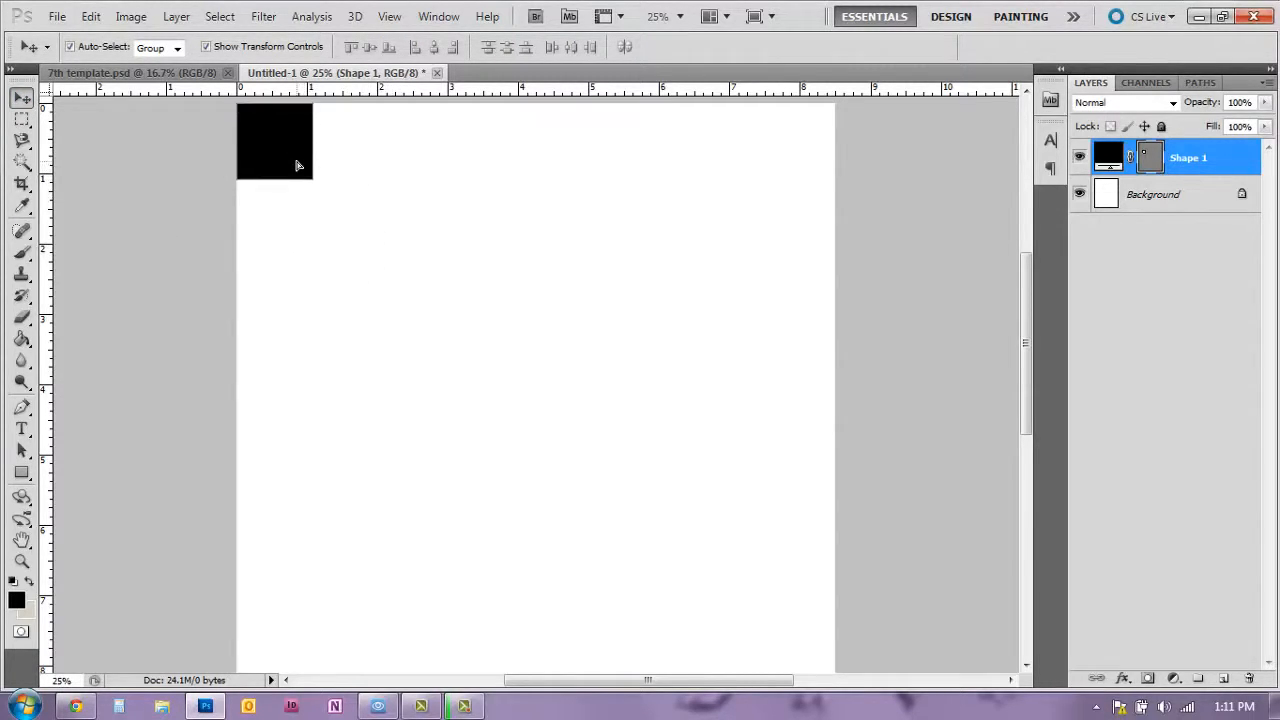
click(274, 140)
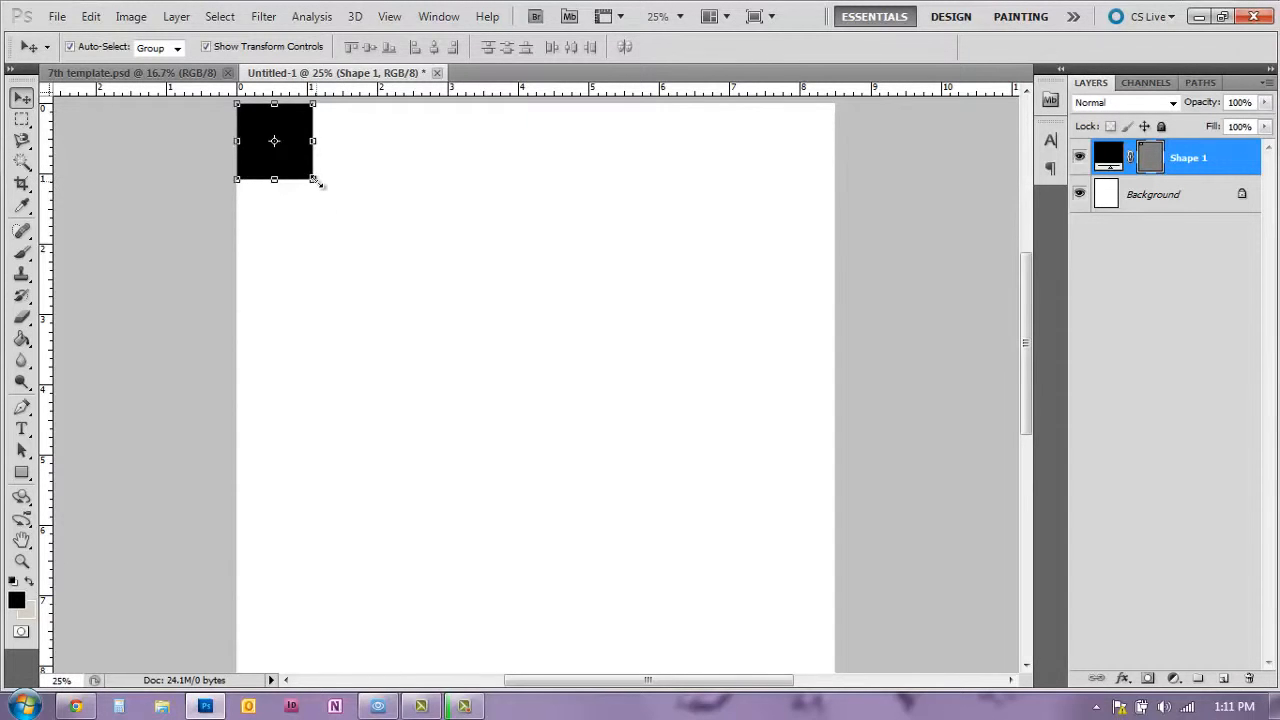
Step: Scale the black square up to about 280%, inset from the top-left corner
drag(313, 181, 393, 257)
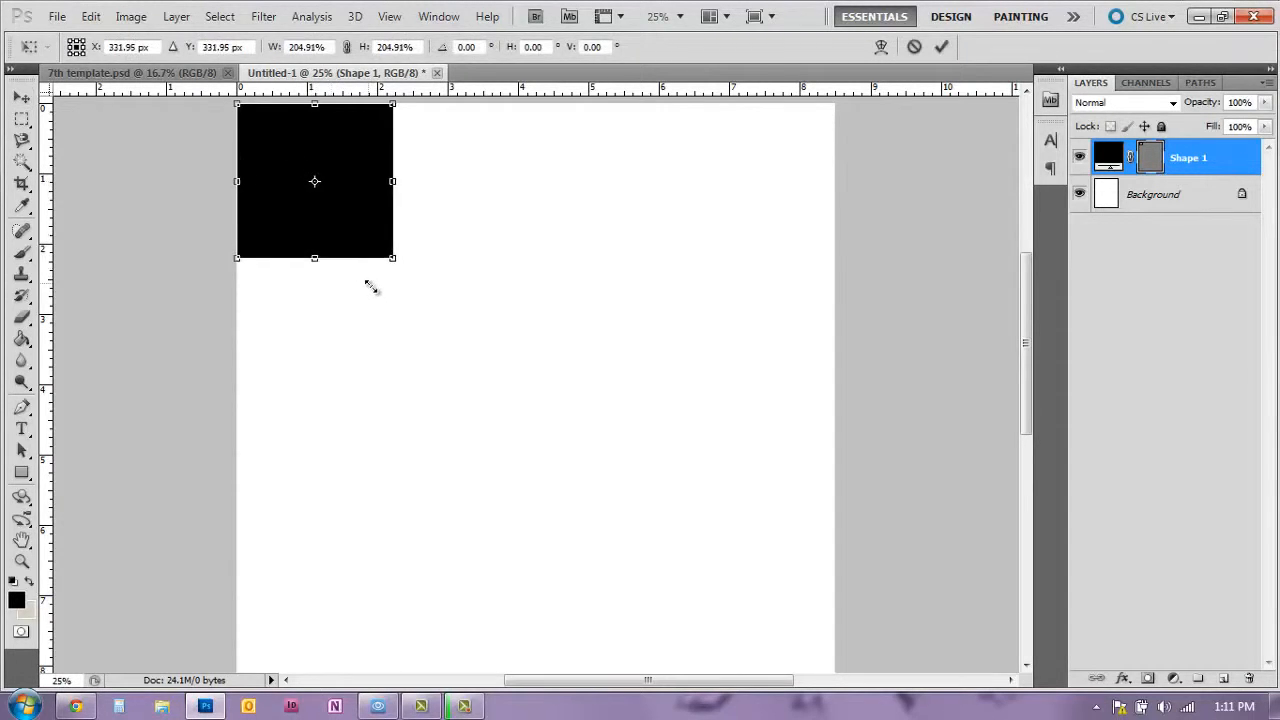
drag(392, 258, 371, 237)
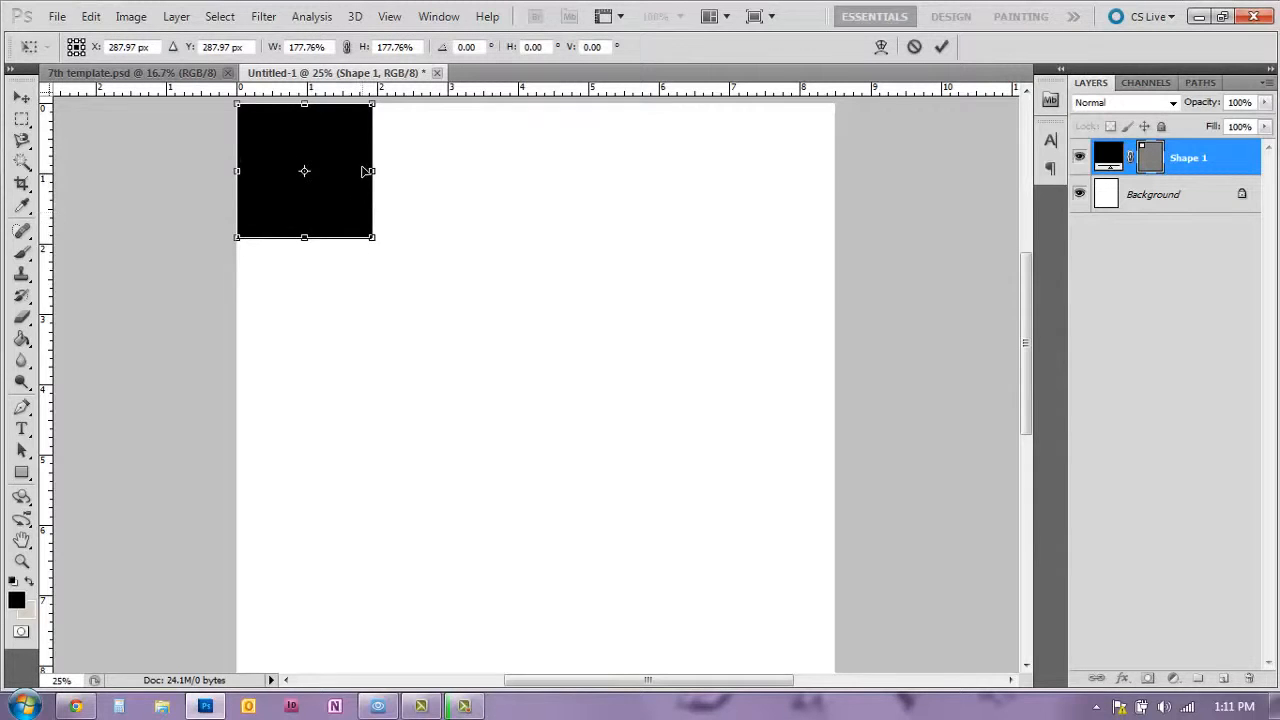
mouse_move(367, 107)
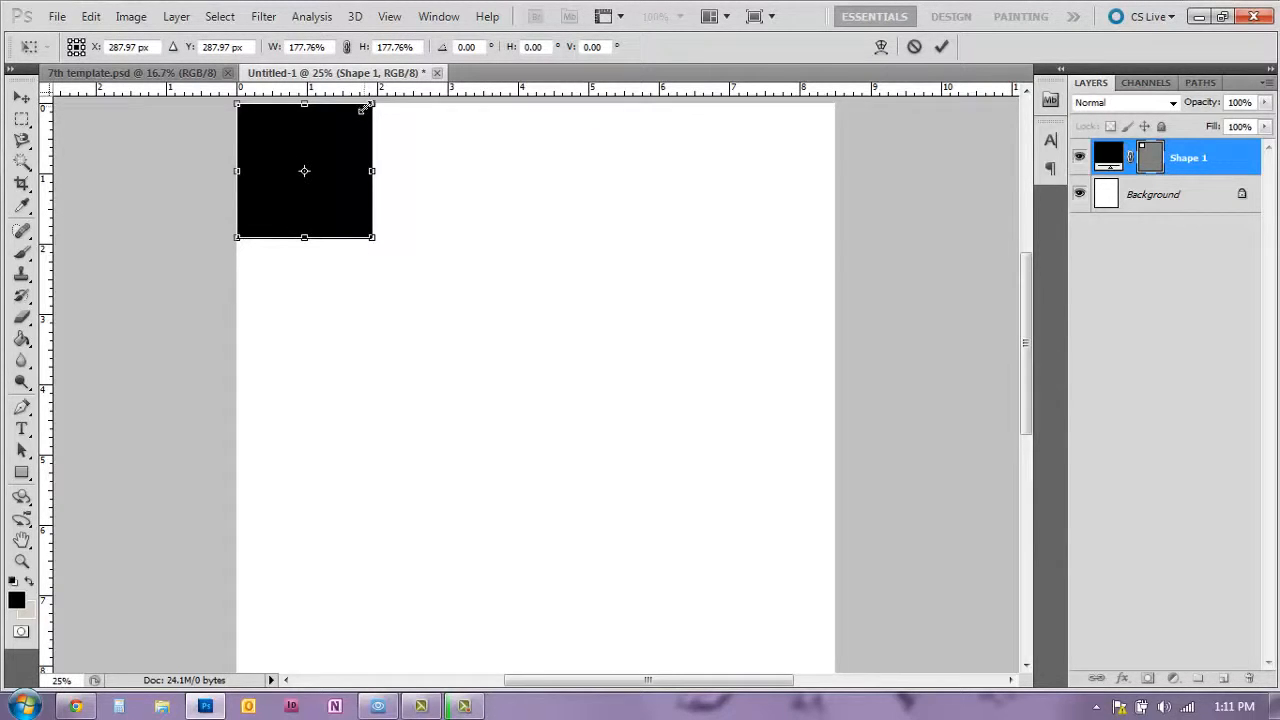
mouse_move(432, 127)
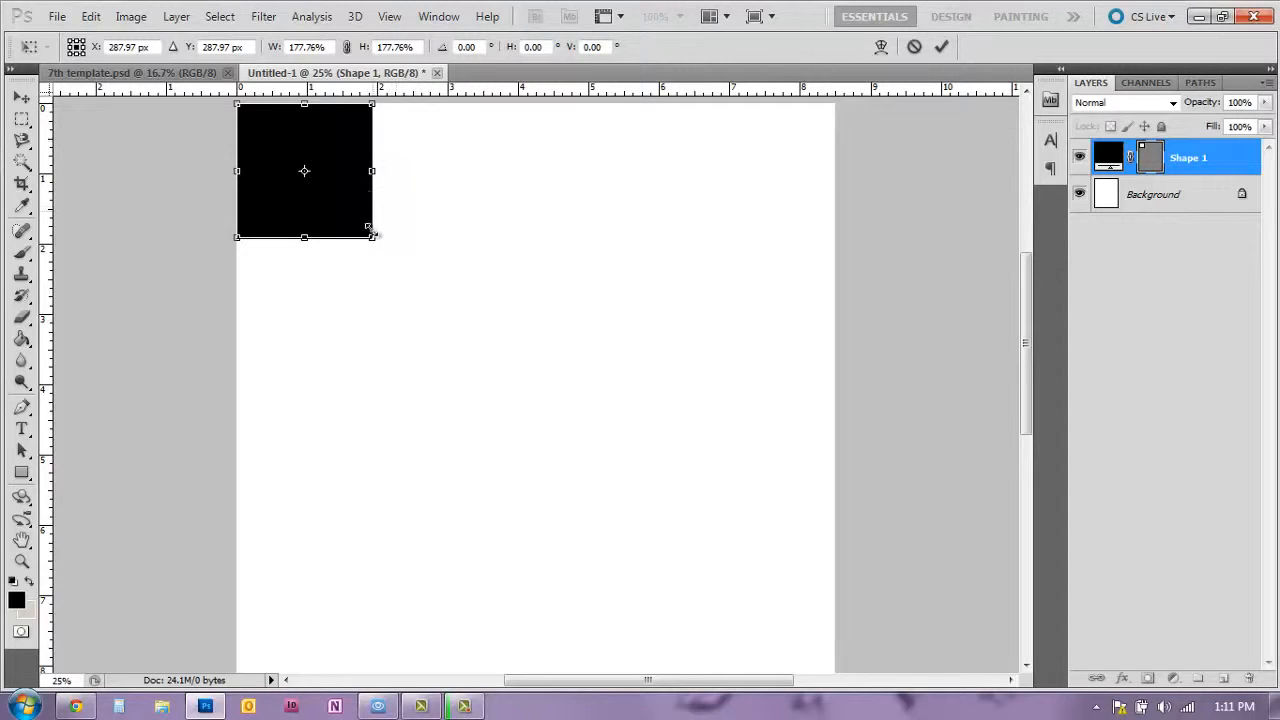
drag(371, 235, 381, 249)
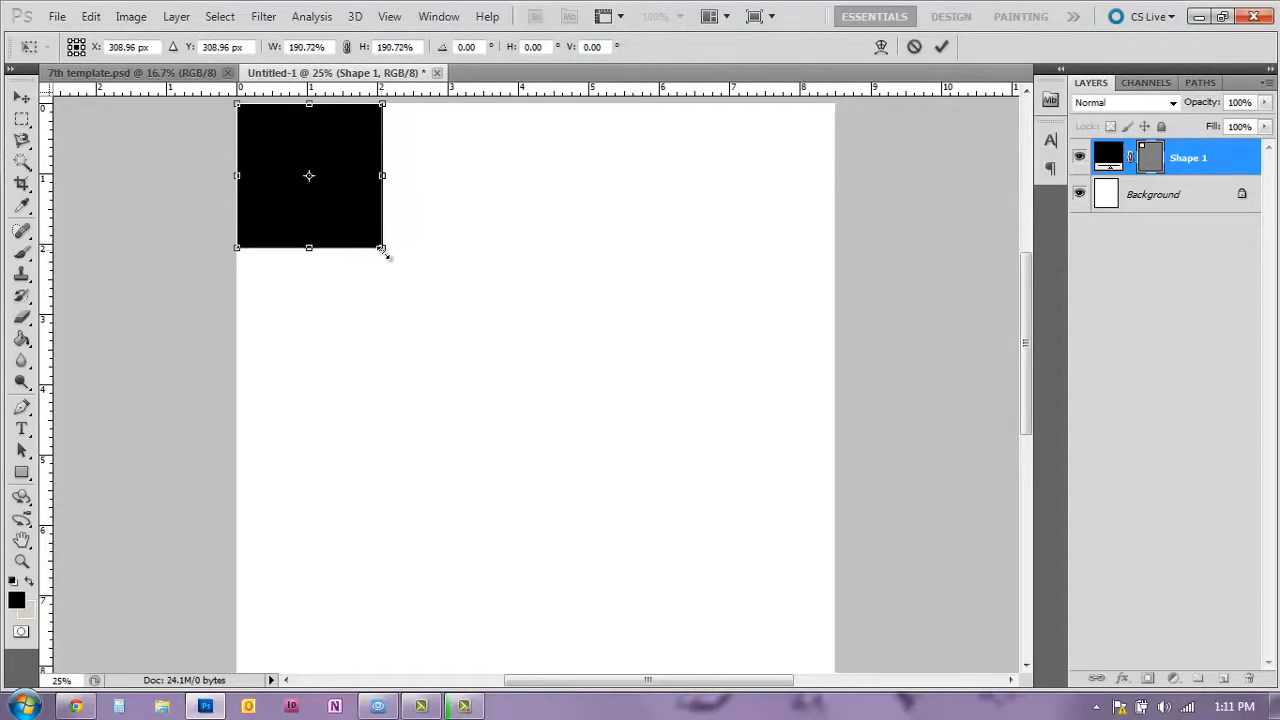
drag(382, 248, 442, 307)
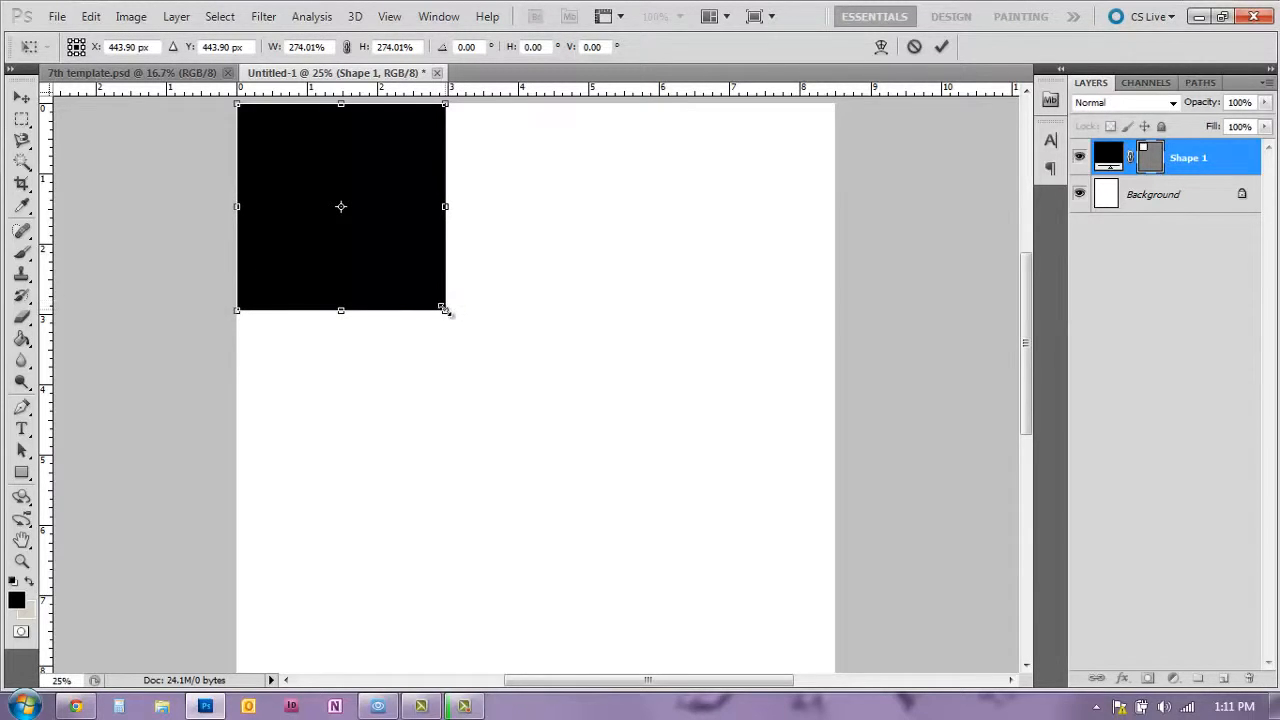
drag(445, 309, 449, 315)
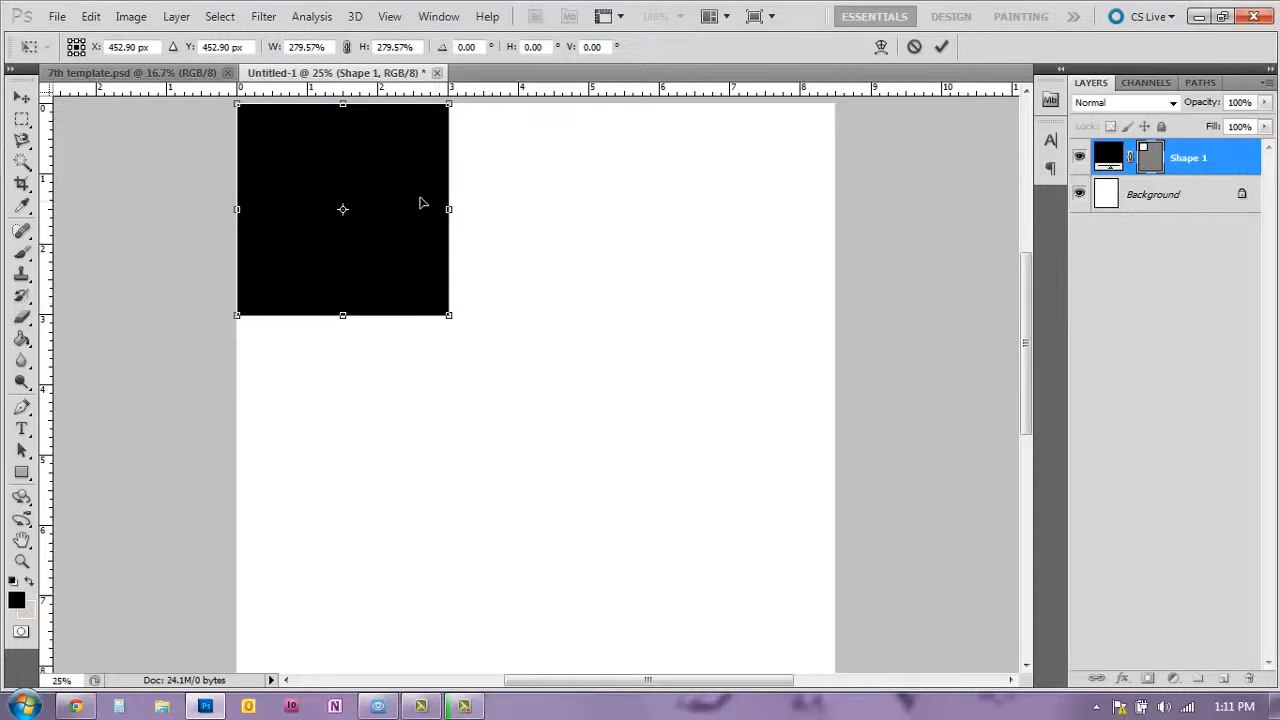
mouse_move(297, 172)
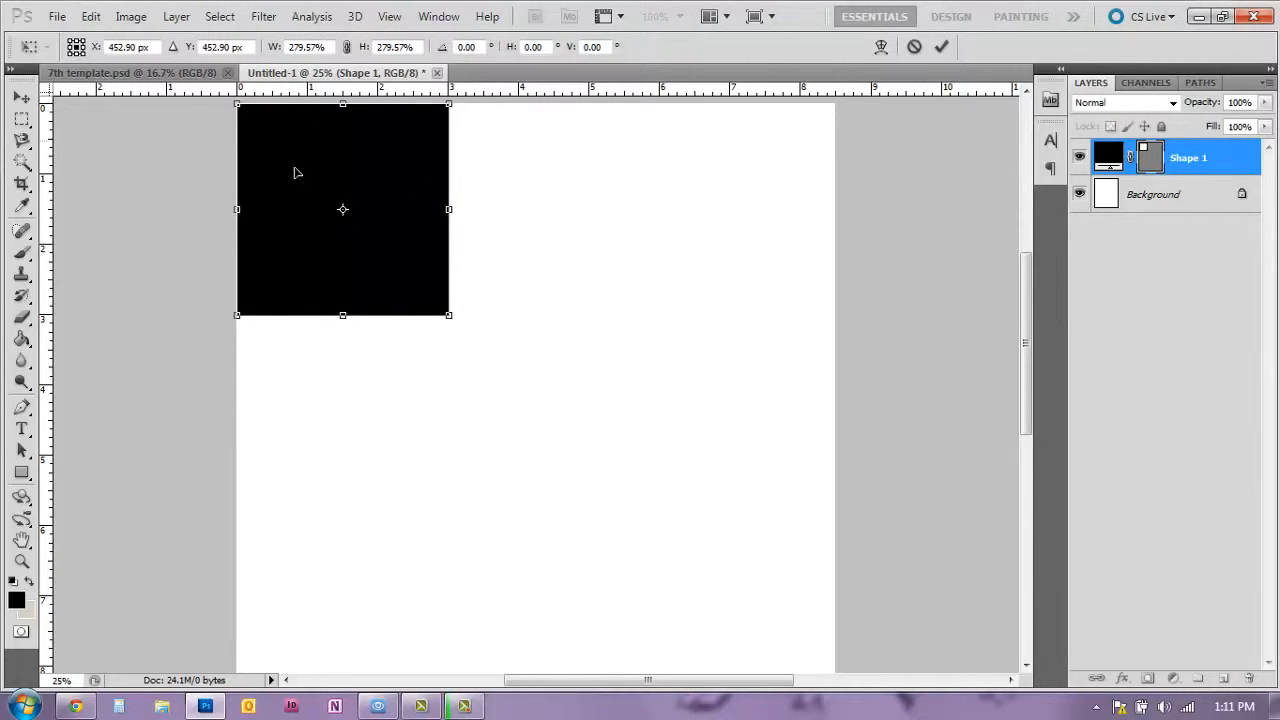
mouse_move(341, 147)
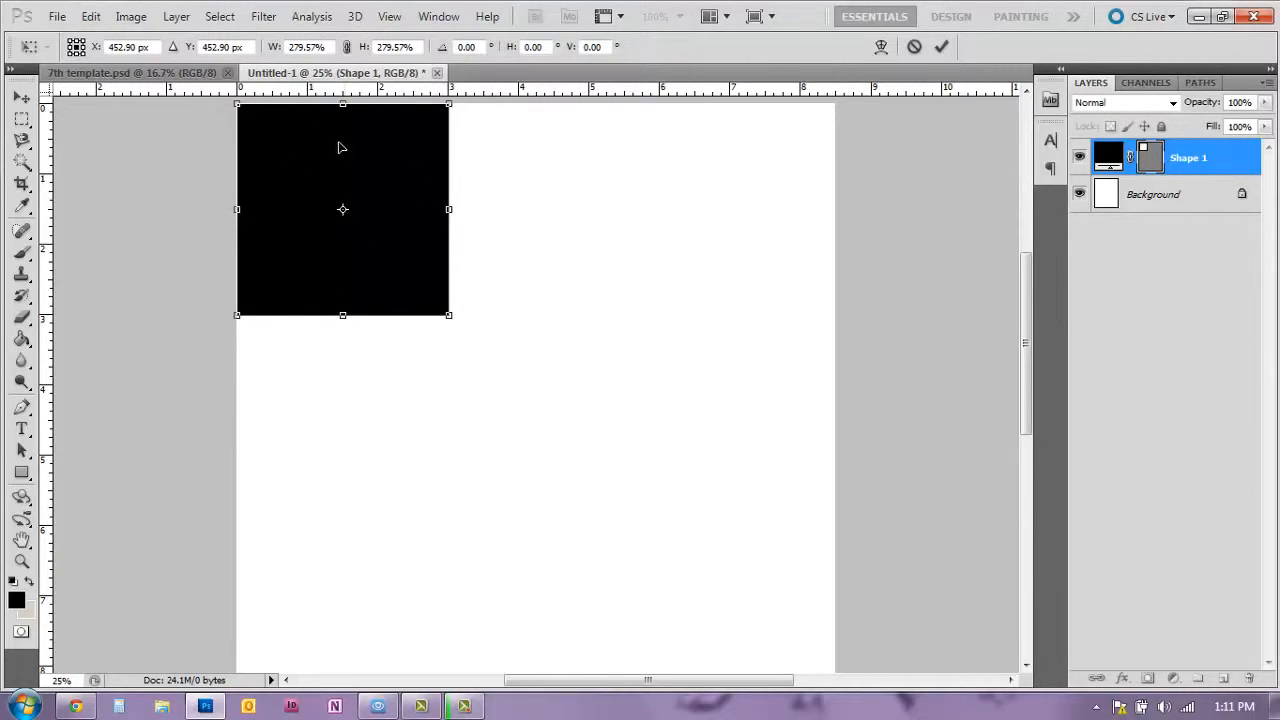
mouse_move(395, 272)
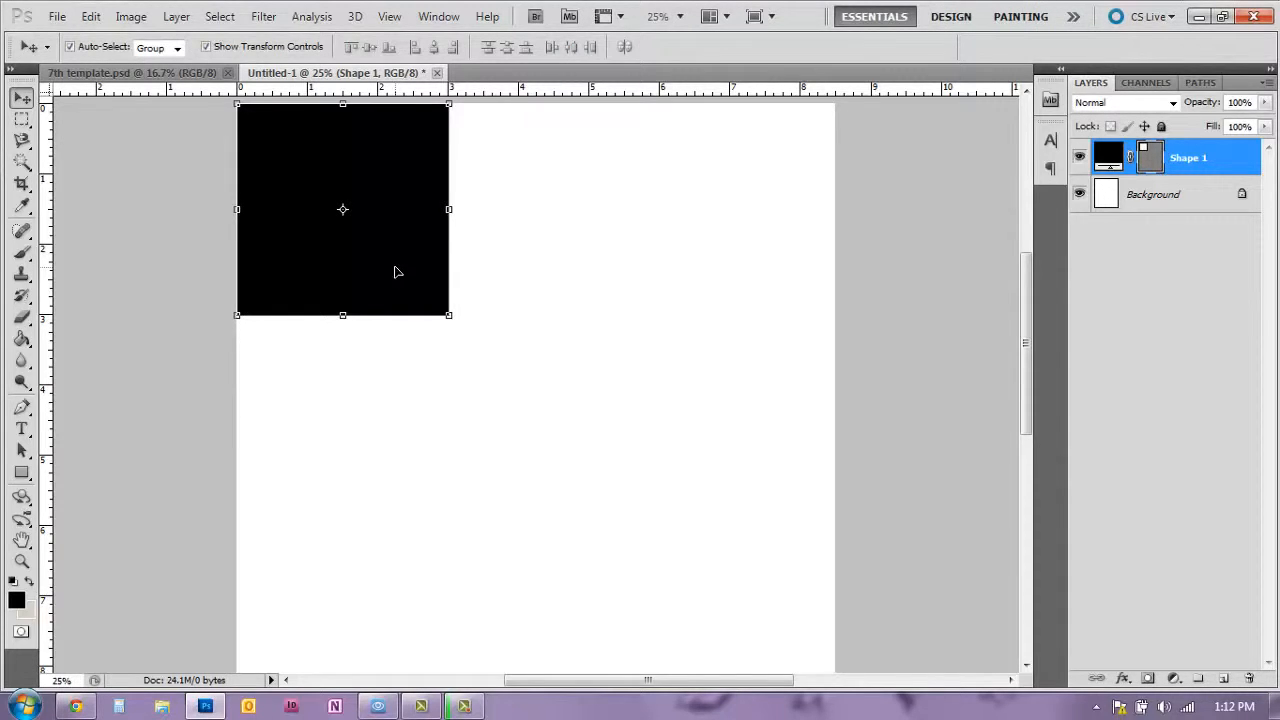
mouse_move(238, 208)
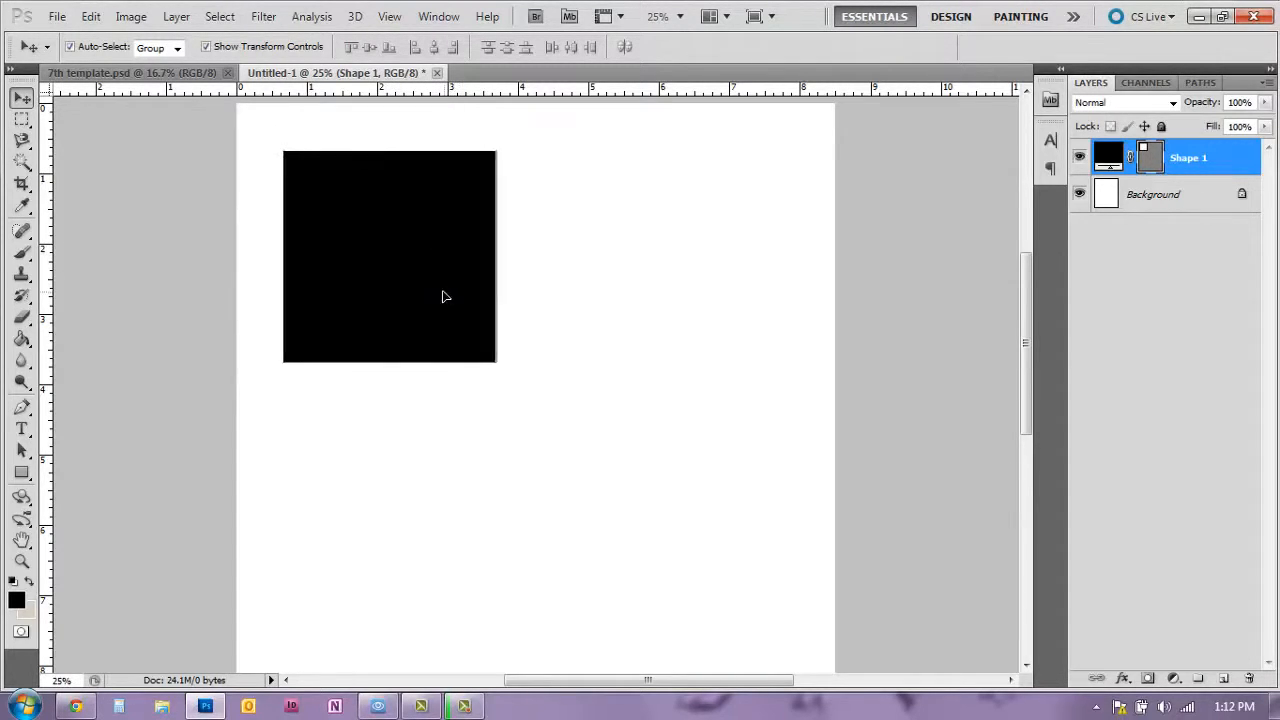
click(388, 256)
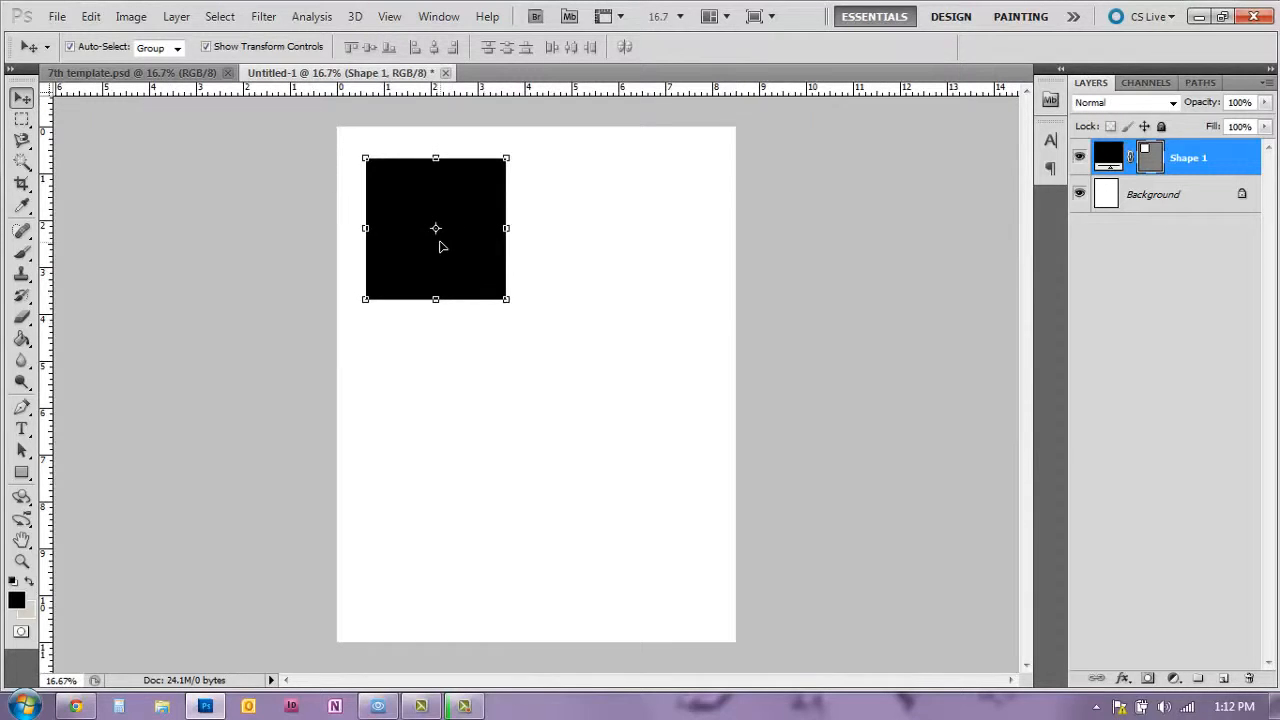
mouse_move(548, 124)
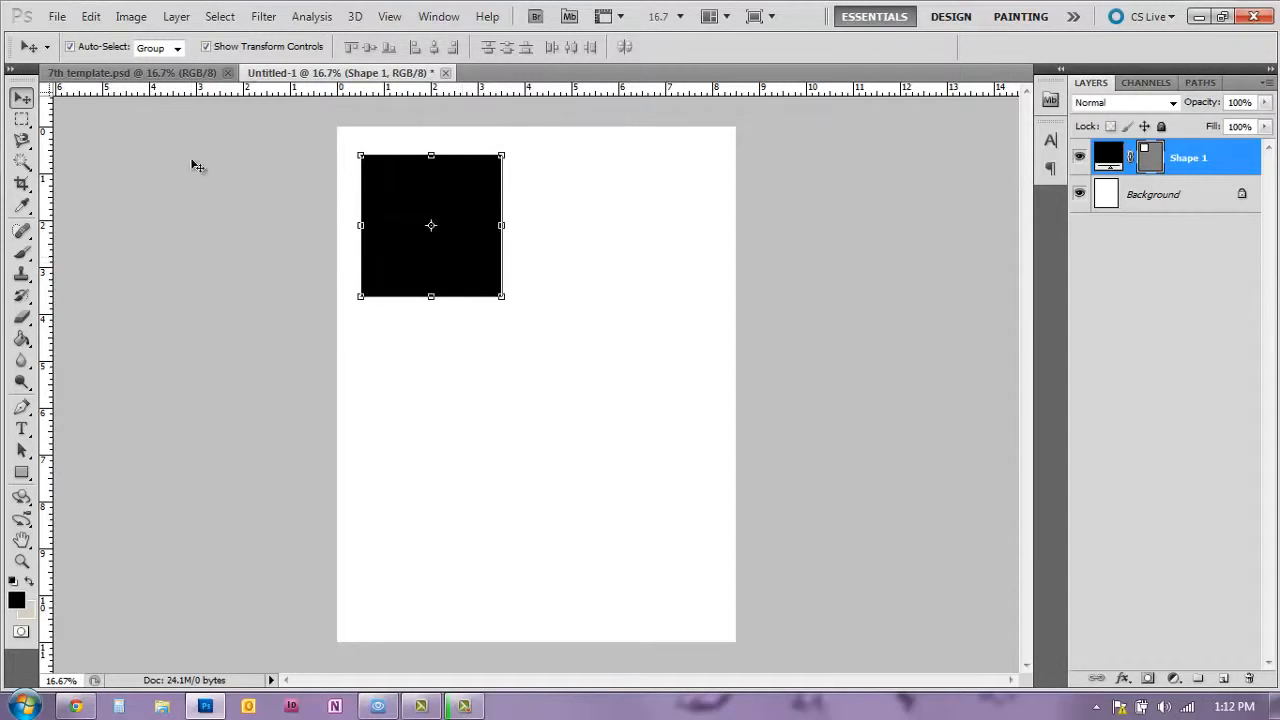
mouse_move(471, 461)
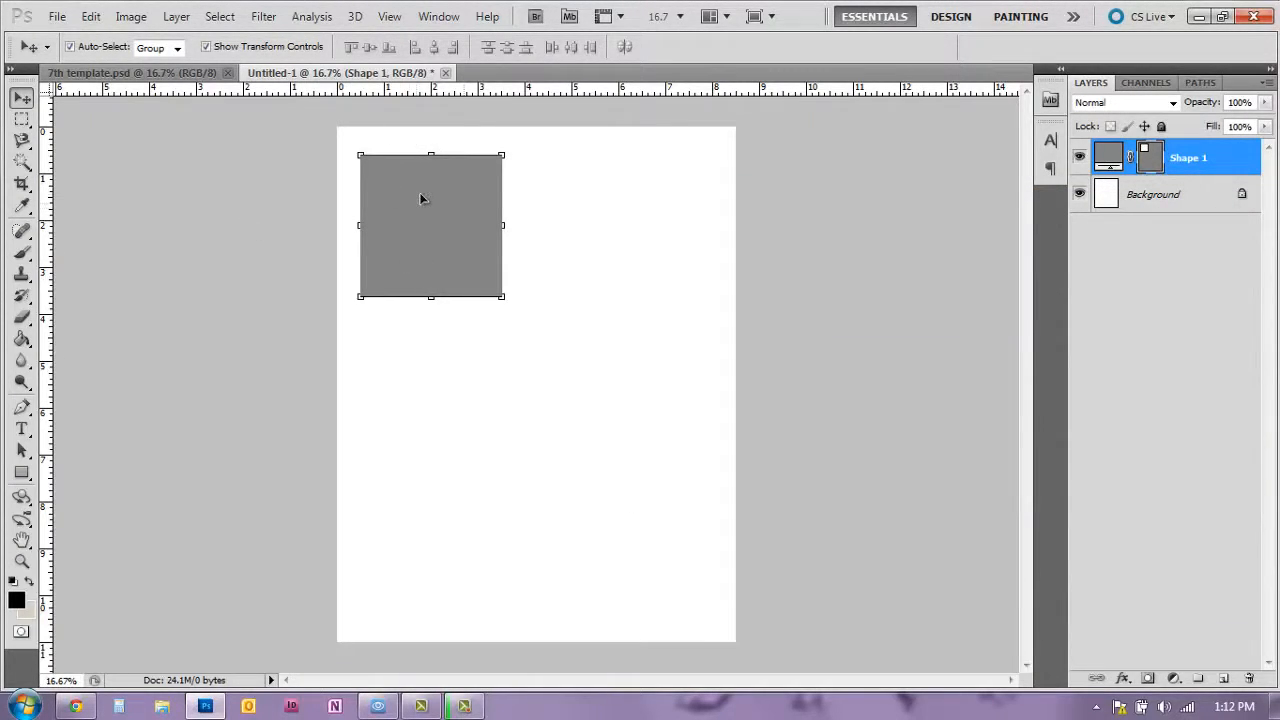
mouse_move(922, 218)
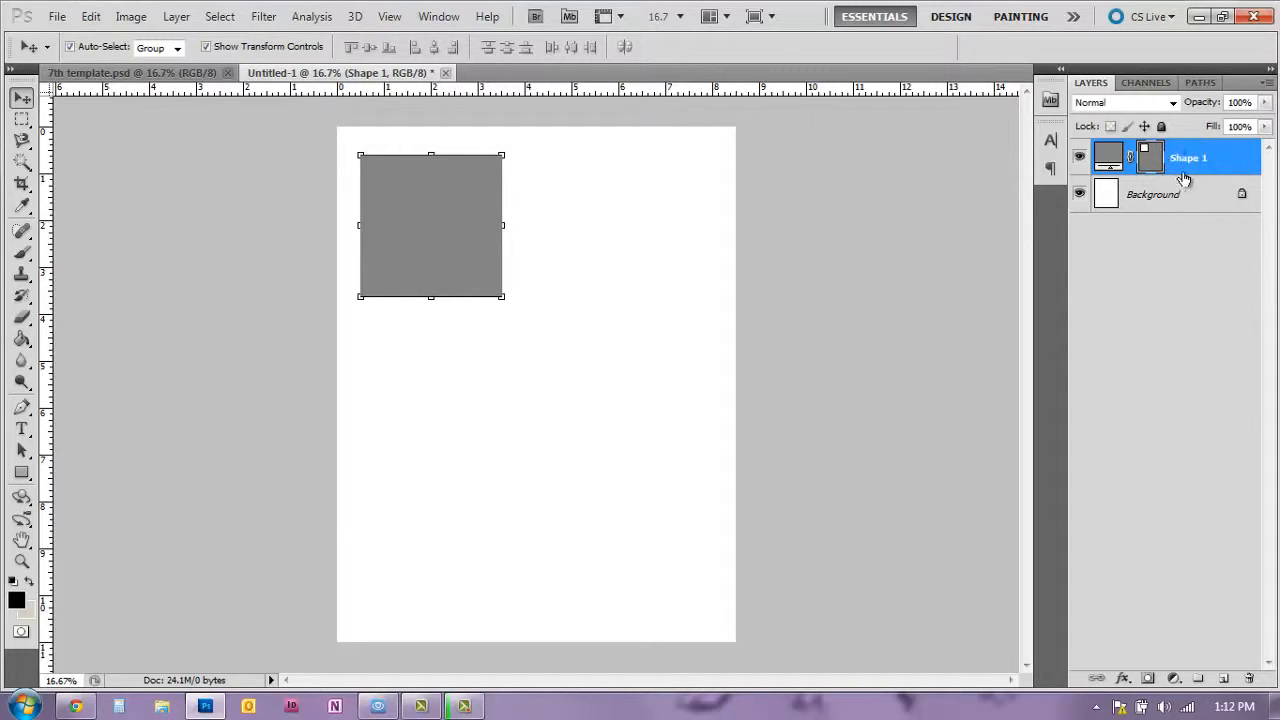
Step: Duplicate the gray square layer twice, producing Shape 1 copy and Shape 1 copy 2
right_click(1188, 157)
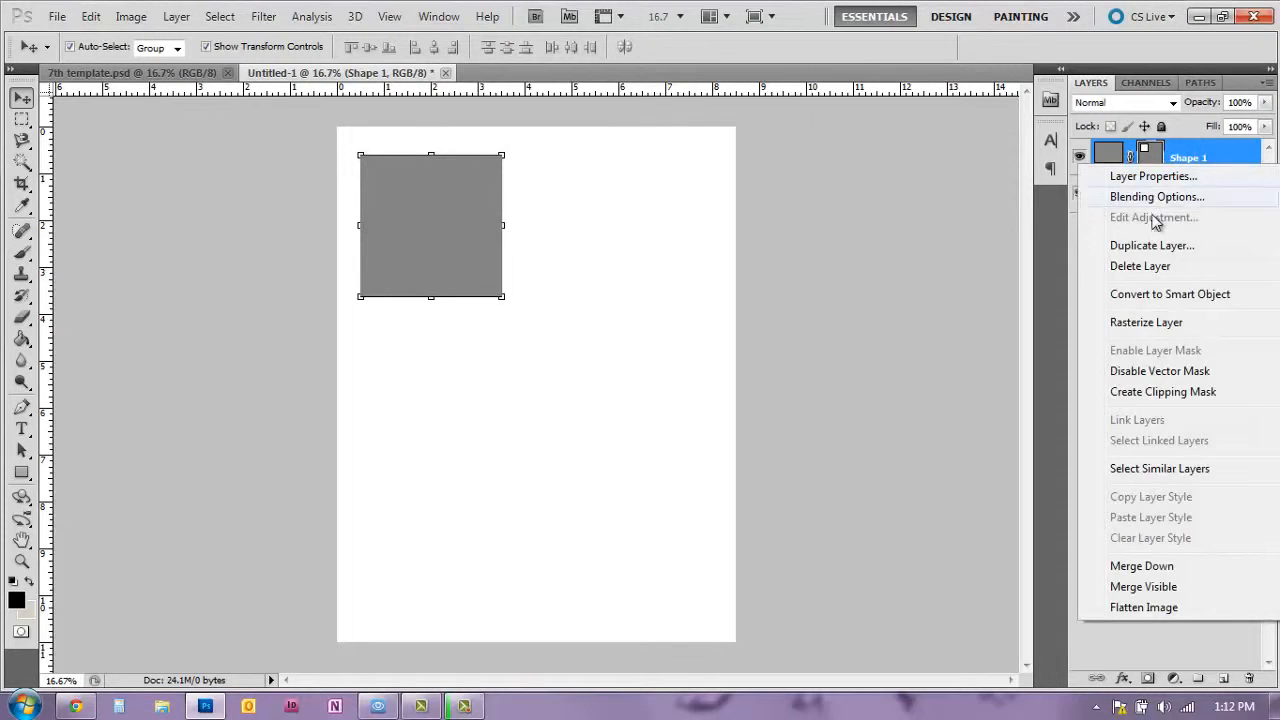
click(1151, 245)
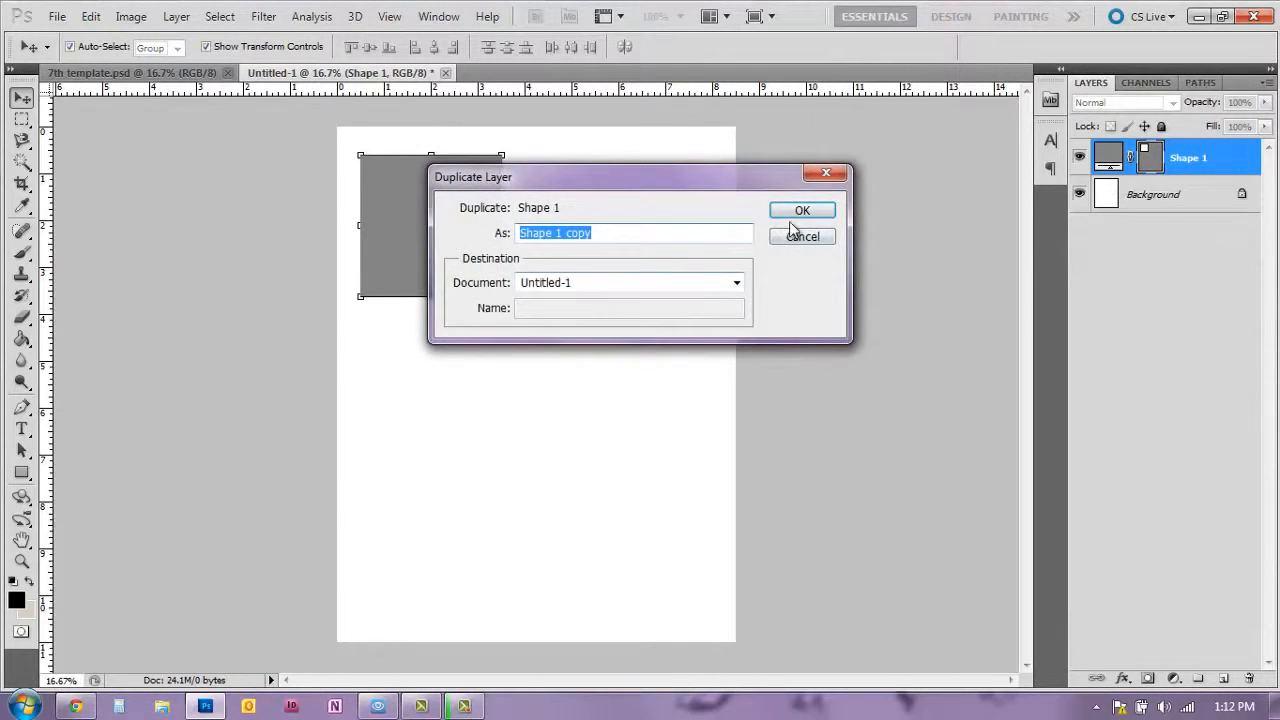
click(802, 210)
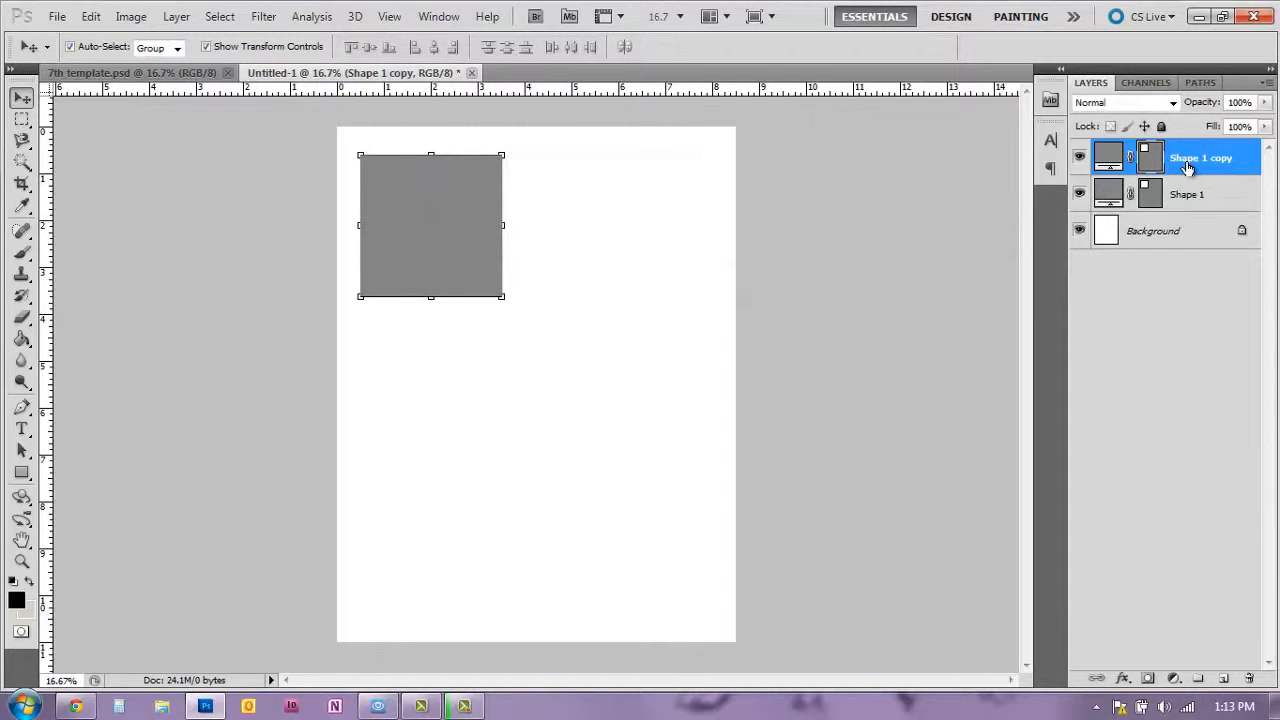
right_click(1200, 158)
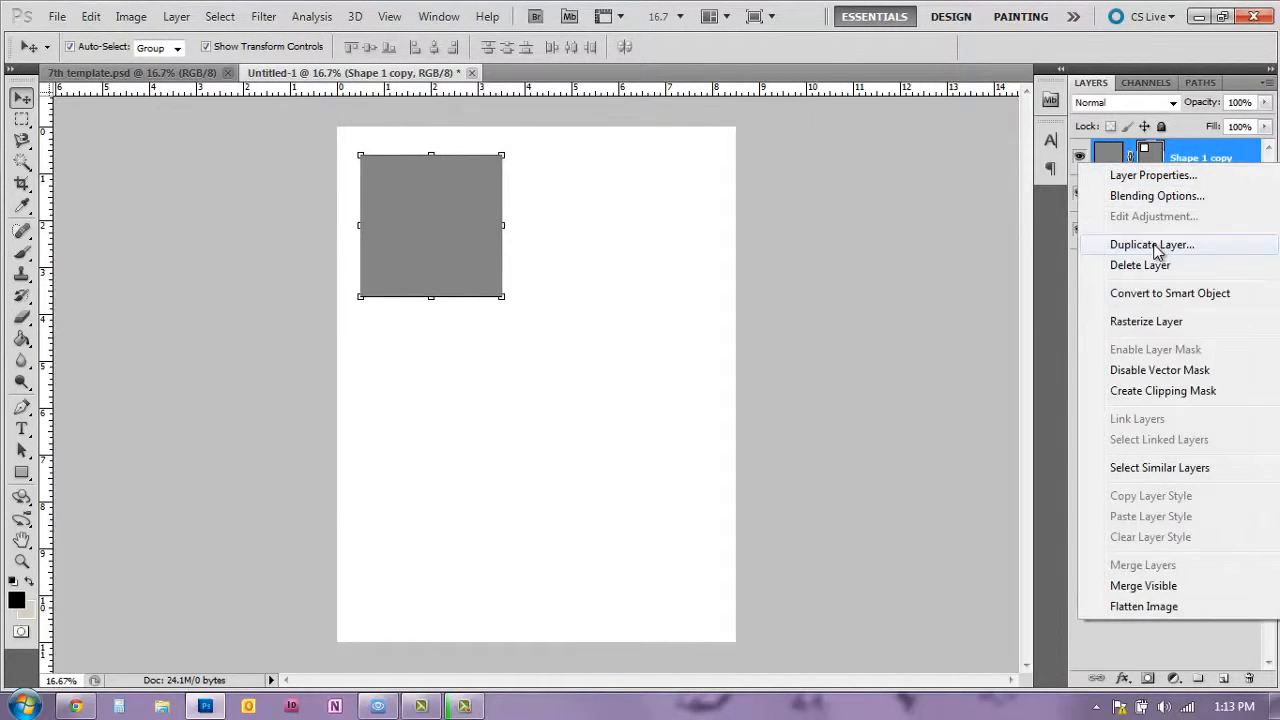
click(1151, 244)
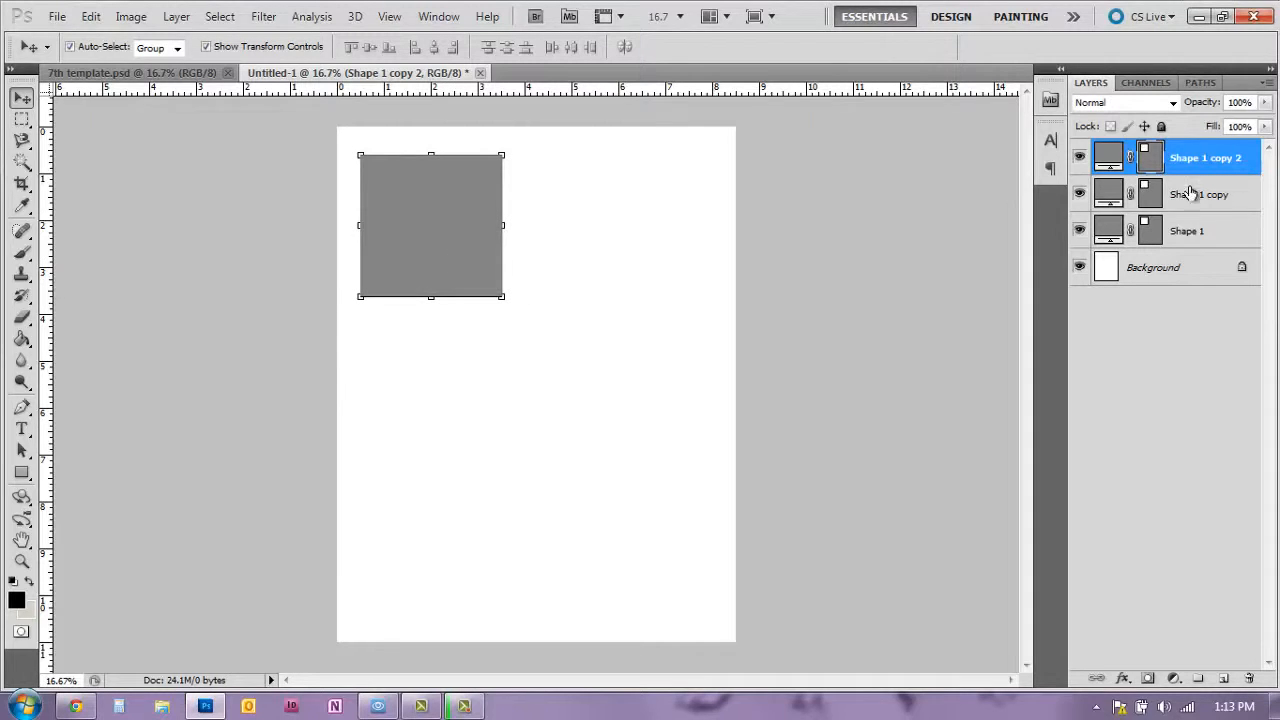
mouse_move(1205, 183)
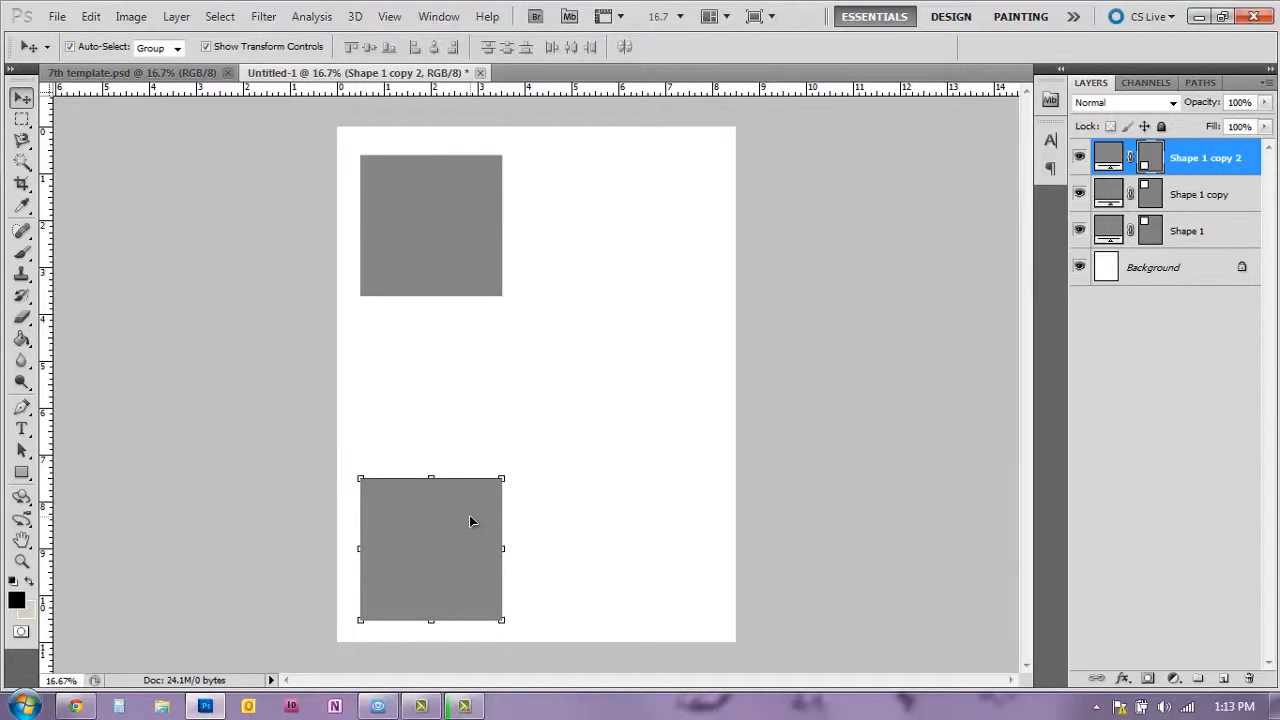
mouse_move(379, 348)
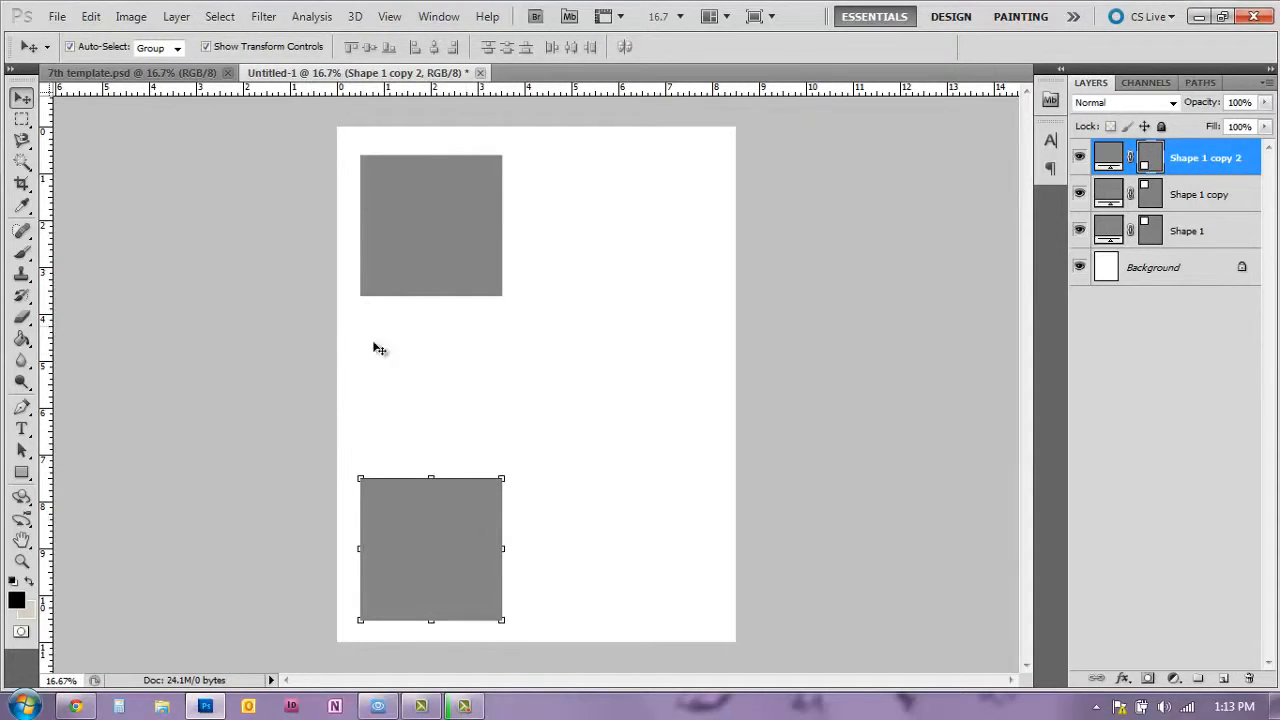
mouse_move(370, 145)
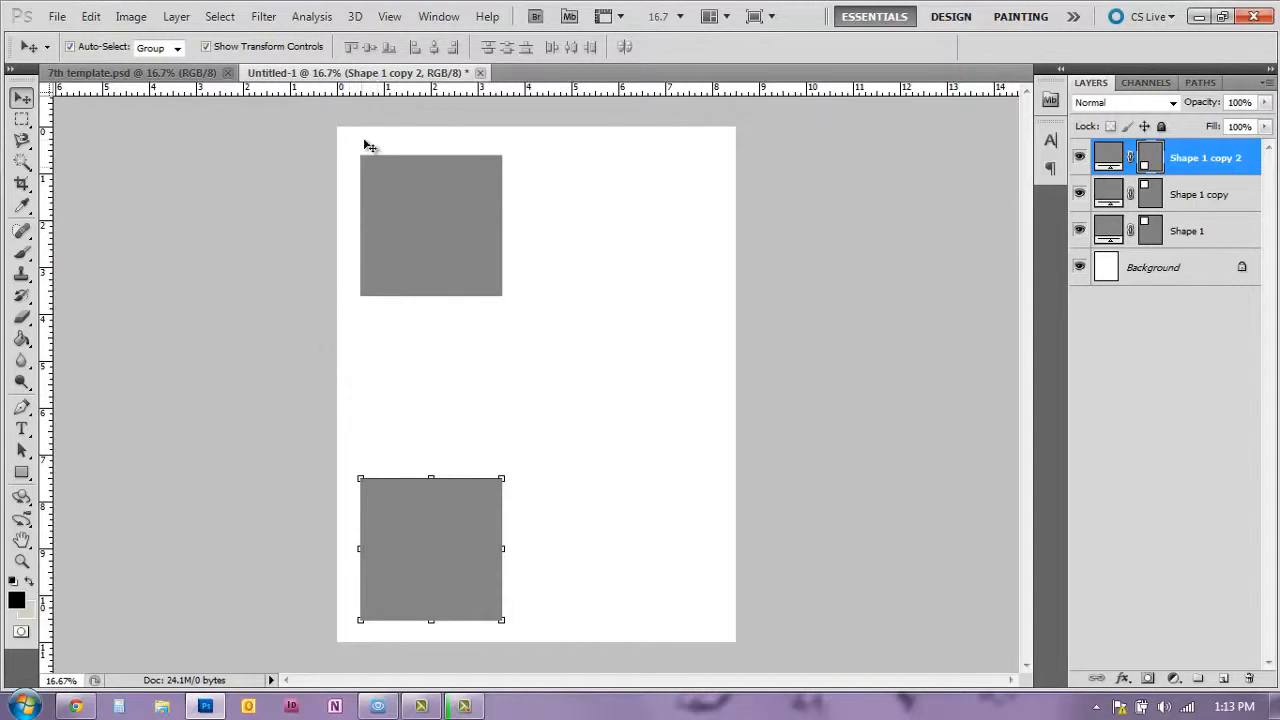
mouse_move(436, 565)
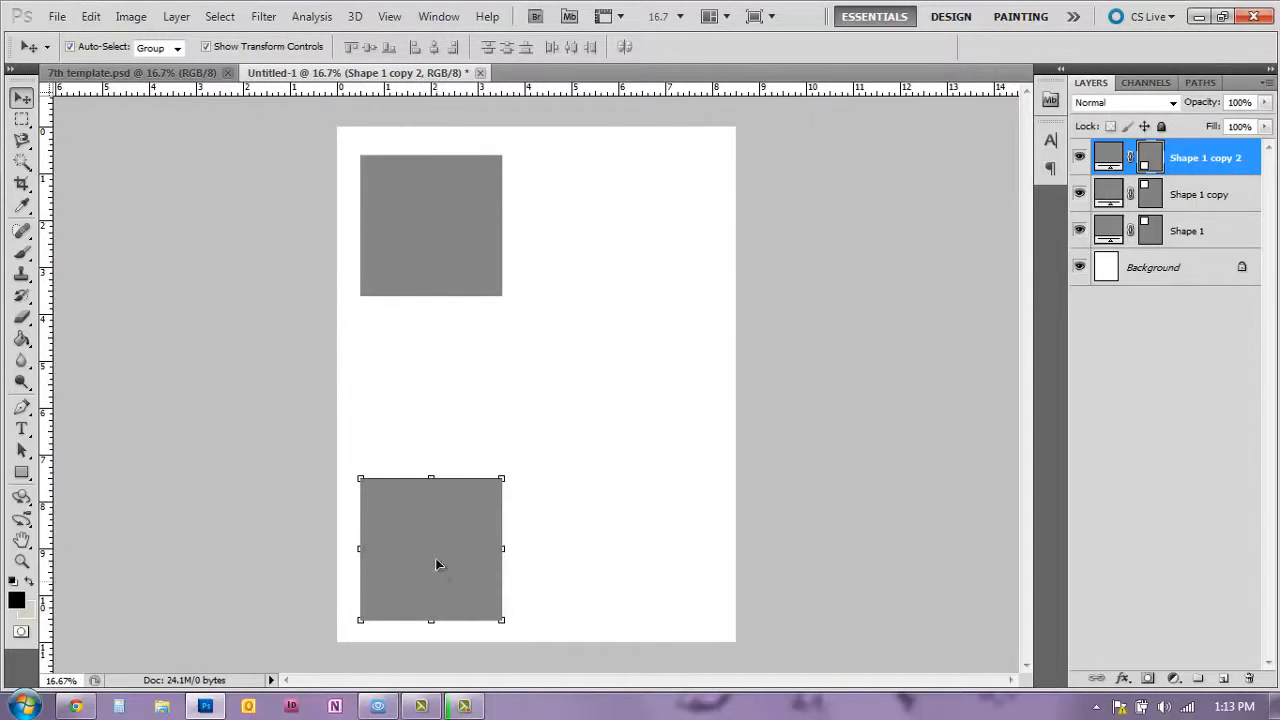
mouse_move(415, 148)
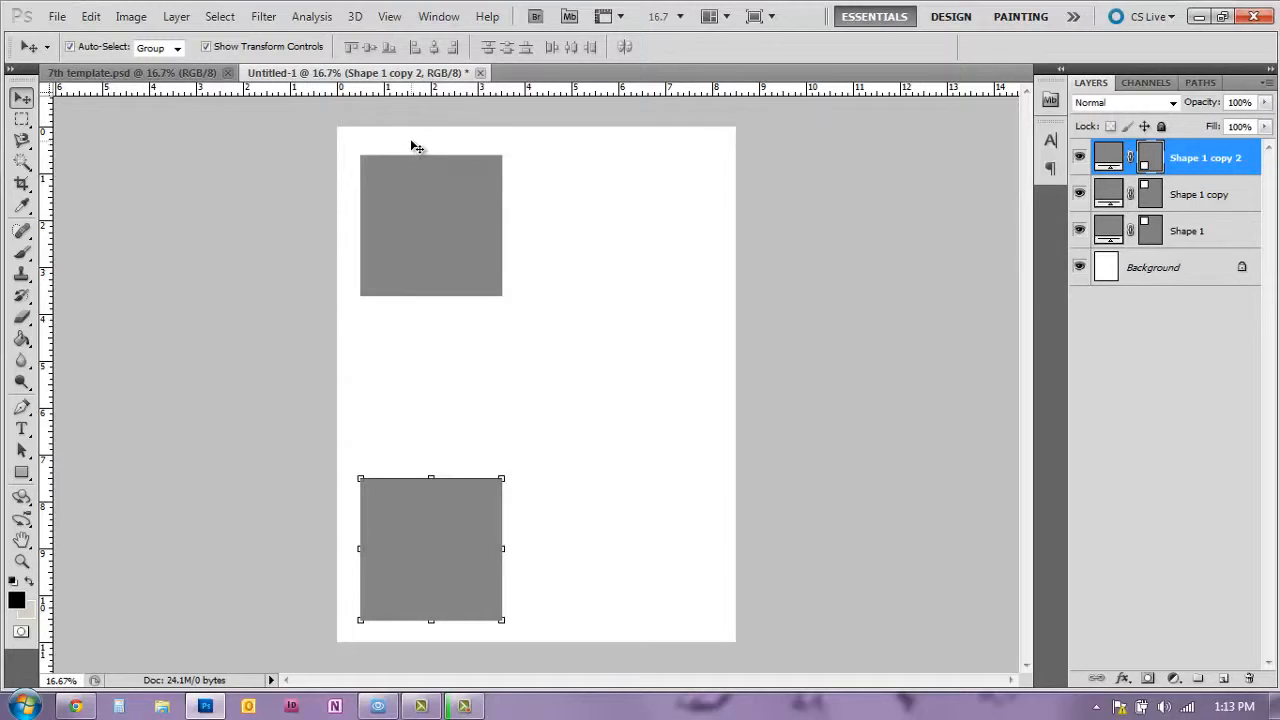
mouse_move(448, 637)
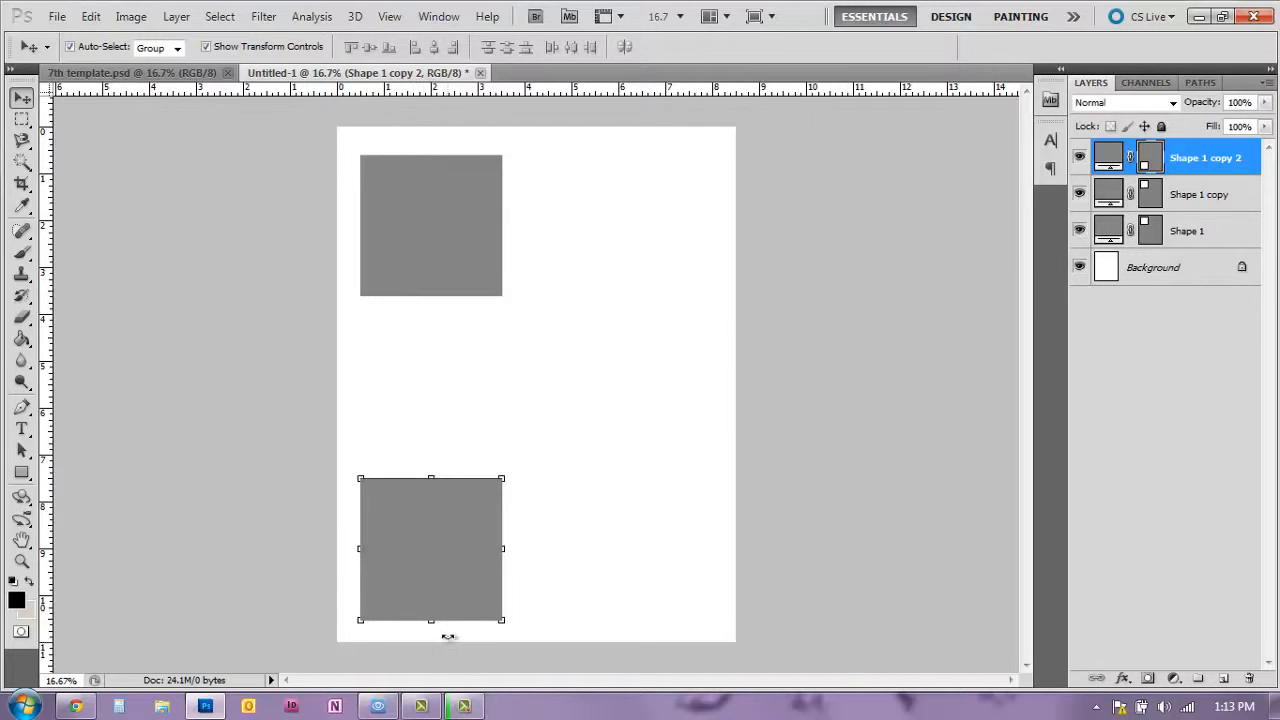
mouse_move(458, 680)
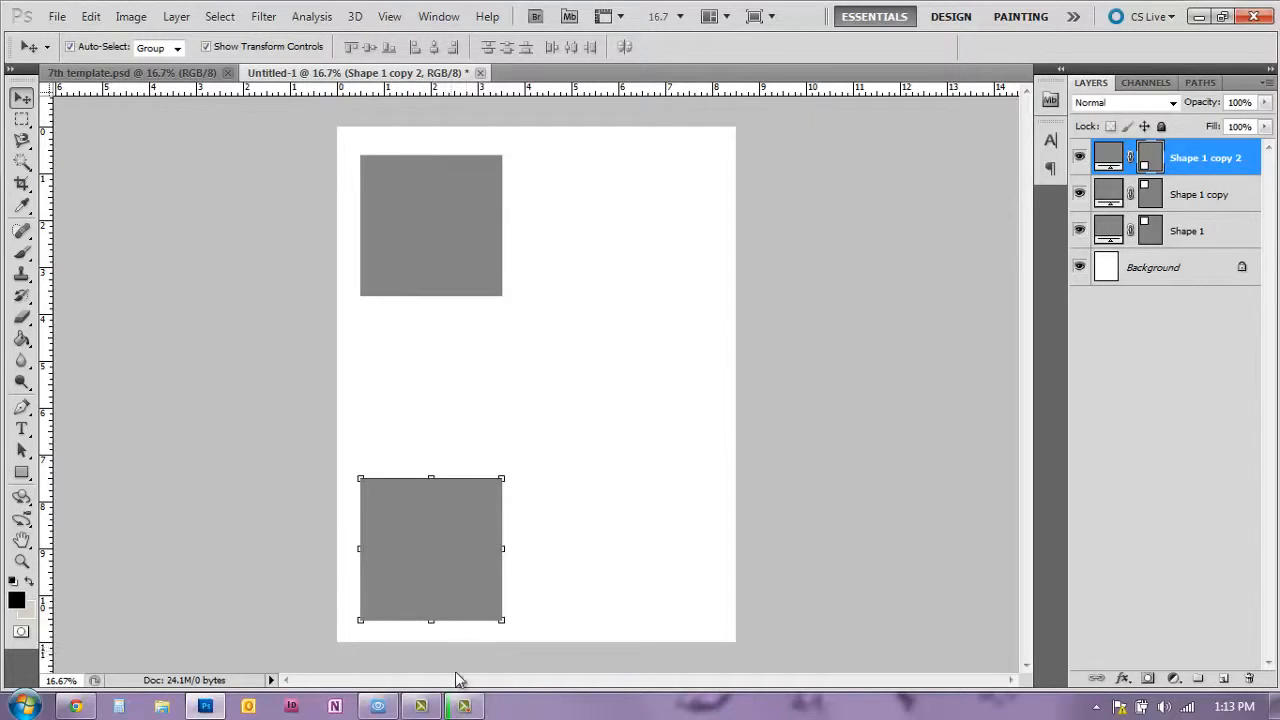
mouse_move(391, 561)
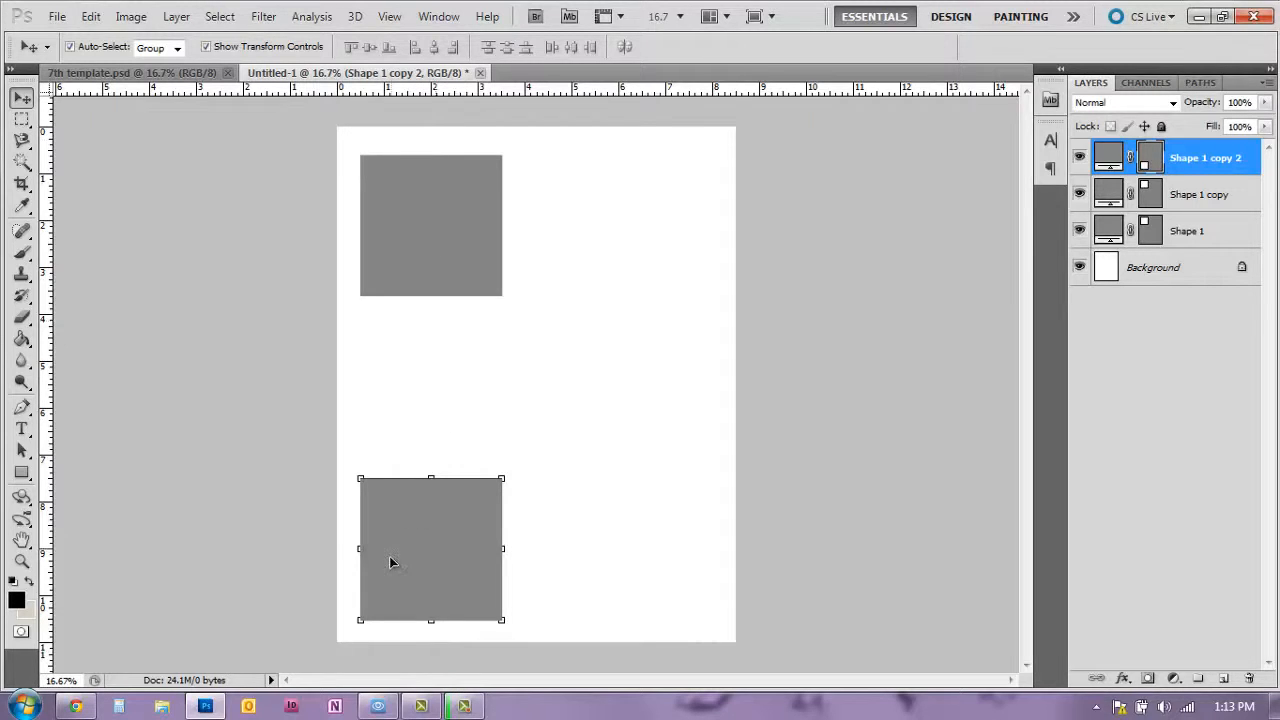
mouse_move(418, 154)
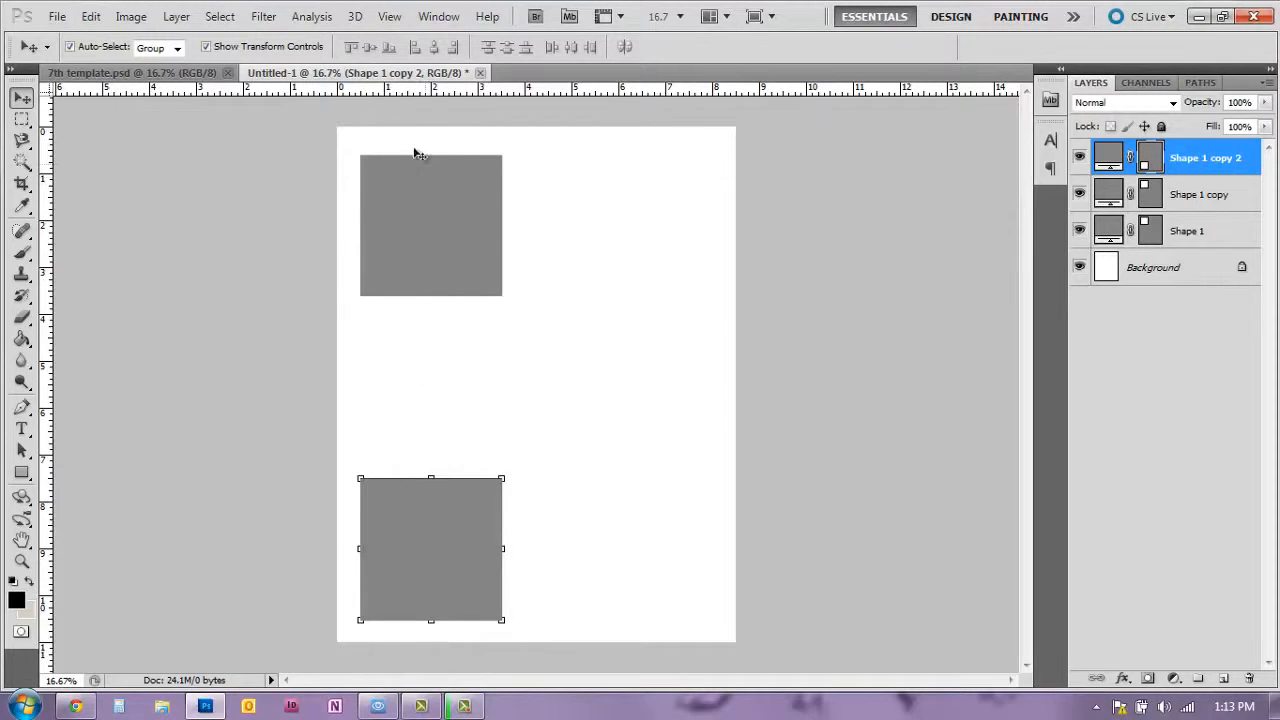
mouse_move(358, 608)
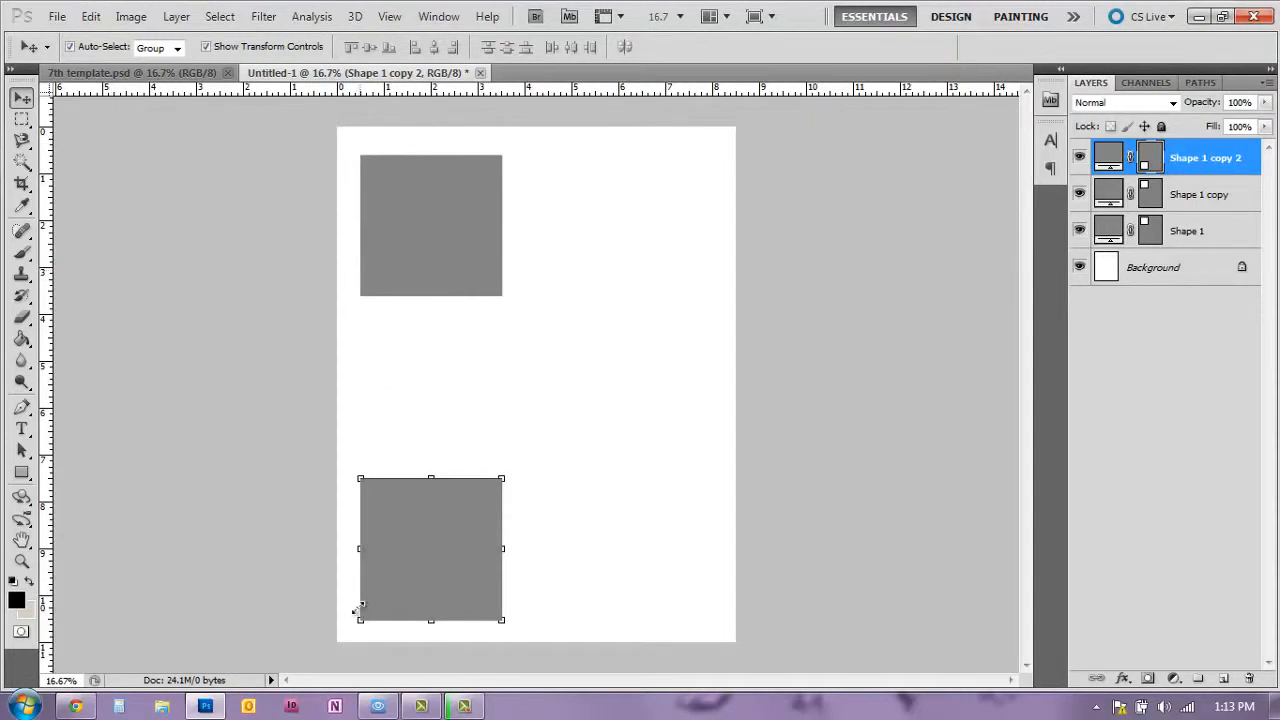
mouse_move(348, 538)
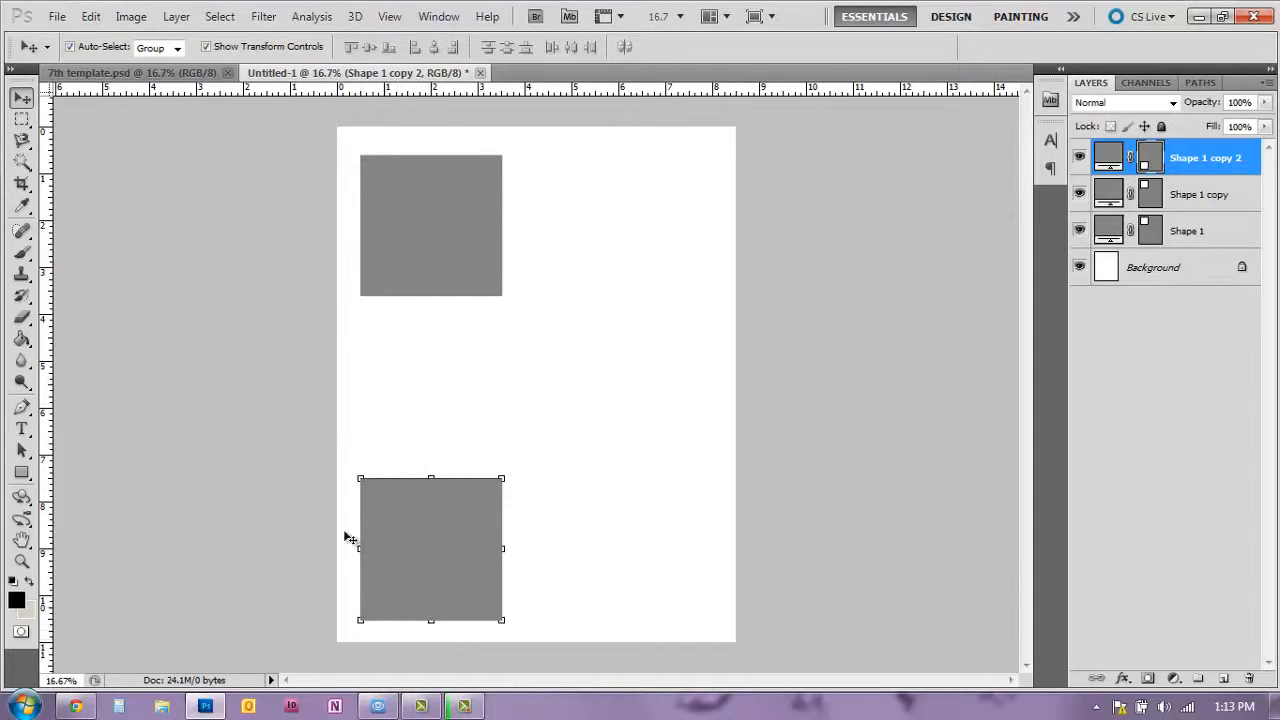
mouse_move(380, 680)
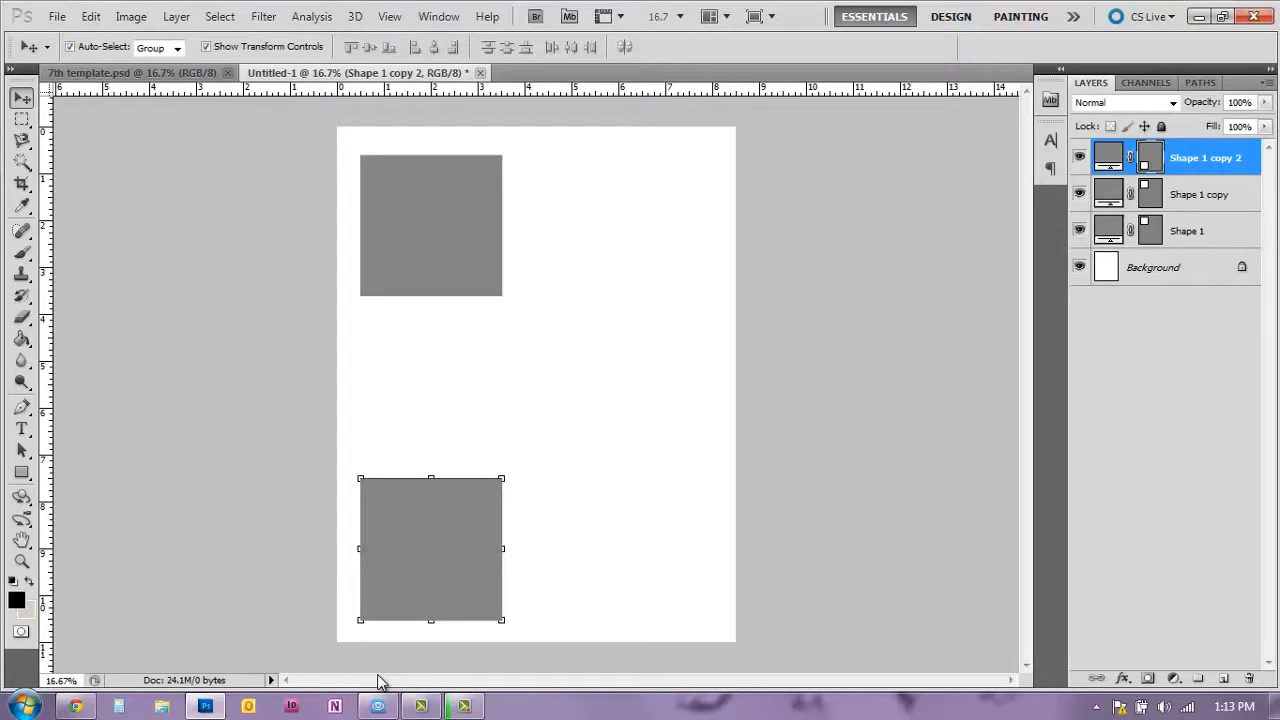
mouse_move(690, 330)
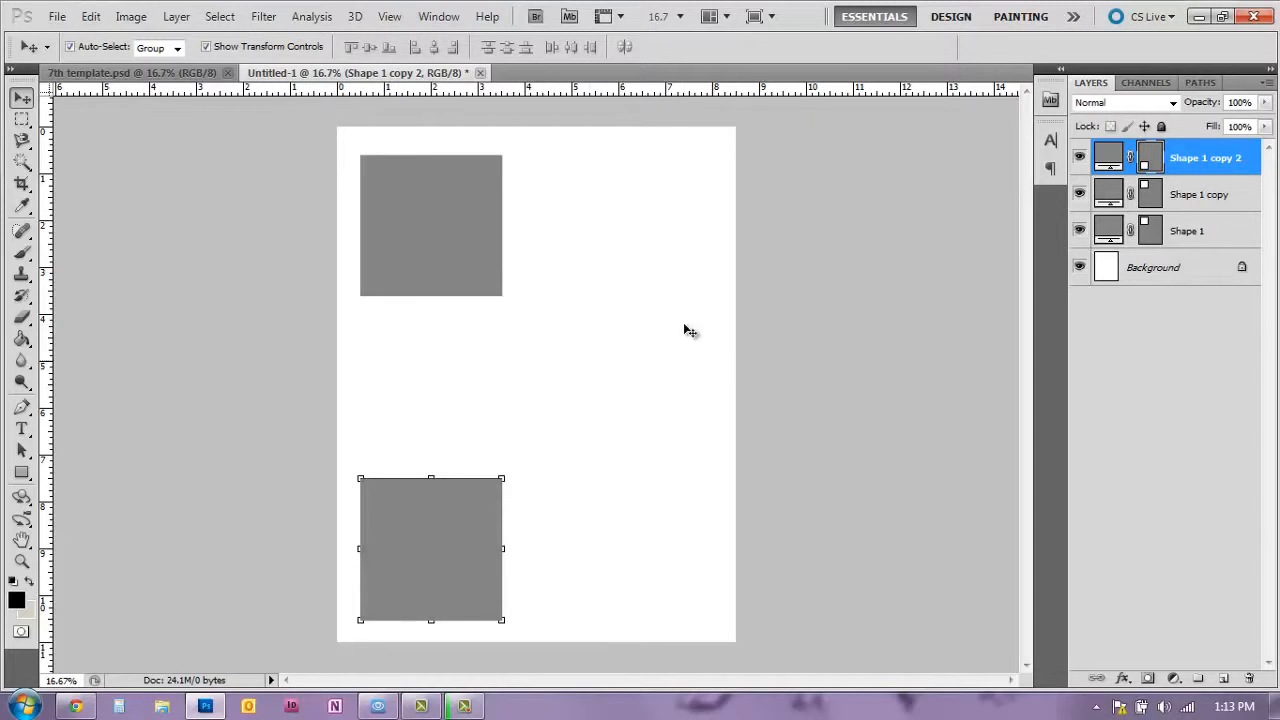
mouse_move(459, 430)
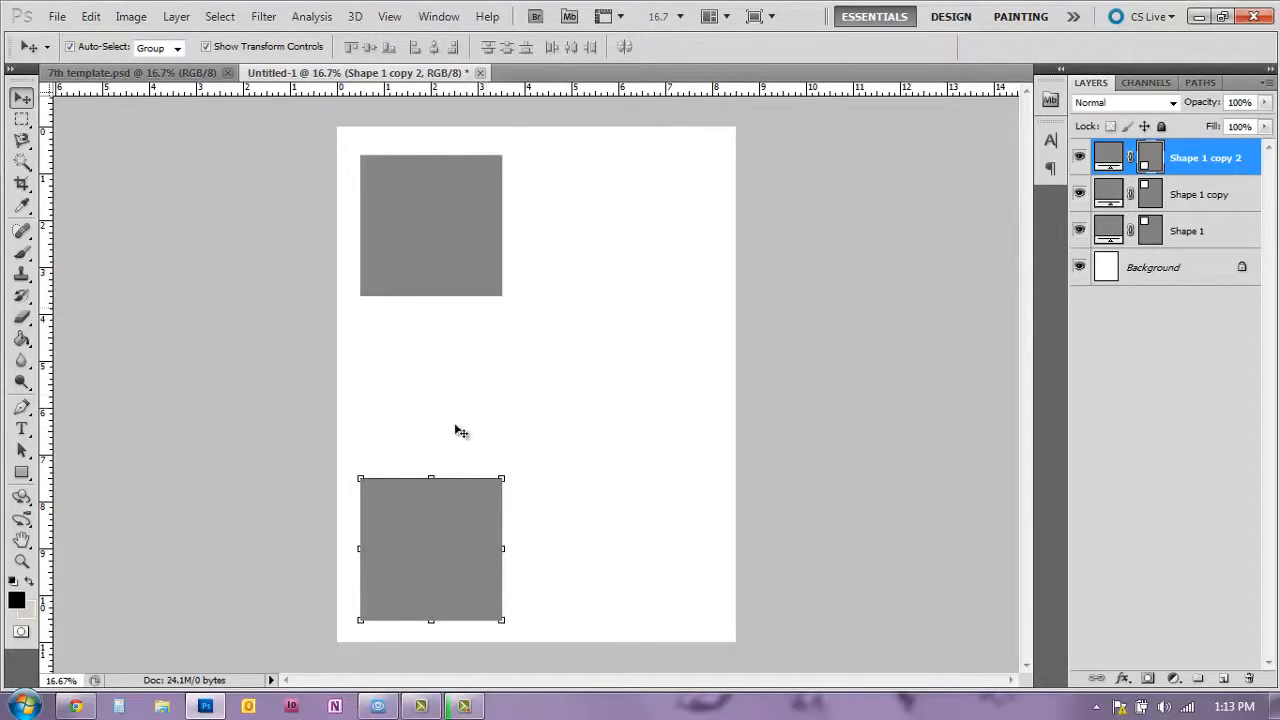
mouse_move(632, 233)
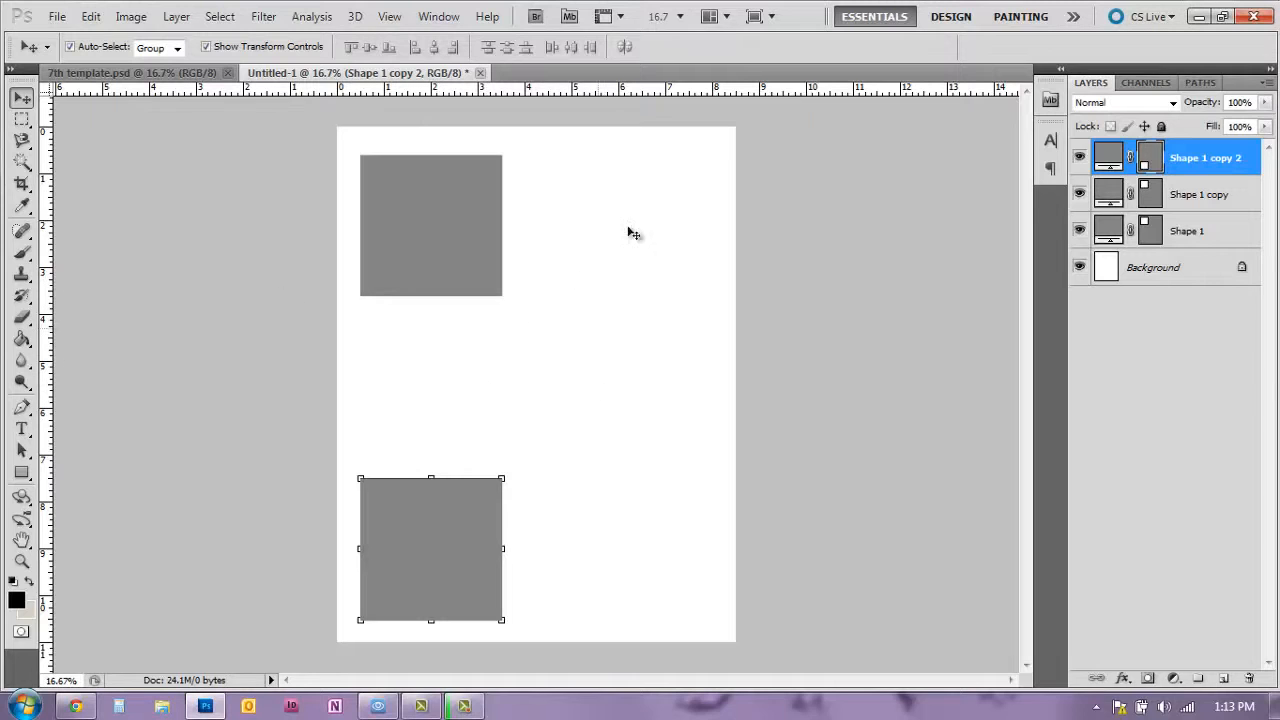
mouse_move(477, 361)
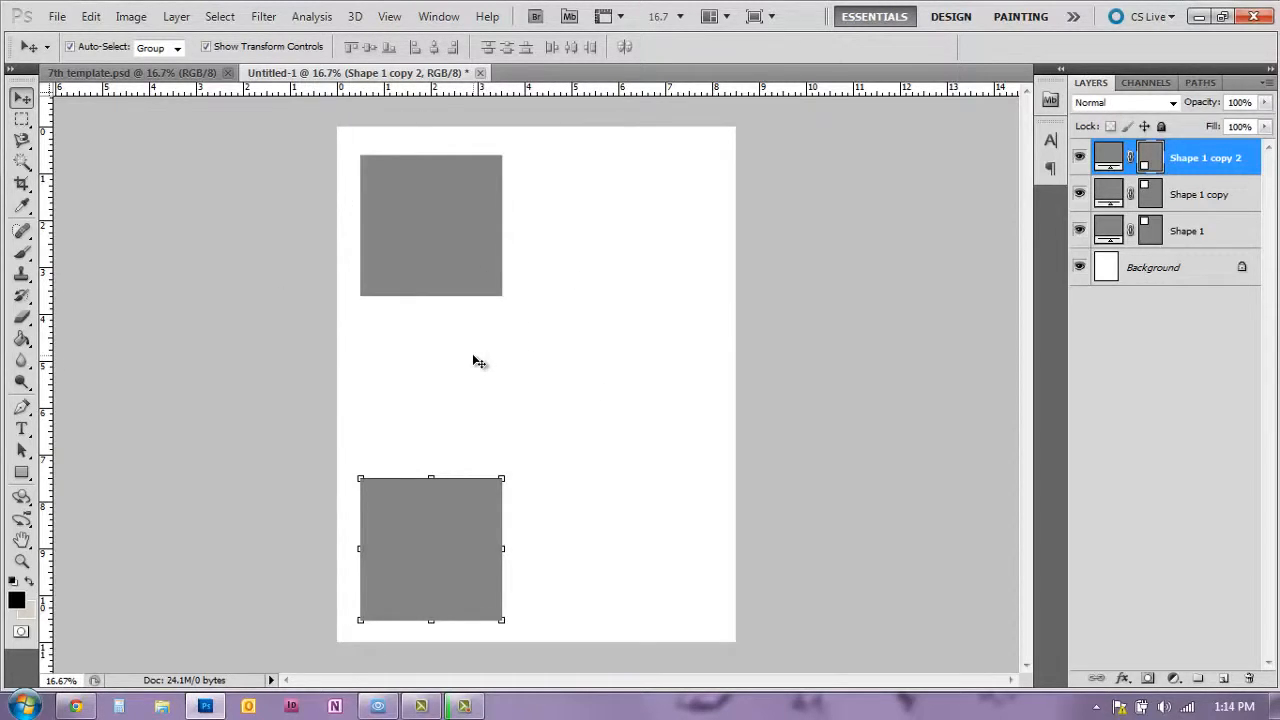
mouse_move(562, 51)
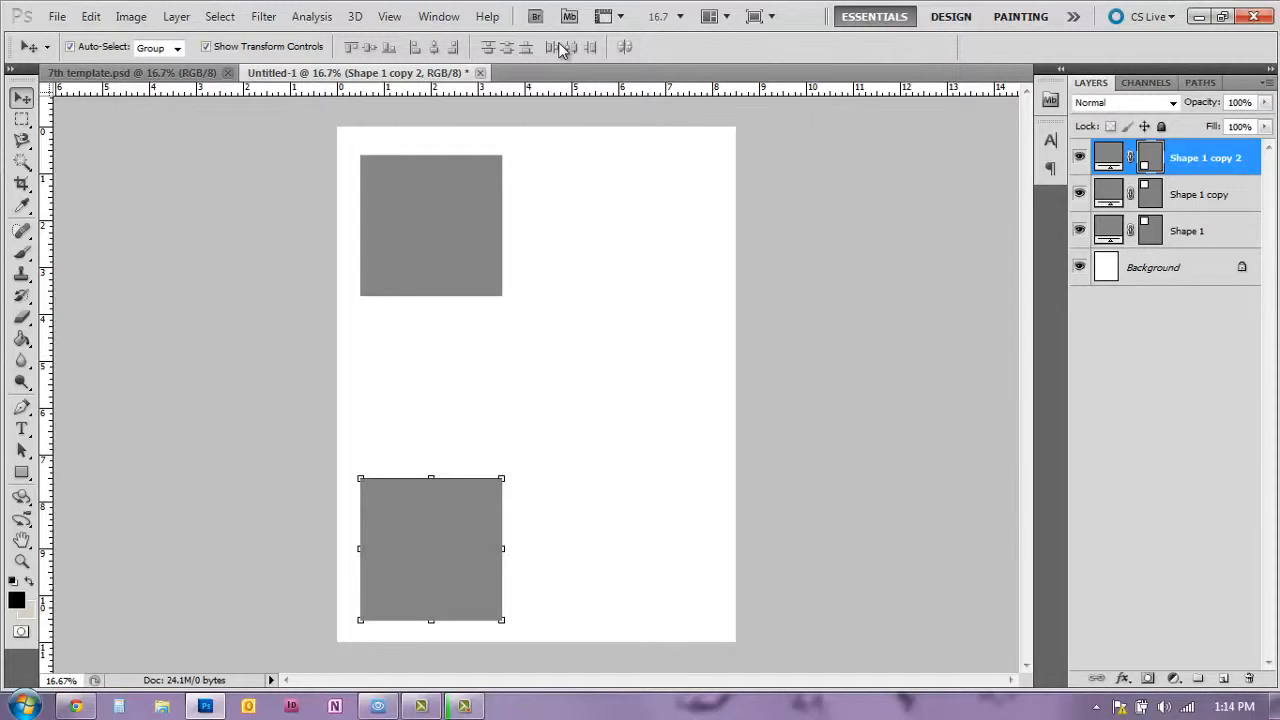
mouse_move(563, 47)
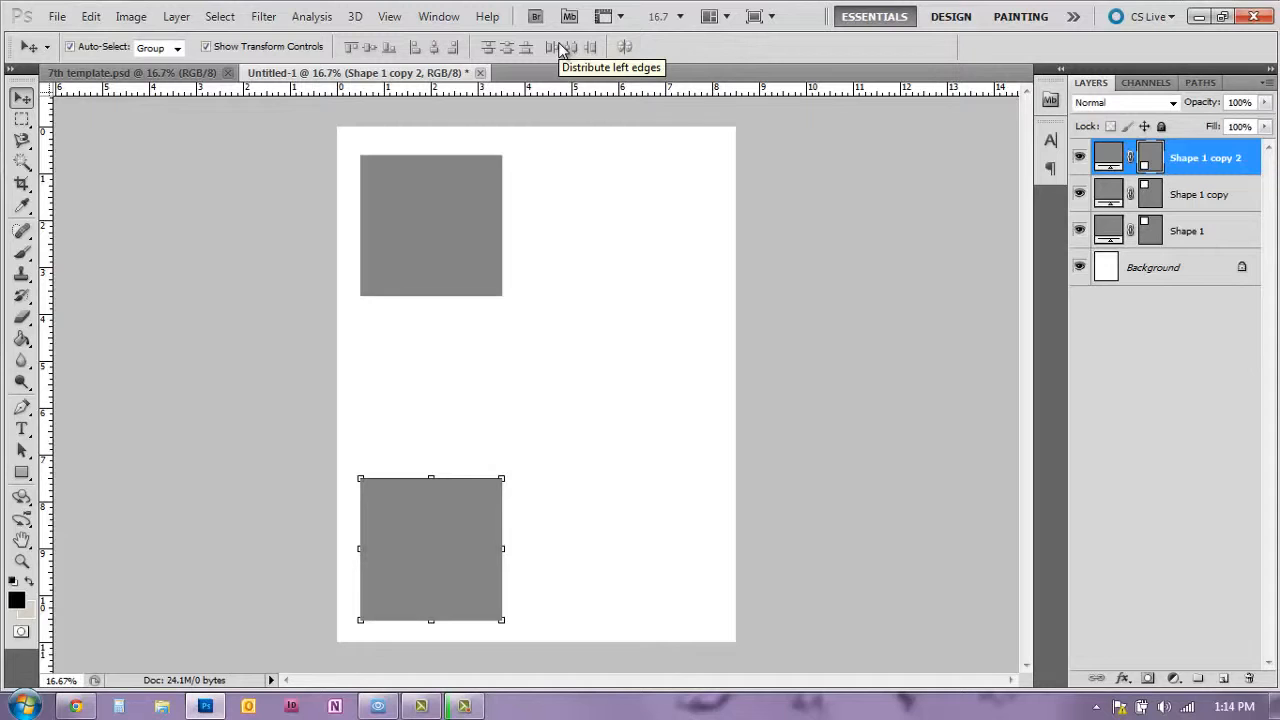
mouse_move(471, 151)
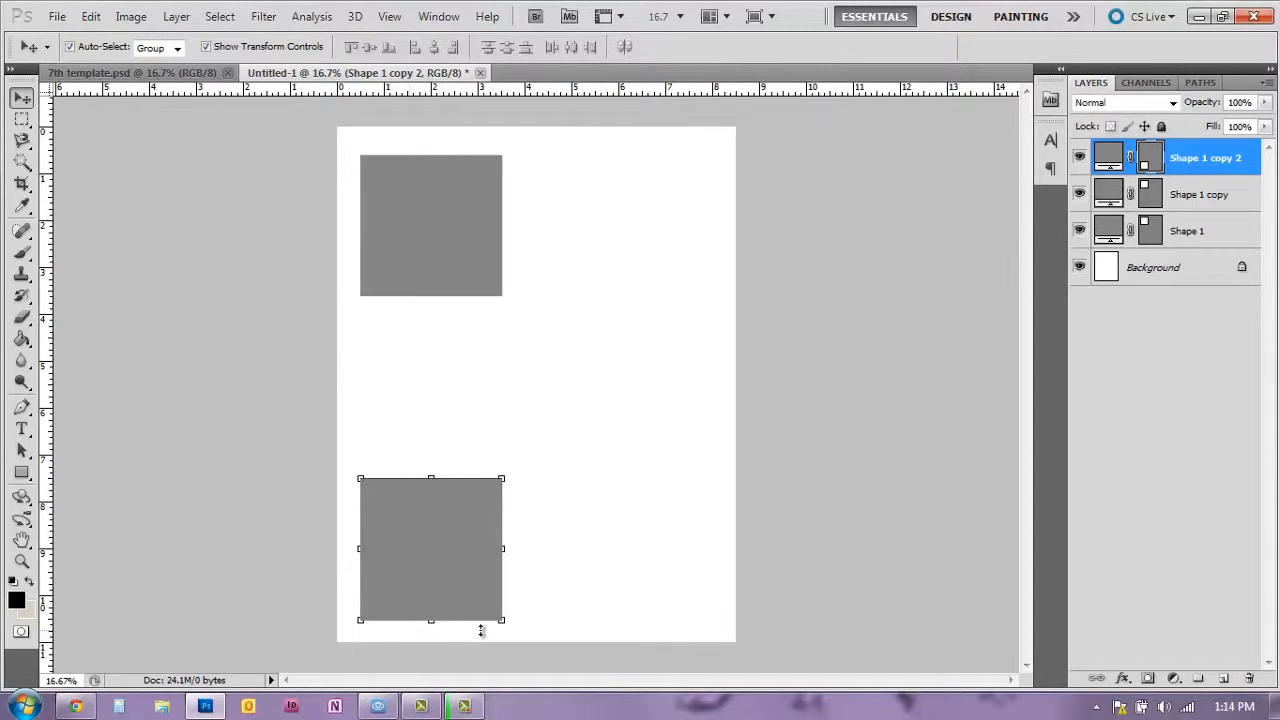
mouse_move(485, 558)
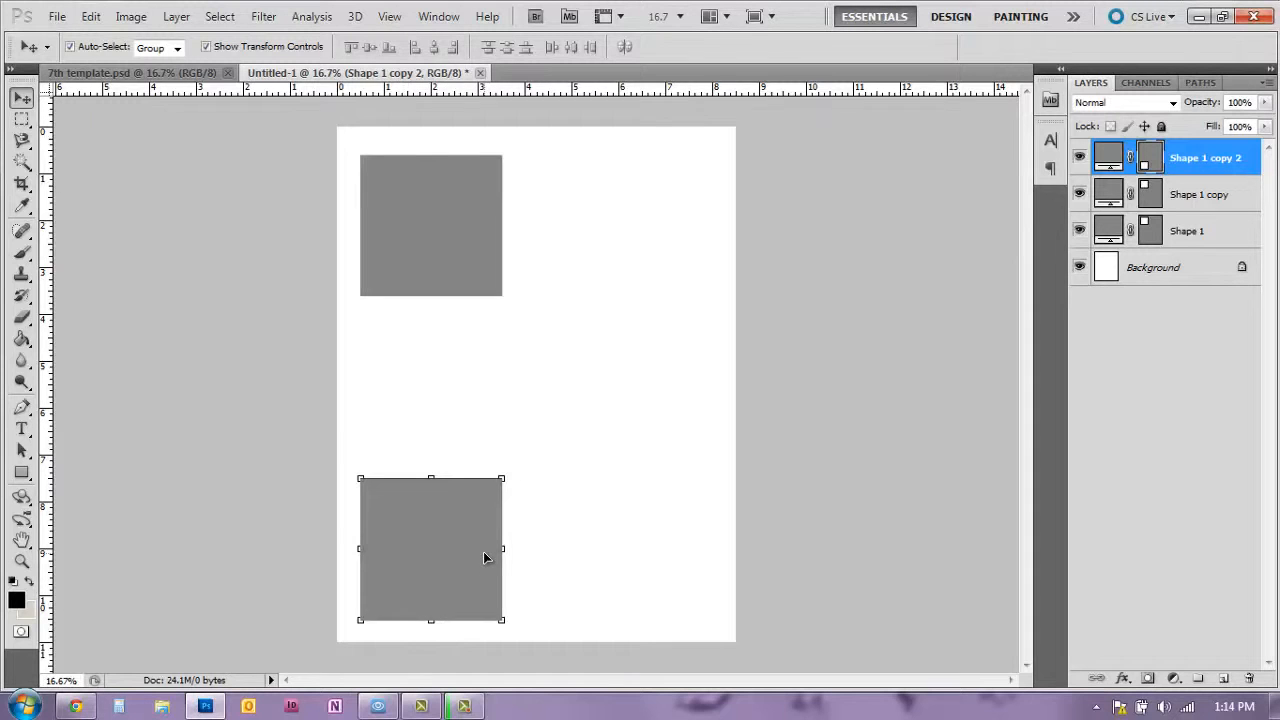
Step: Nudge the bottom gray square slightly upward
drag(430, 548, 430, 543)
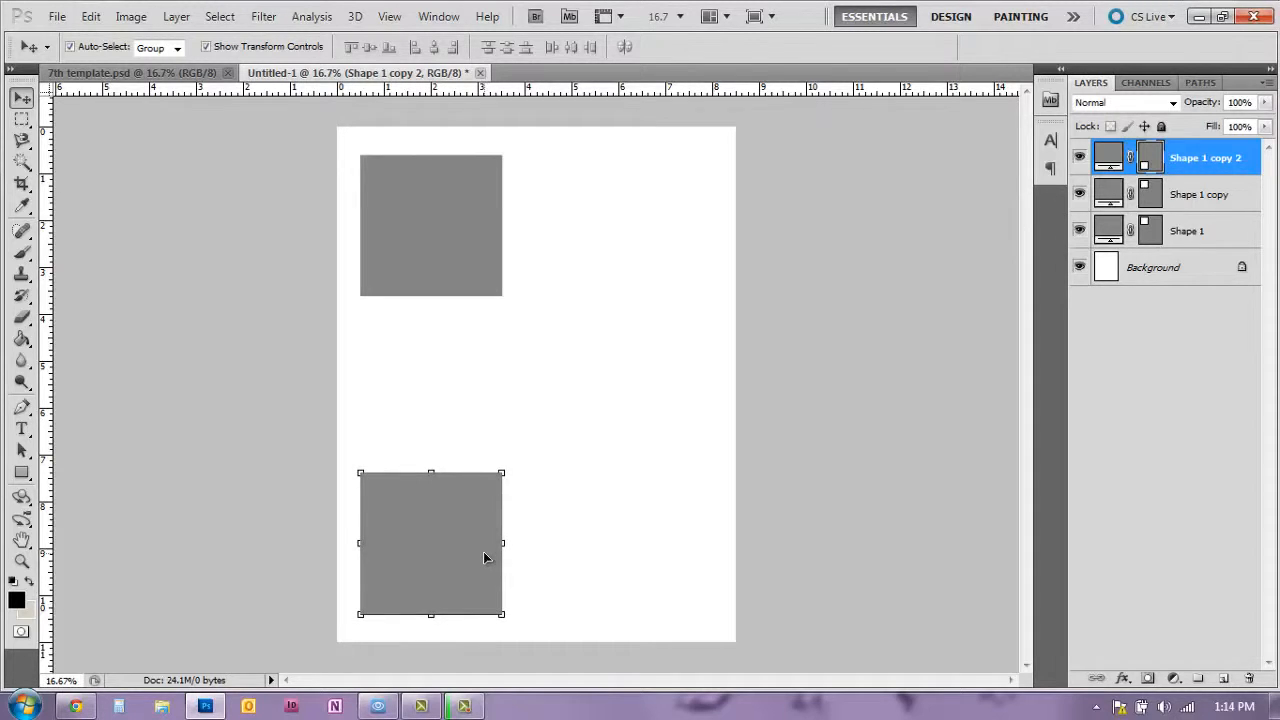
mouse_move(450, 237)
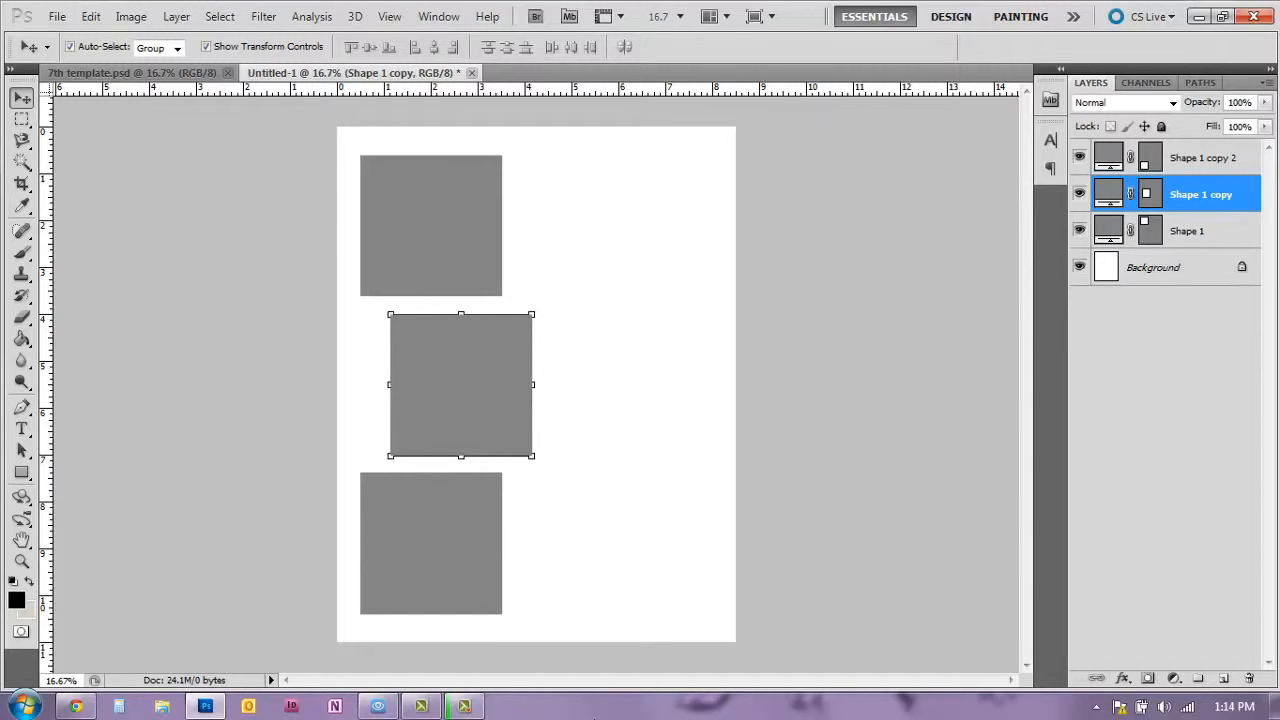
mouse_move(665, 388)
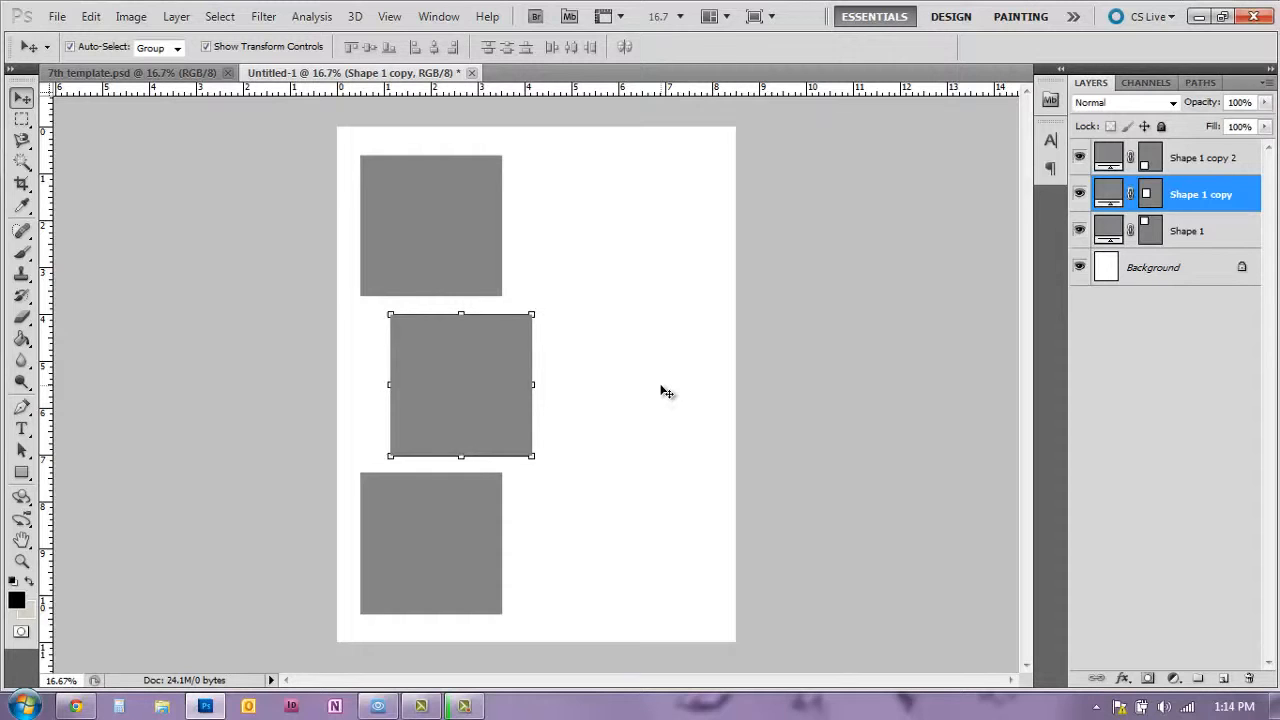
mouse_move(400, 344)
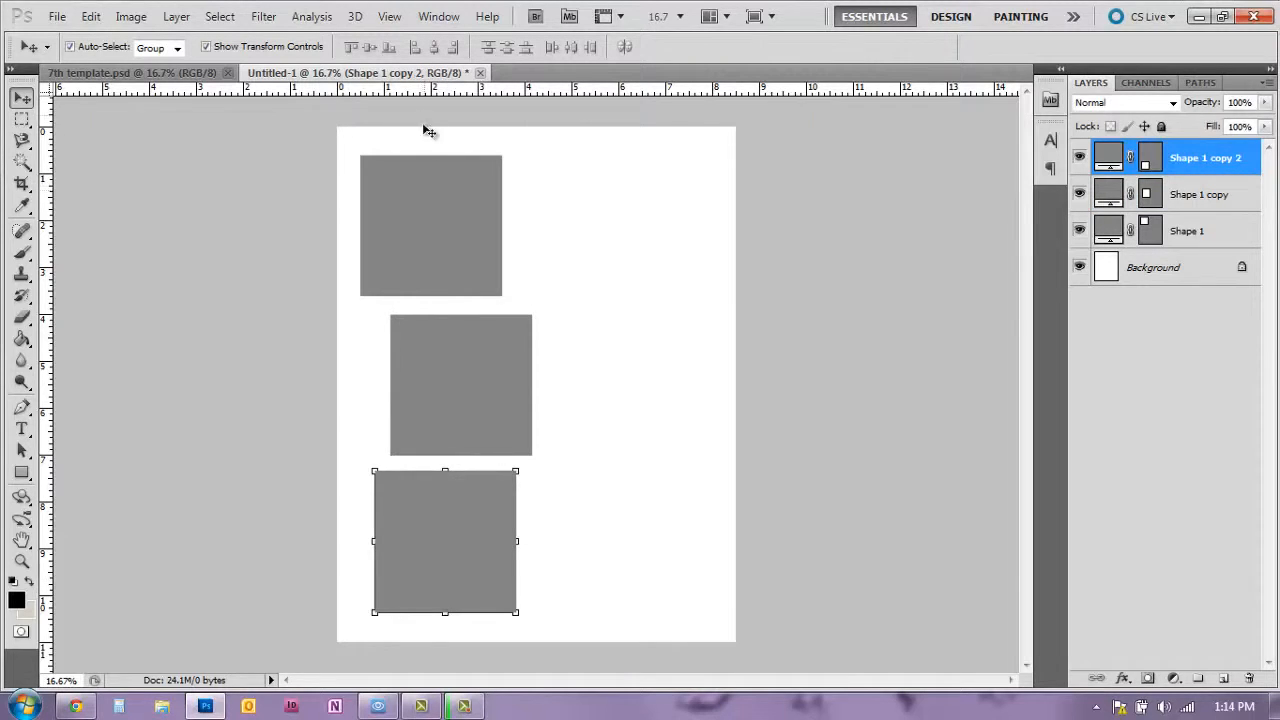
mouse_move(490, 614)
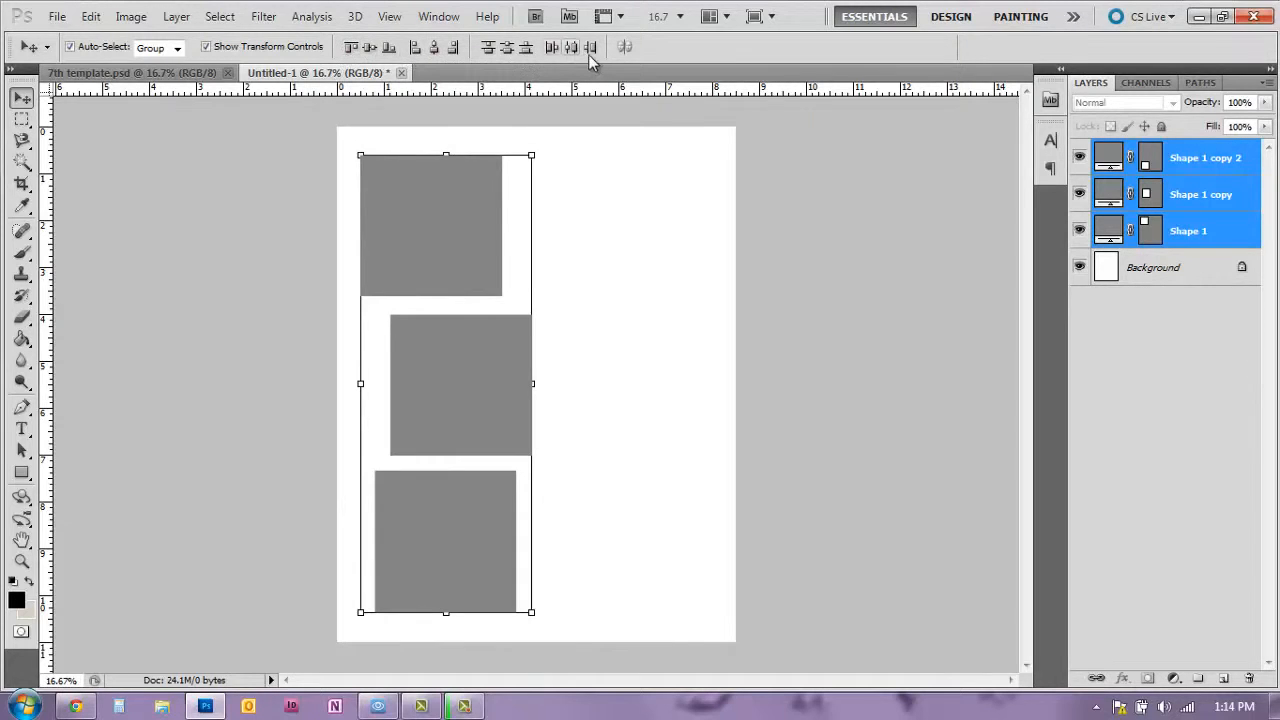
mouse_move(335, 50)
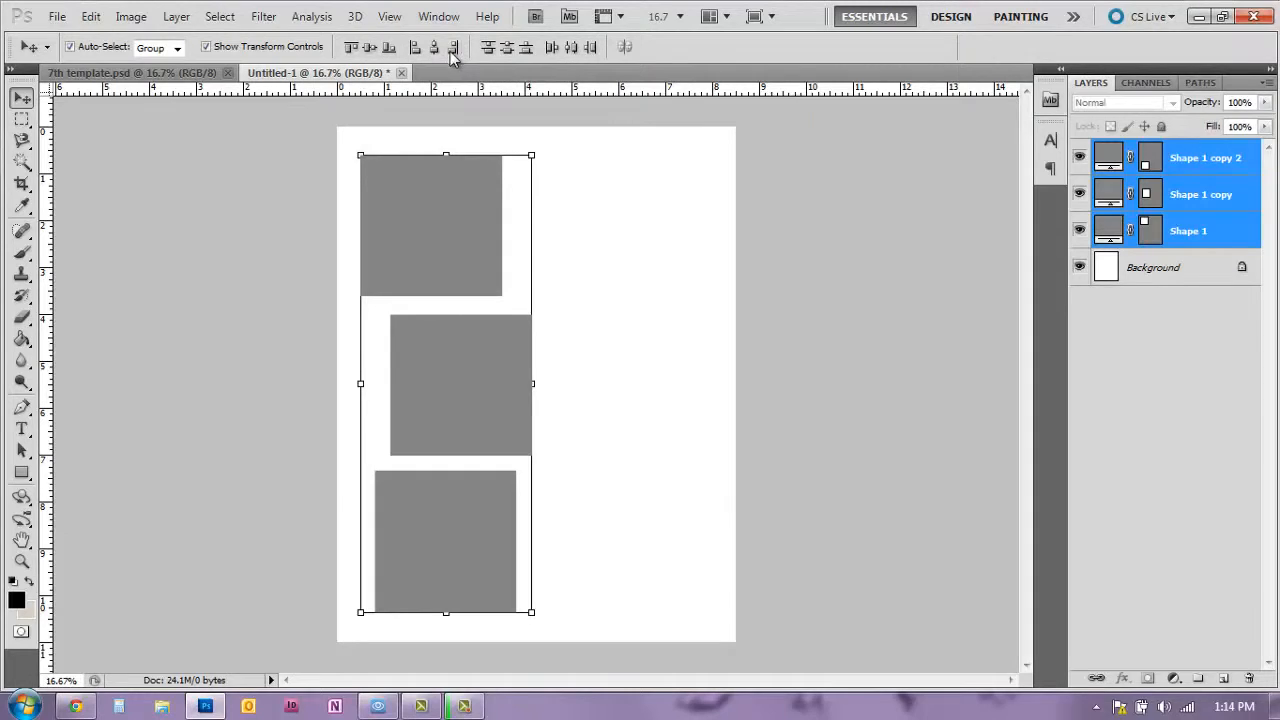
mouse_move(435, 47)
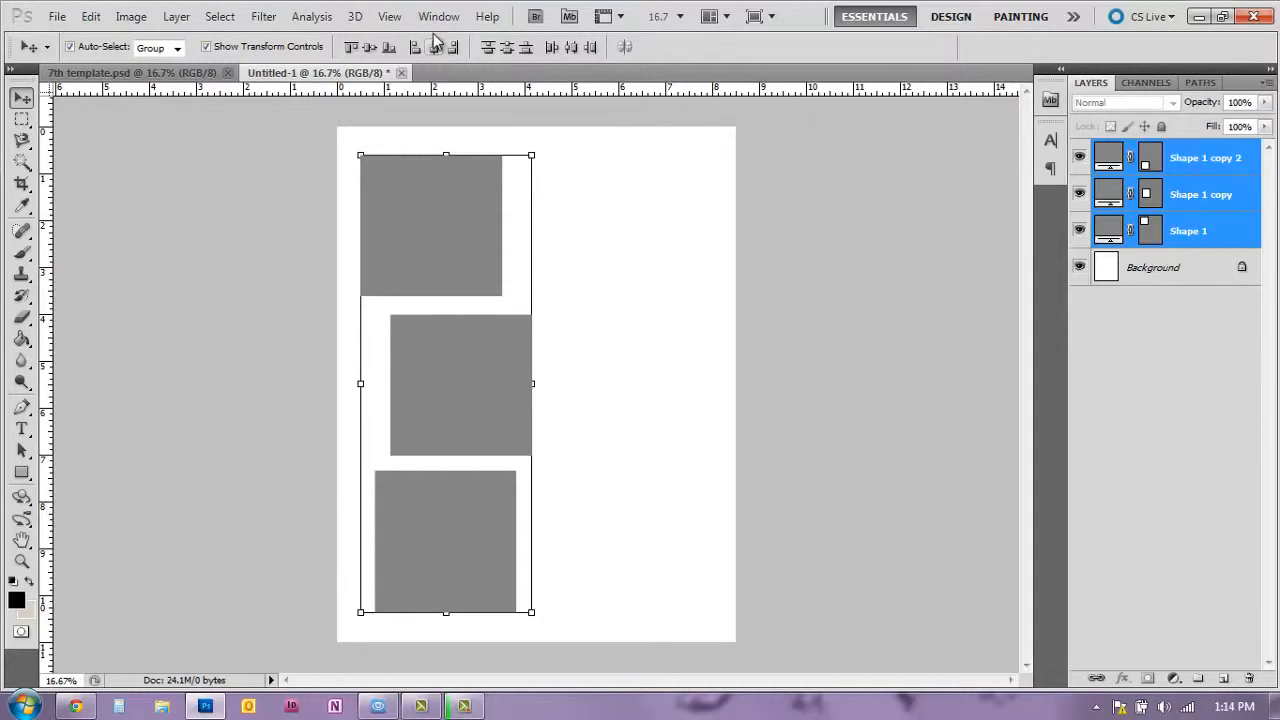
mouse_move(435, 47)
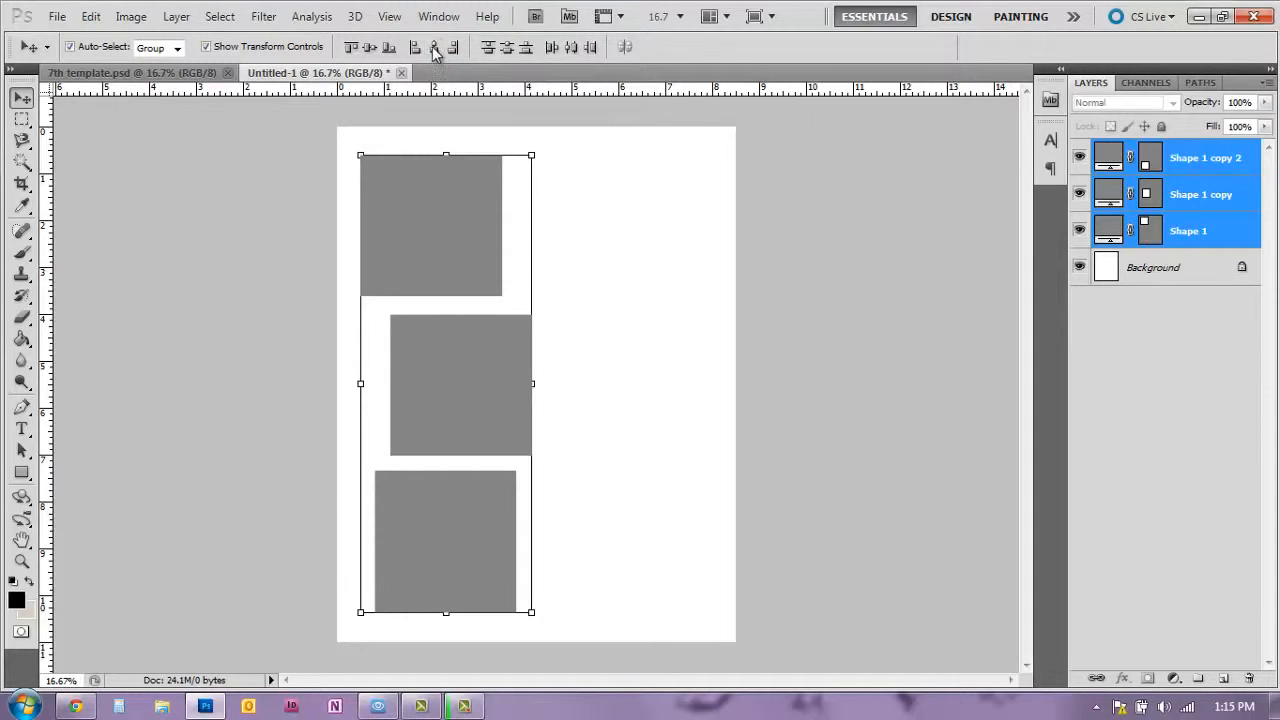
mouse_move(435, 63)
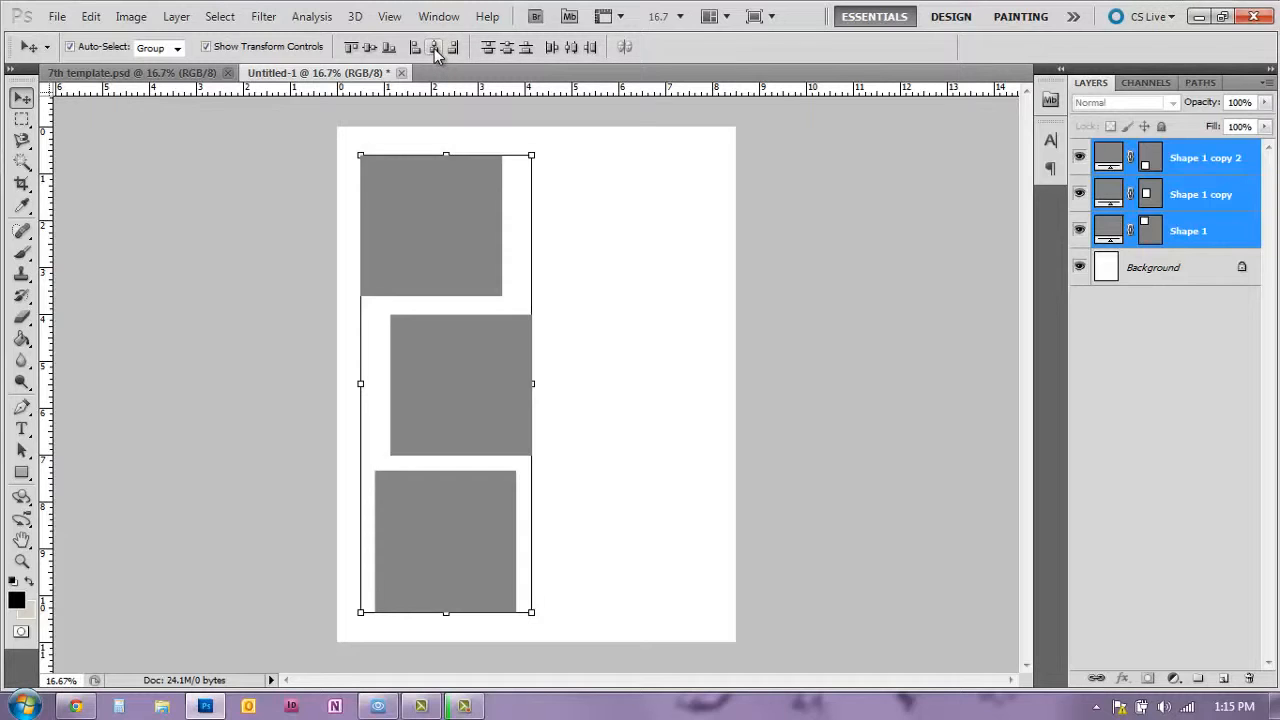
mouse_move(433, 47)
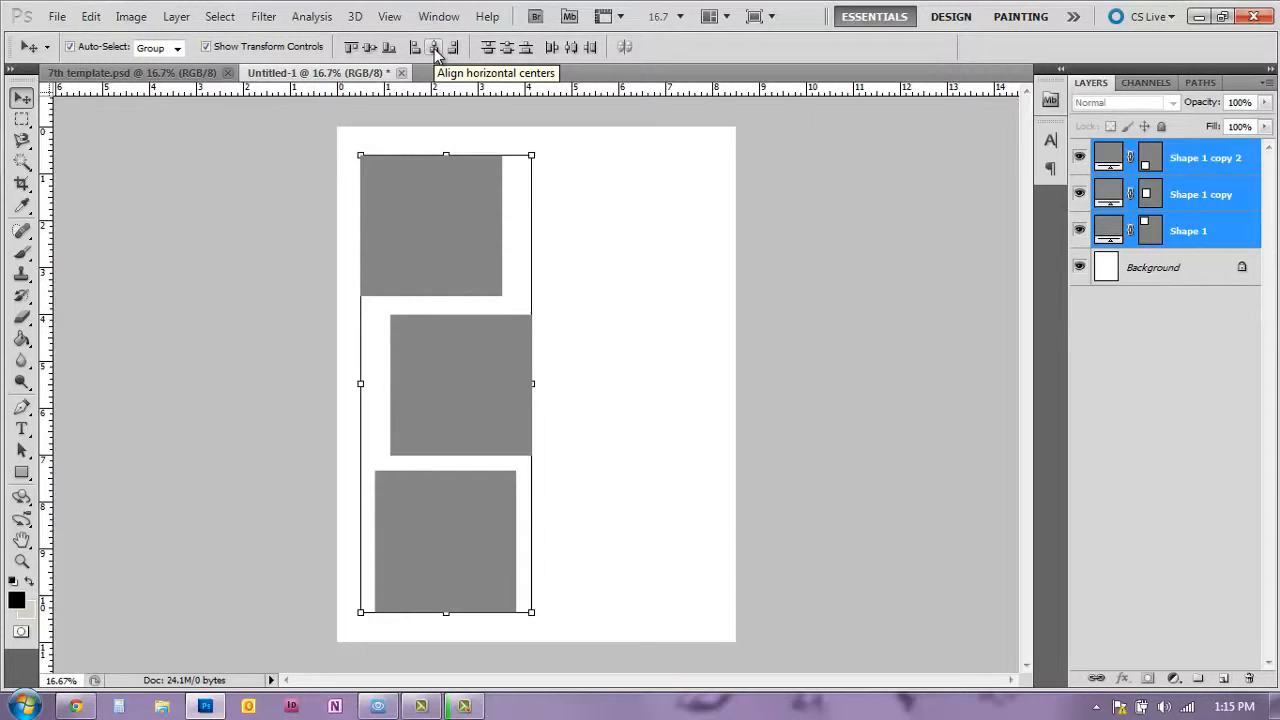
mouse_move(446, 90)
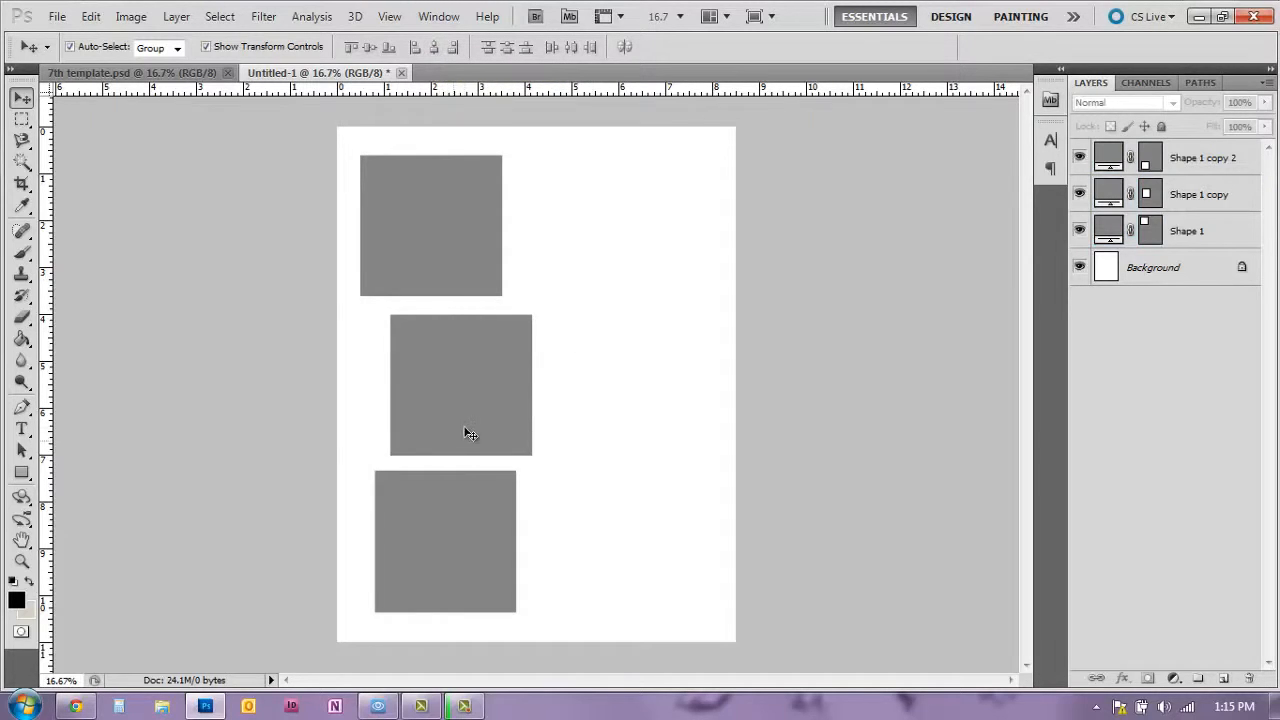
Step: Apply Align Horizontal Centers to line the three gray squares up vertically
click(461, 385)
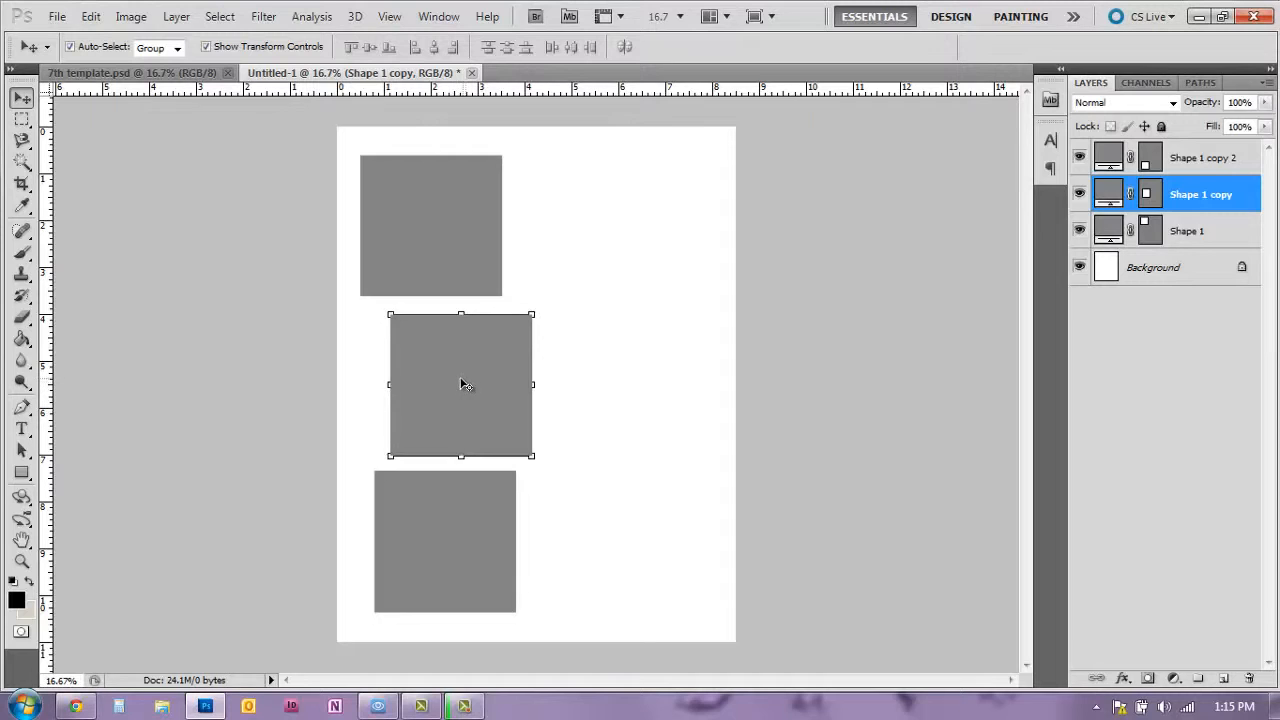
mouse_move(470, 393)
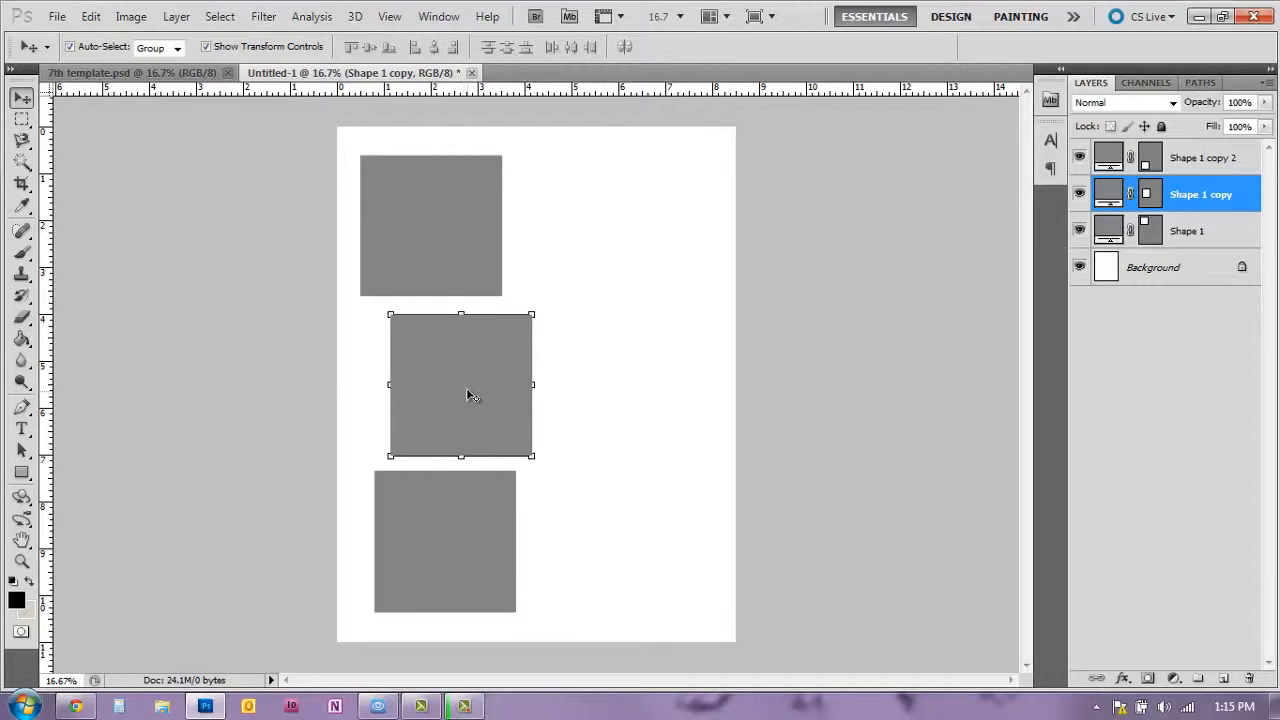
mouse_move(461, 390)
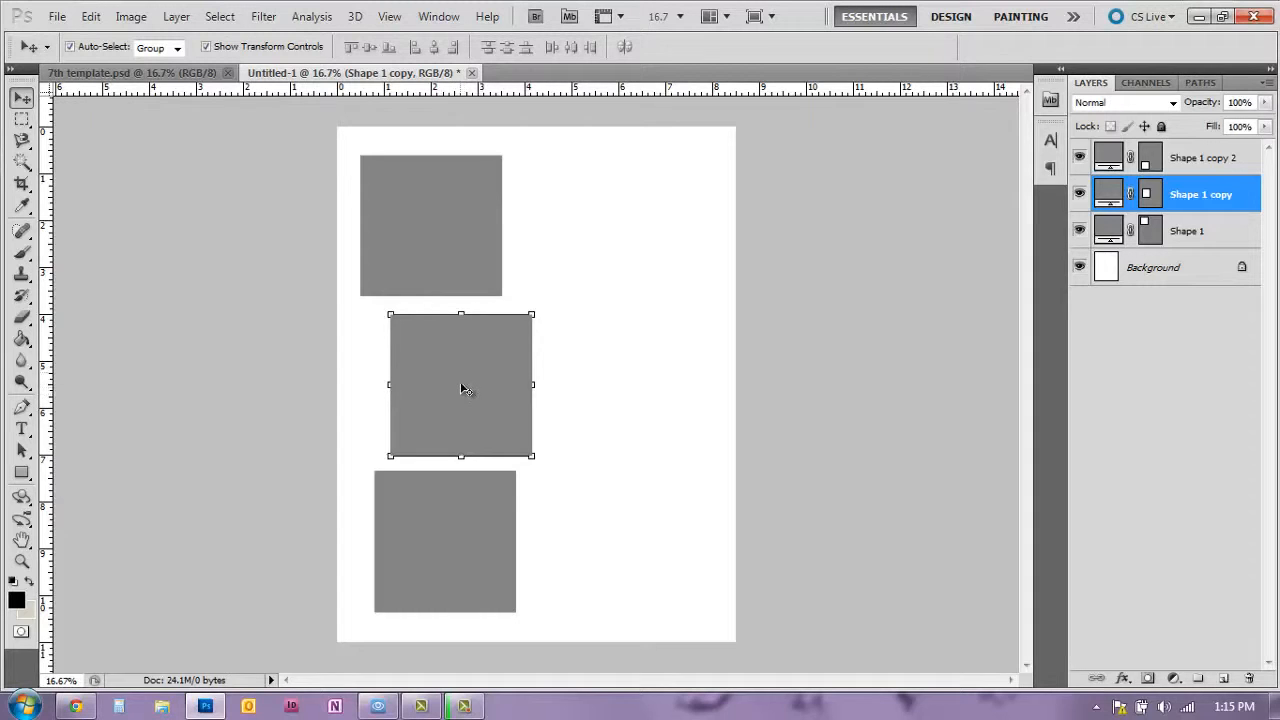
mouse_move(387, 272)
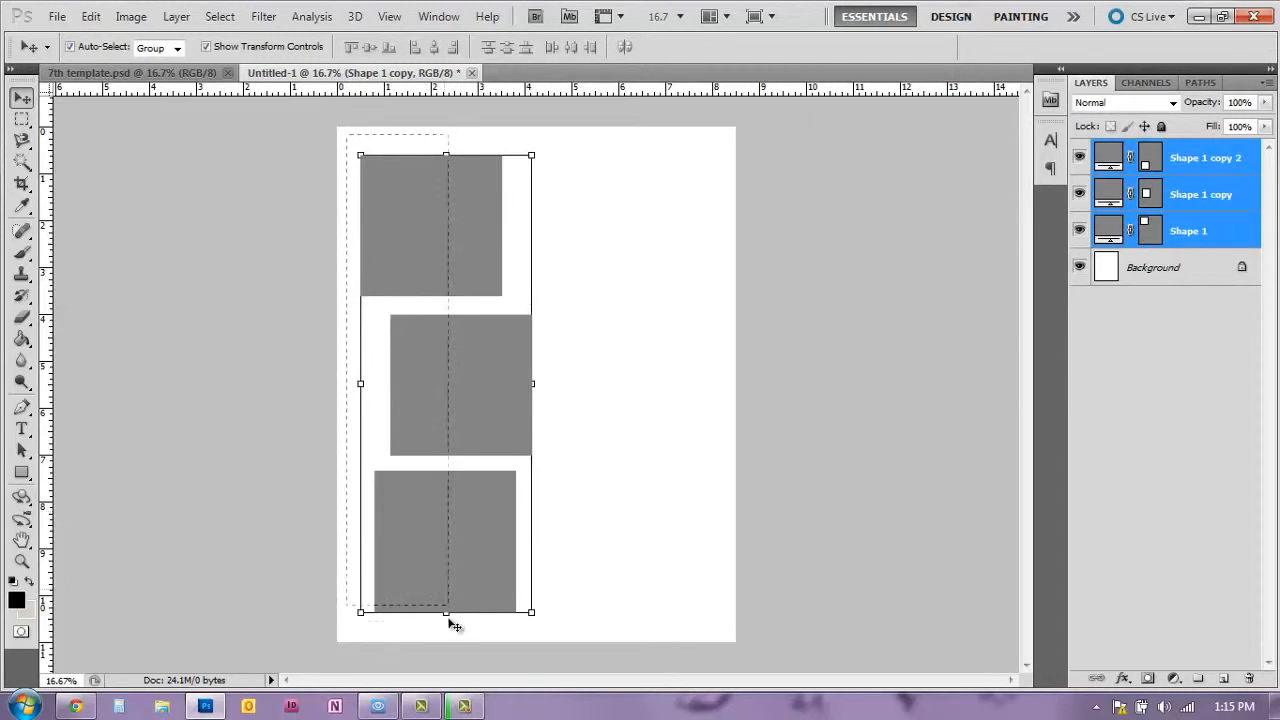
click(433, 47)
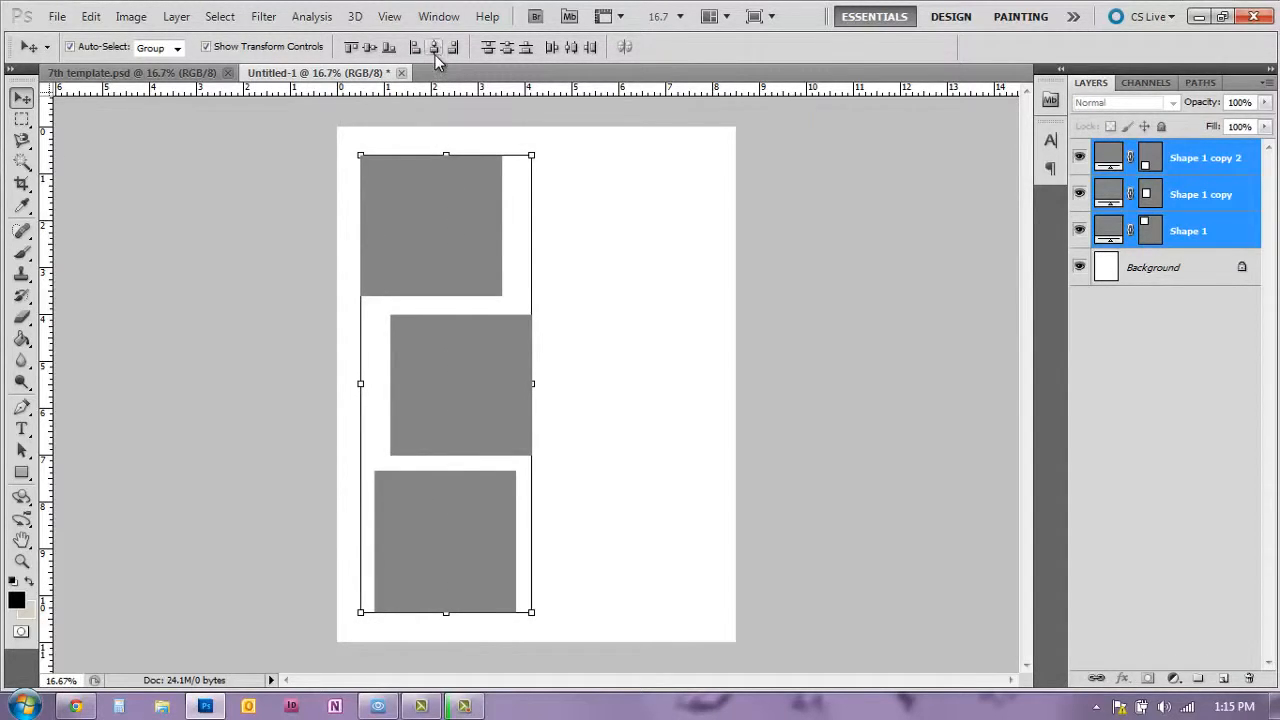
click(433, 47)
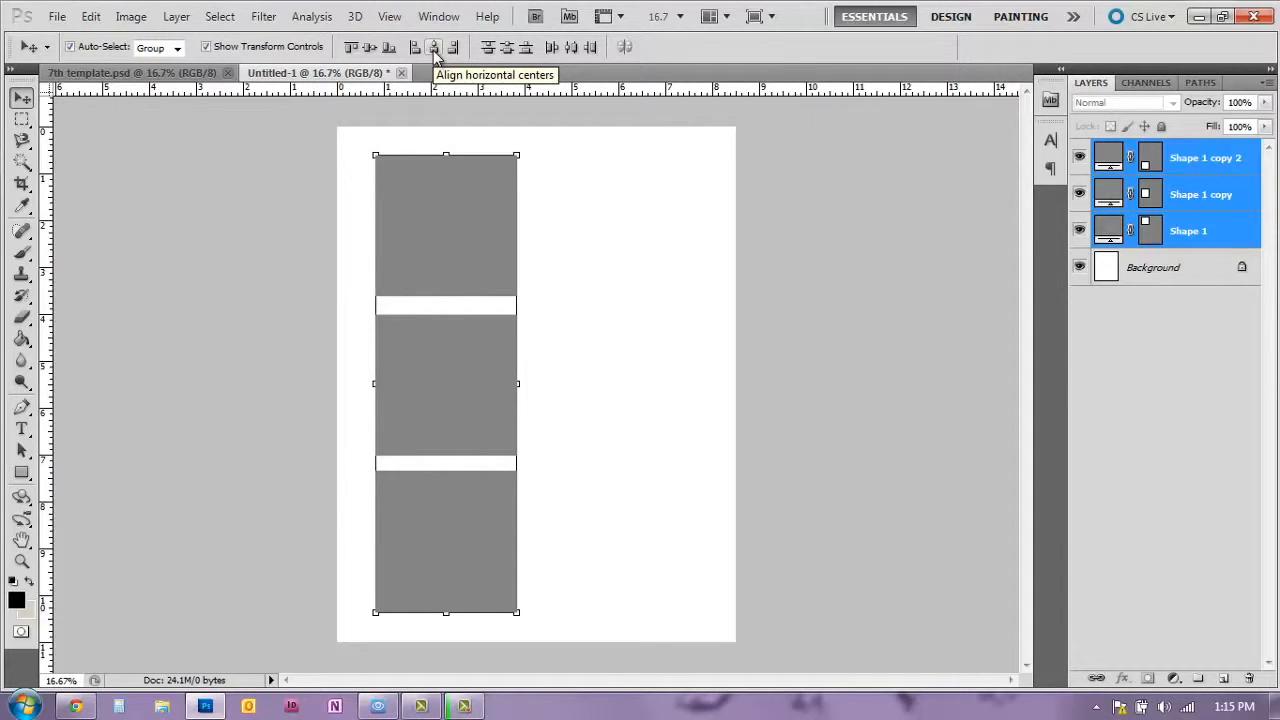
mouse_move(433, 55)
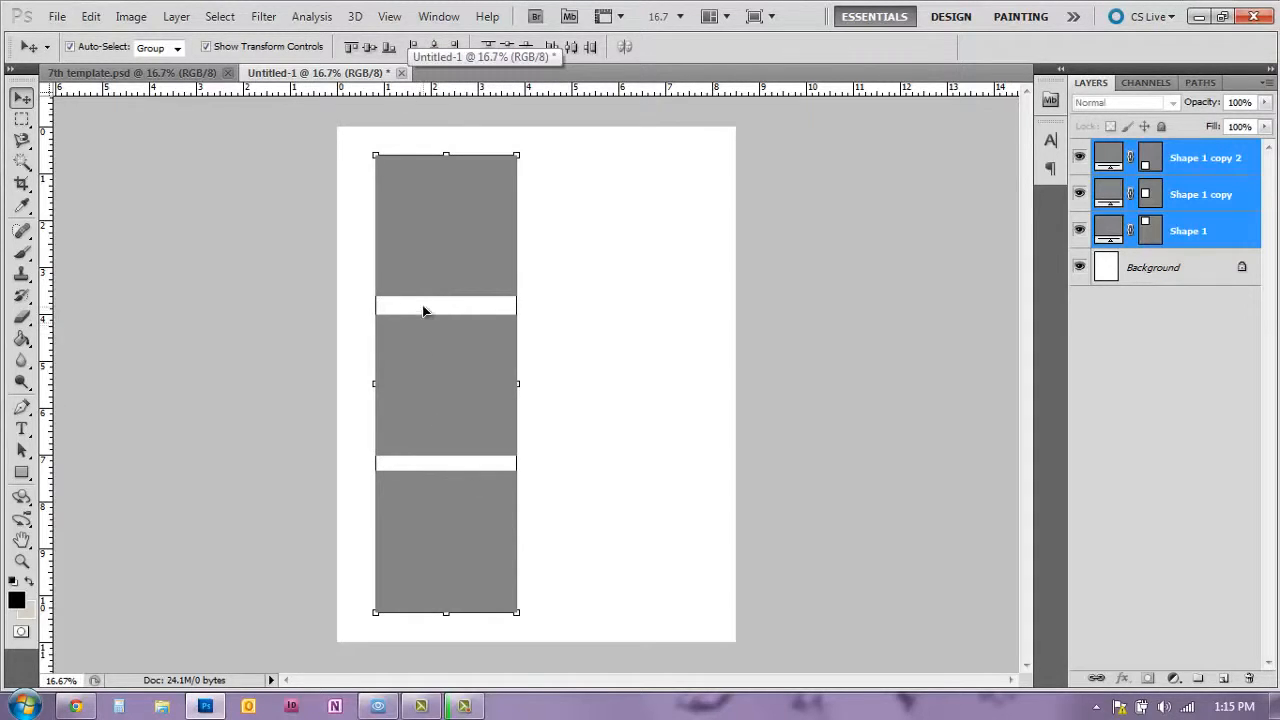
mouse_move(421, 307)
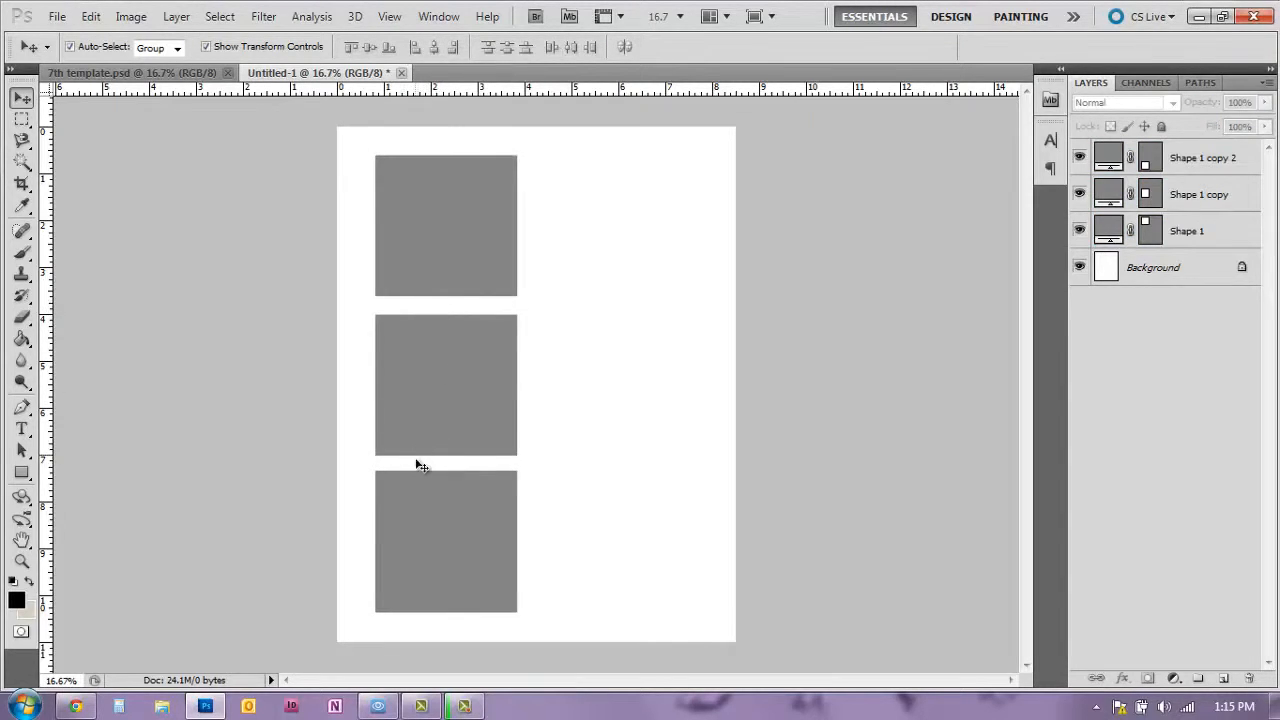
mouse_move(354, 146)
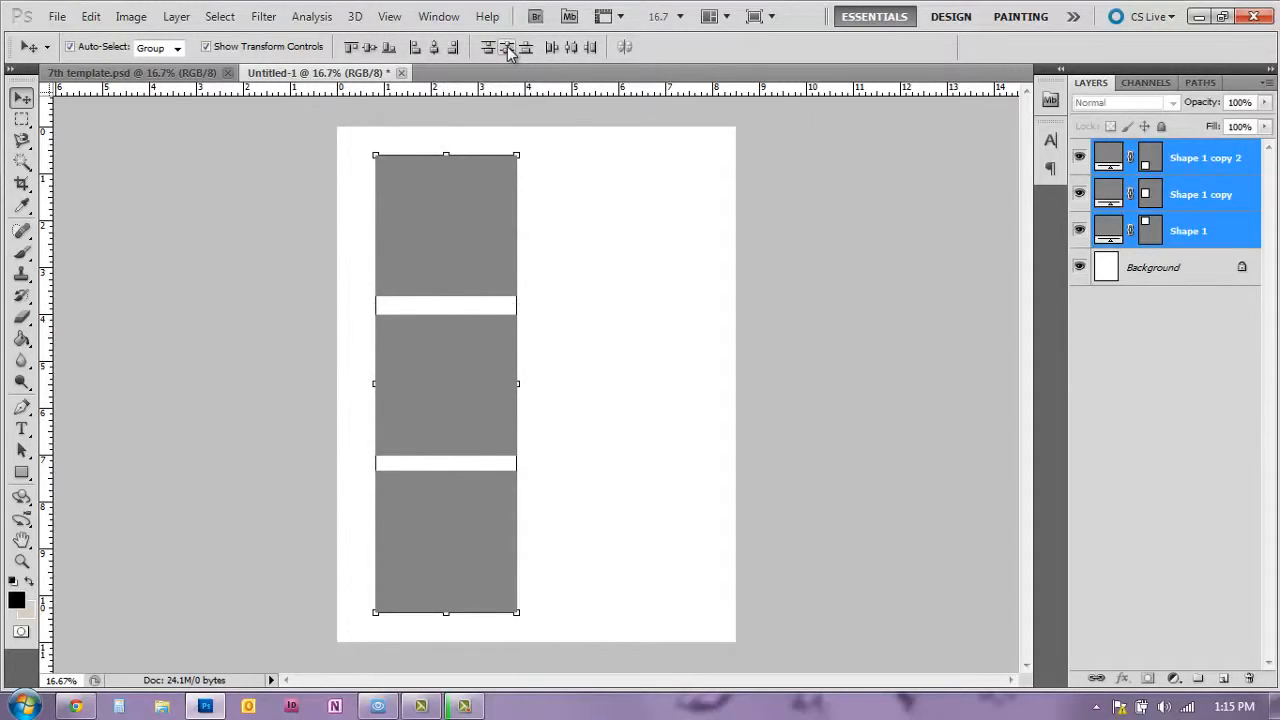
mouse_move(507, 47)
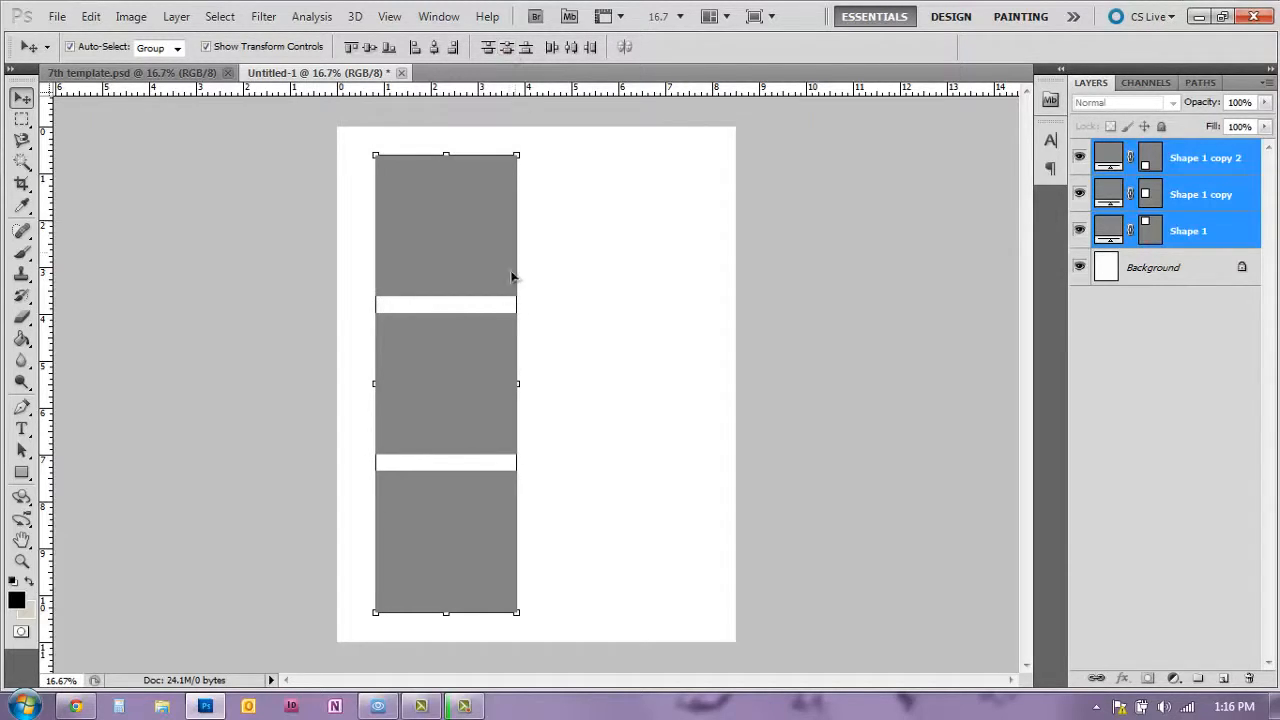
mouse_move(383, 455)
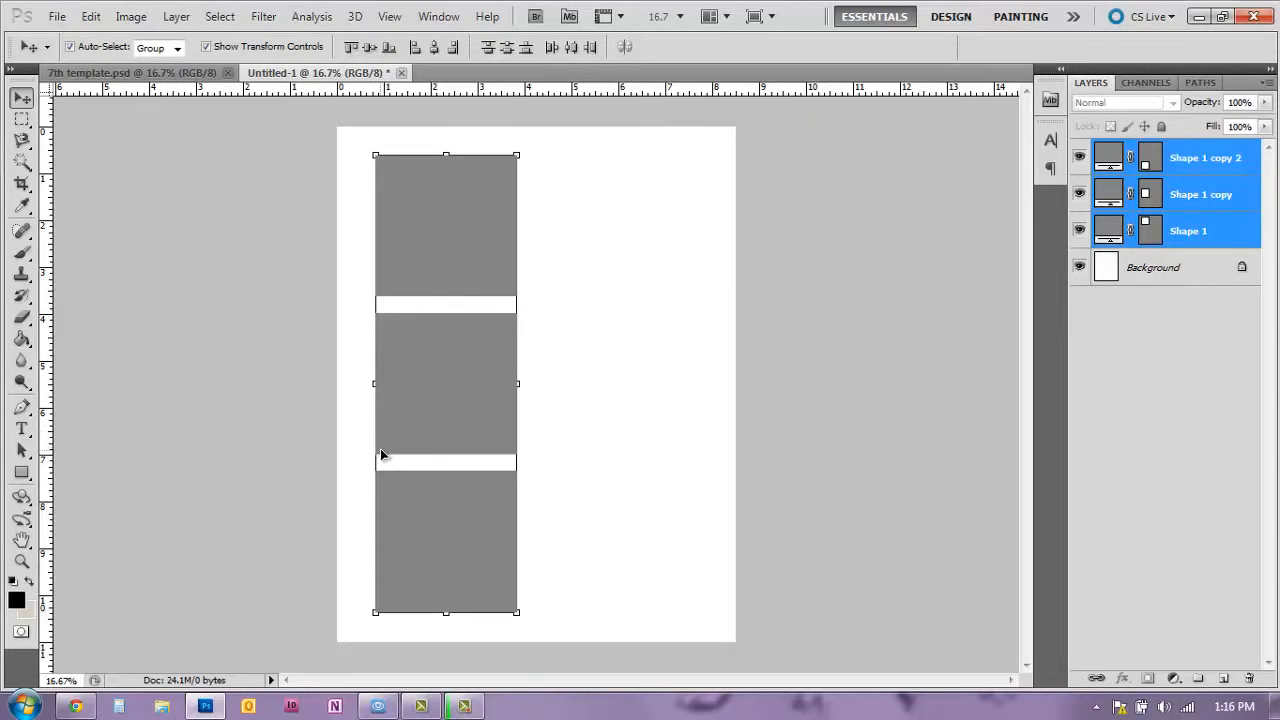
mouse_move(388, 475)
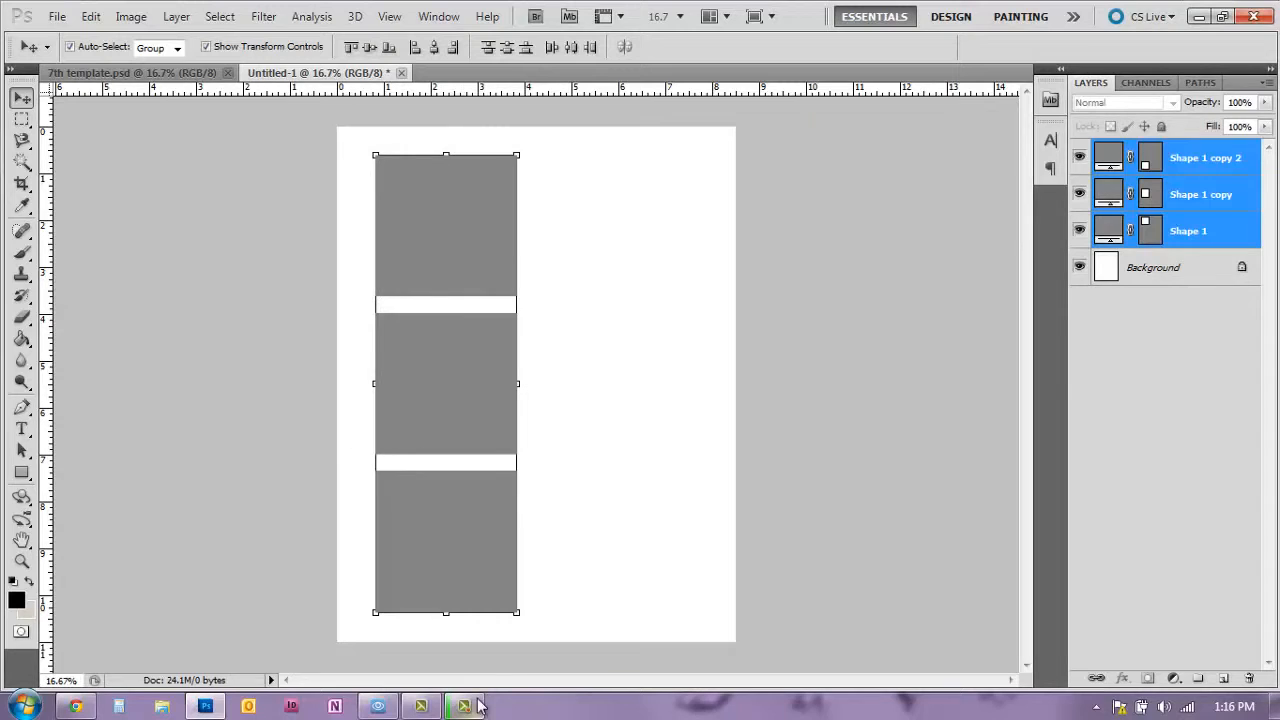
mouse_move(468, 137)
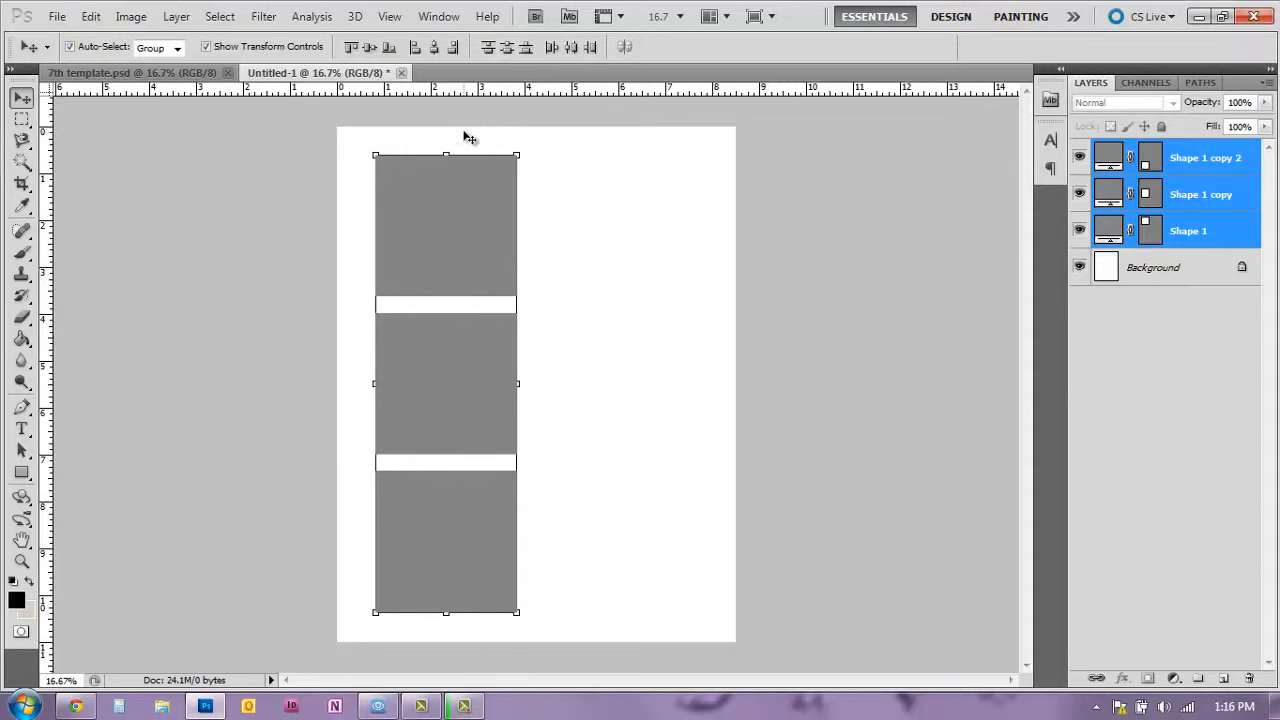
mouse_move(477, 643)
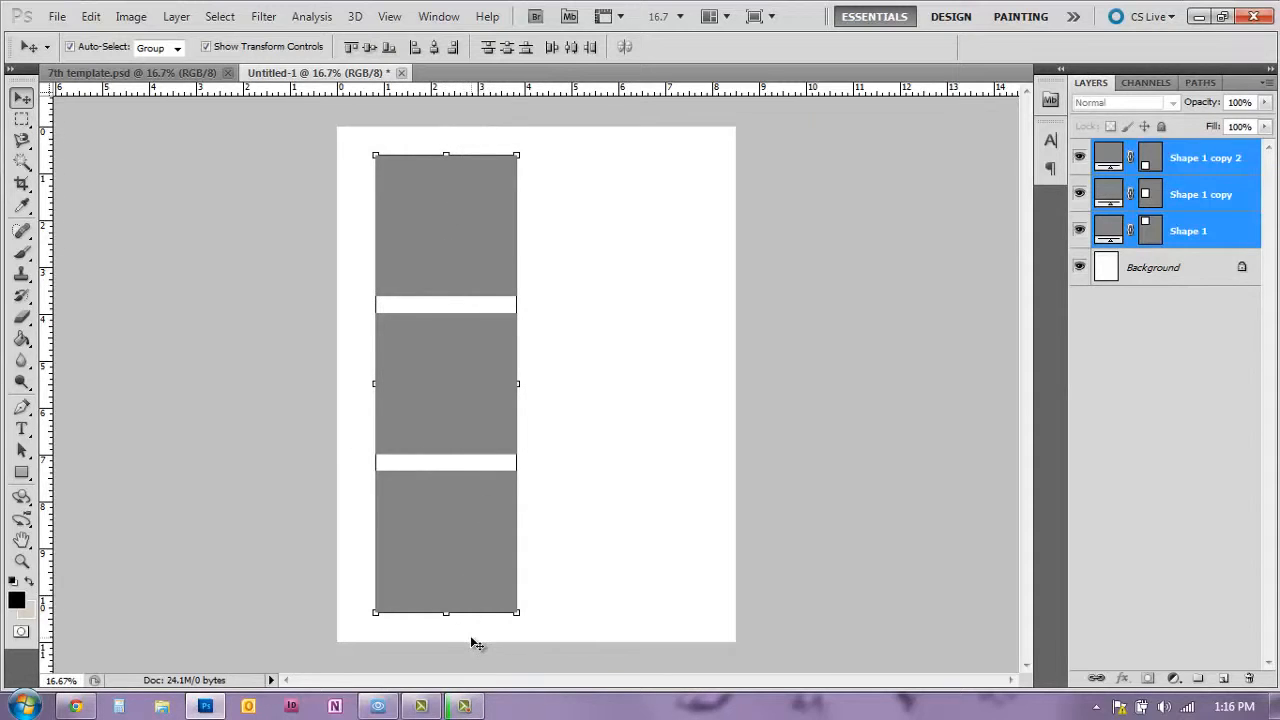
mouse_move(445, 658)
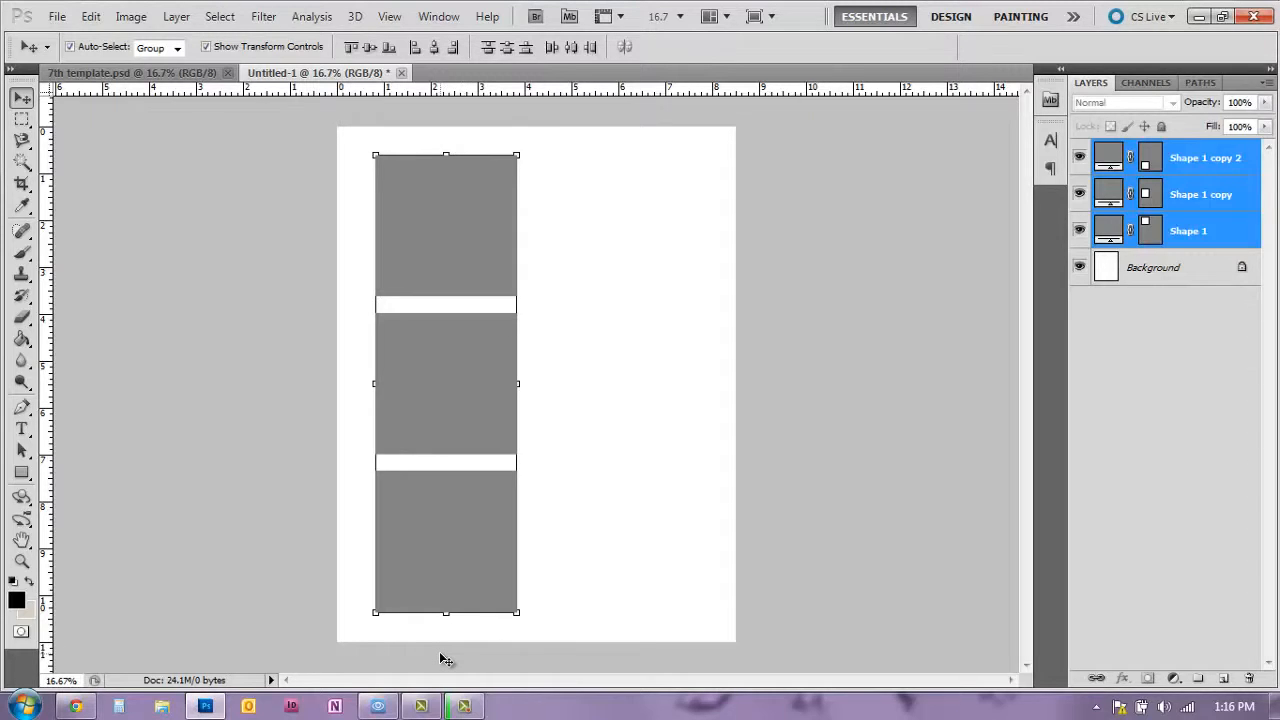
mouse_move(453, 310)
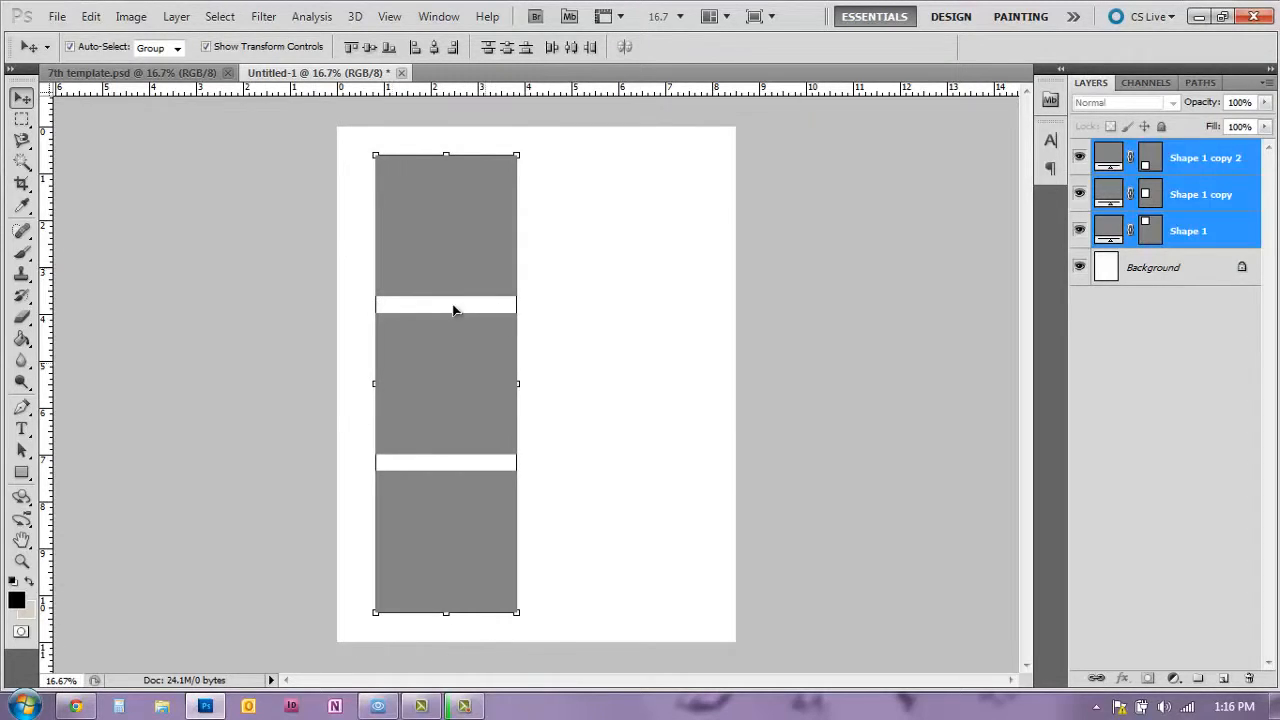
mouse_move(484, 681)
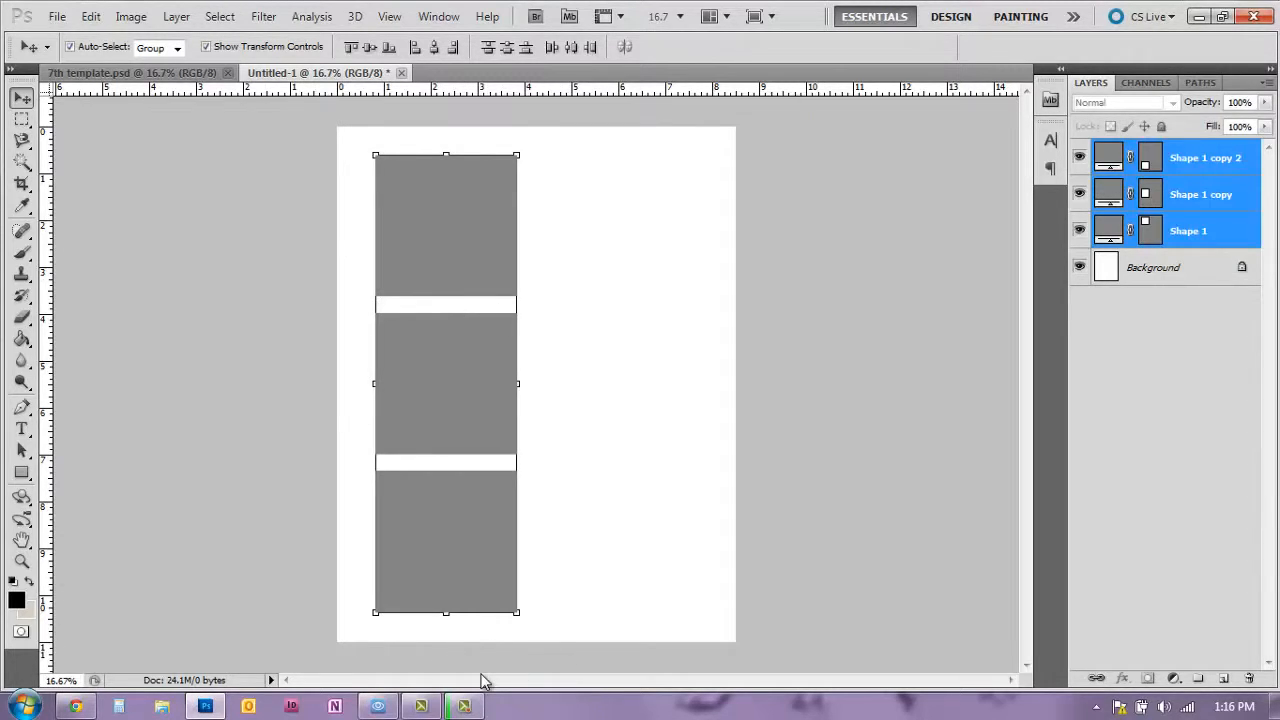
Step: Bring up the layer context menu for the three selected square layers
click(110, 72)
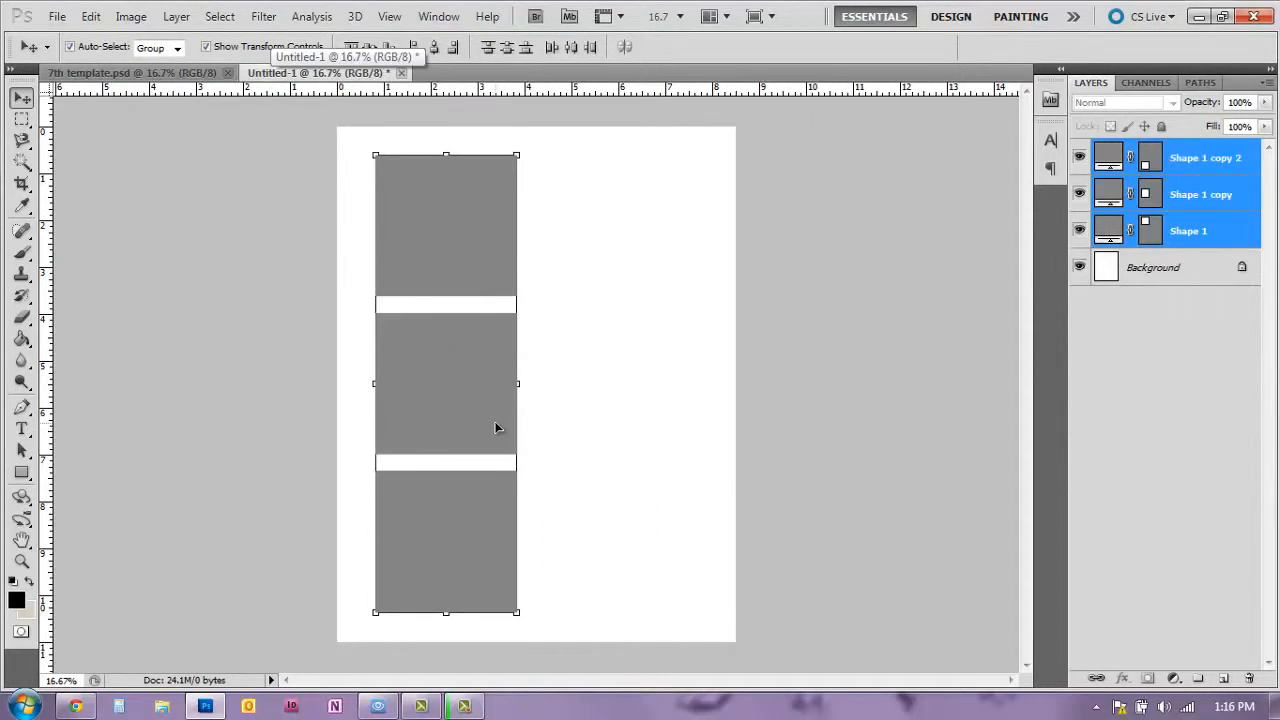
mouse_move(498, 383)
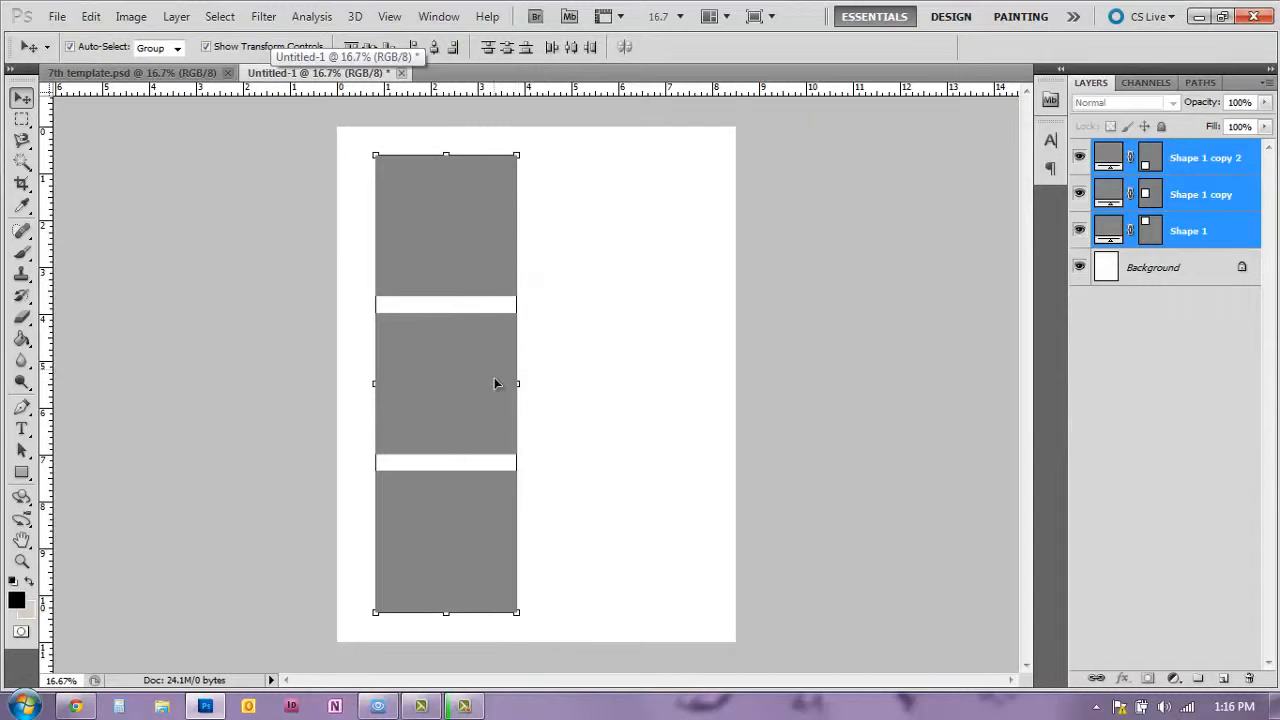
right_click(1205, 157)
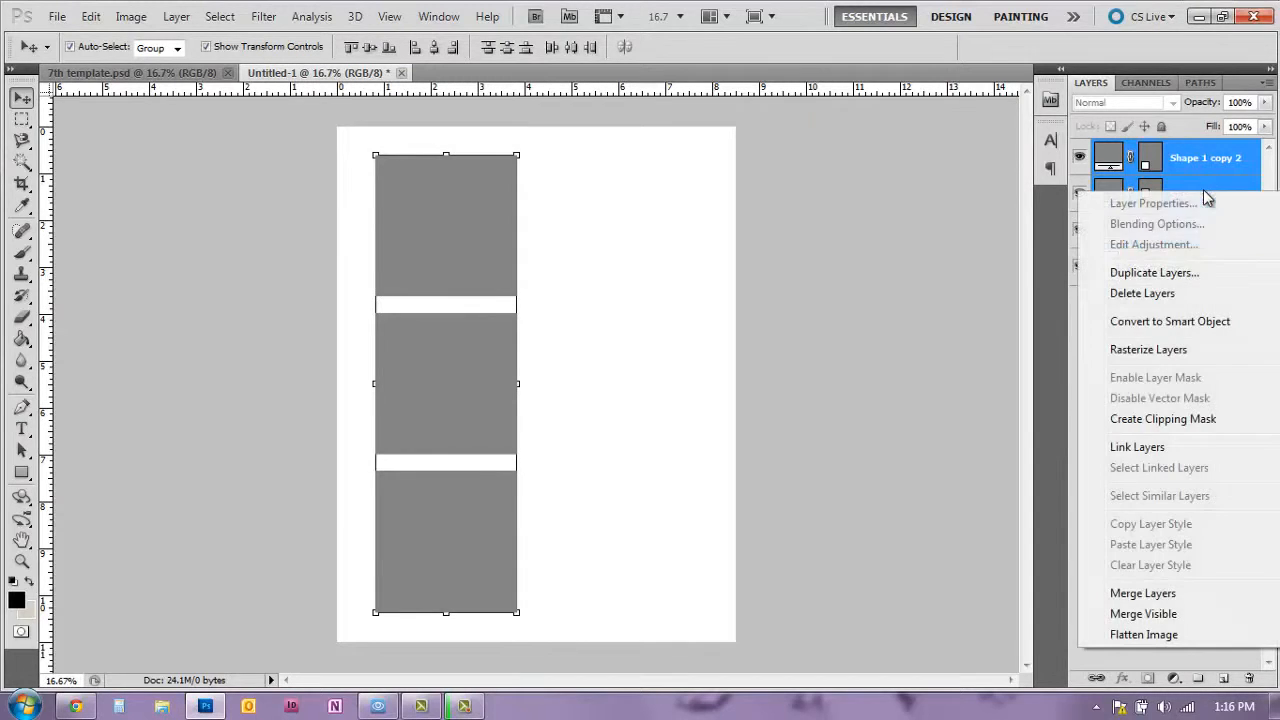
mouse_move(803, 283)
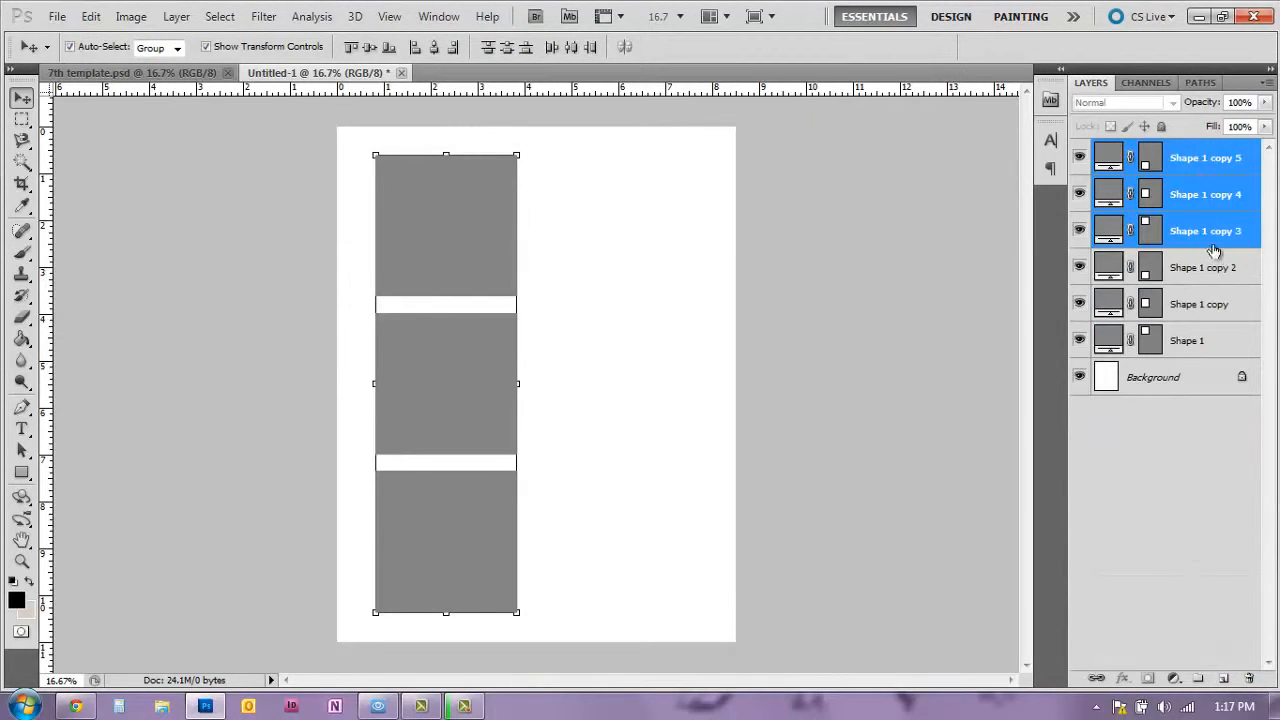
mouse_move(634, 311)
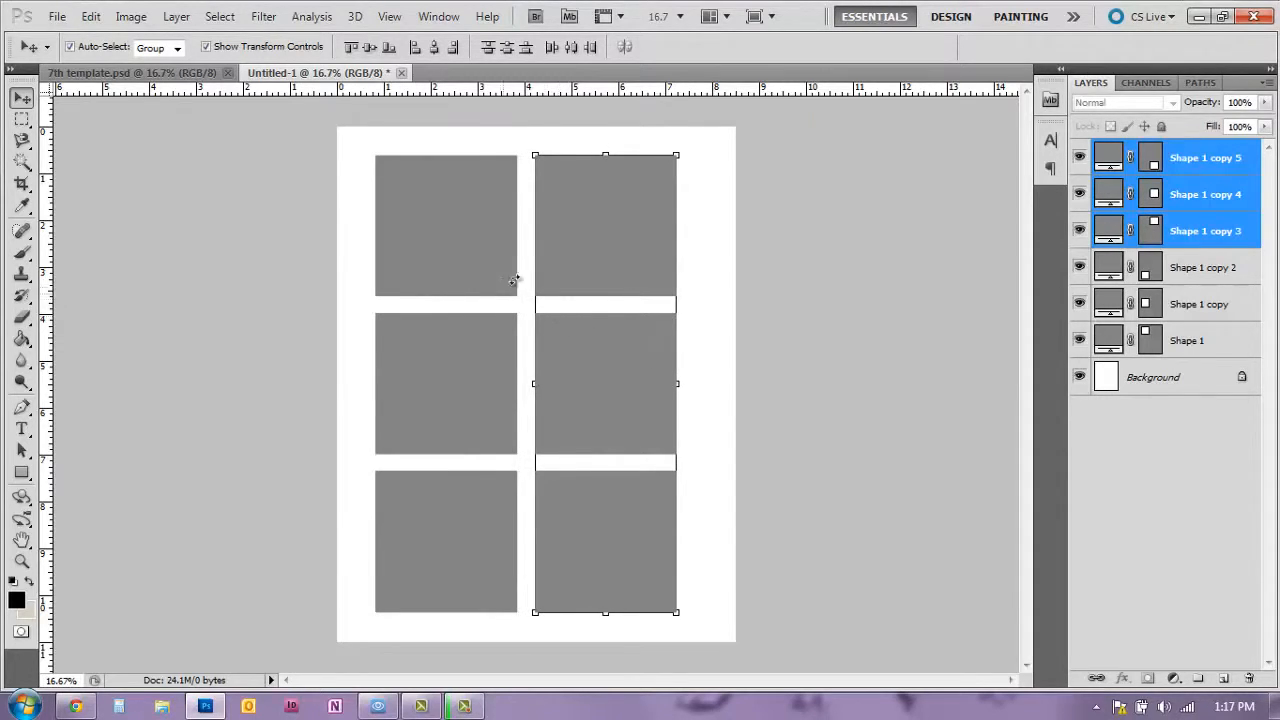
mouse_move(528, 328)
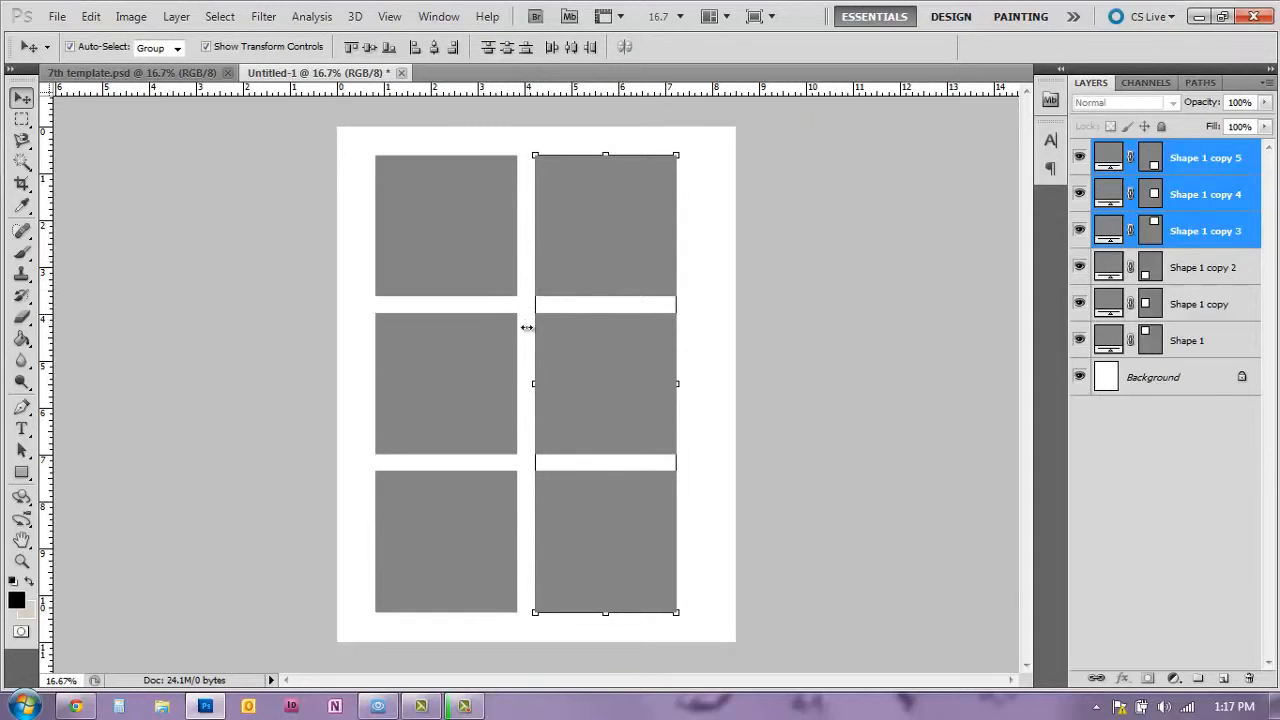
mouse_move(500, 307)
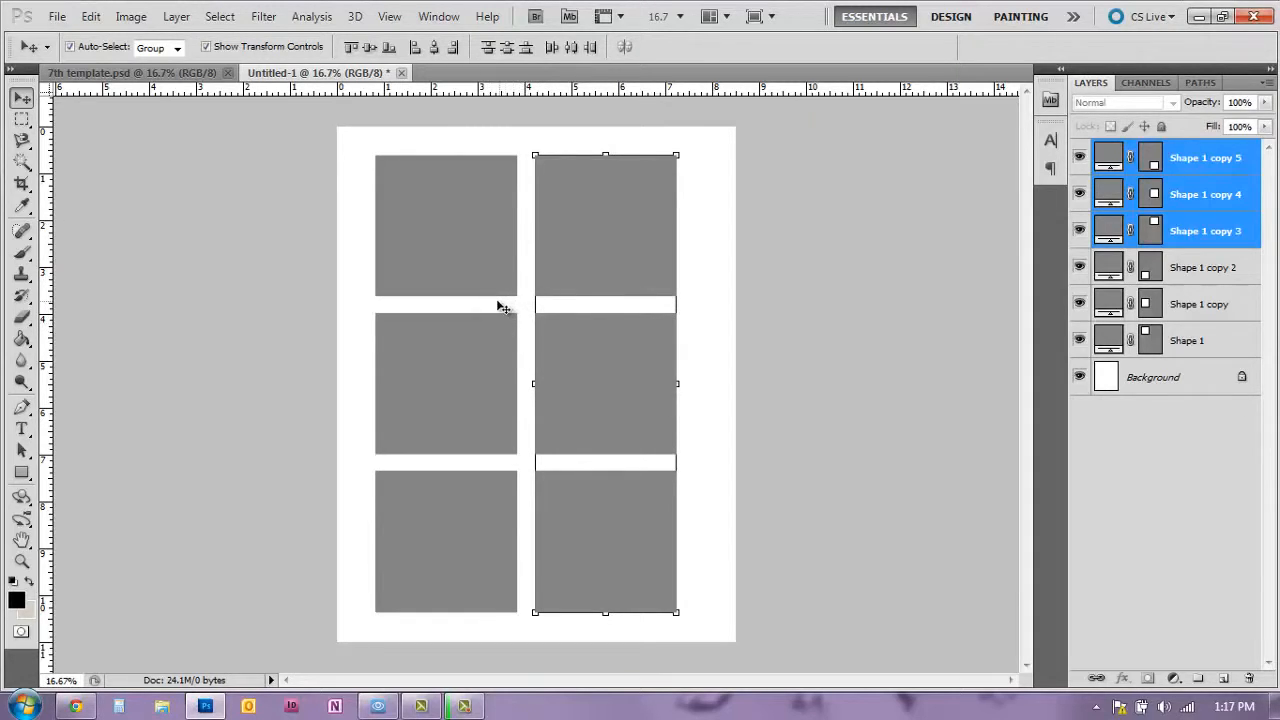
mouse_move(525, 304)
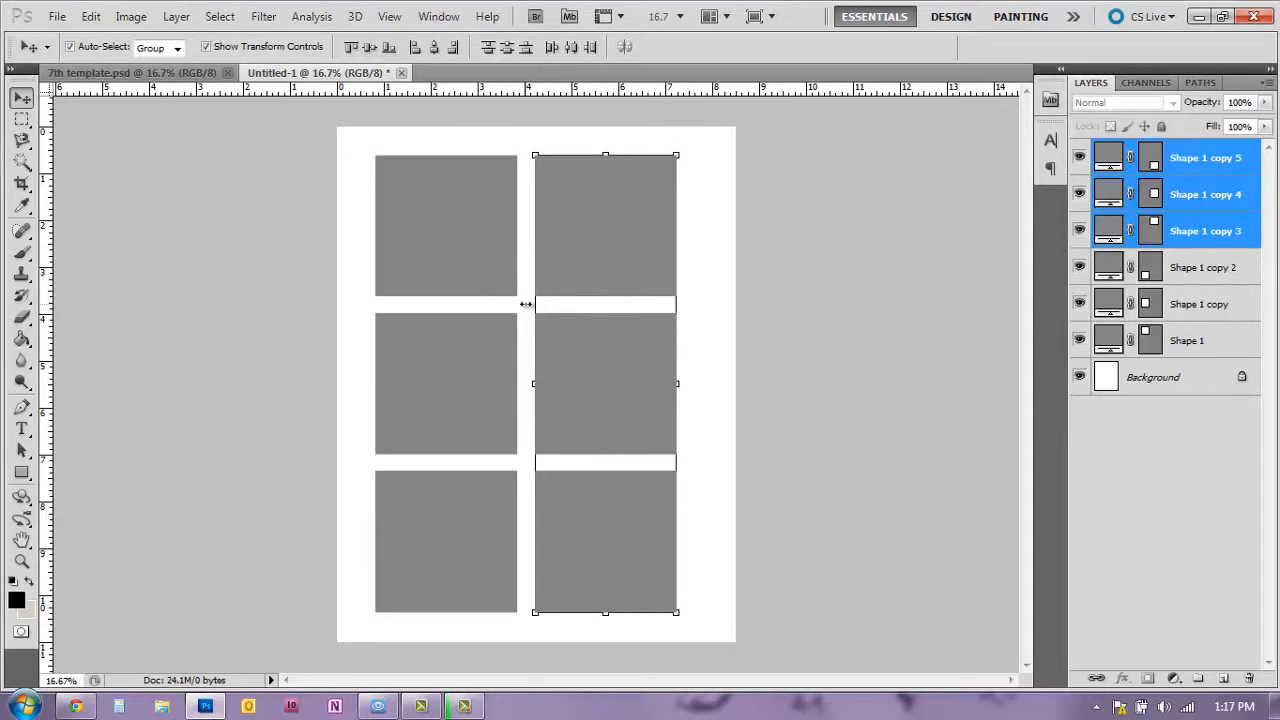
mouse_move(505, 308)
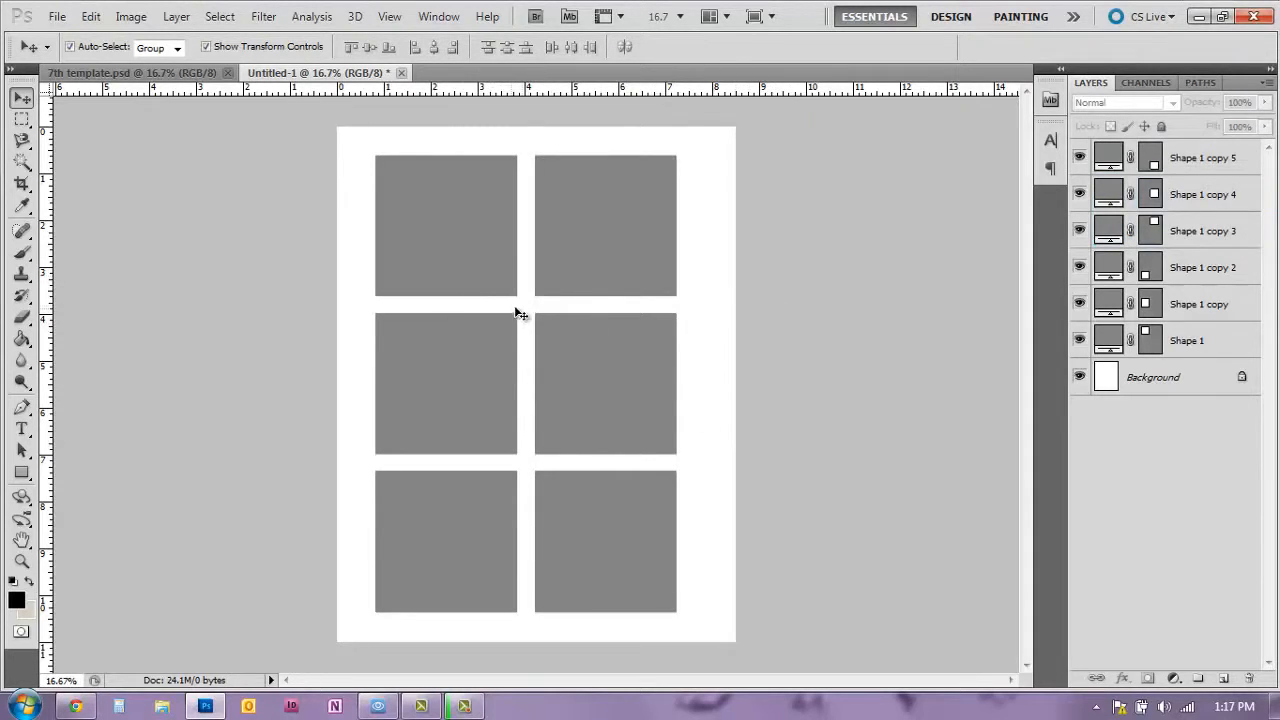
mouse_move(415, 137)
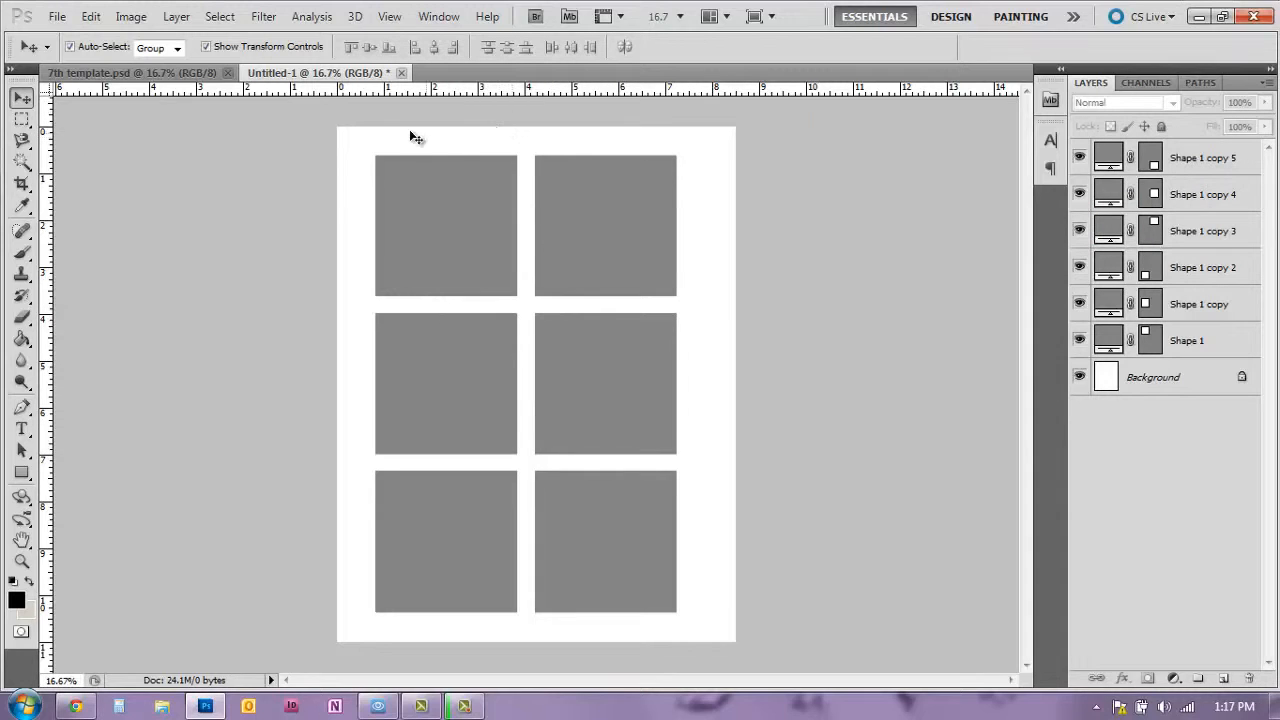
mouse_move(685, 625)
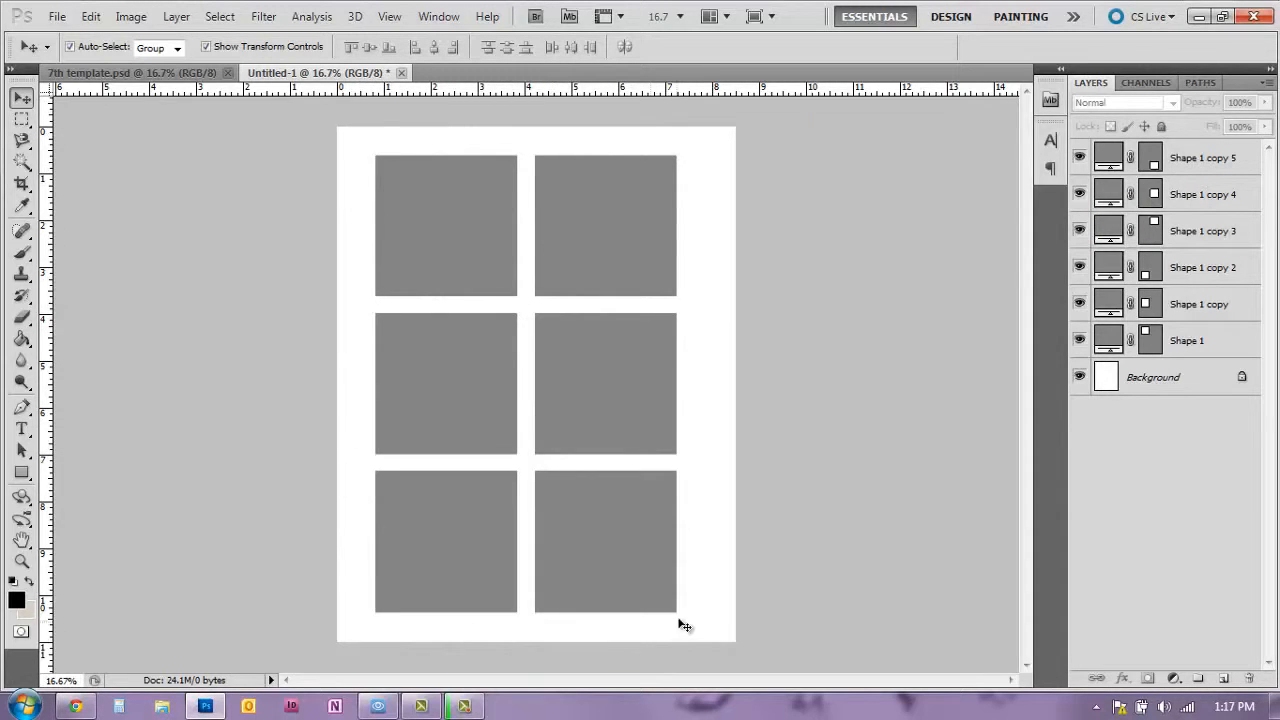
mouse_move(627, 628)
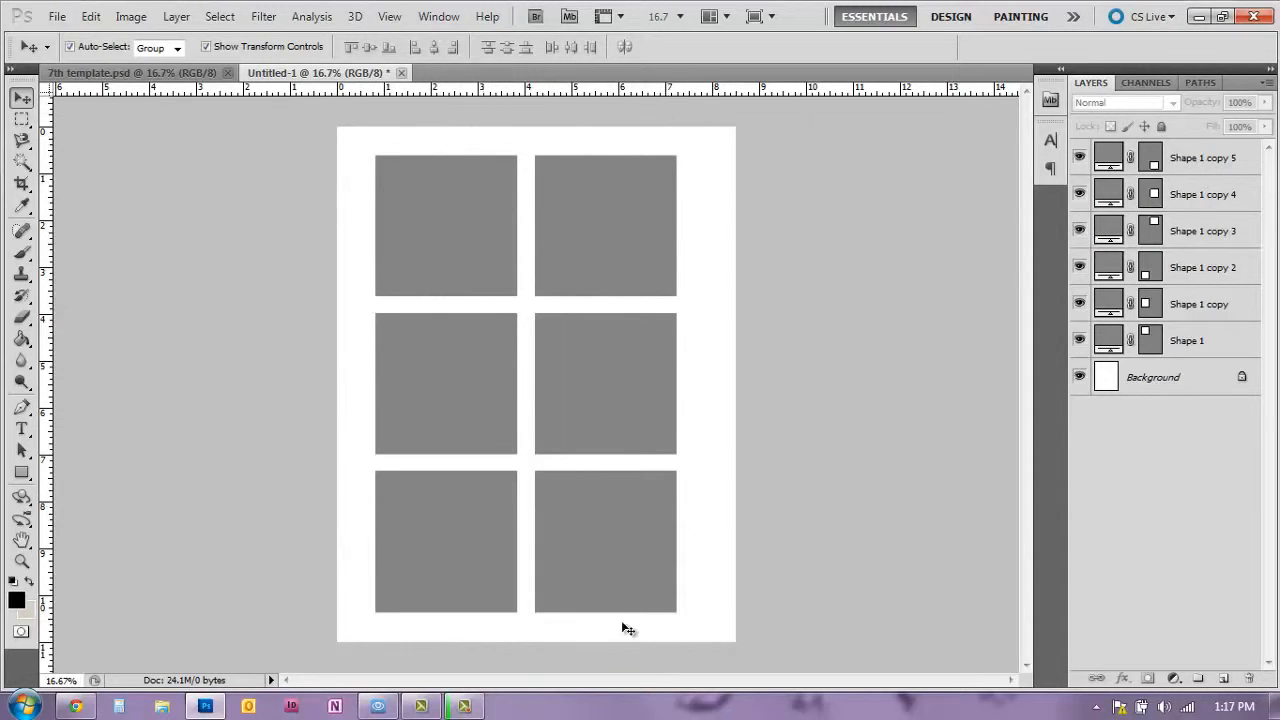
mouse_move(405, 150)
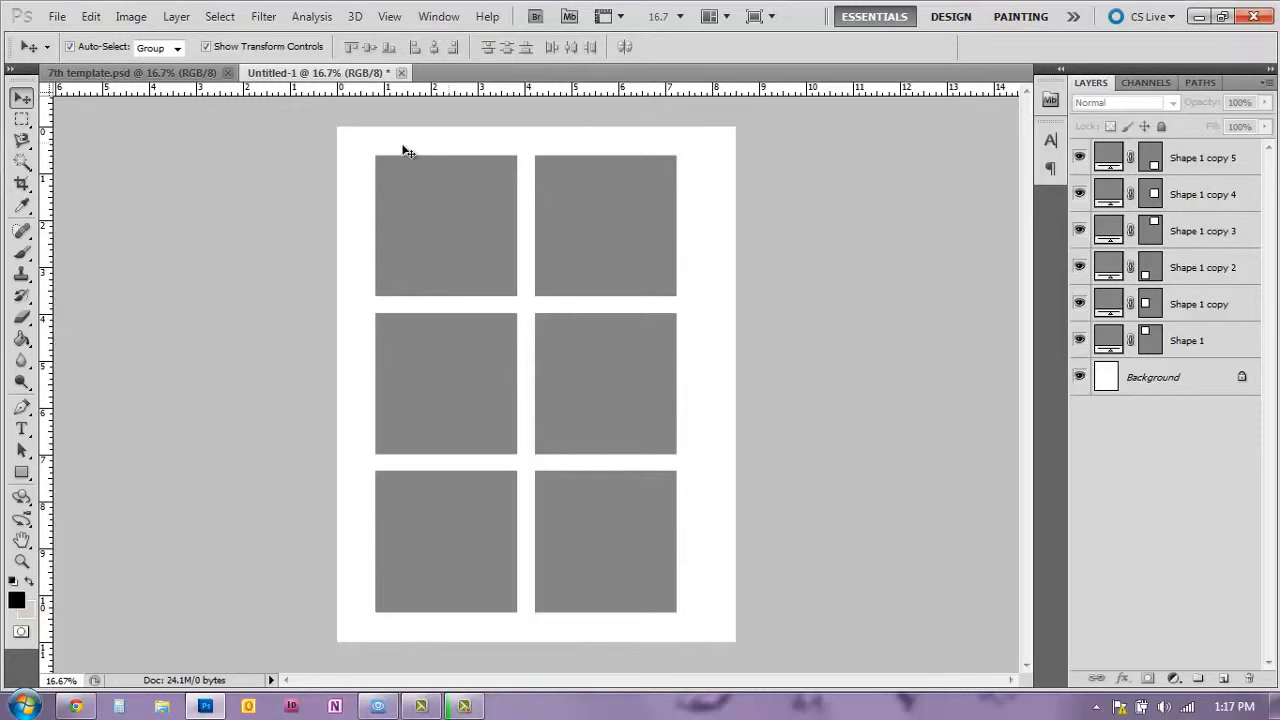
mouse_move(450, 160)
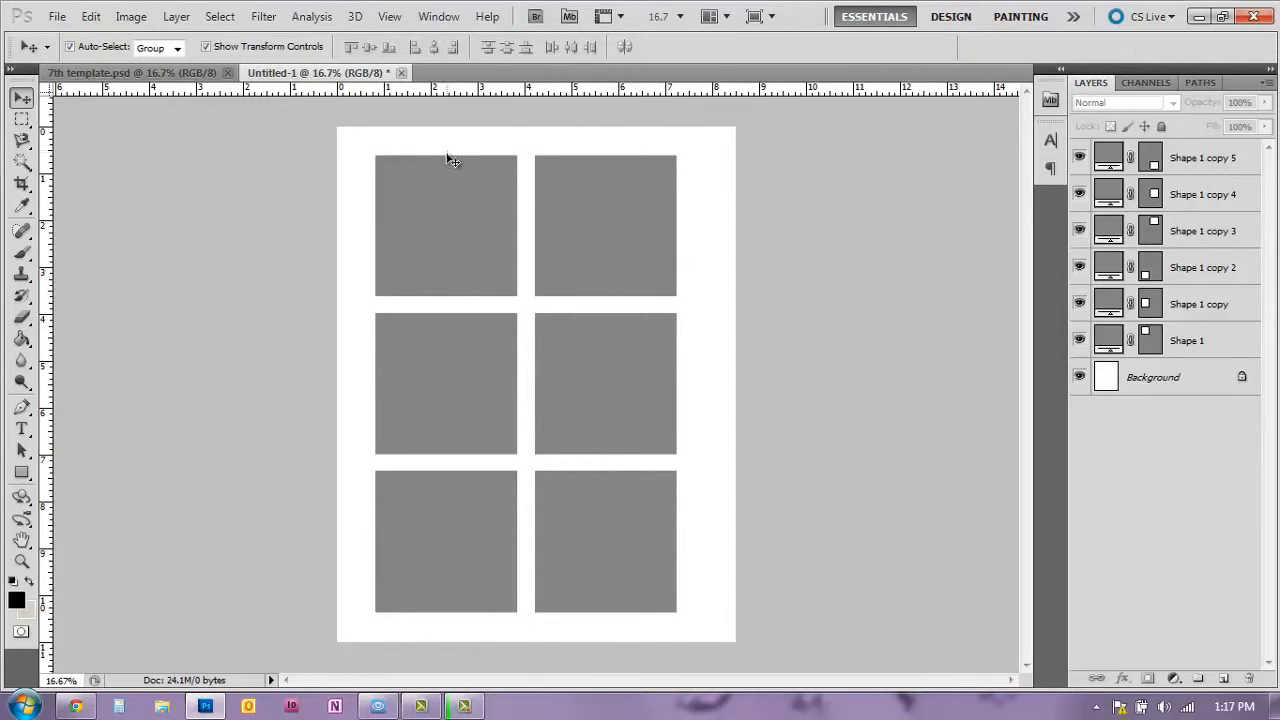
mouse_move(518, 144)
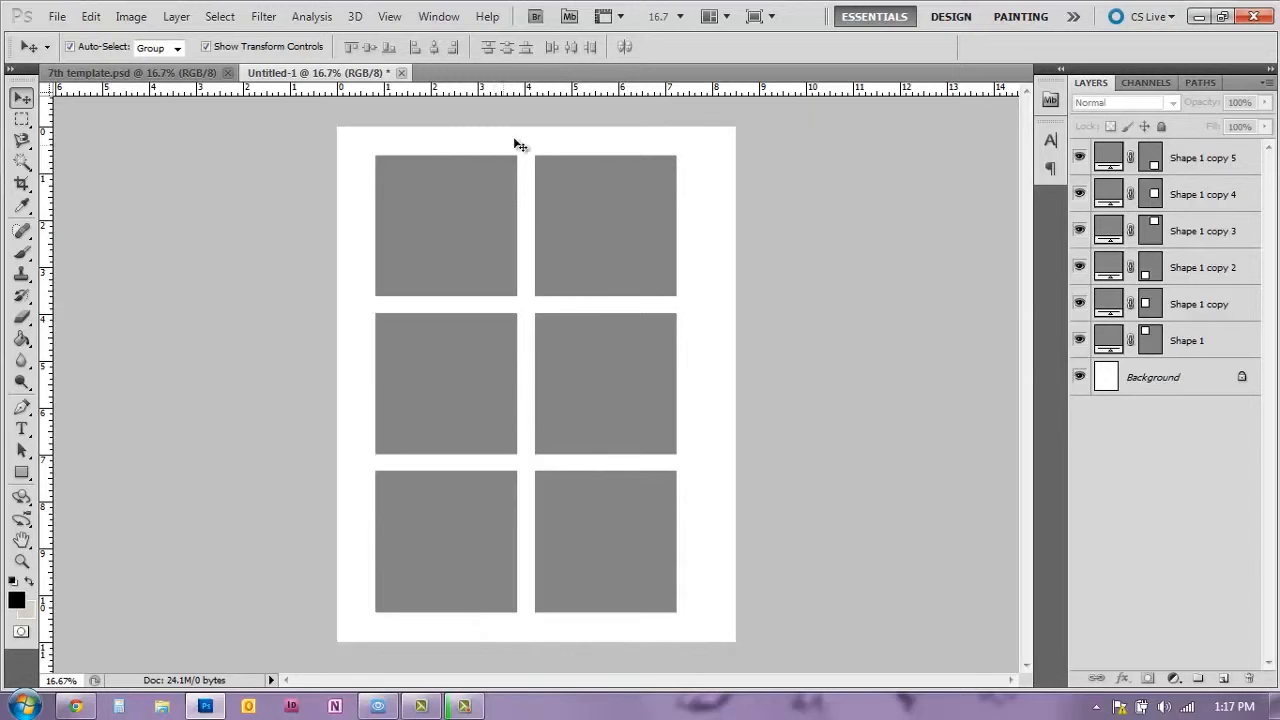
mouse_move(527, 142)
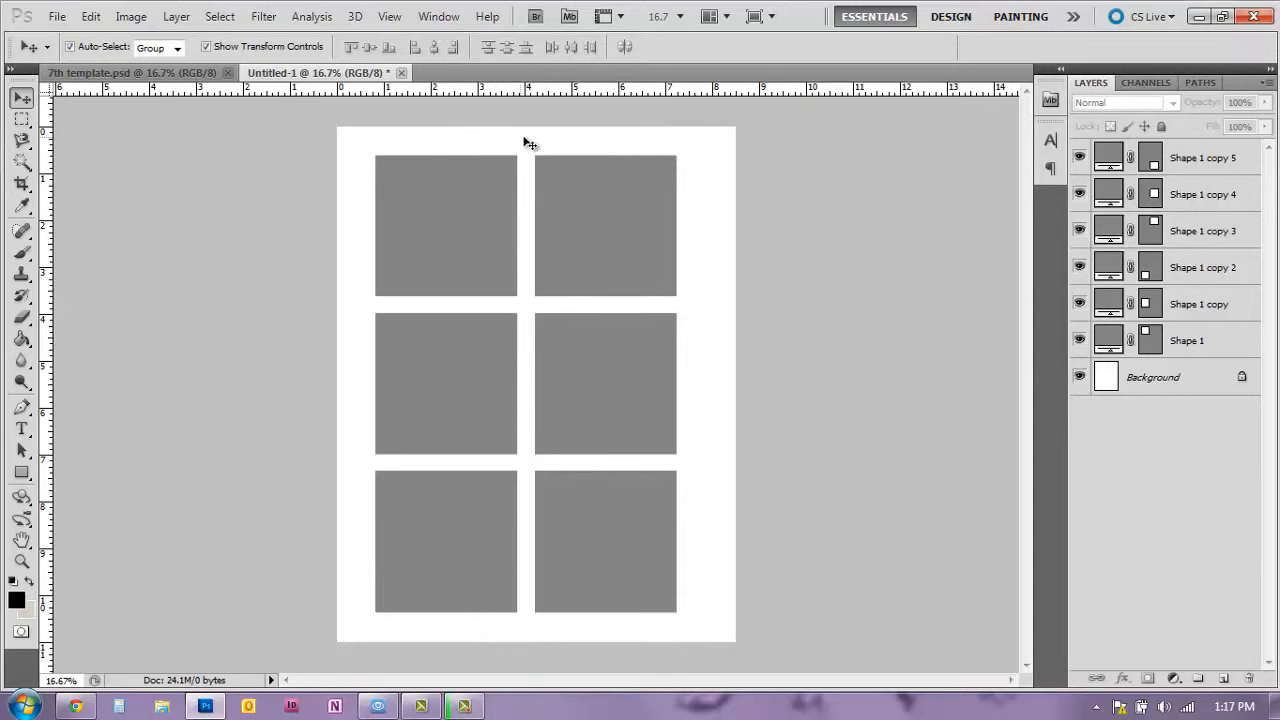
mouse_move(500, 629)
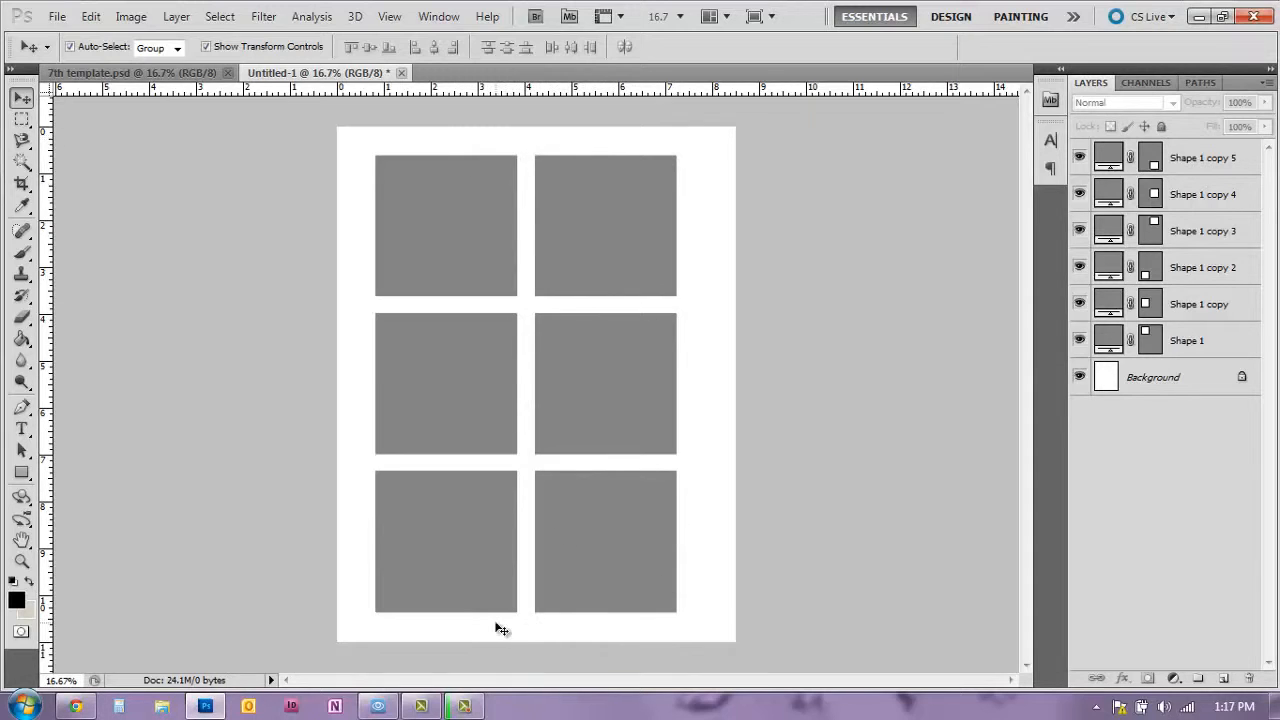
mouse_move(708, 205)
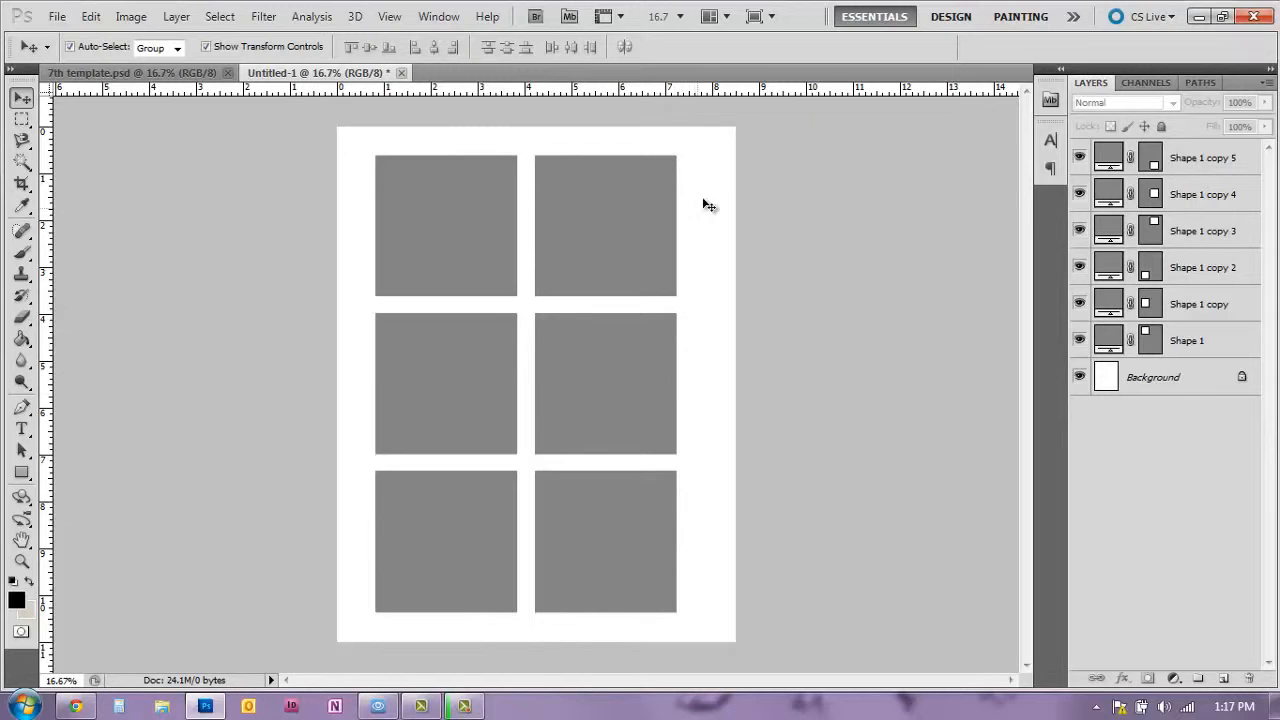
mouse_move(720, 238)
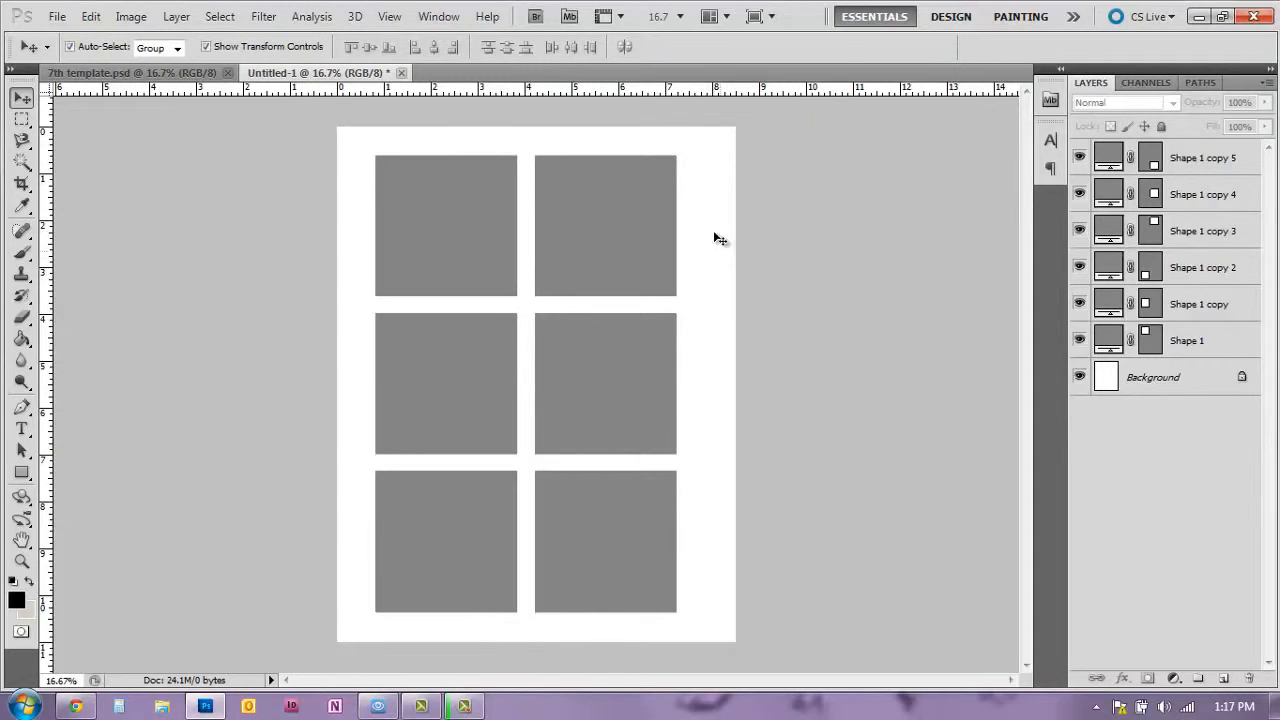
mouse_move(363, 198)
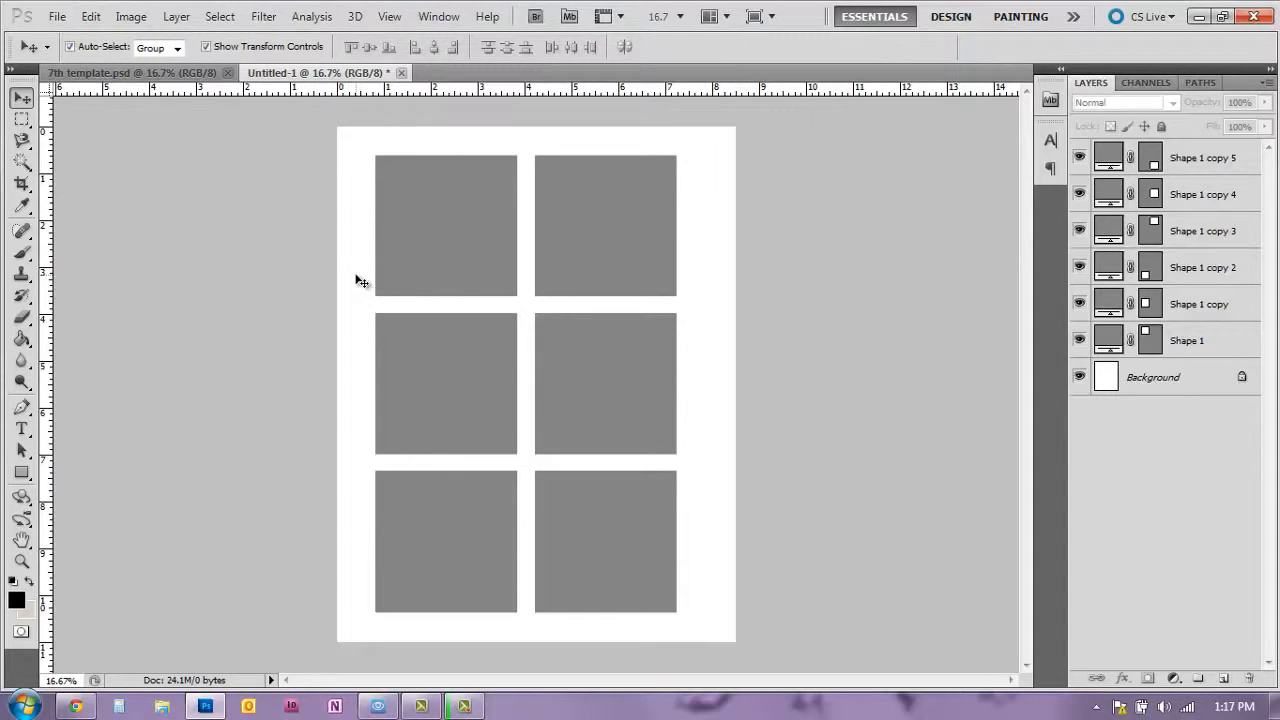
mouse_move(350, 143)
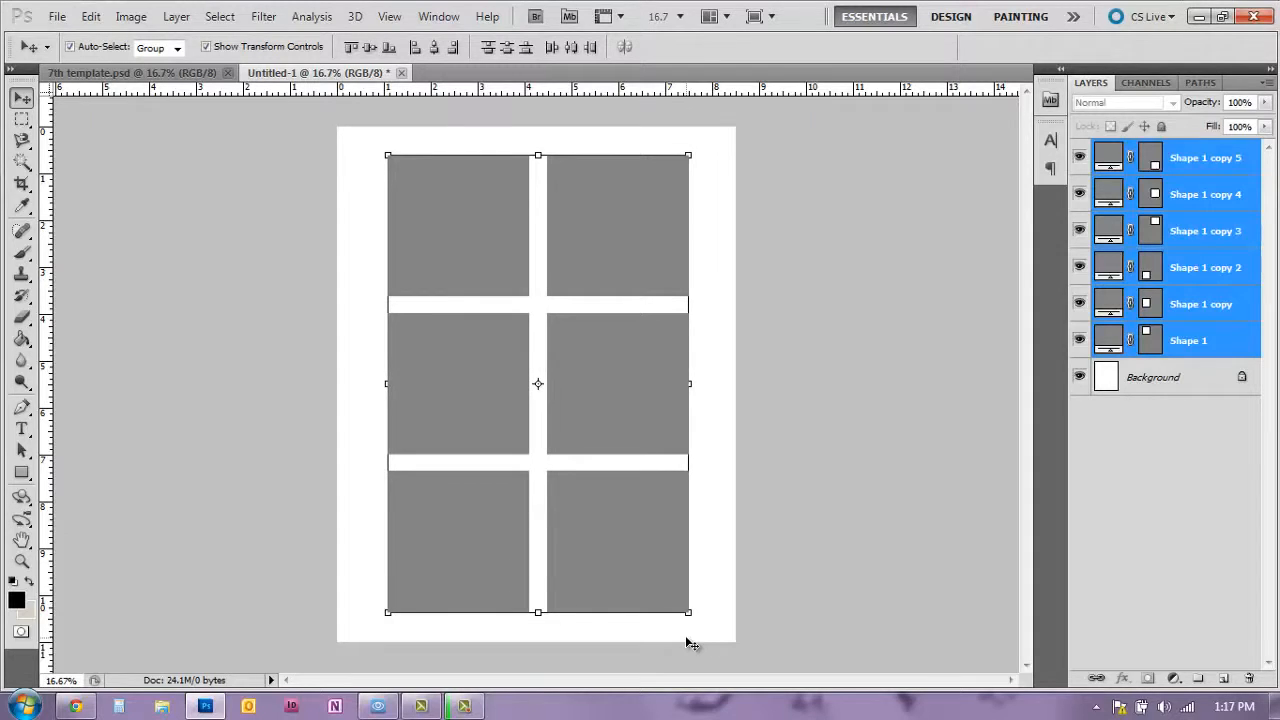
mouse_move(357, 367)
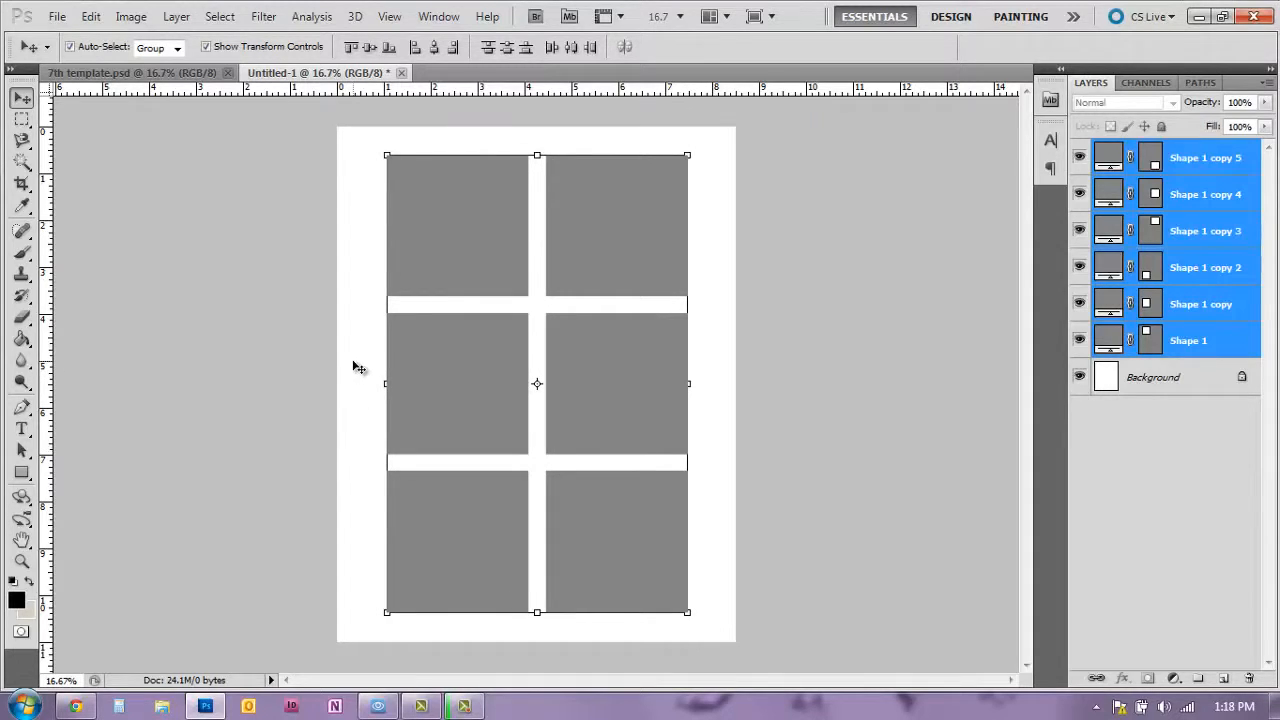
mouse_move(577, 342)
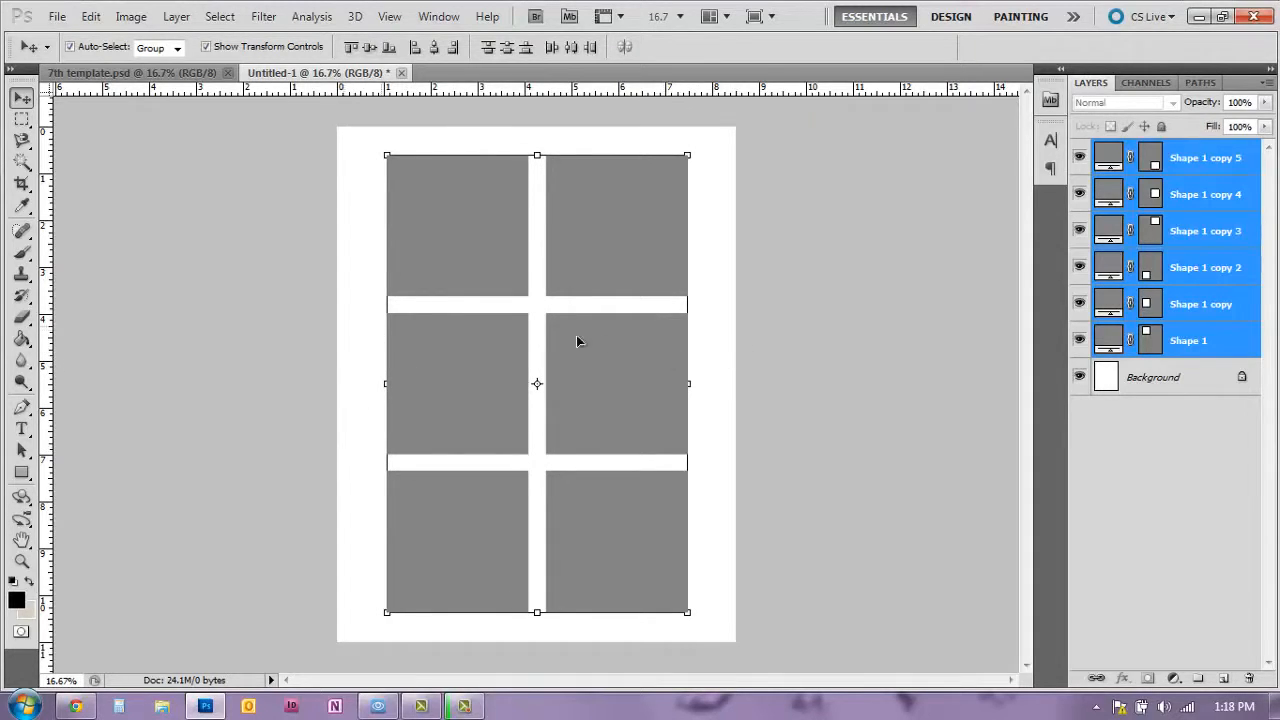
mouse_move(710, 120)
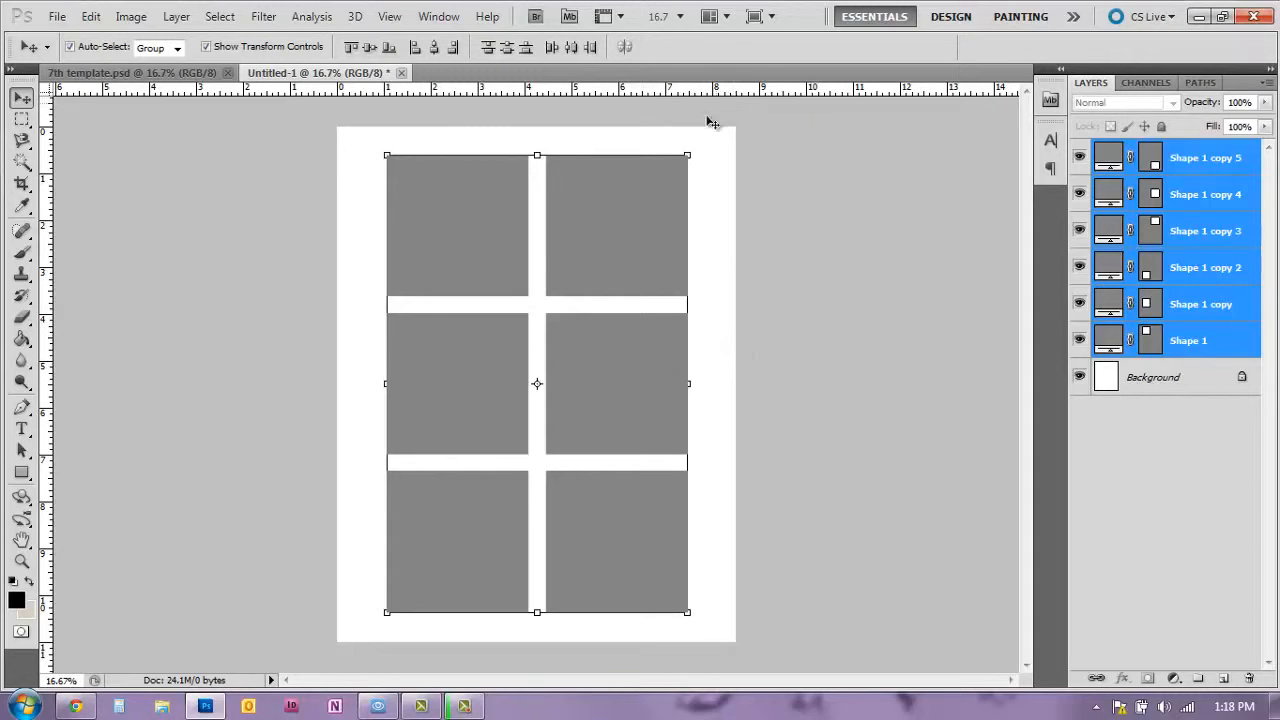
mouse_move(363, 233)
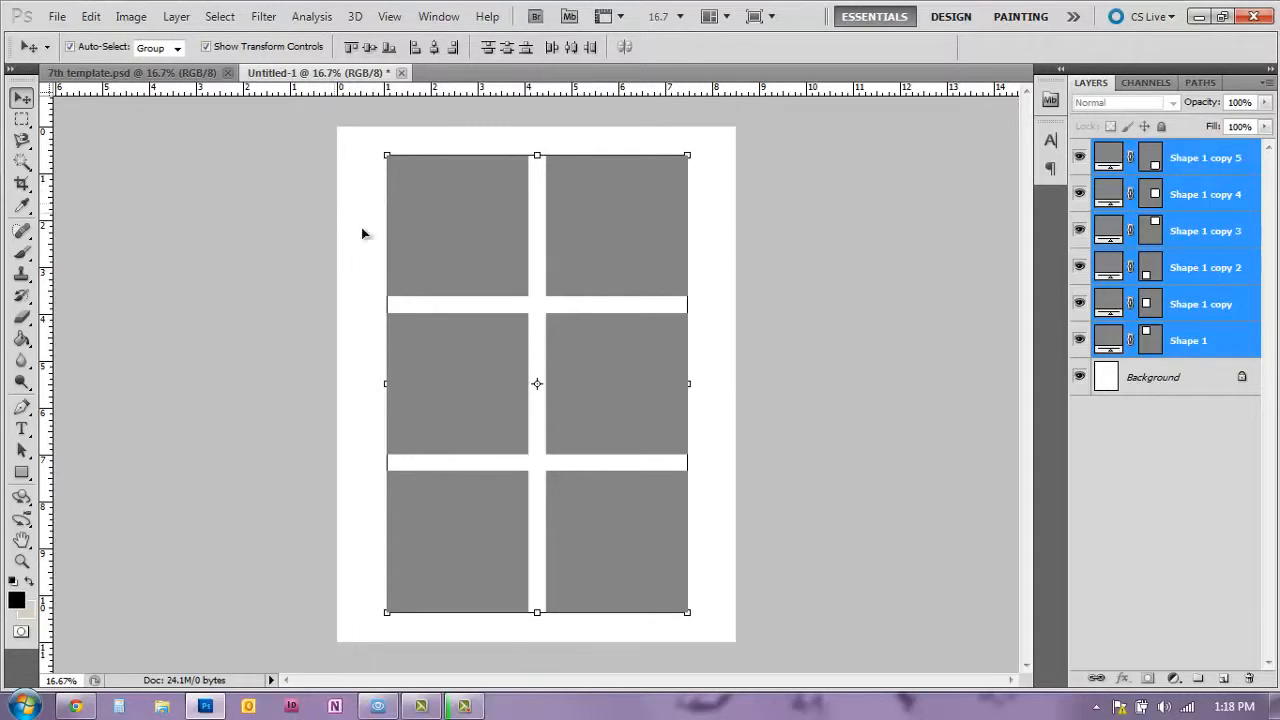
mouse_move(670, 333)
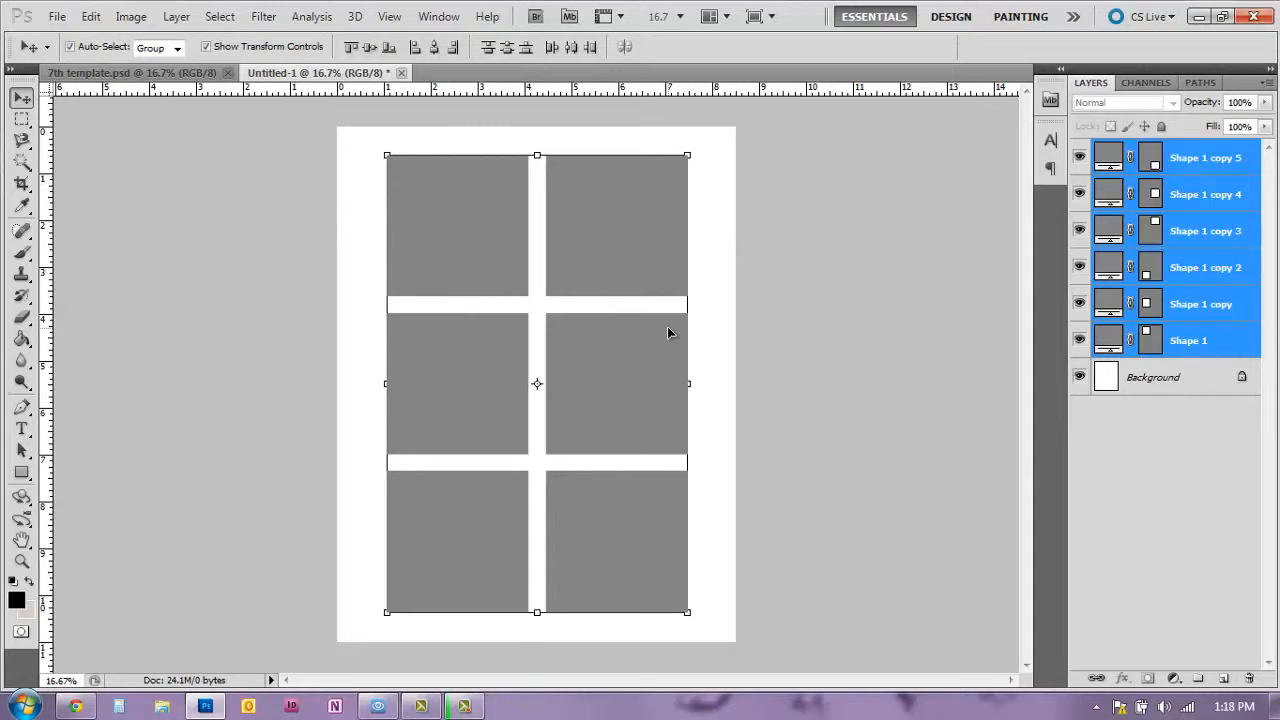
mouse_move(558, 473)
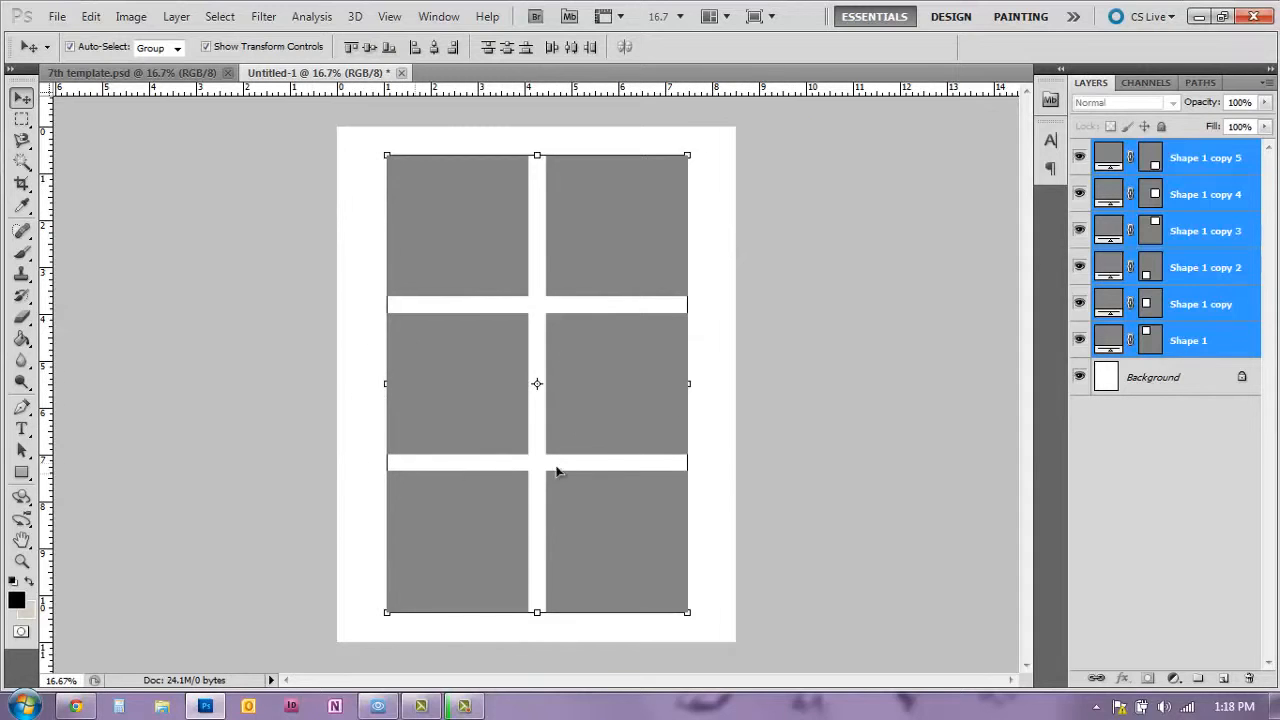
mouse_move(722, 508)
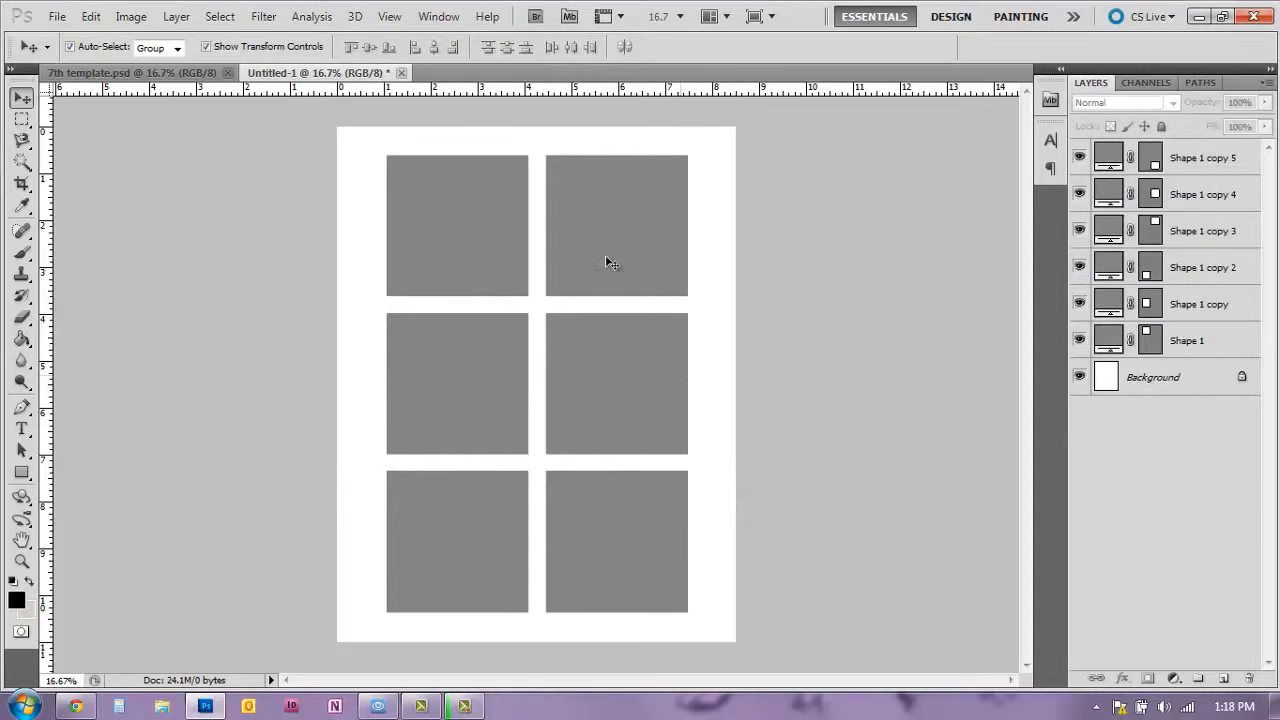
mouse_move(552, 143)
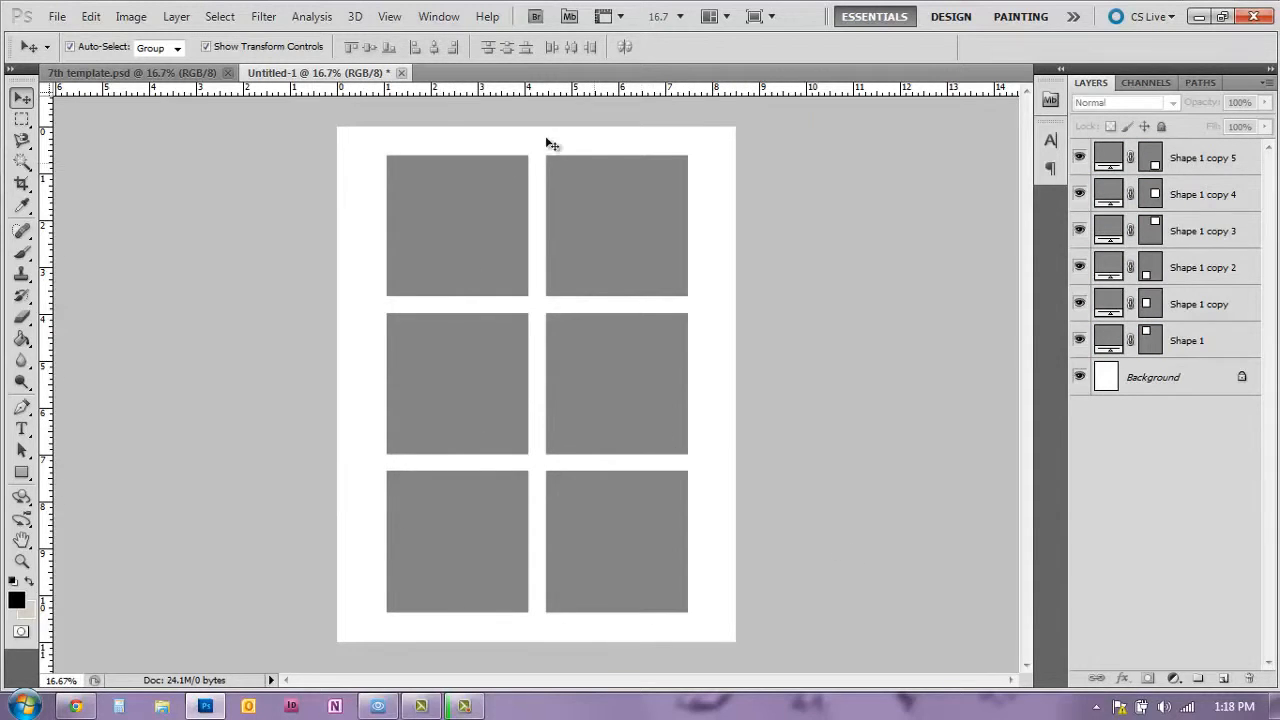
mouse_move(665, 360)
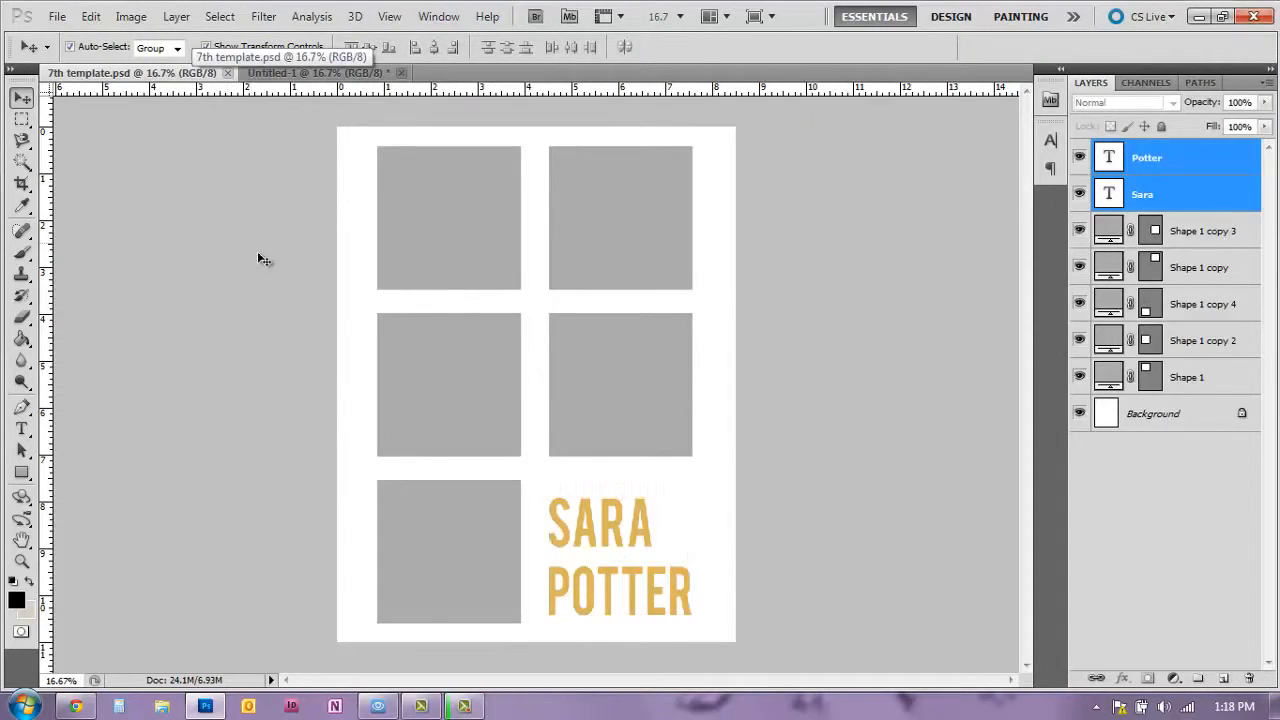
Step: Switch to the 7th template.psd document to view the reference design
click(600, 260)
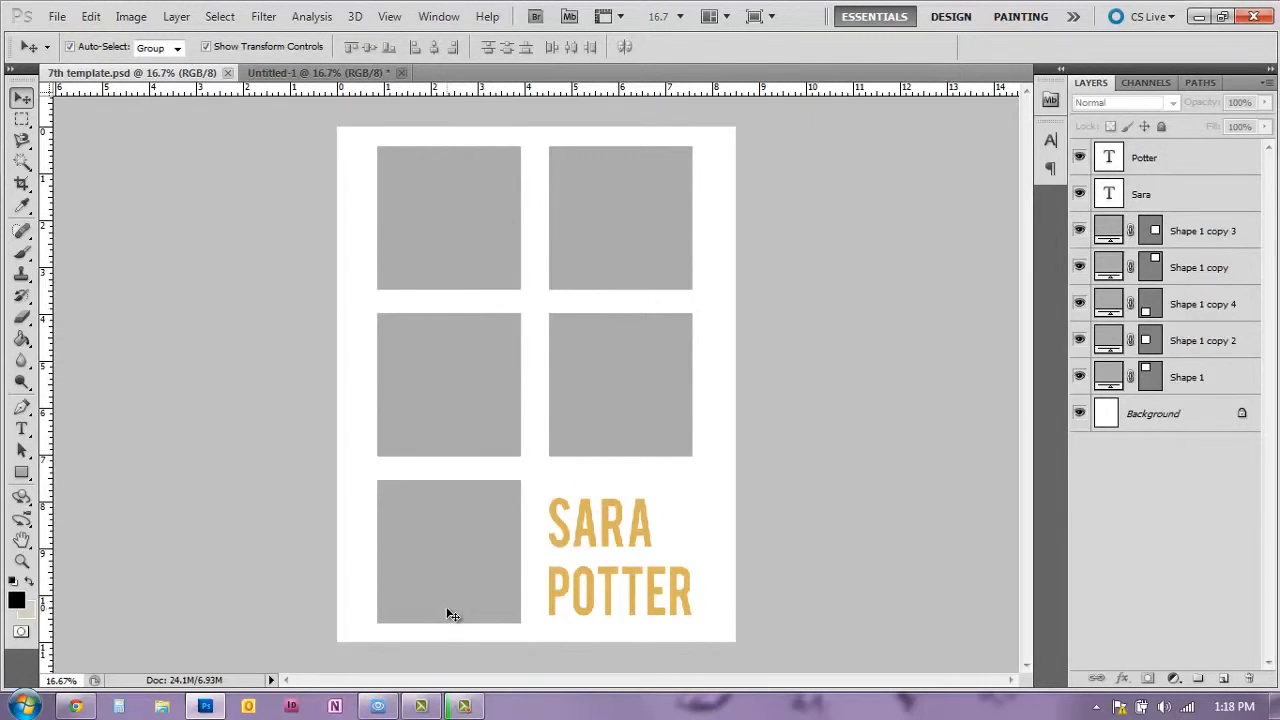
mouse_move(580, 568)
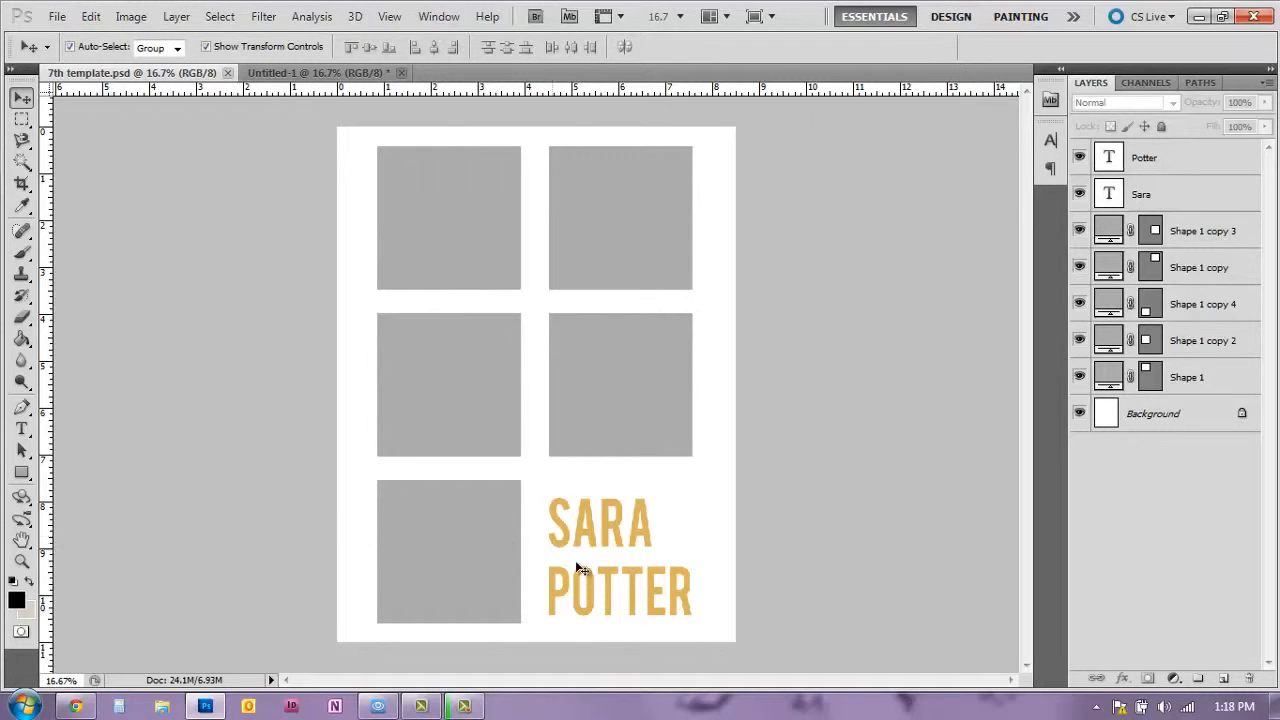
mouse_move(660, 568)
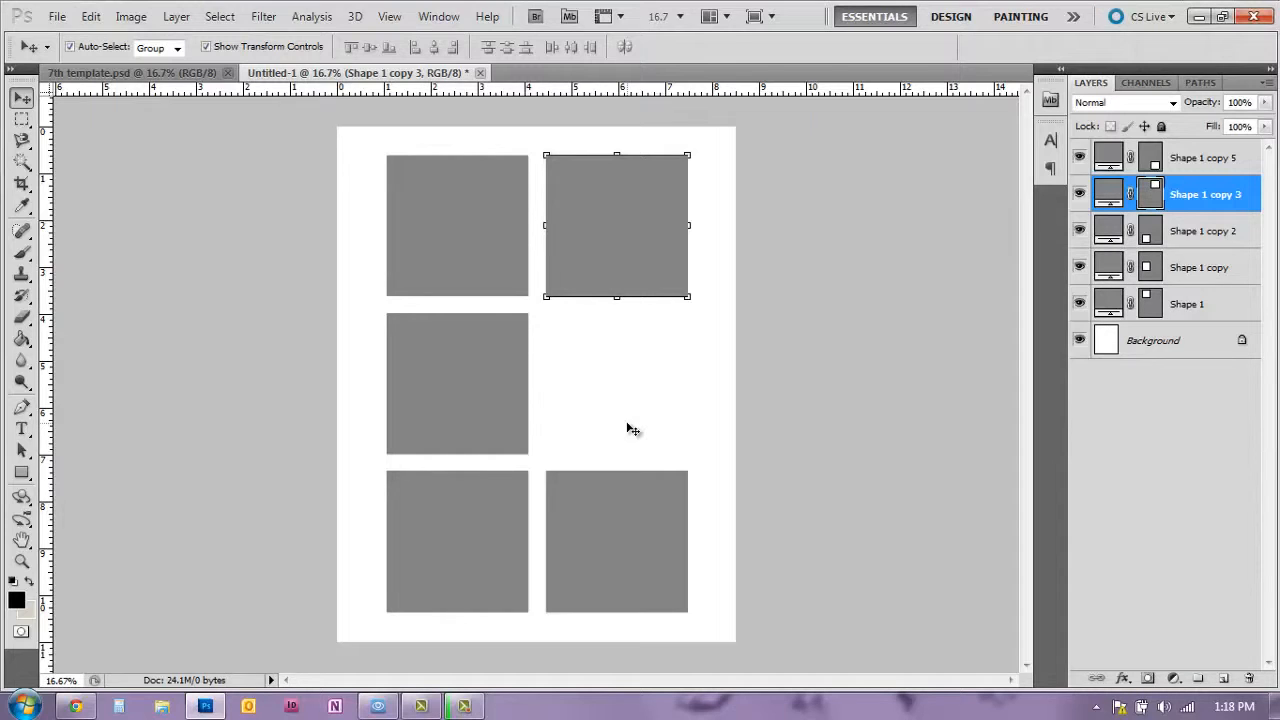
mouse_move(475, 658)
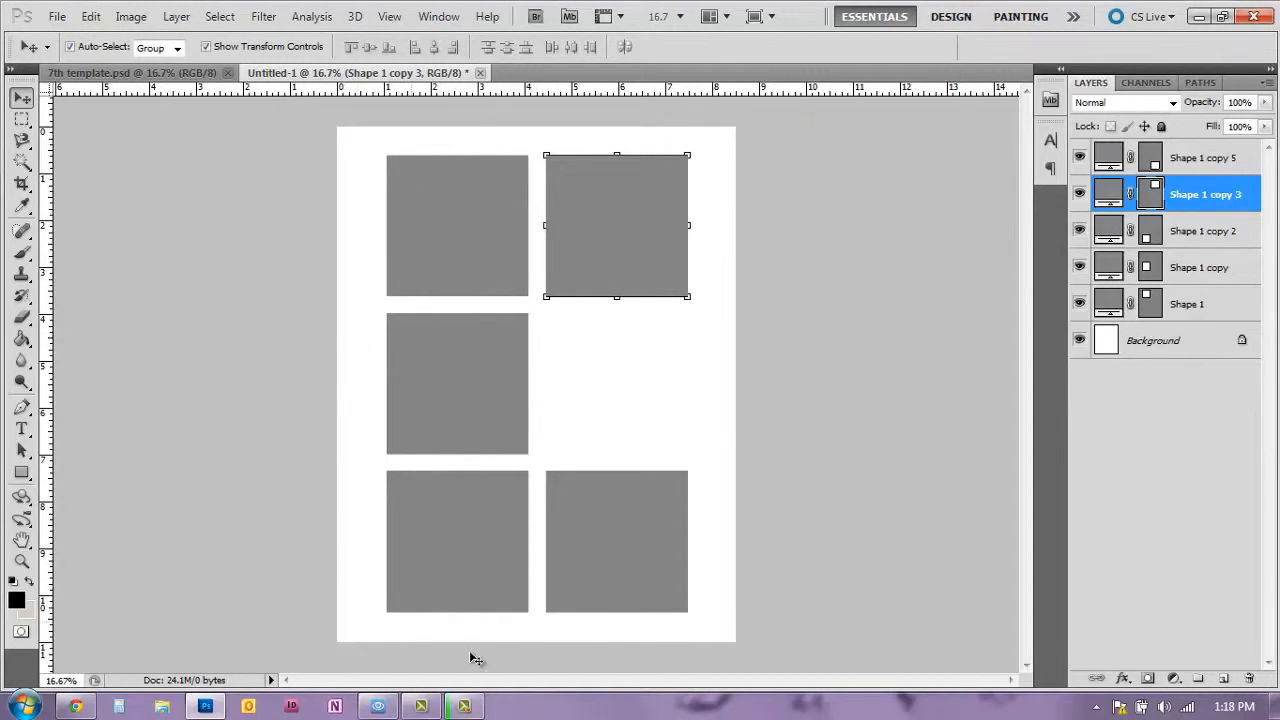
mouse_move(694, 619)
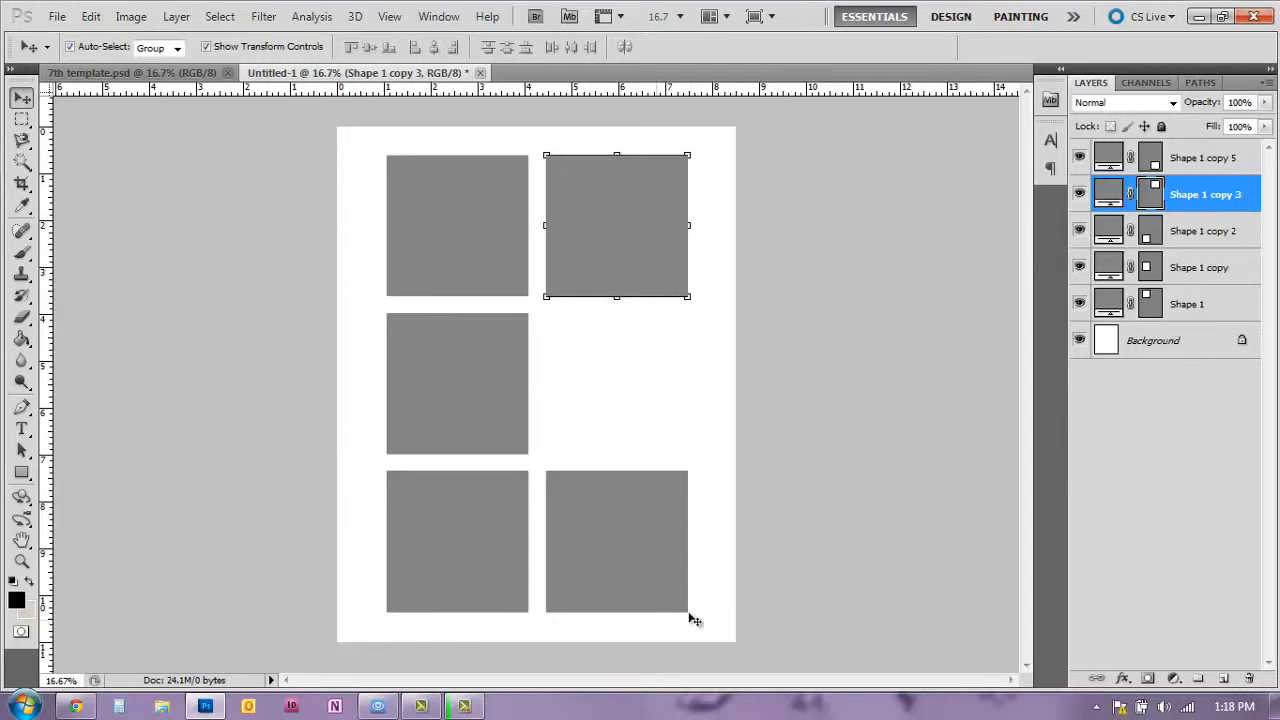
mouse_move(565, 558)
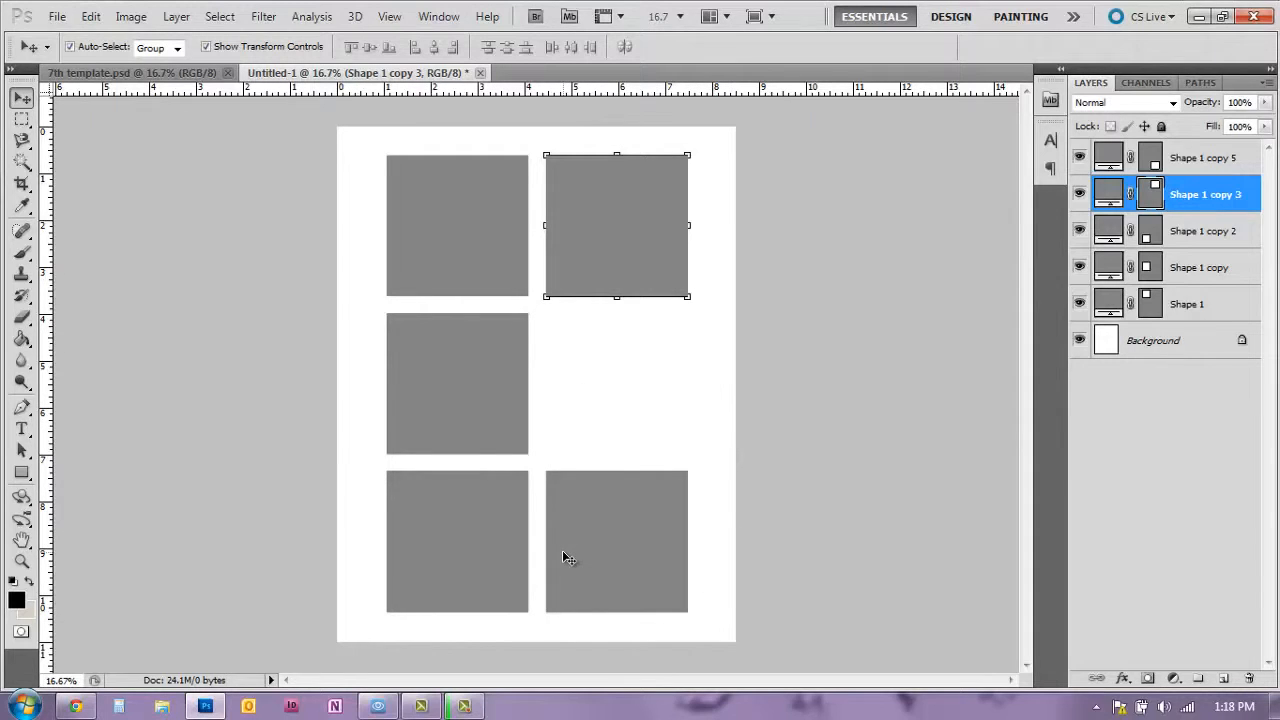
mouse_move(667, 425)
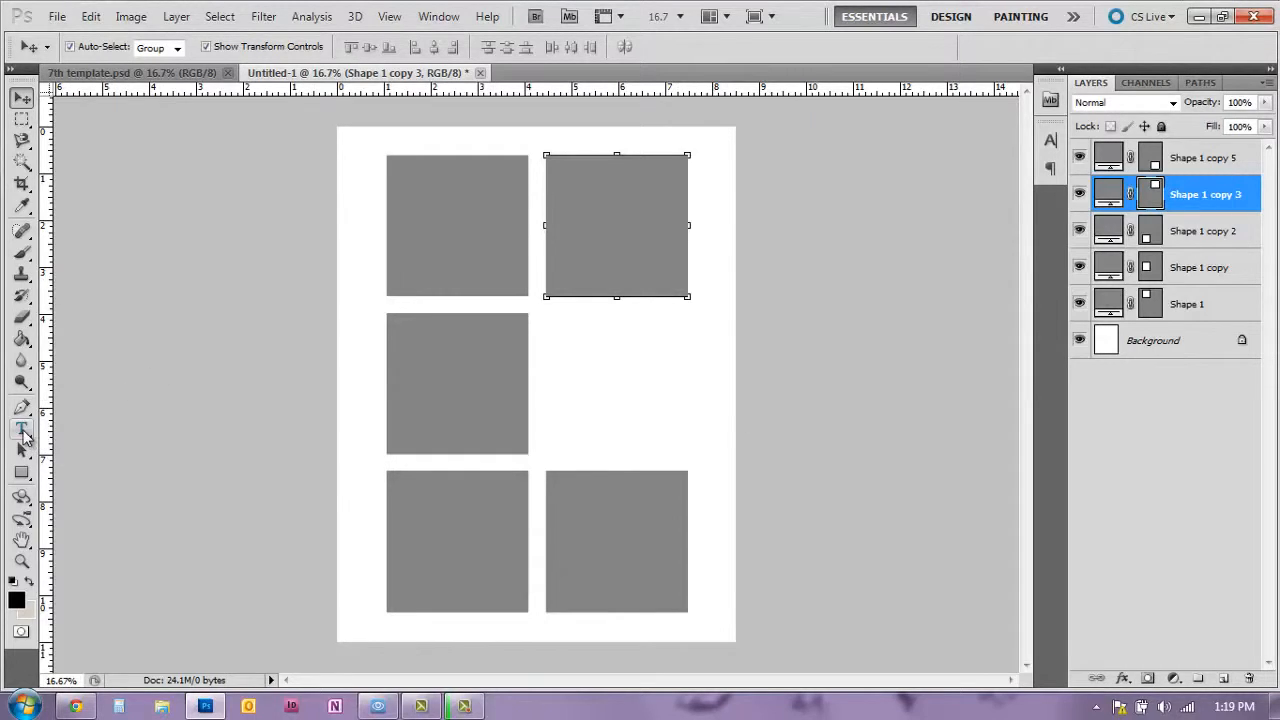
mouse_move(328, 490)
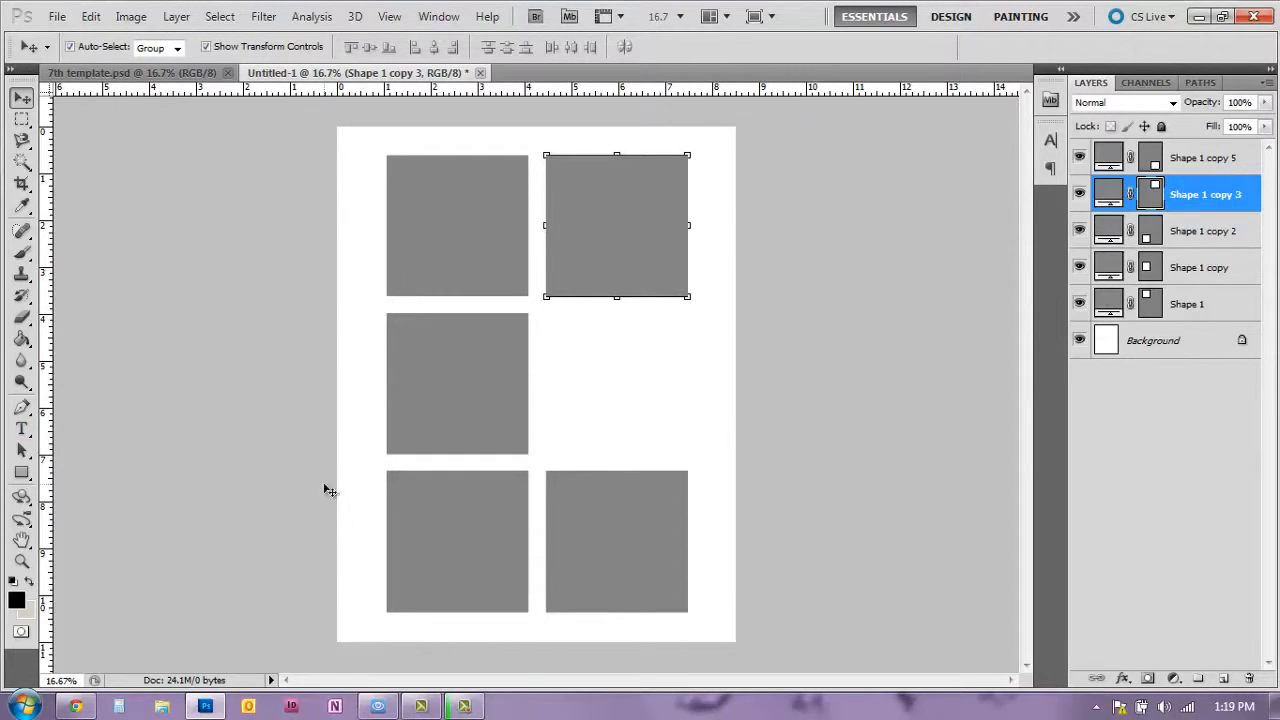
mouse_move(22, 430)
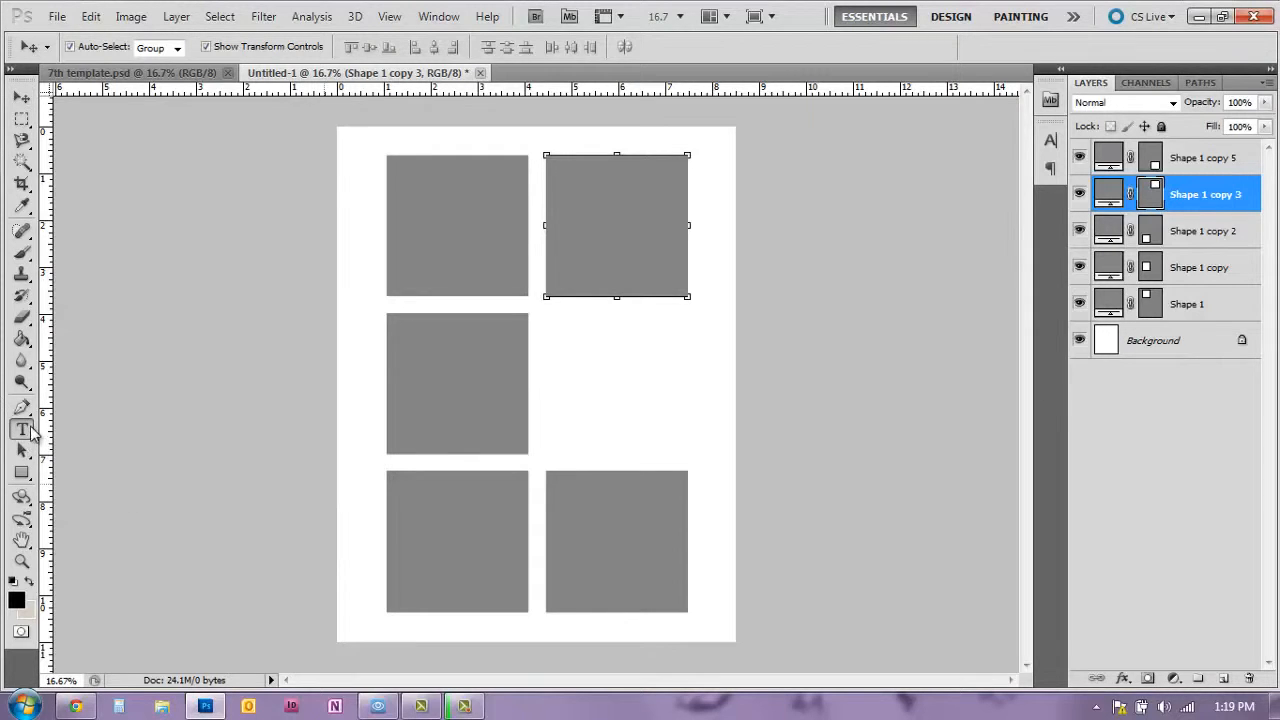
Step: Type 'Sara' and 'Potter' as Bebas Neue text layers in the empty slot
click(22, 429)
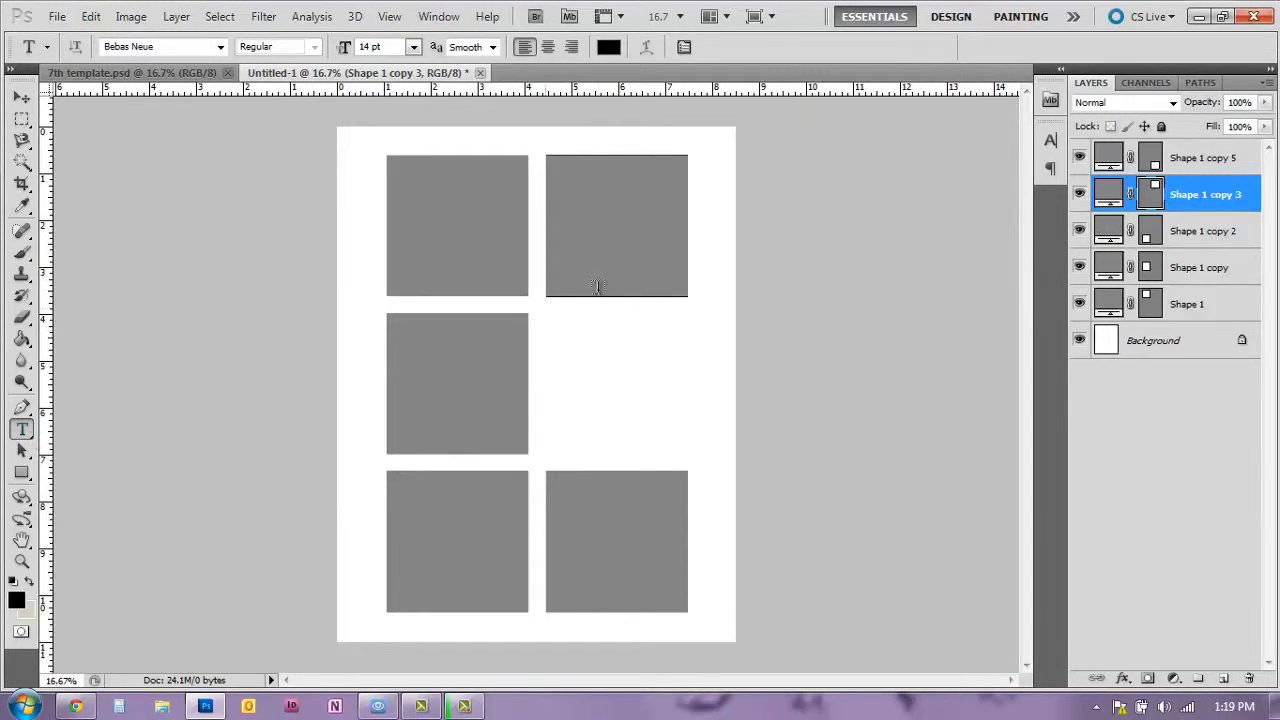
mouse_move(555, 346)
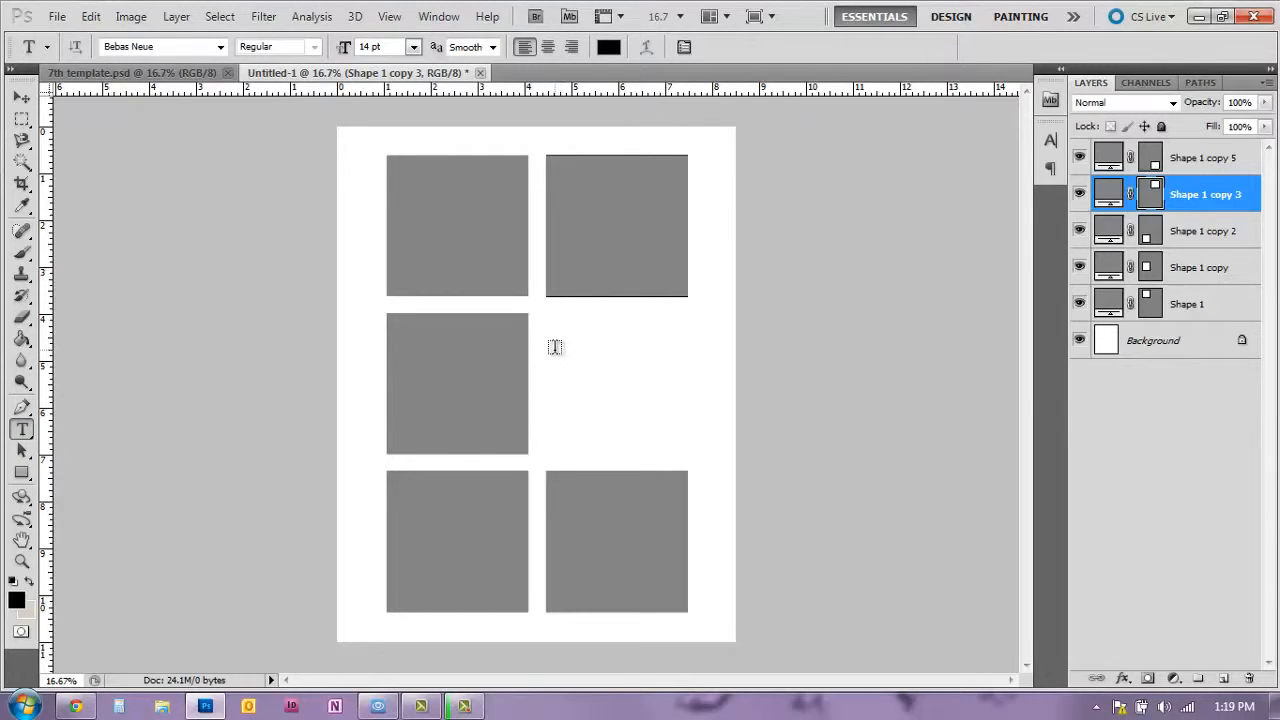
click(555, 347)
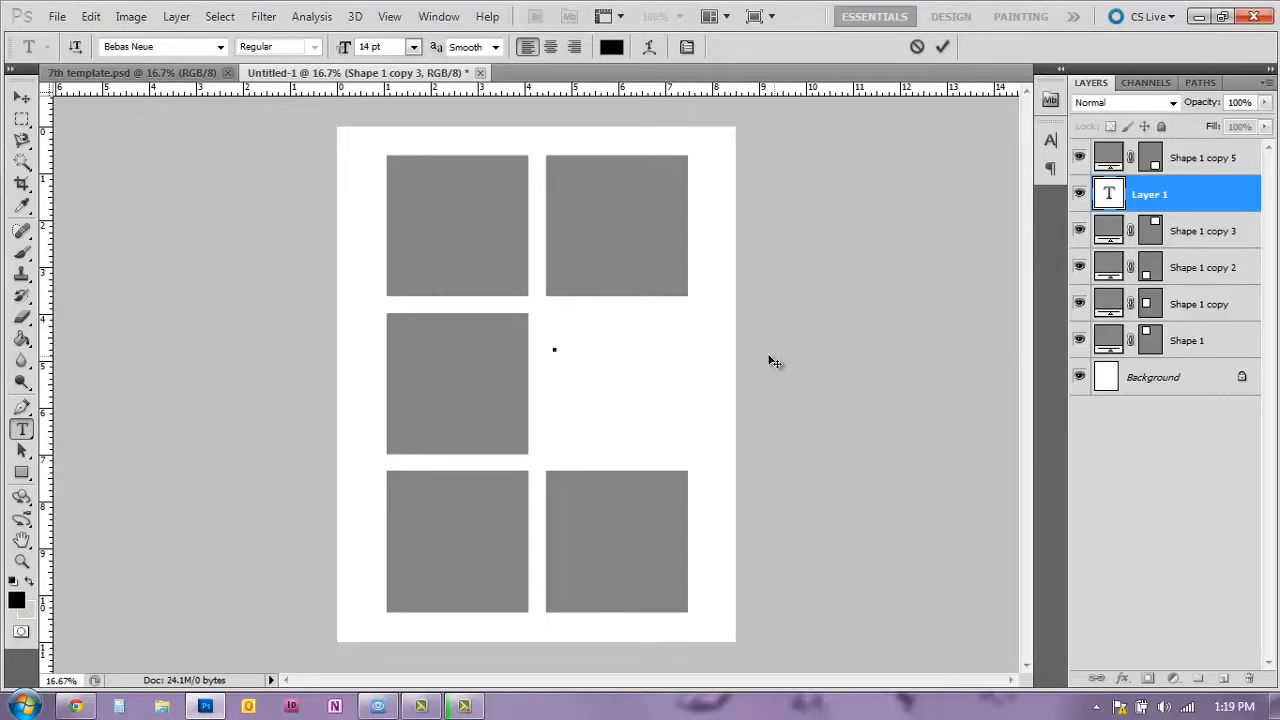
mouse_move(573, 357)
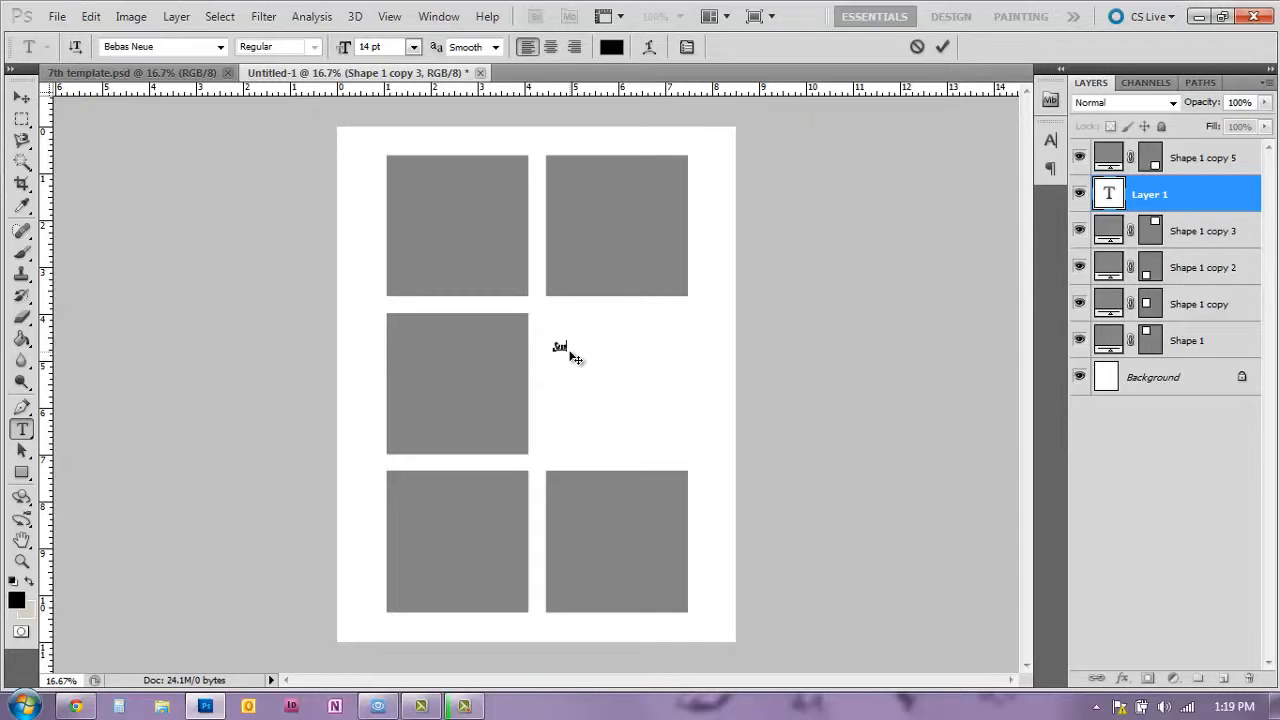
text(Sara)
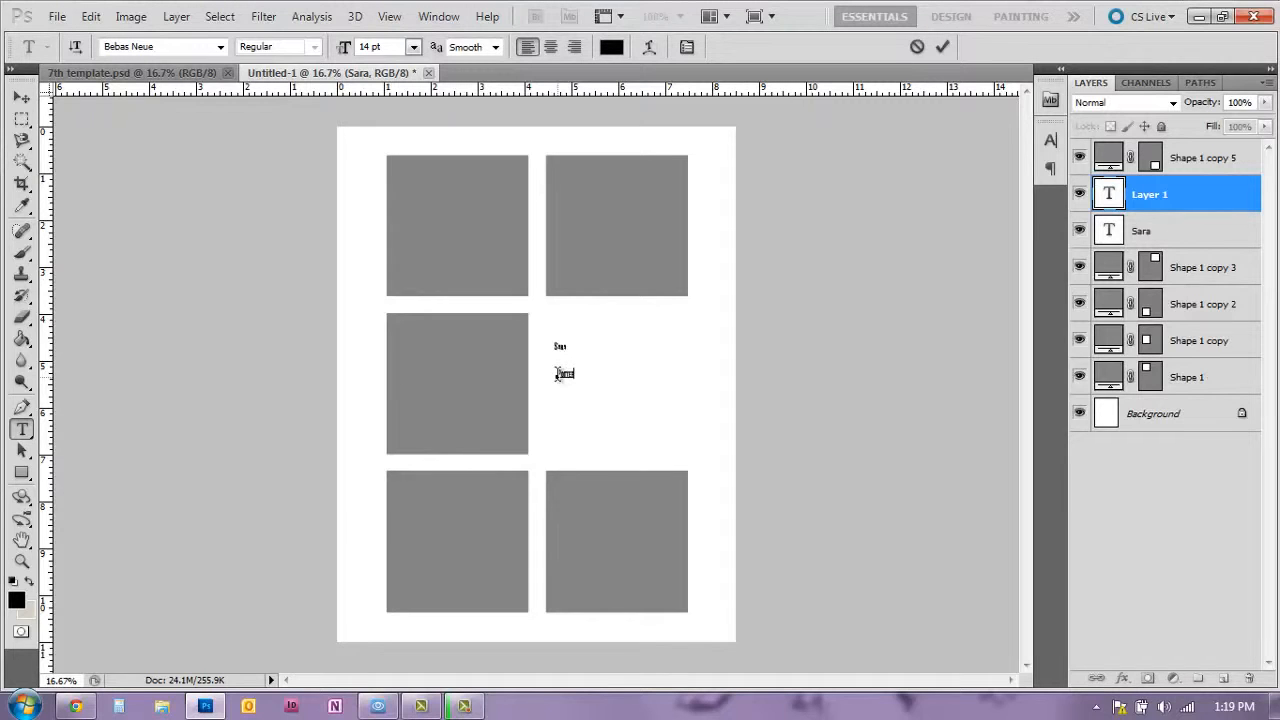
text(Potter)
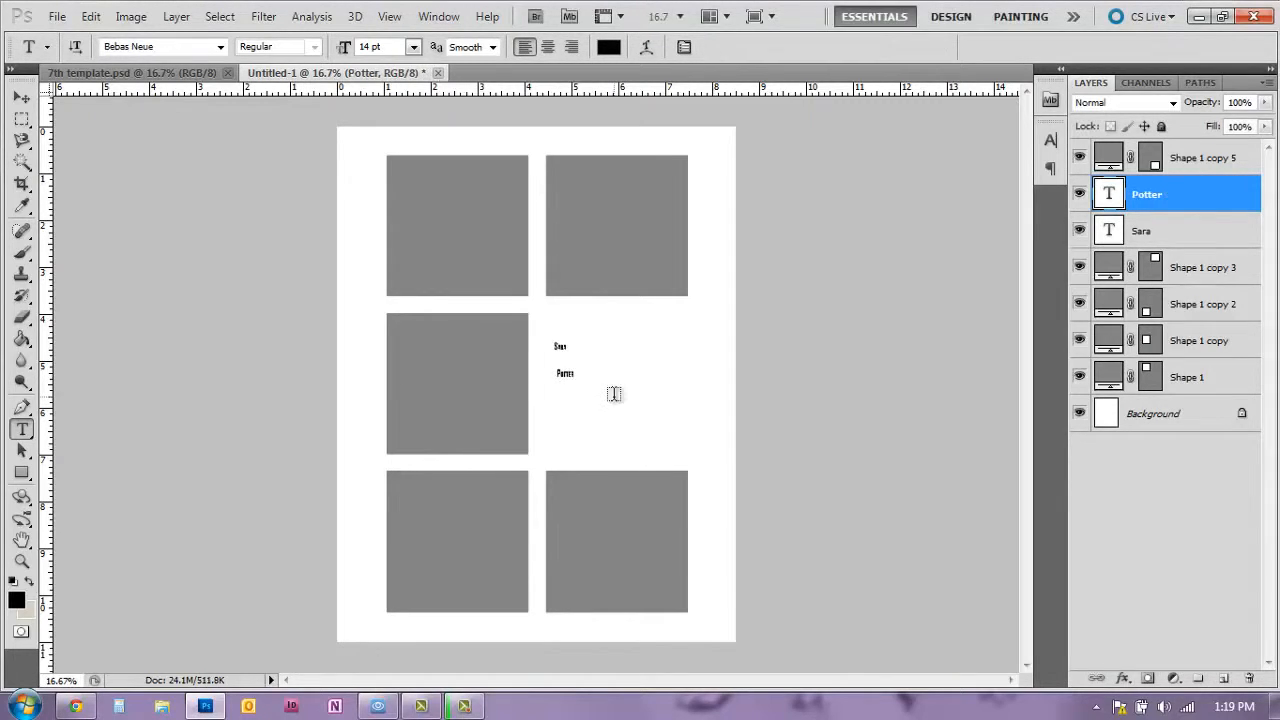
mouse_move(266, 253)
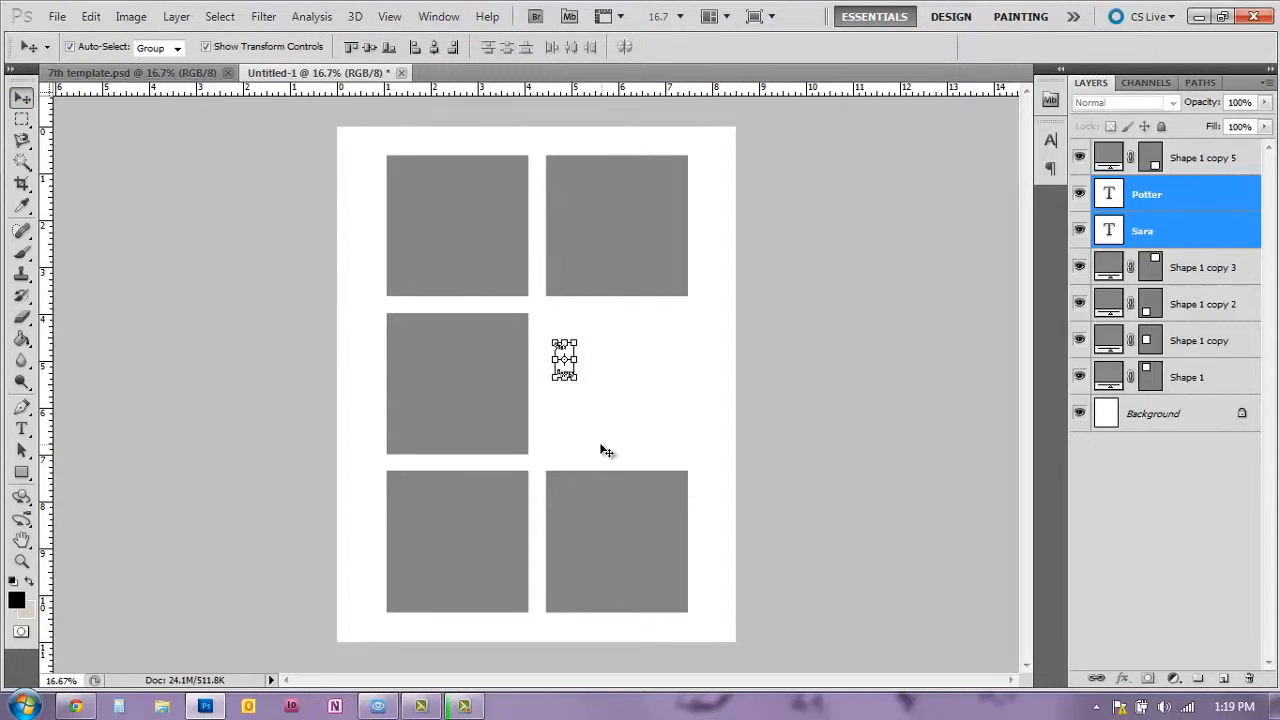
mouse_move(580, 340)
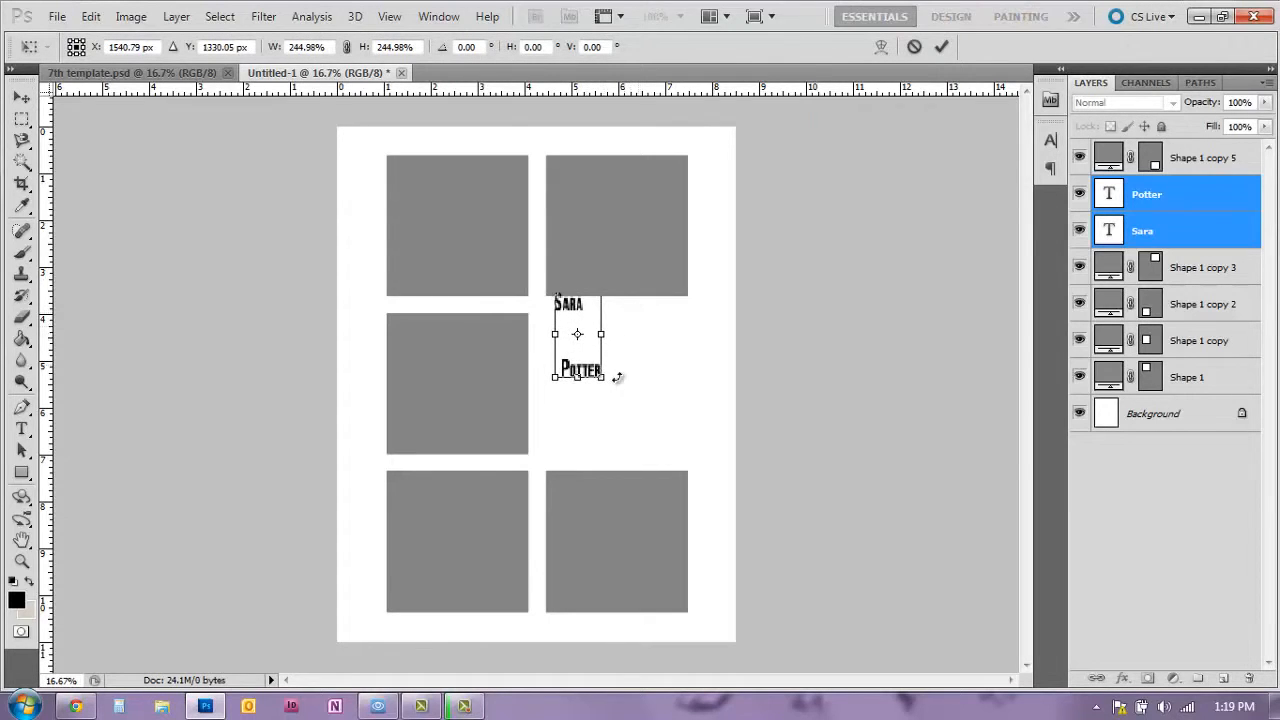
Step: Scale the Sara and Potter text layers up together to about 465%, then select Sara
drag(600, 378, 633, 434)
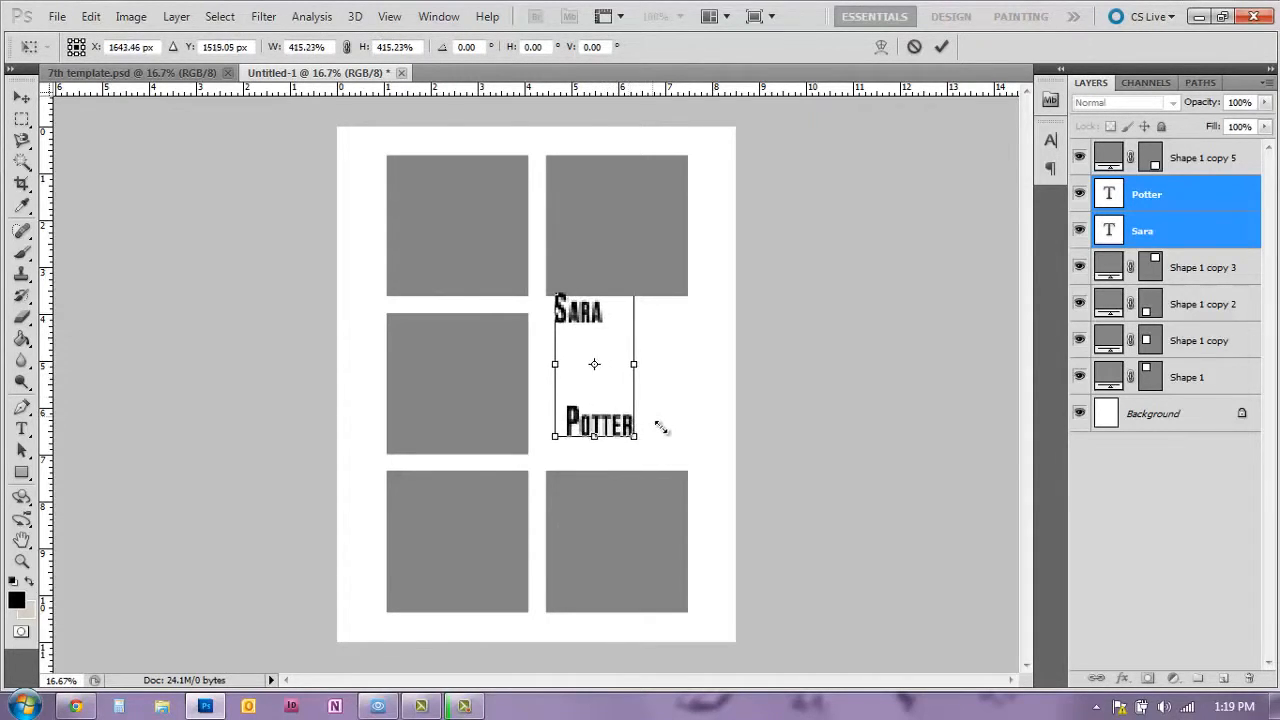
drag(633, 435, 642, 452)
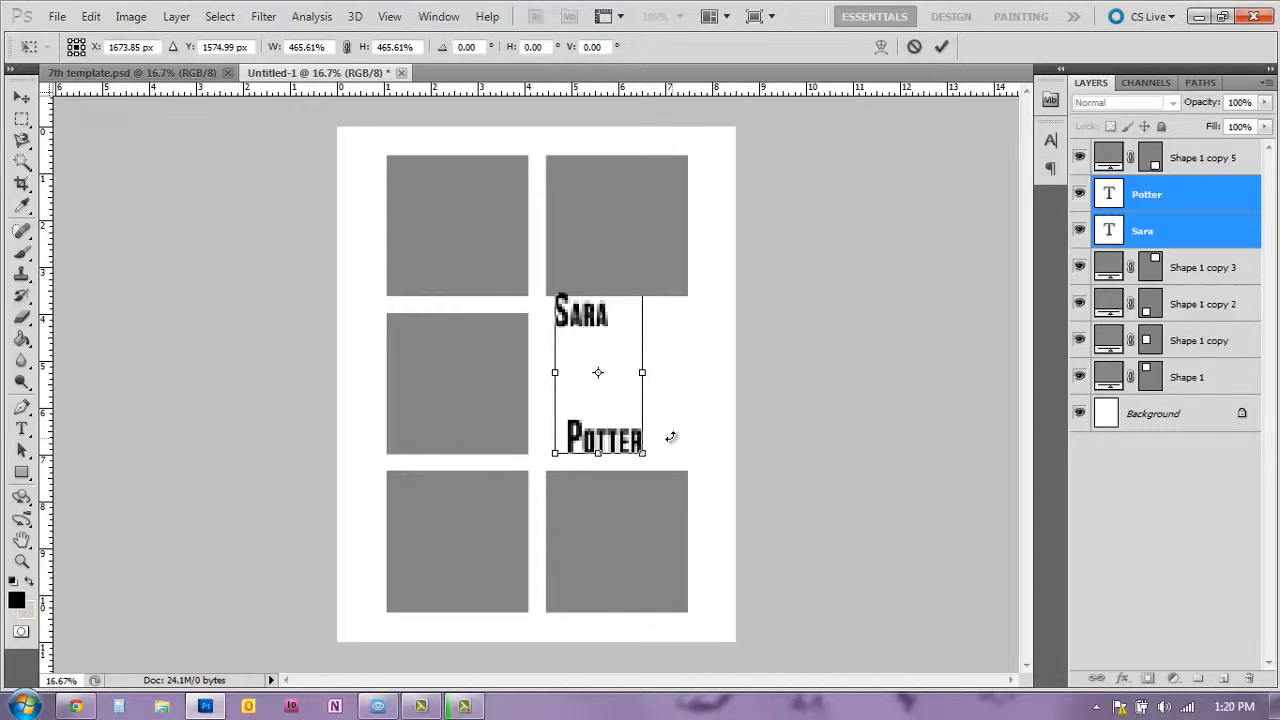
mouse_move(703, 474)
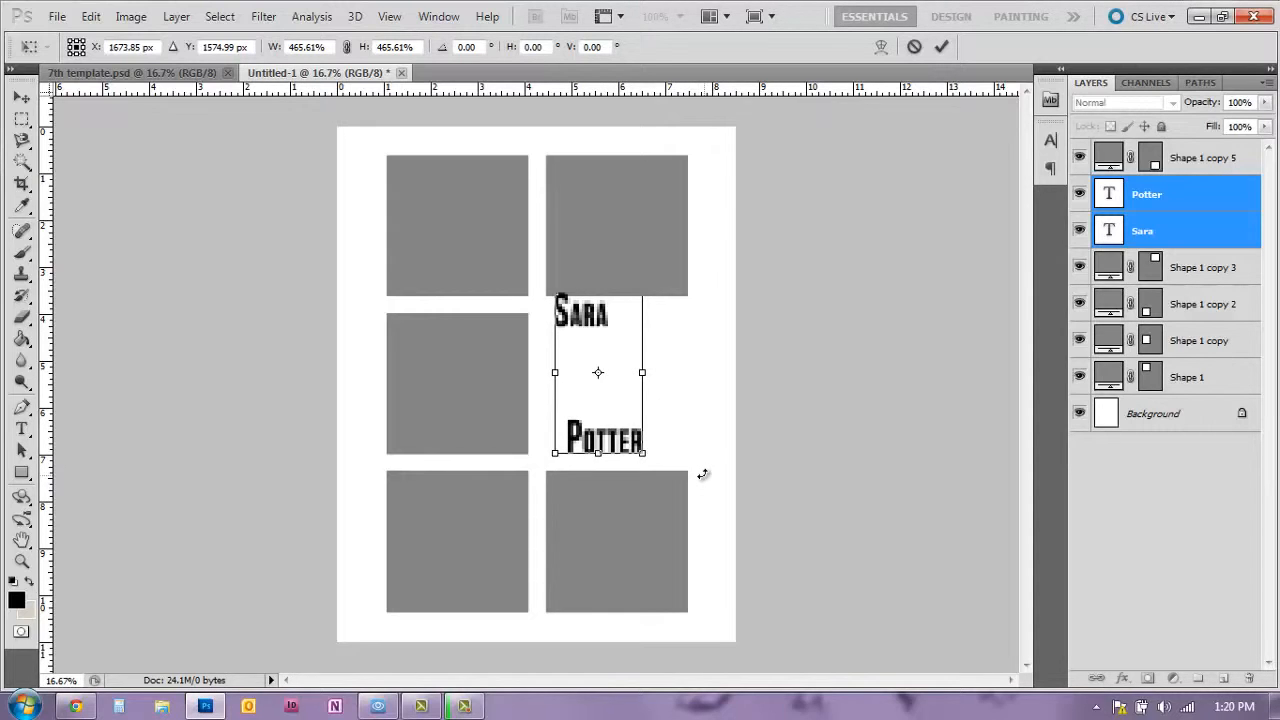
key(Return)
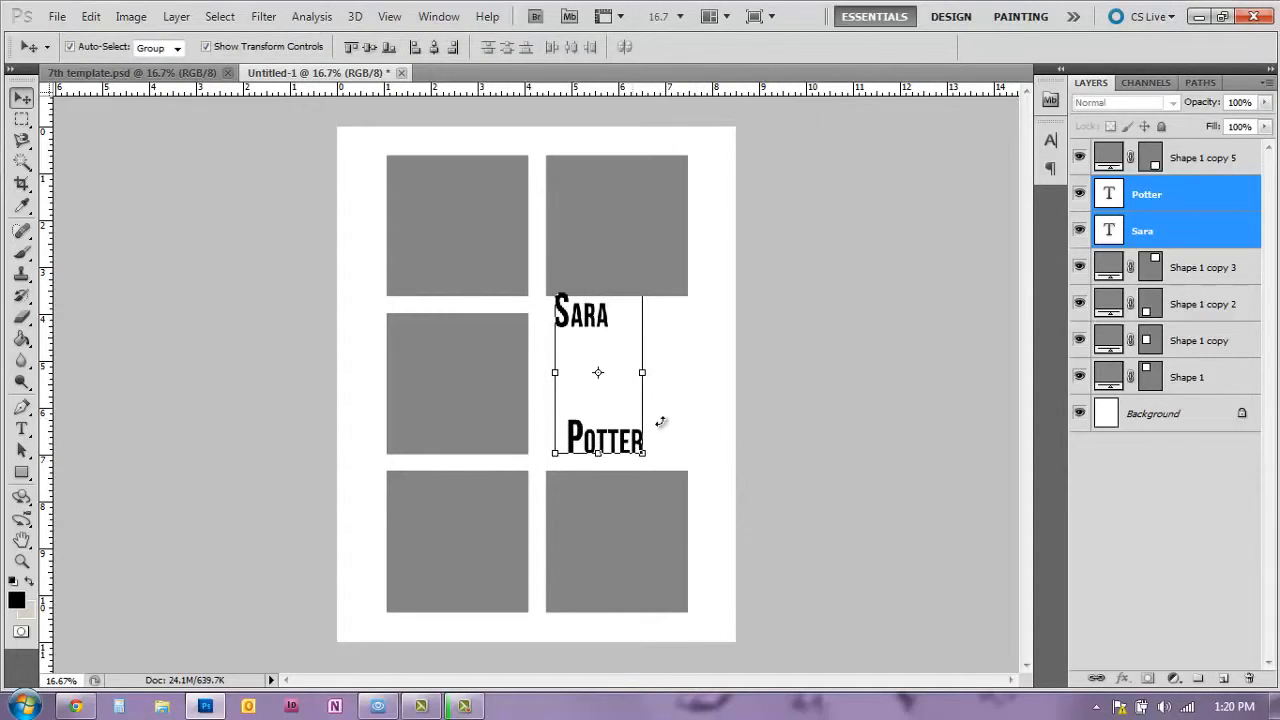
click(1142, 231)
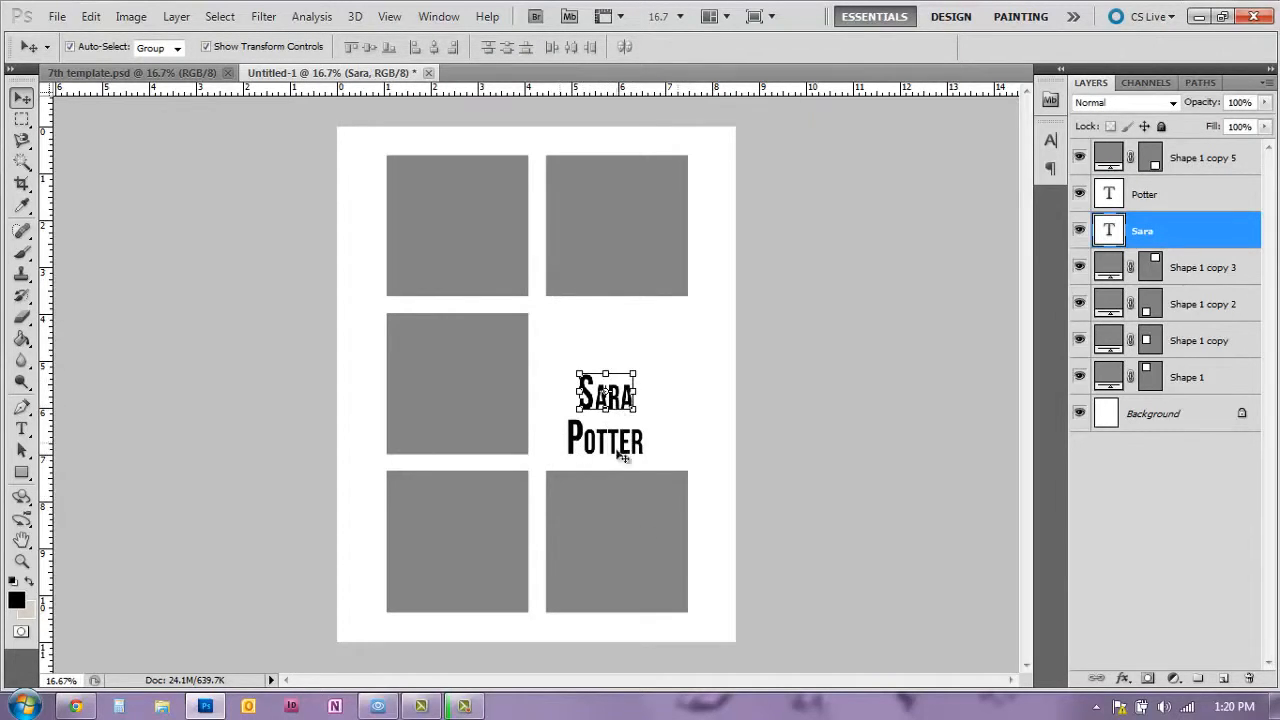
mouse_move(663, 443)
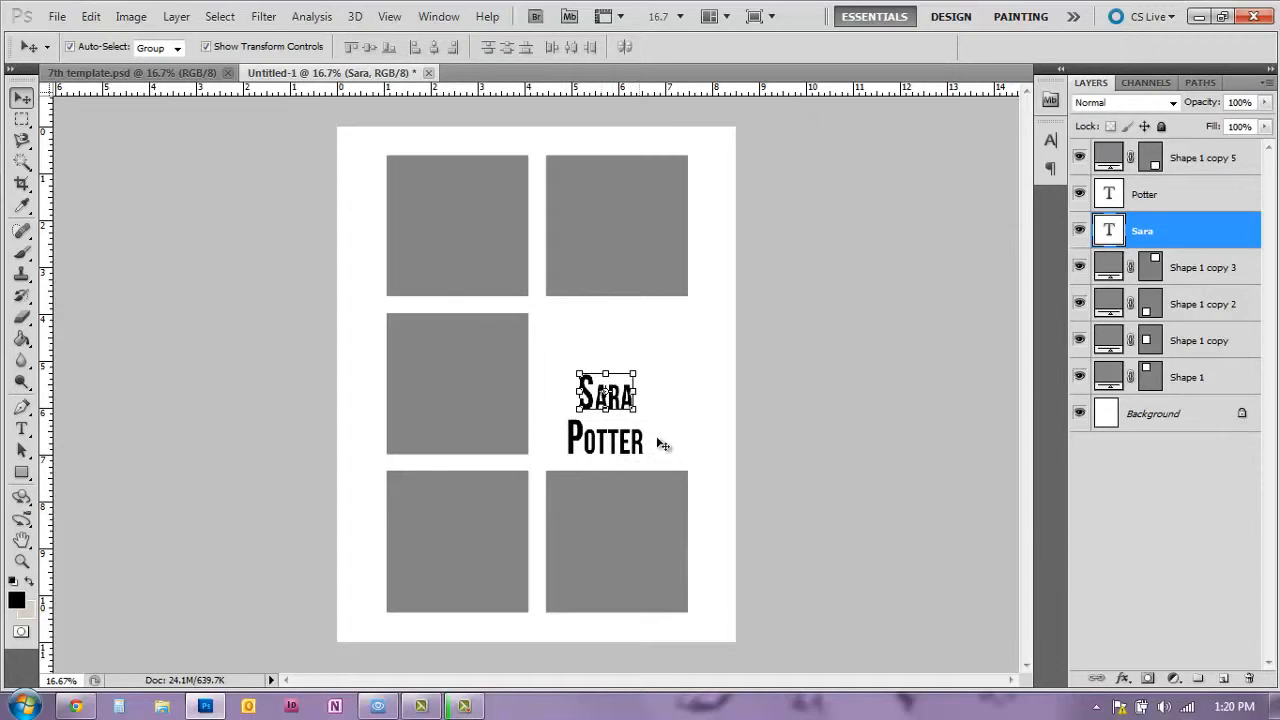
mouse_move(532, 221)
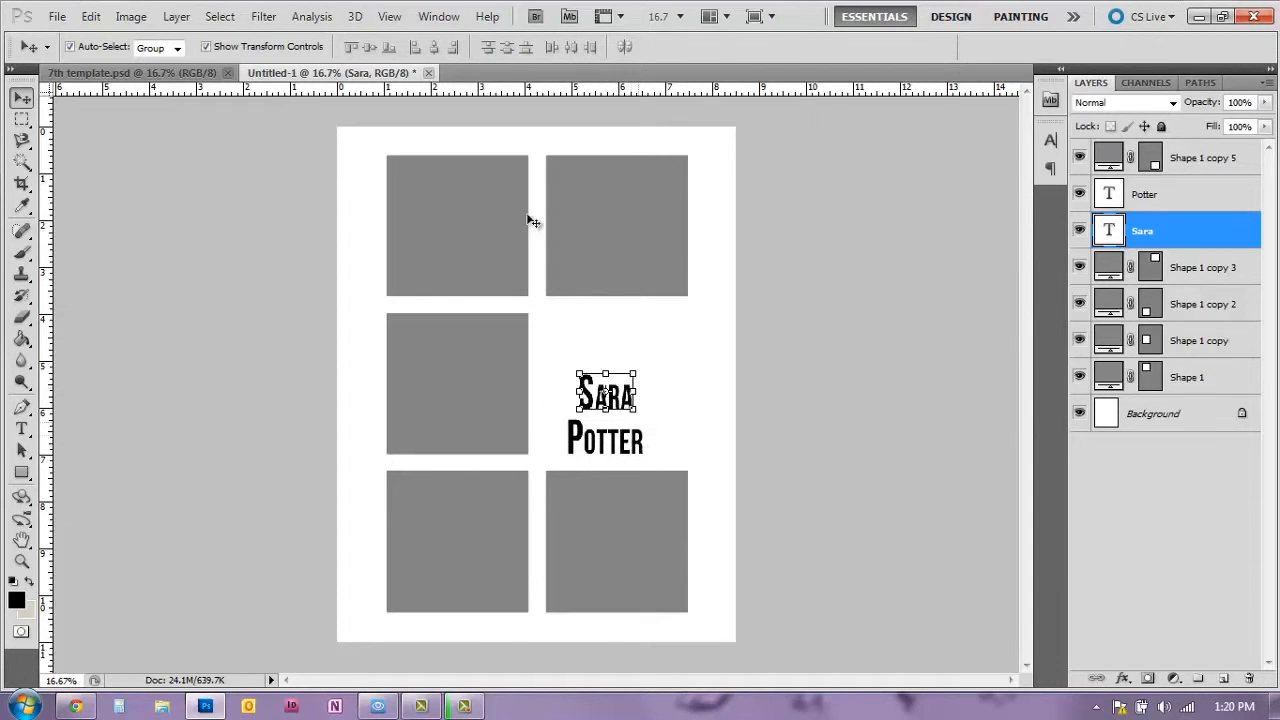
Step: Show the Character panel, set POTTER to All Caps, and enlarge Sara above it
click(438, 16)
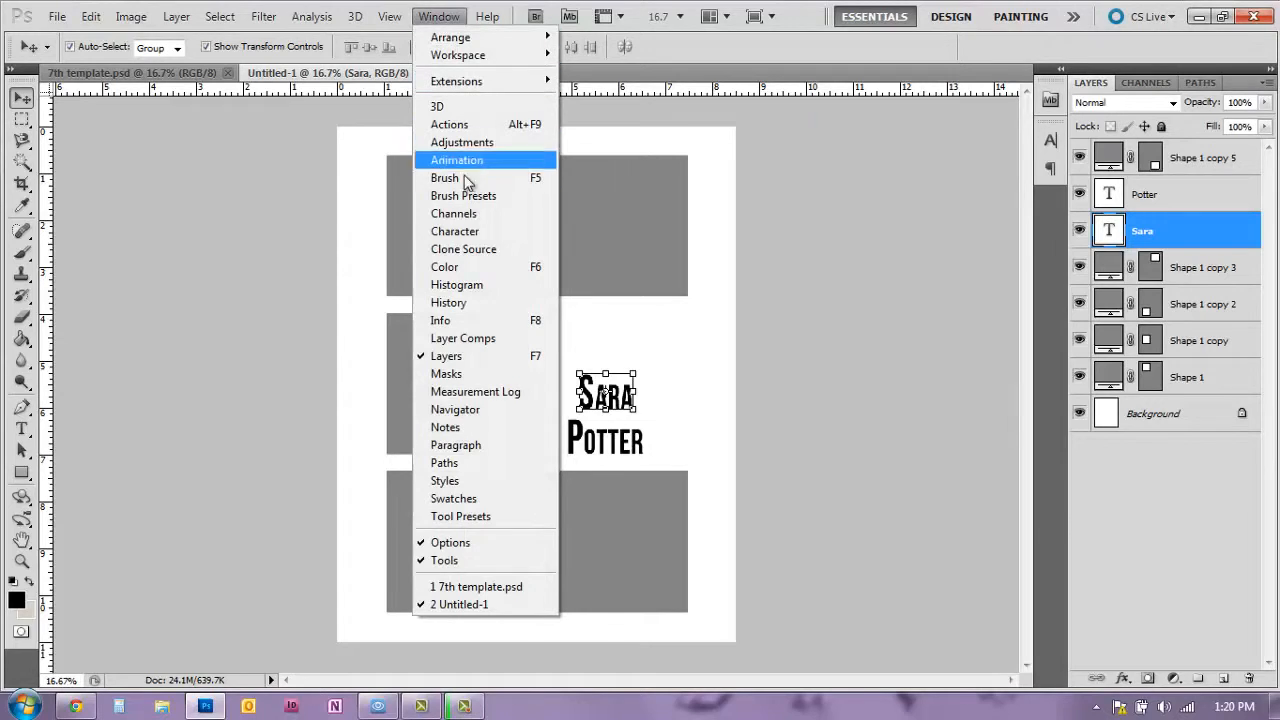
click(454, 231)
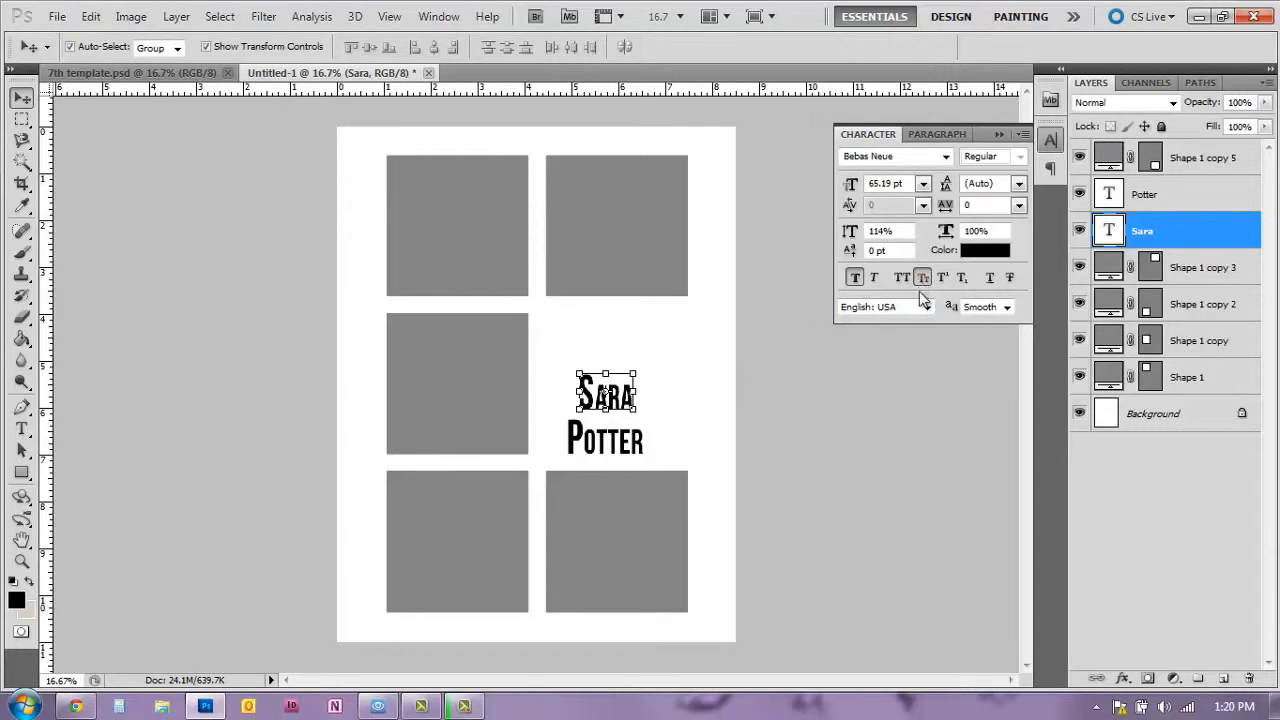
mouse_move(922, 283)
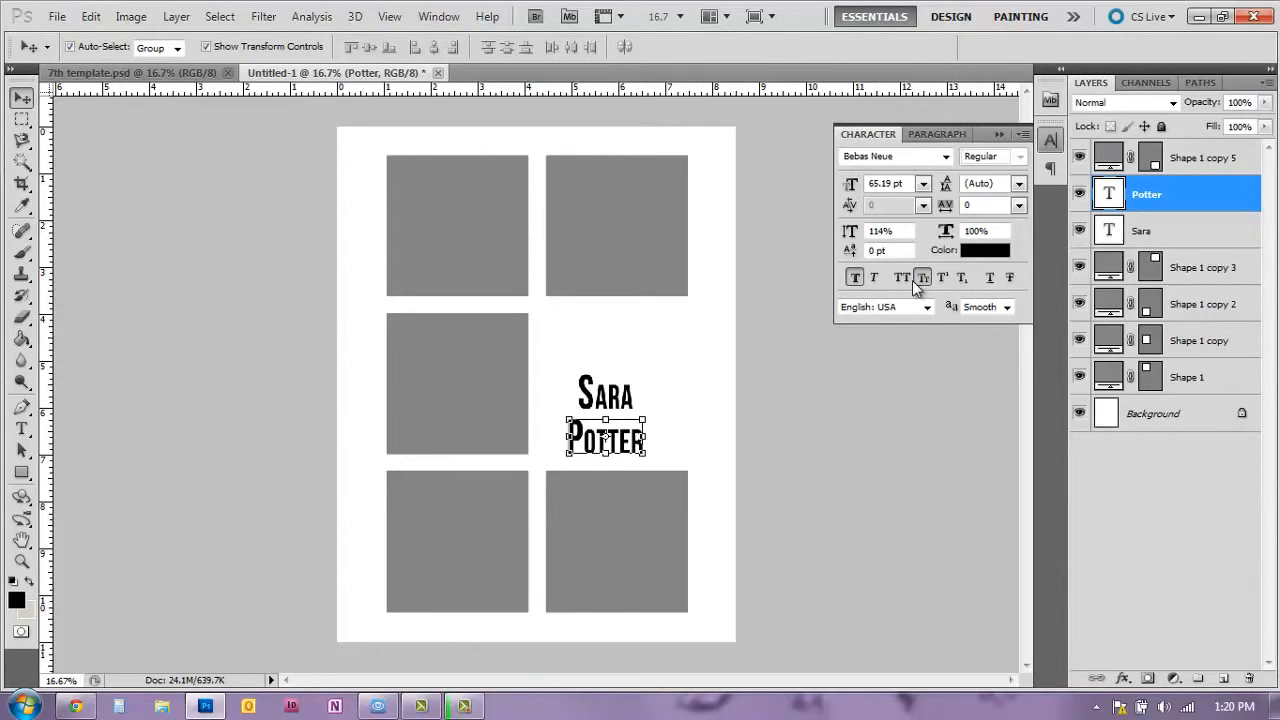
click(921, 277)
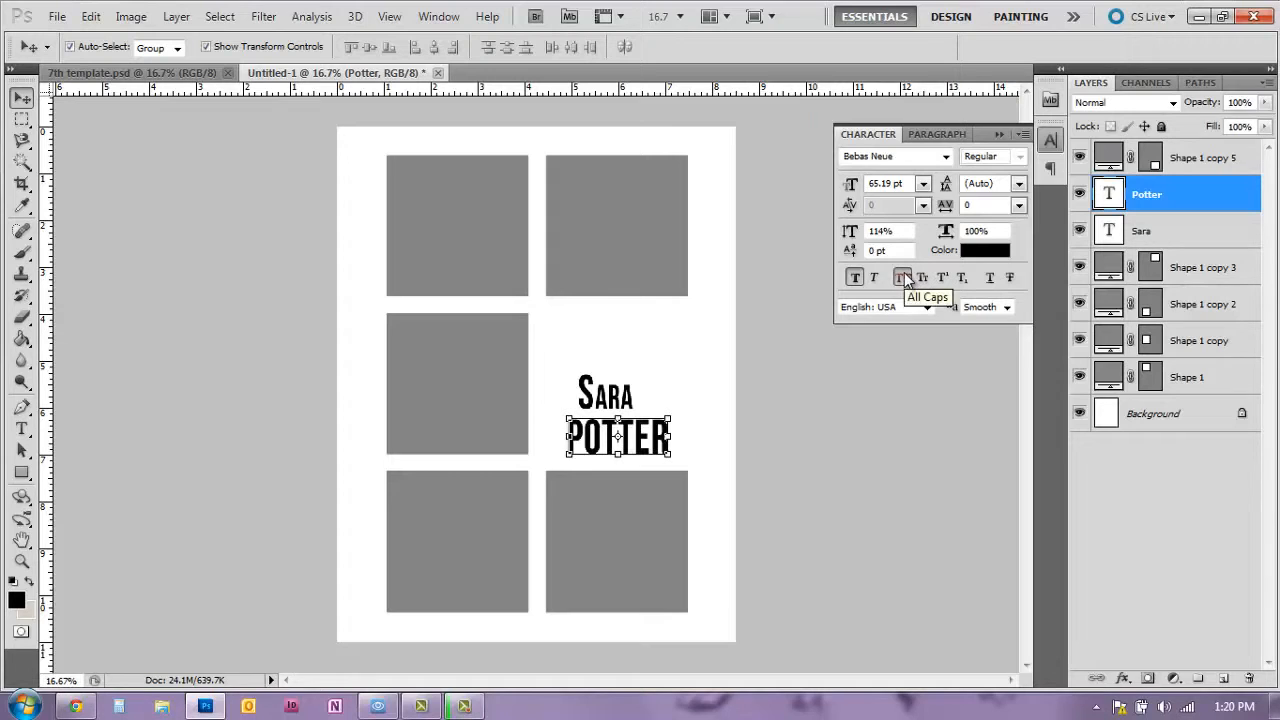
click(1141, 231)
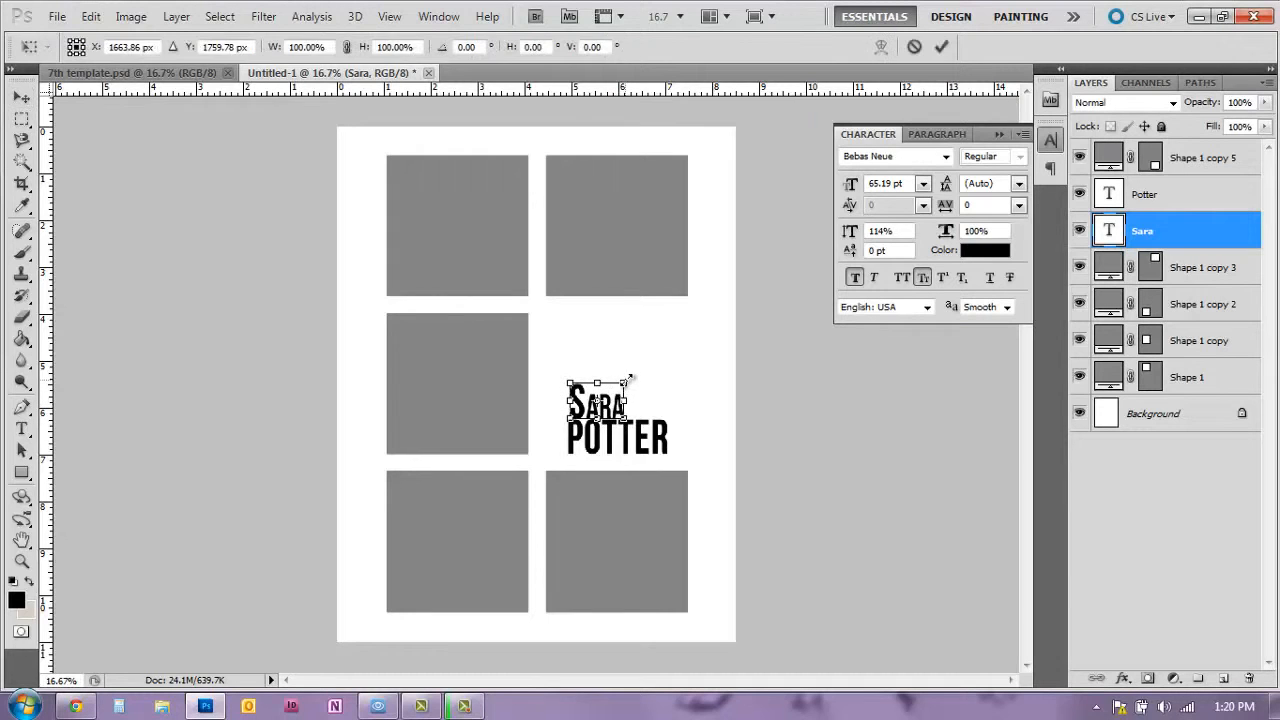
drag(624, 380, 670, 338)
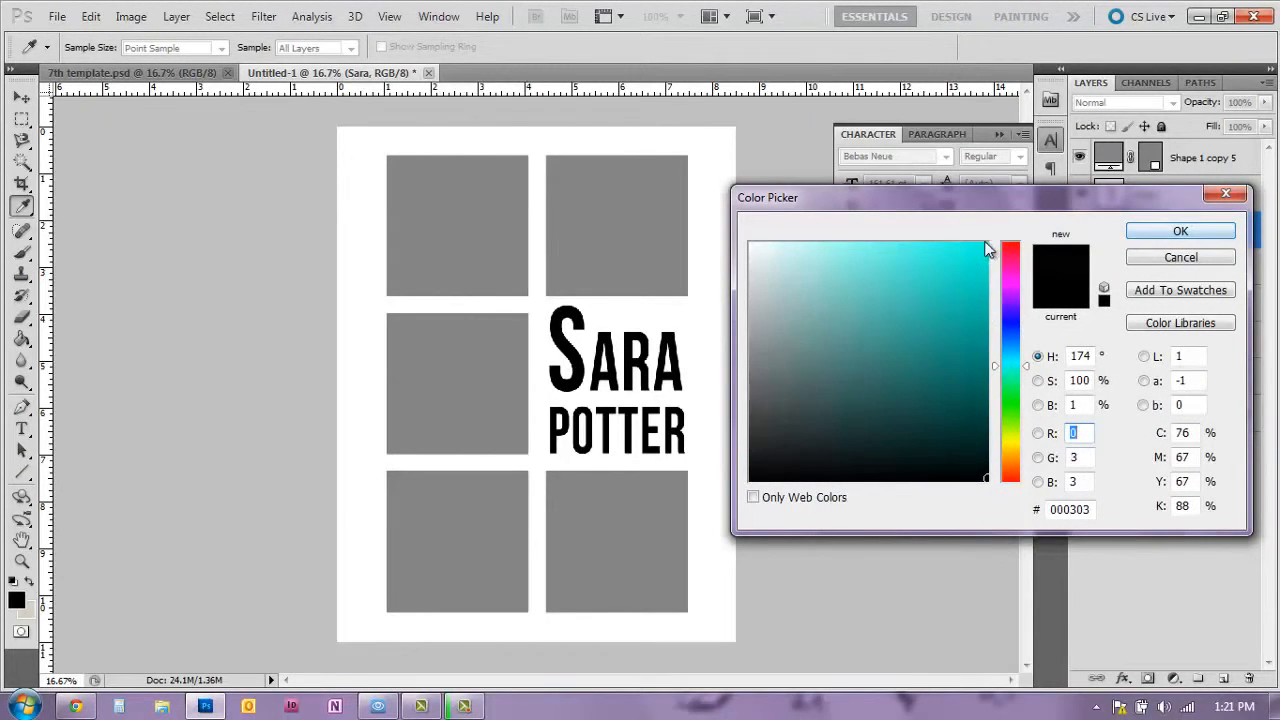
click(1180, 231)
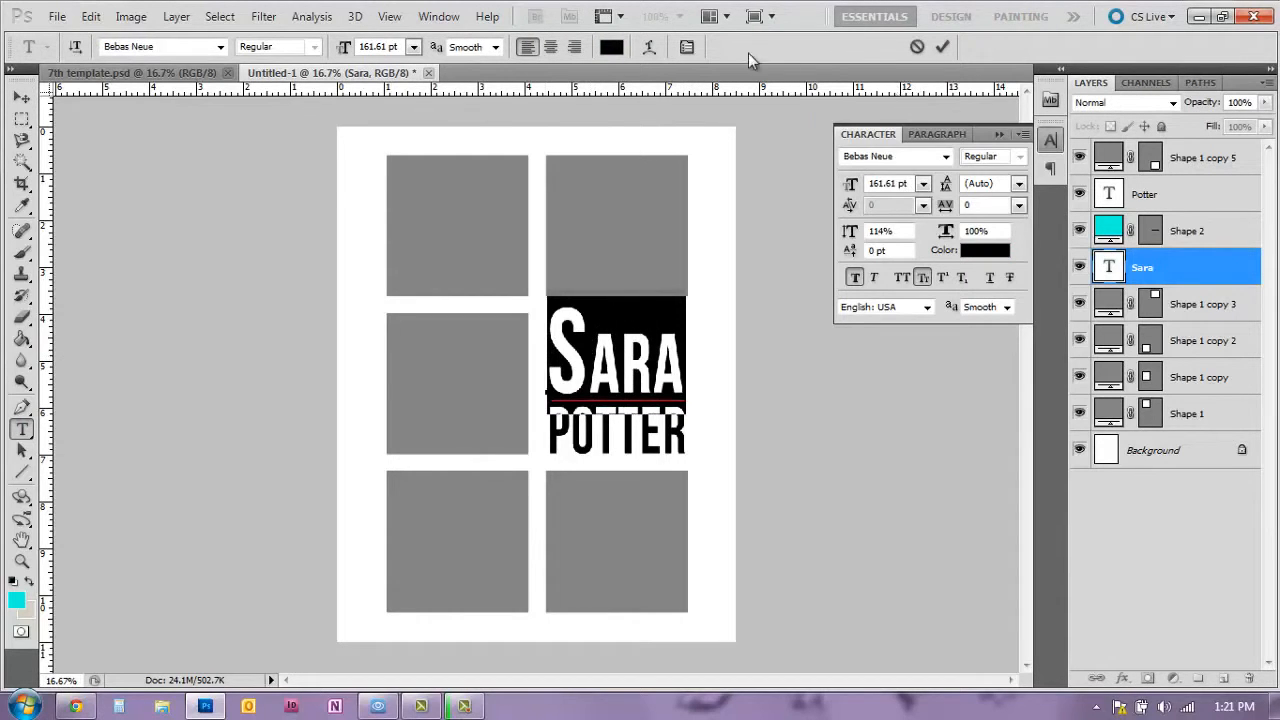
click(985, 250)
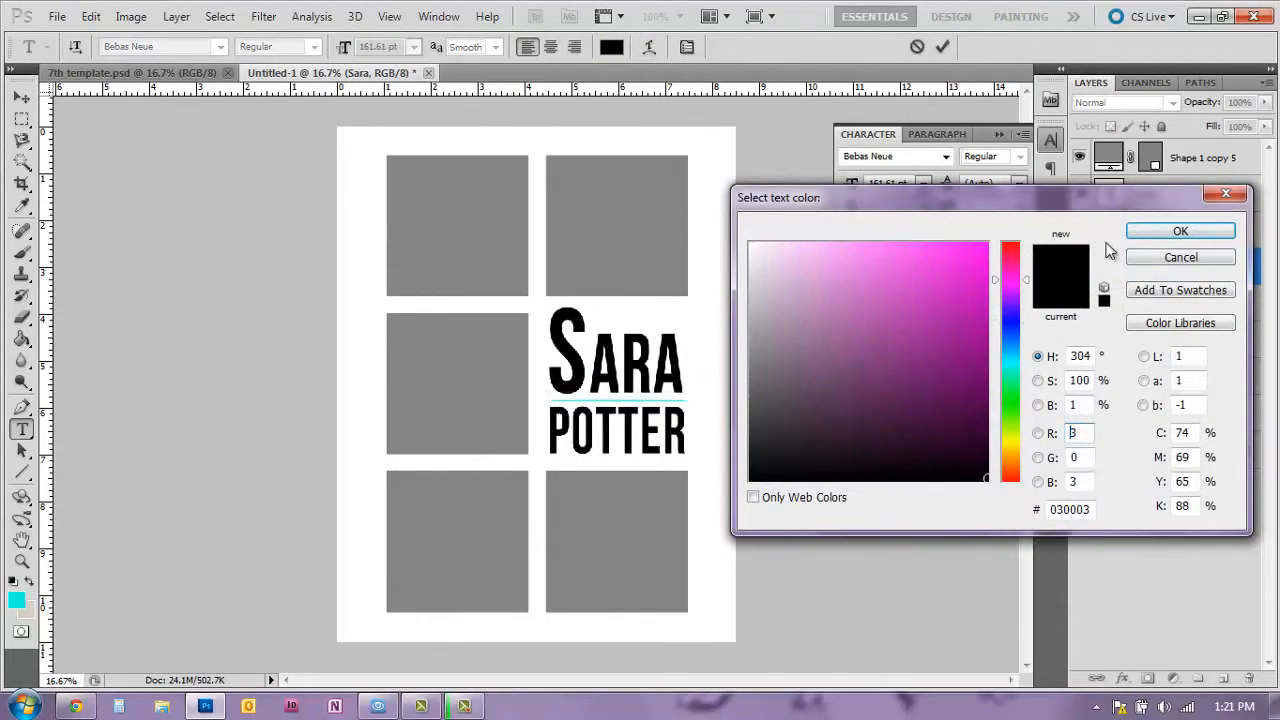
mouse_move(635, 283)
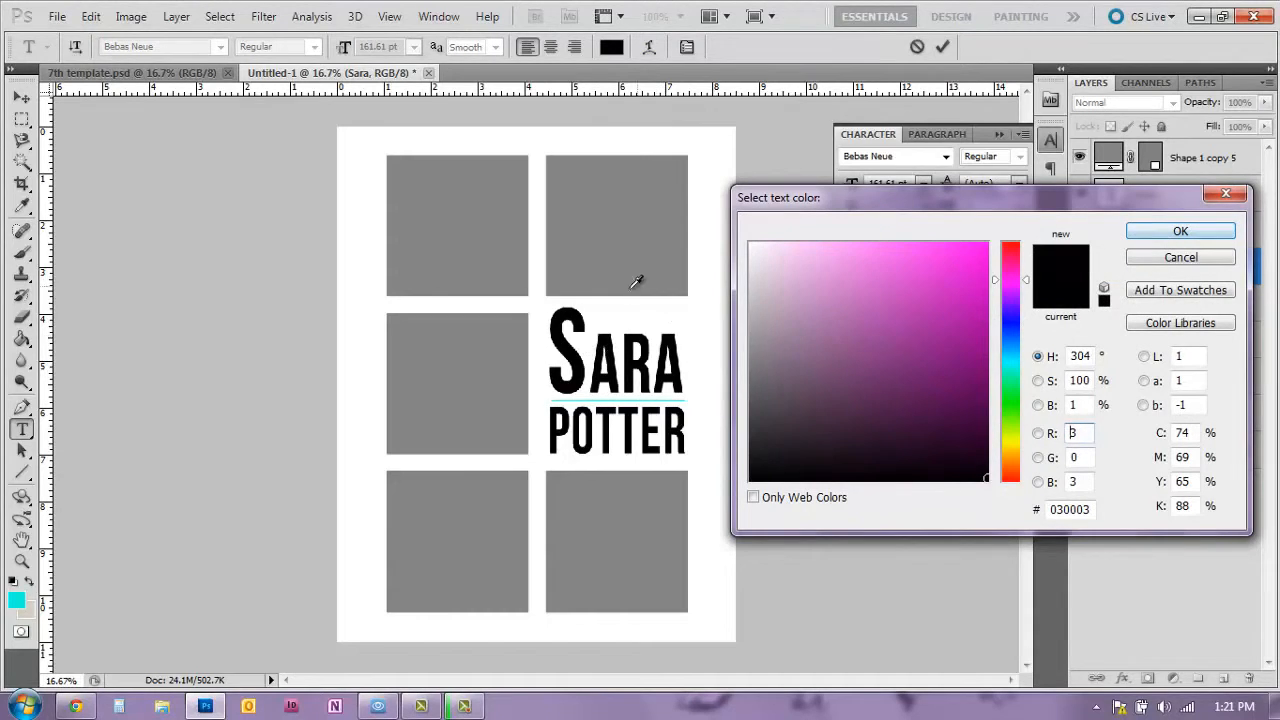
click(1179, 231)
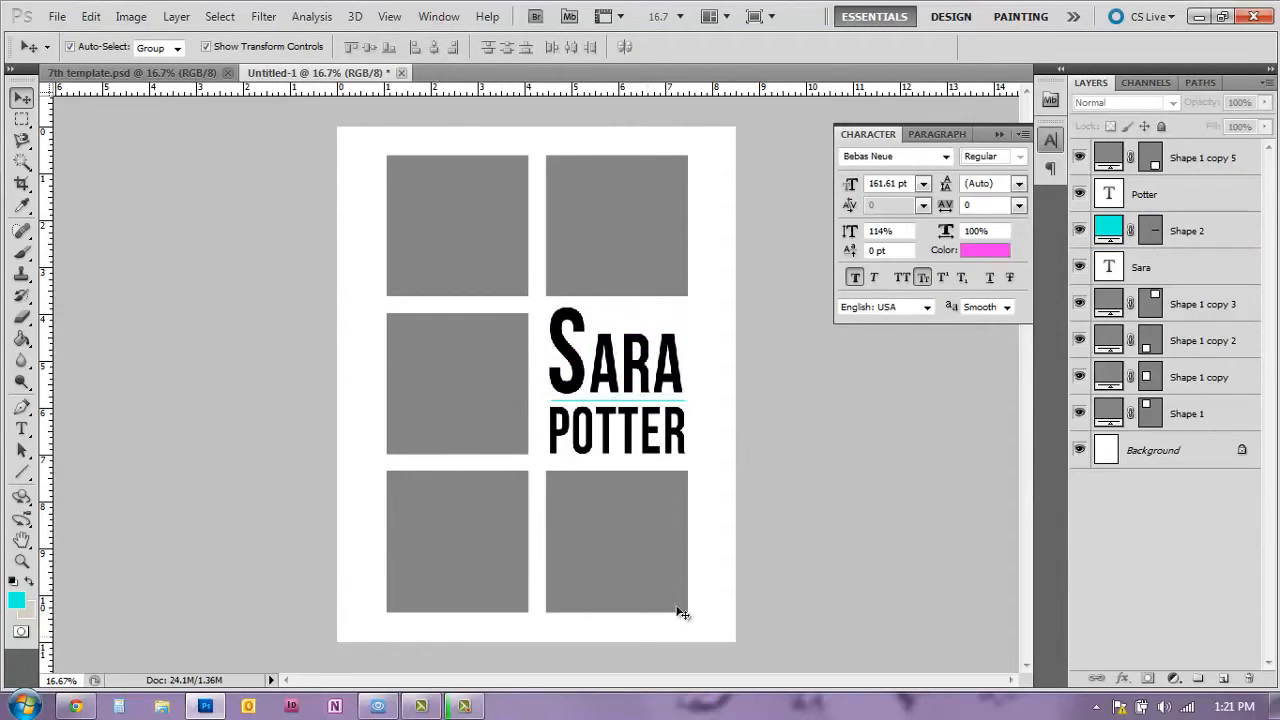
mouse_move(357, 473)
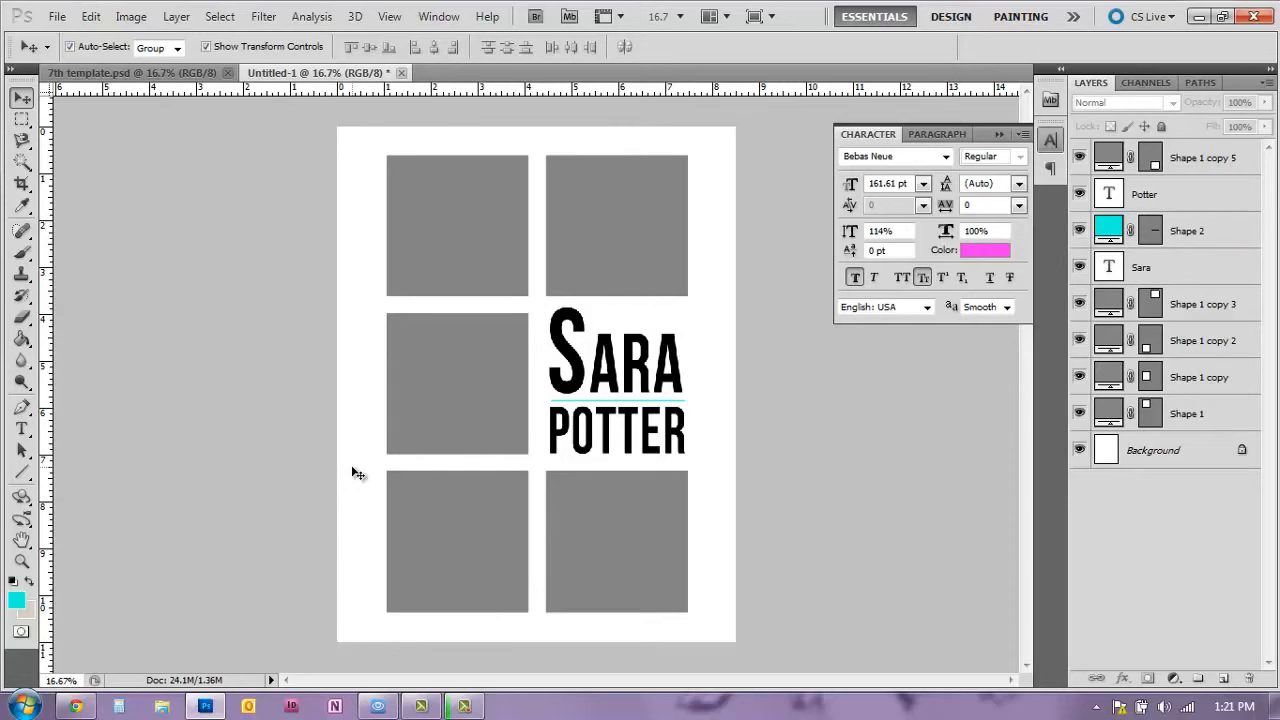
mouse_move(315, 245)
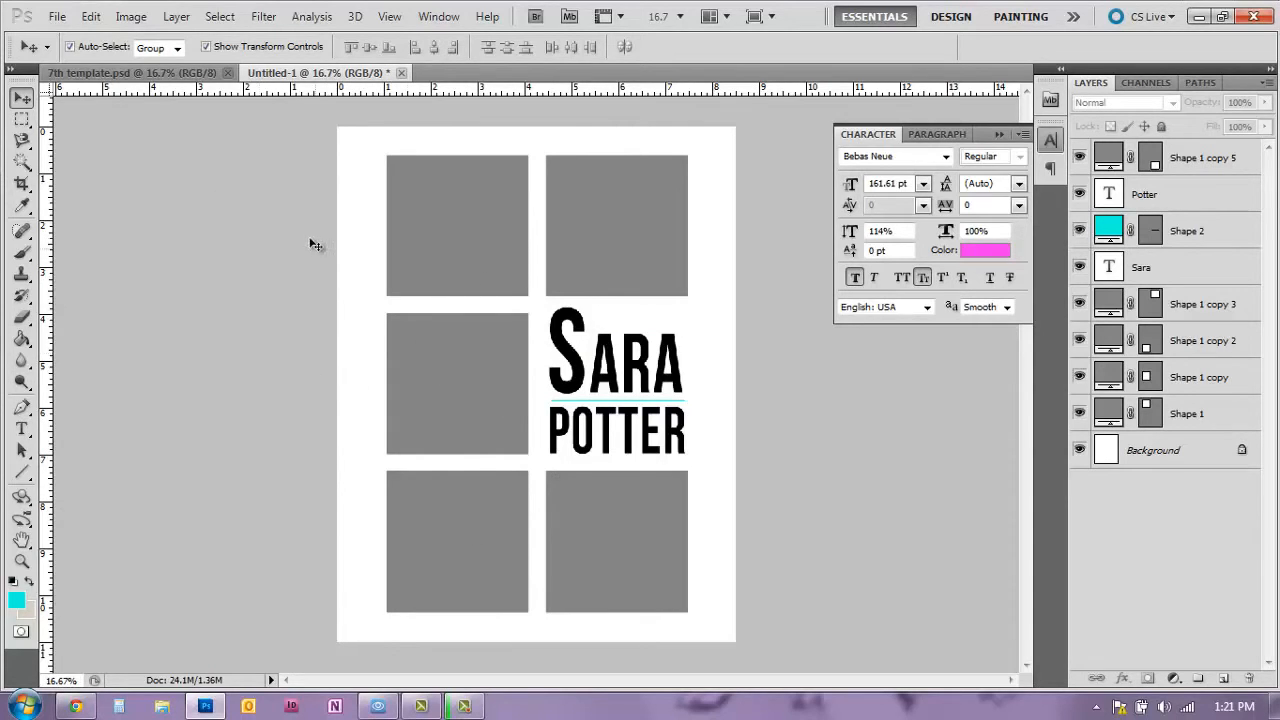